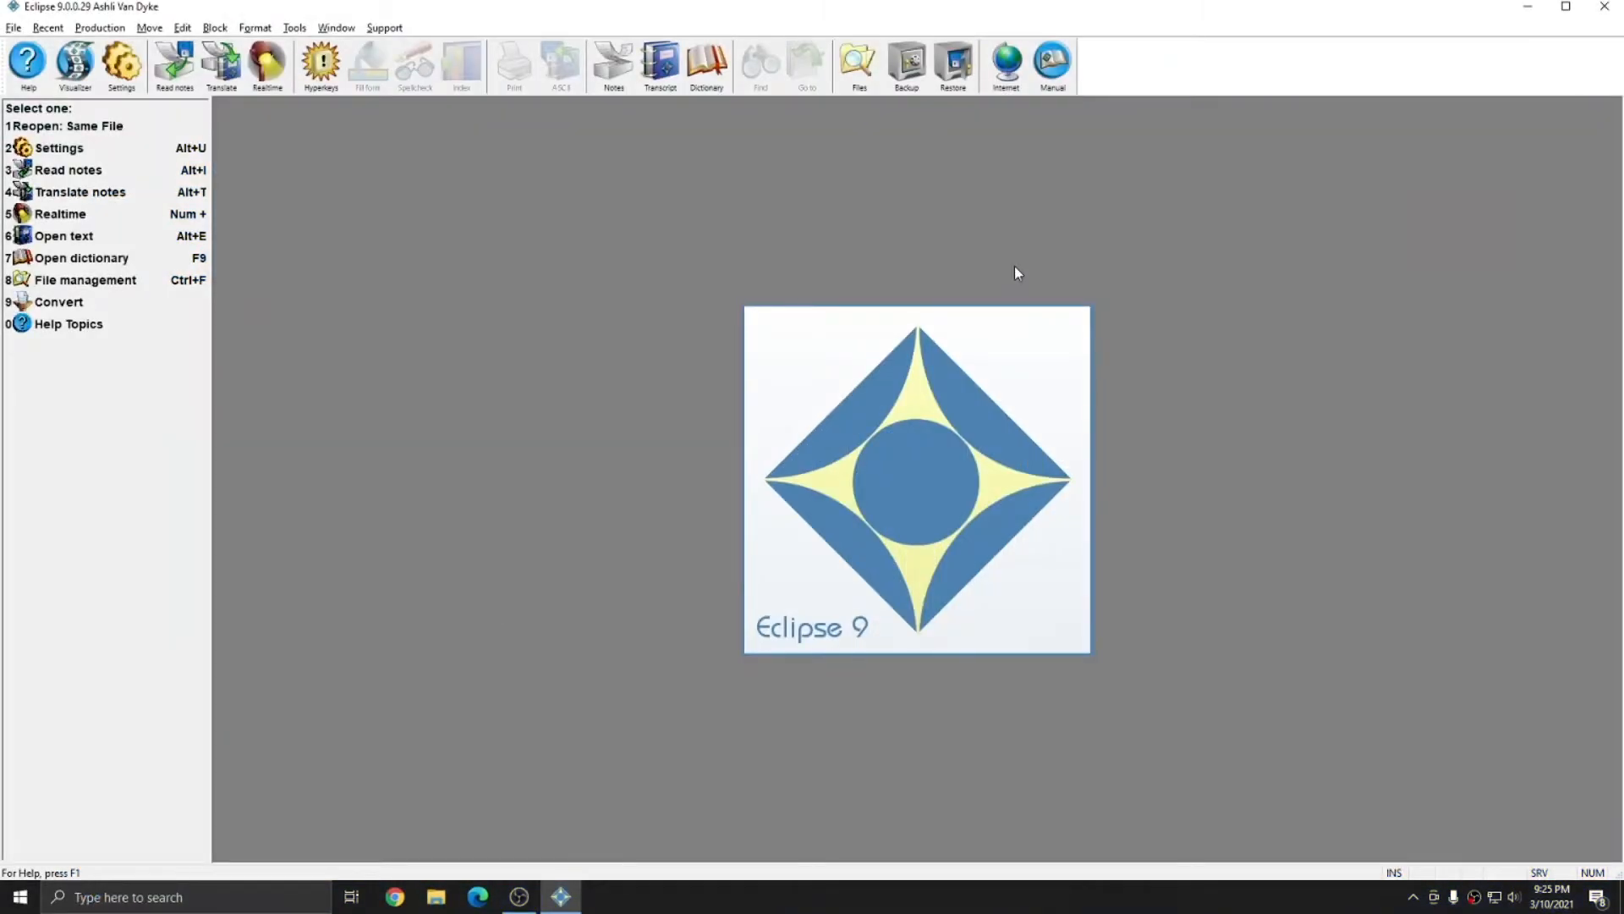
Switch hyperkeys on from the toolbar so HYP shows in the status bar.
{"action": "left_click", "coordinate": [322, 62]}
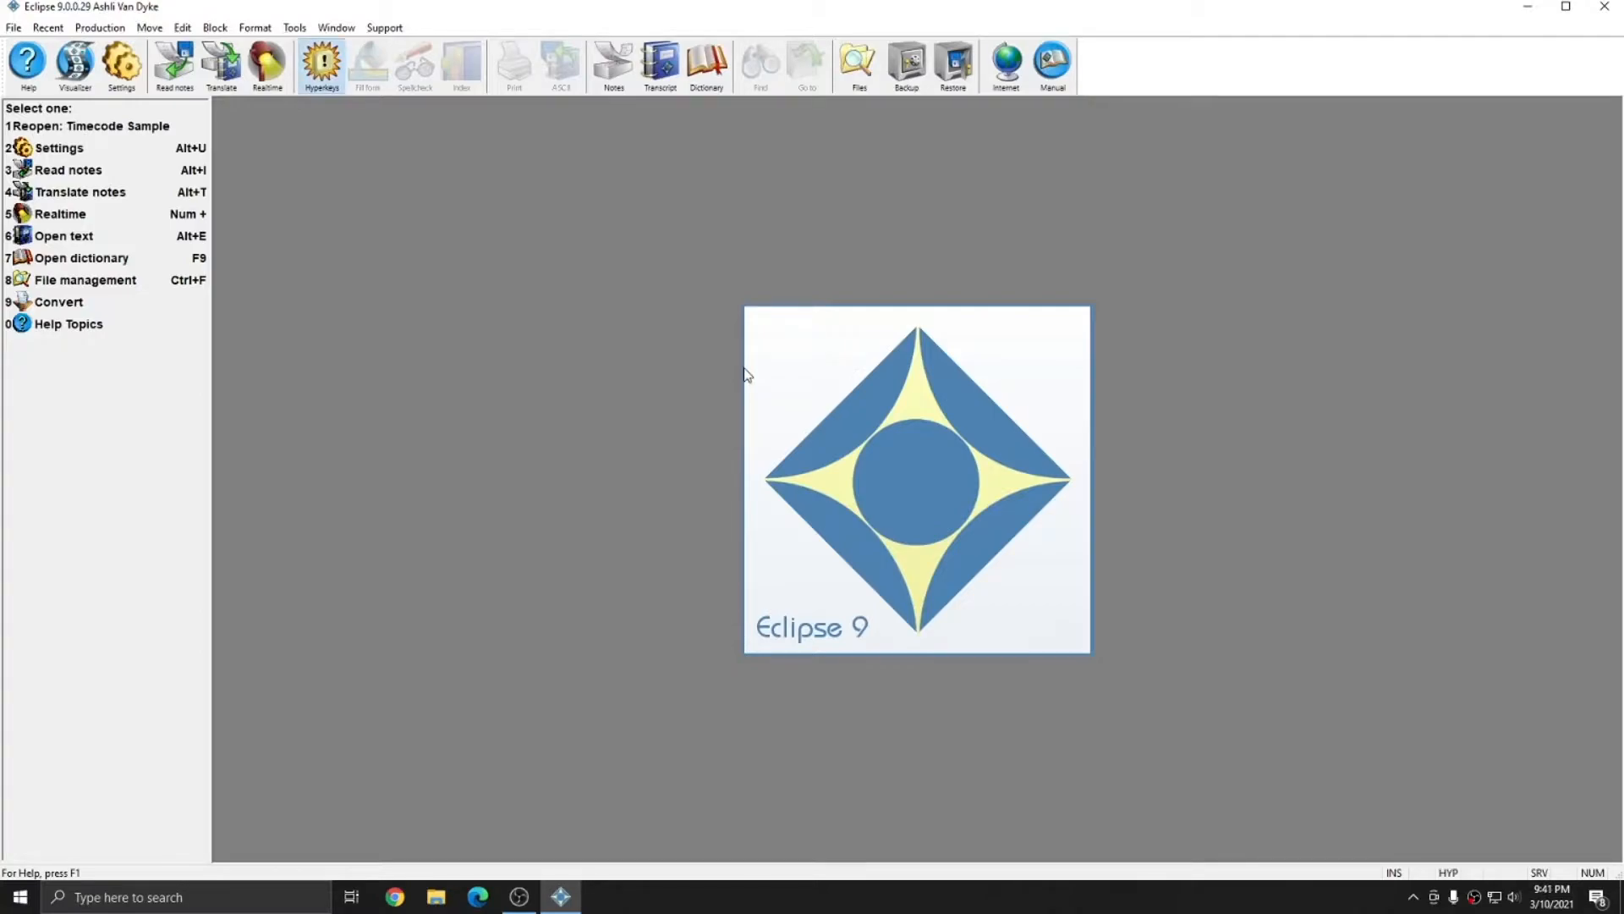
{"action": "mouse_move", "coordinate": [738, 357]}
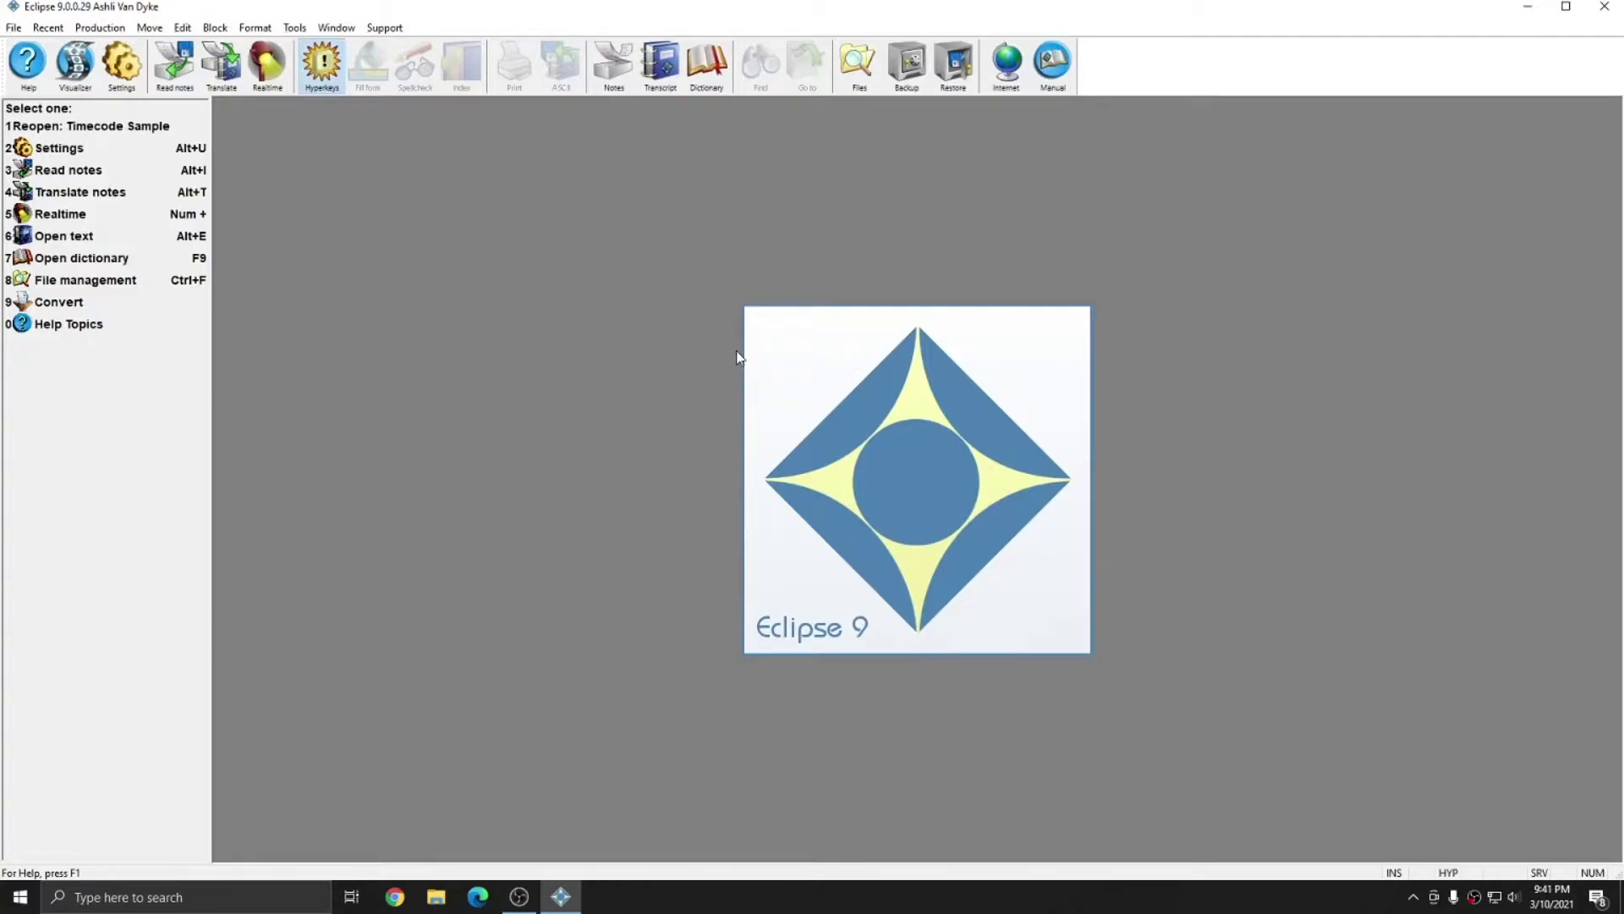
{"action": "mouse_move", "coordinate": [614, 62]}
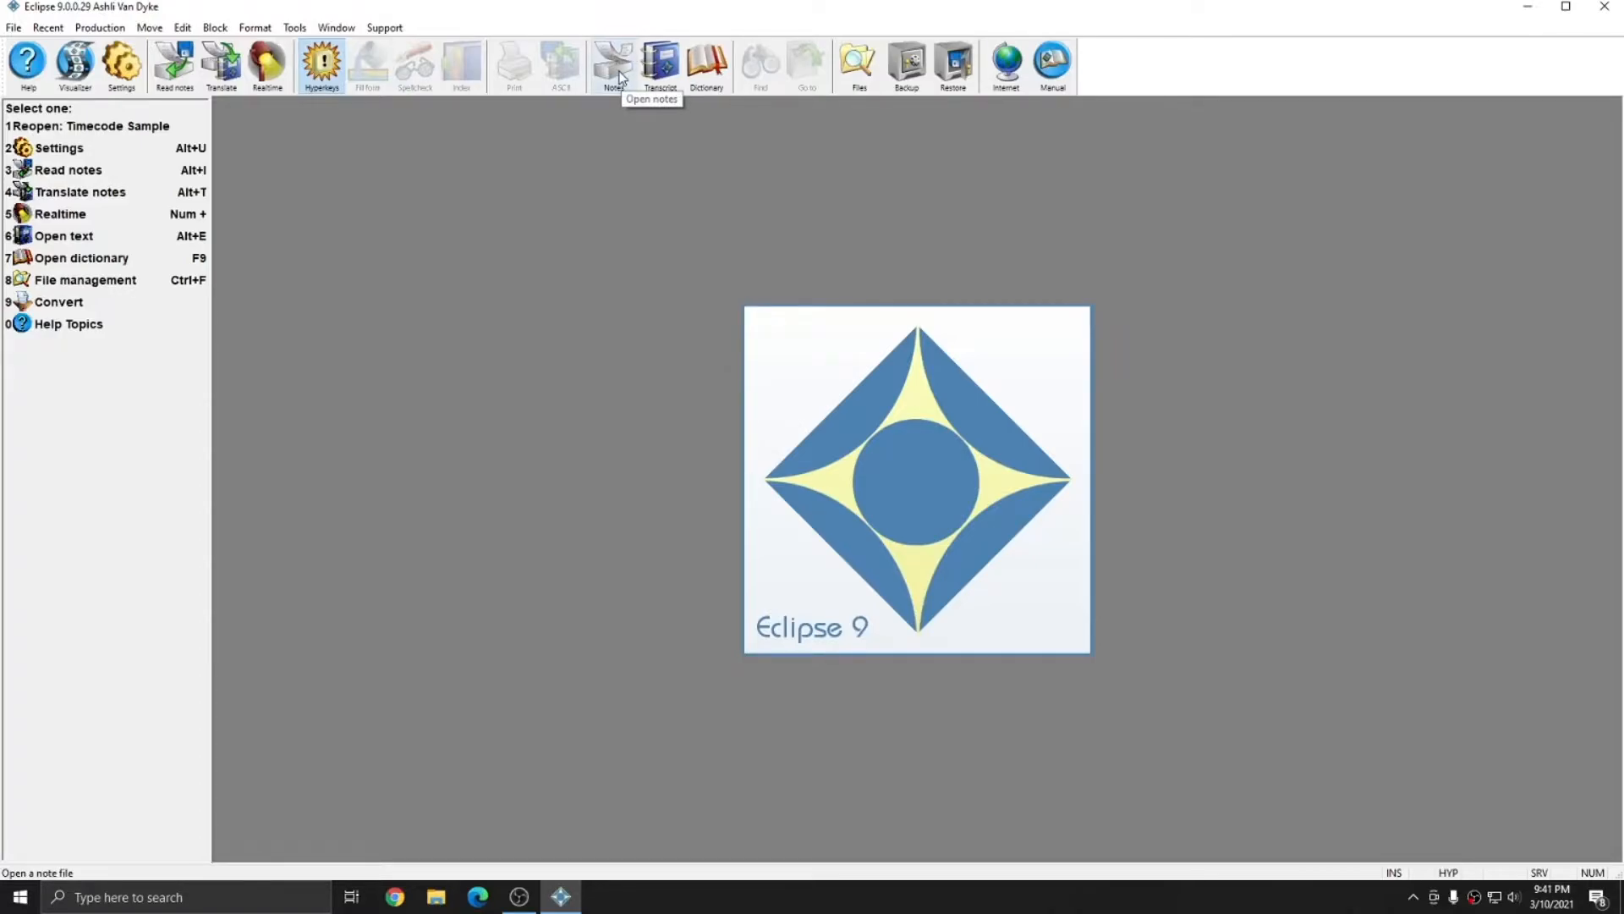
{"action": "left_click", "coordinate": [614, 62]}
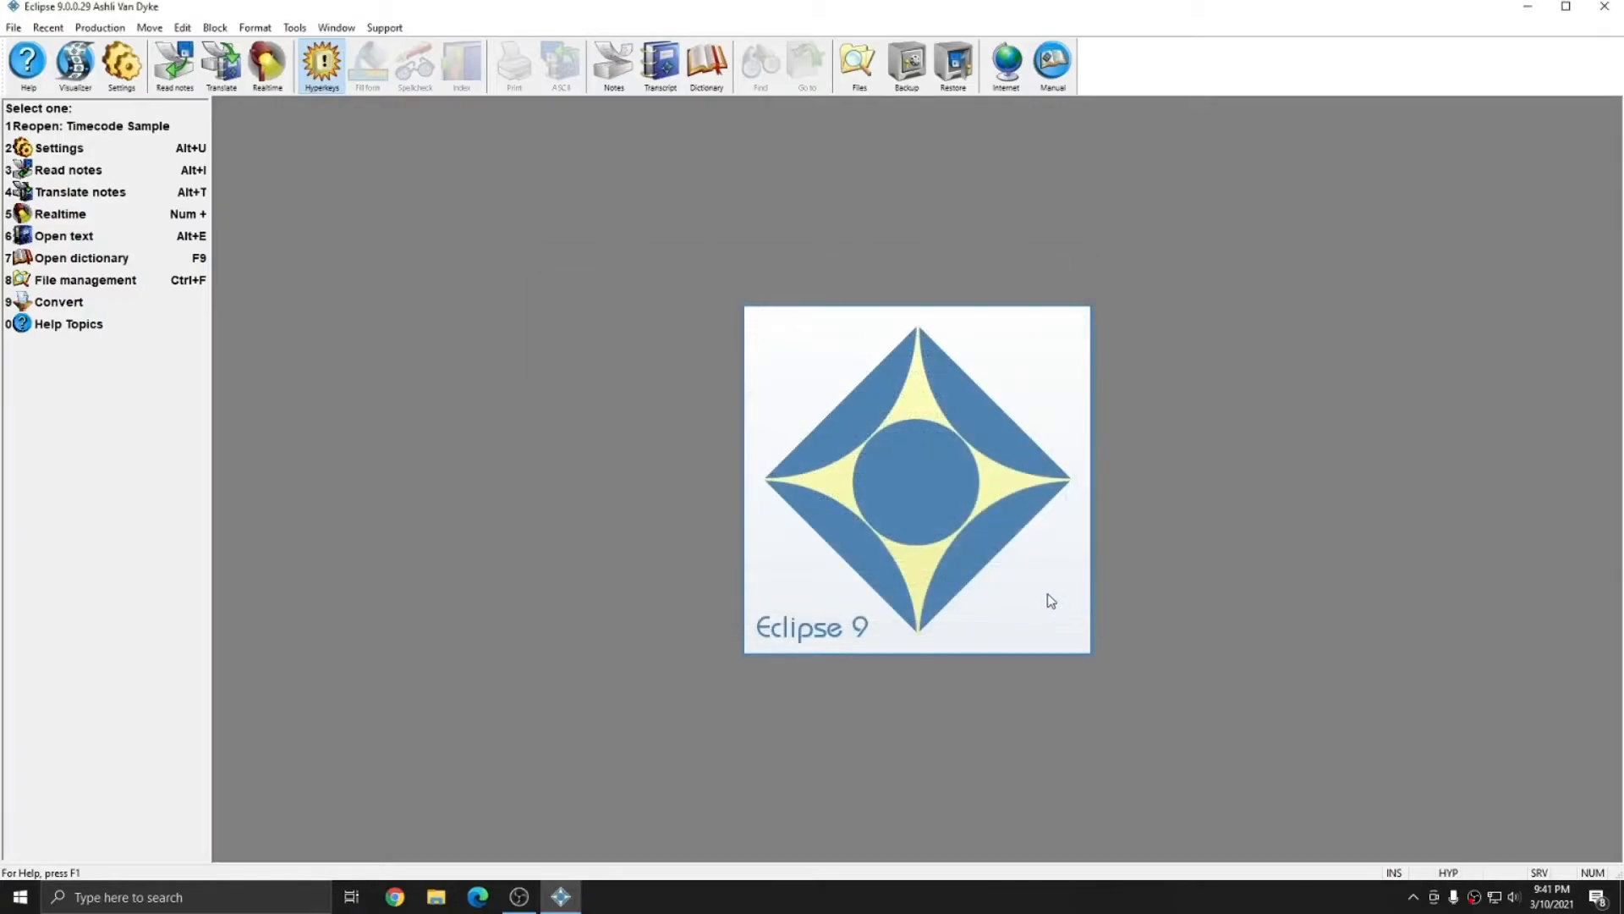
{"action": "mouse_move", "coordinate": [120, 39]}
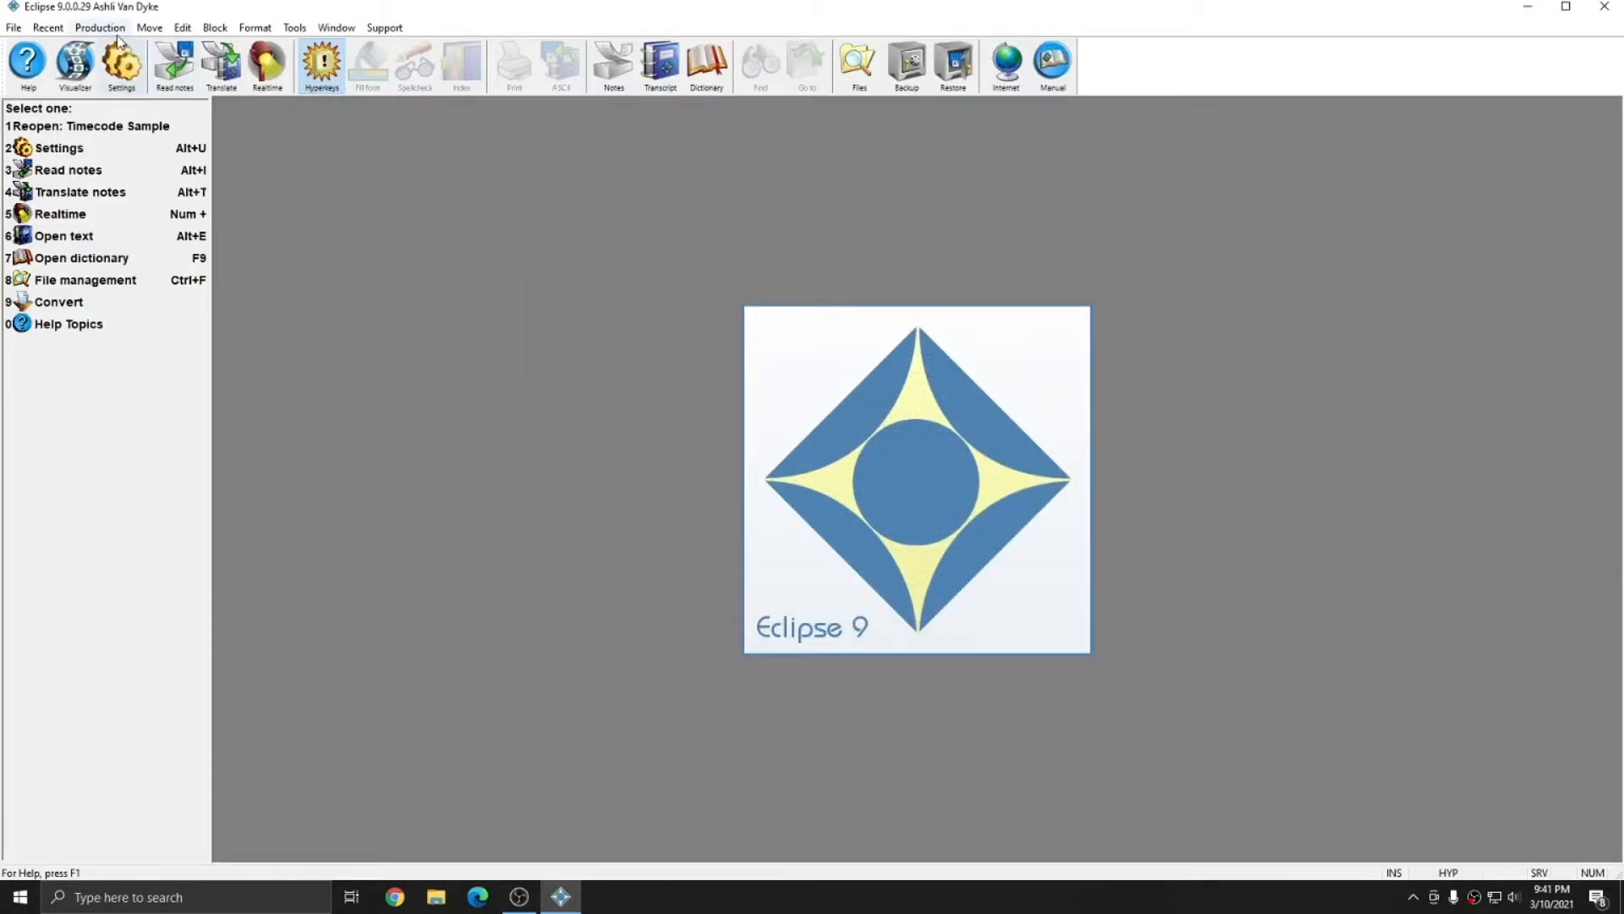
Start opening a notes file via Production > Open Notes to reach the file list.
{"action": "left_click", "coordinate": [99, 27]}
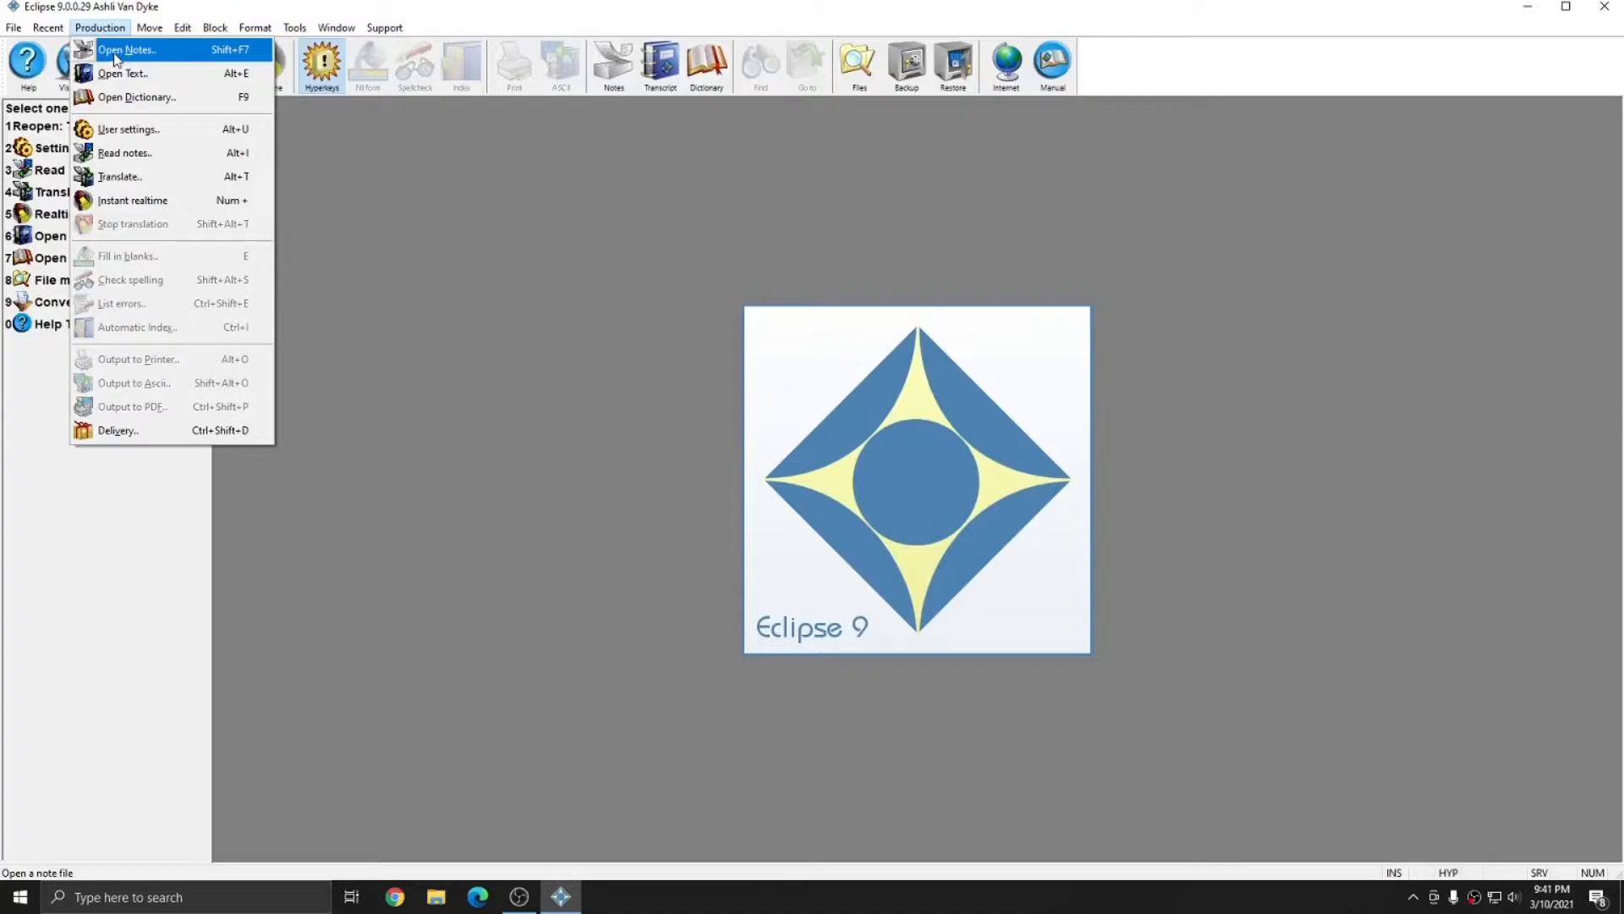
{"action": "mouse_move", "coordinate": [228, 57]}
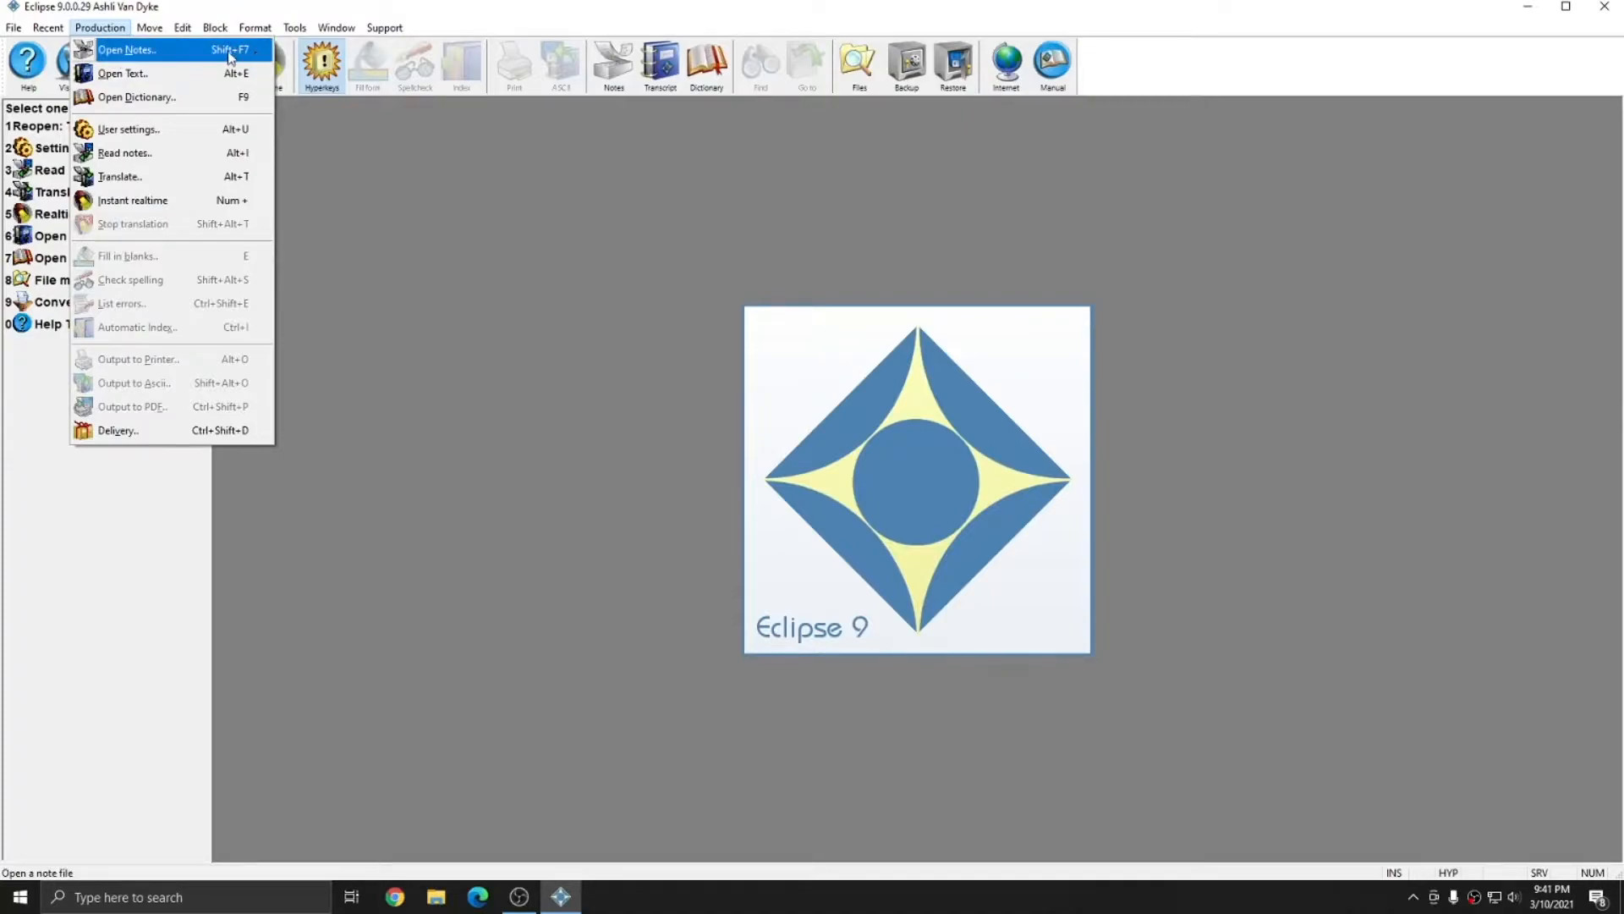
{"action": "mouse_move", "coordinate": [184, 59]}
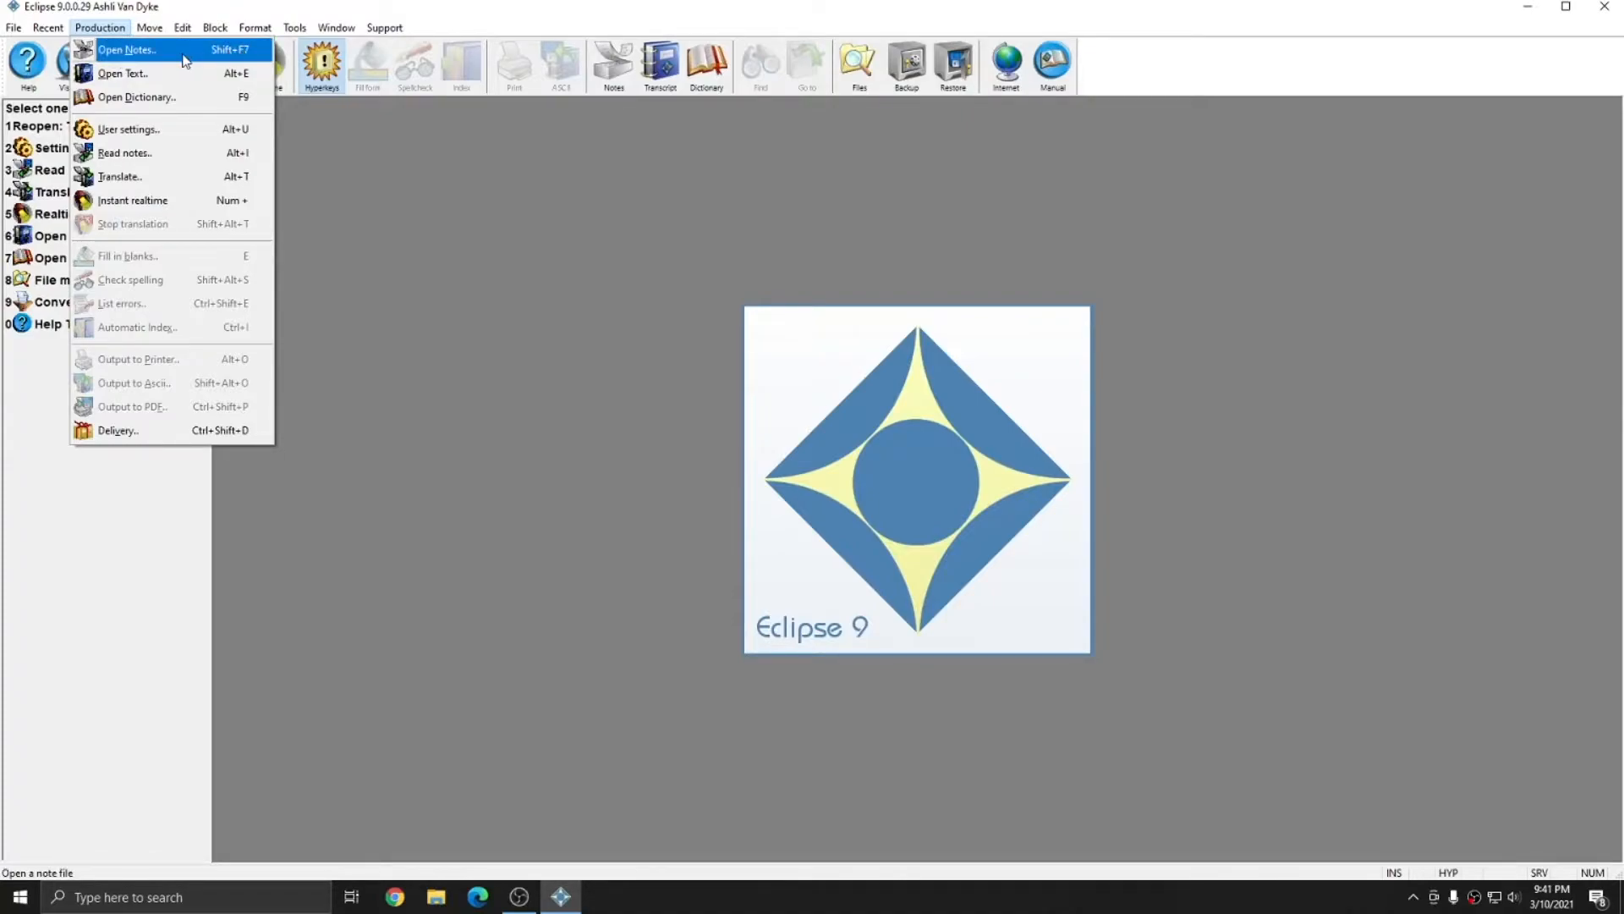
{"action": "left_click", "coordinate": [126, 49]}
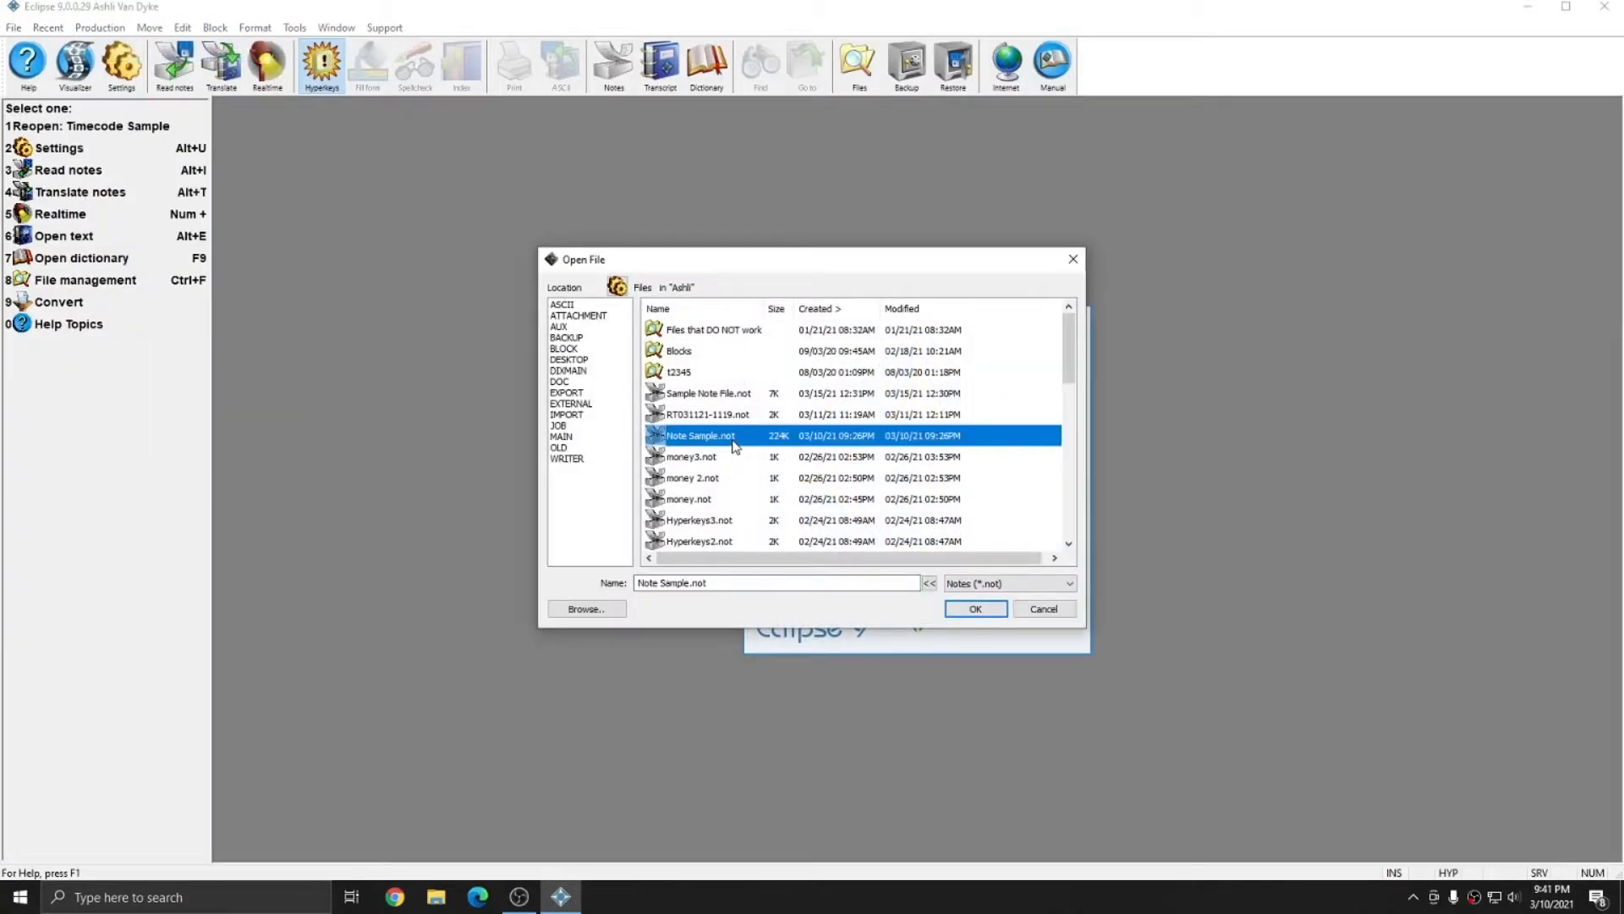
{"action": "mouse_move", "coordinate": [975, 608]}
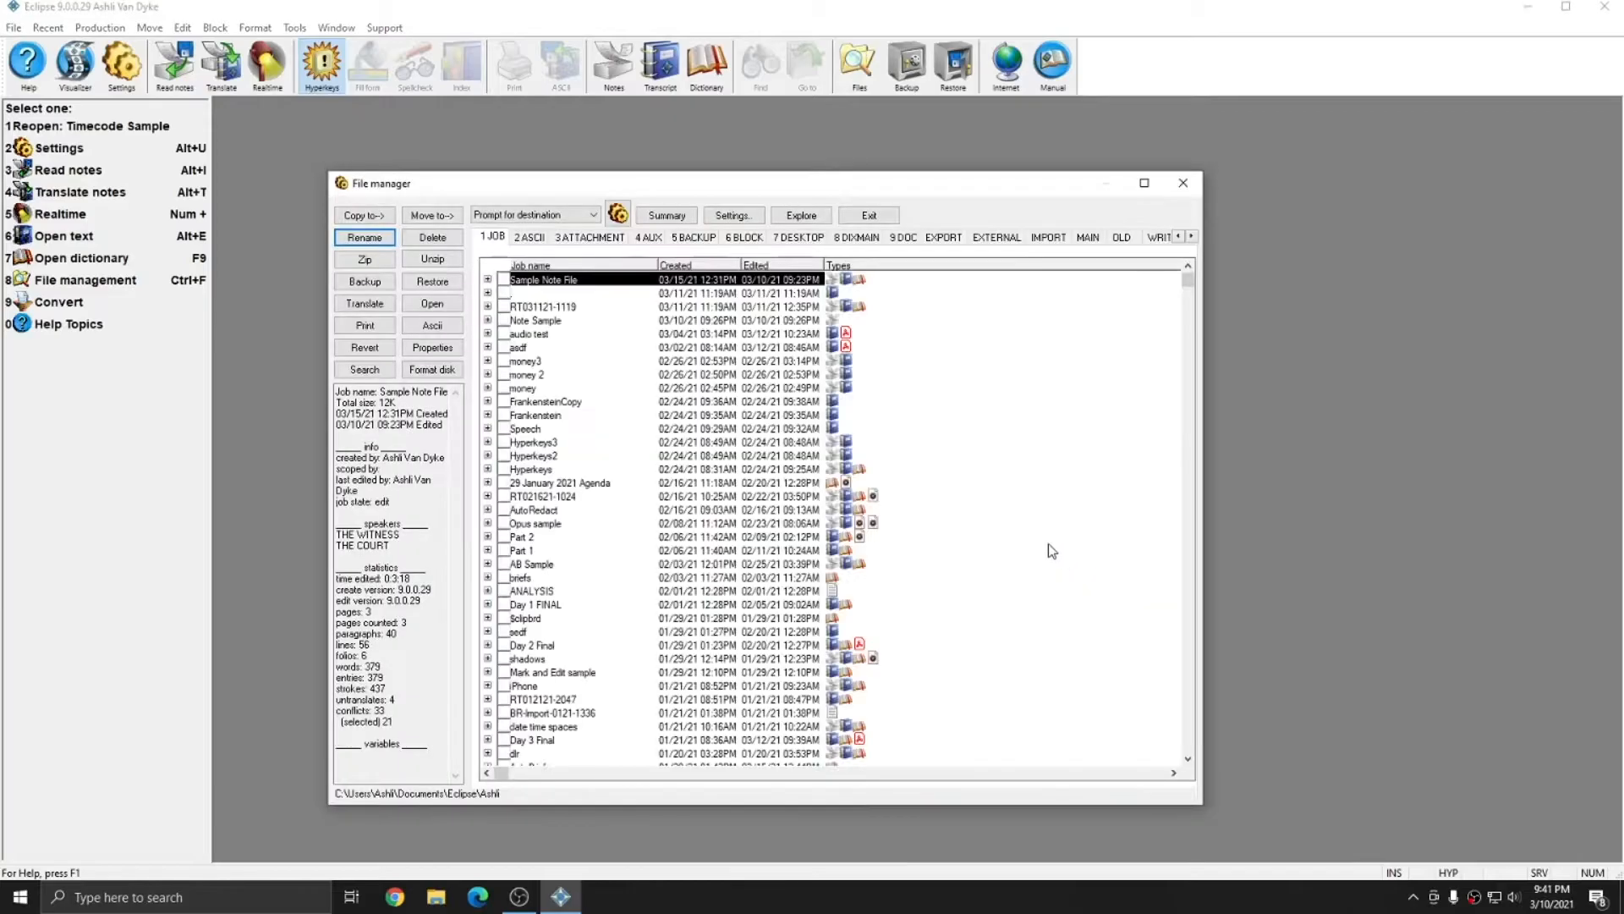
{"action": "mouse_move", "coordinate": [640, 357]}
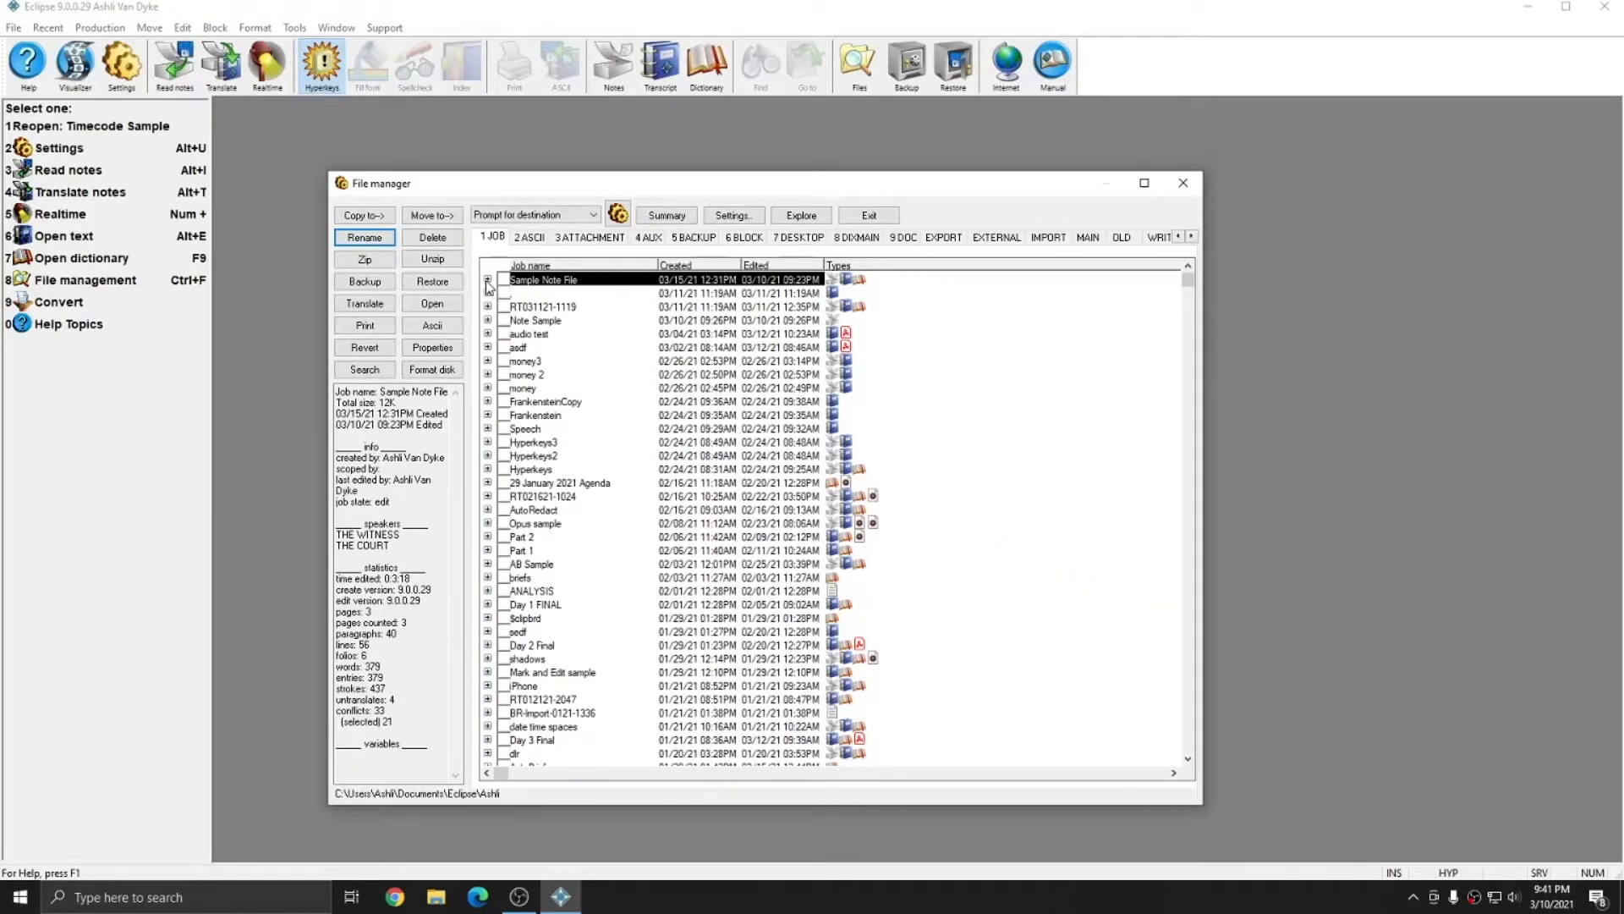
Expand the Sample Note File job, select its Eclipse note file, then close the file manager.
{"action": "left_click", "coordinate": [487, 280]}
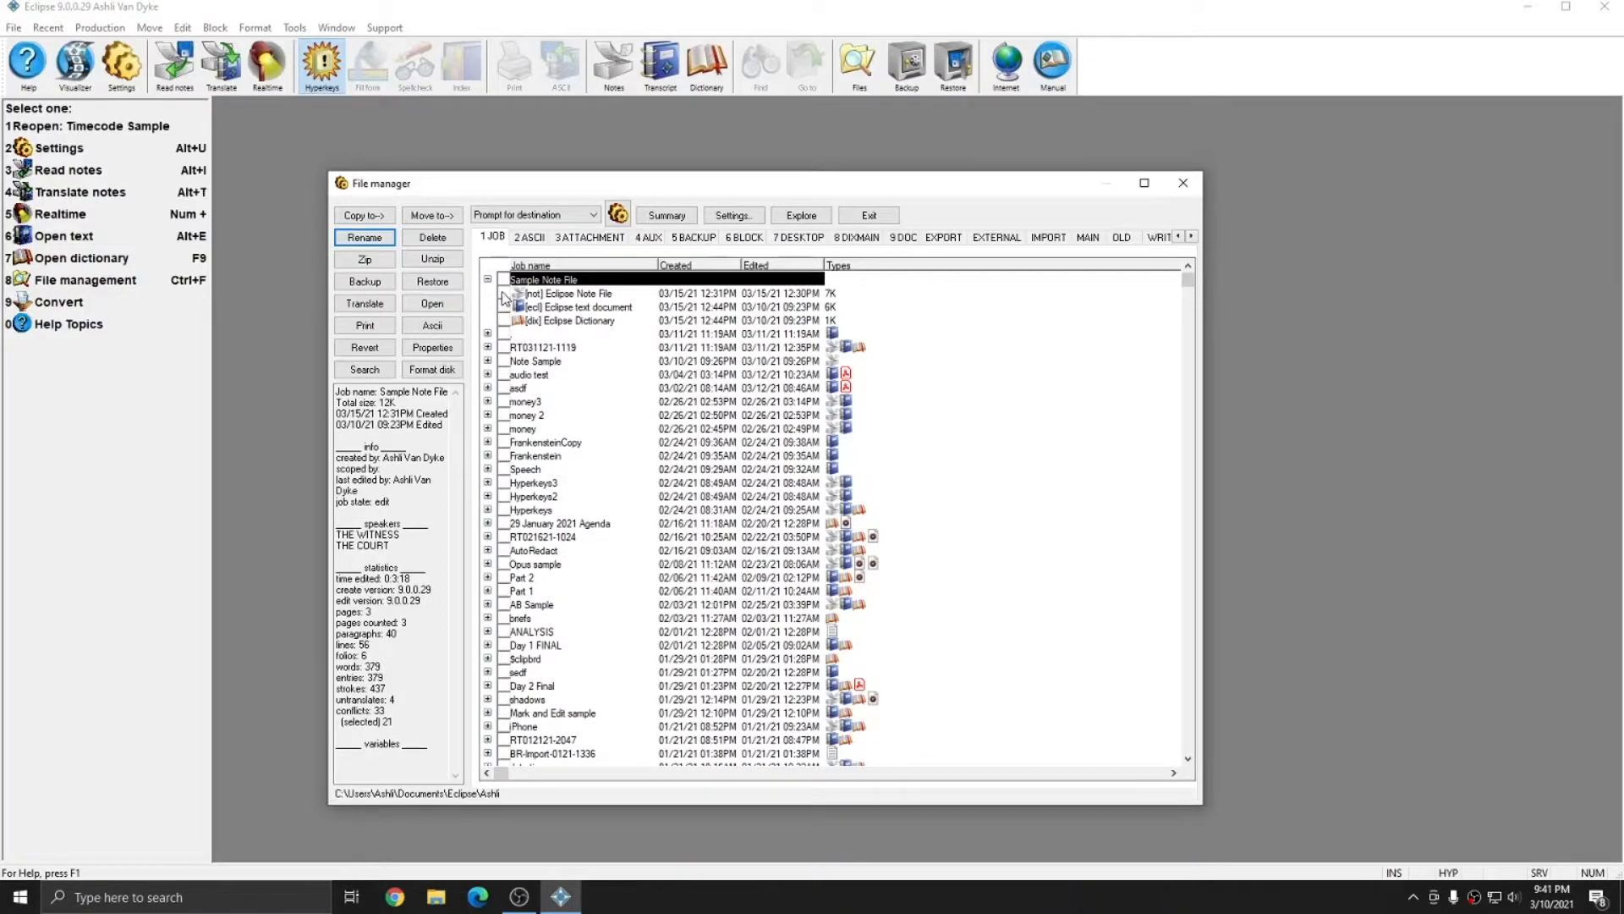
{"action": "left_click", "coordinate": [570, 293]}
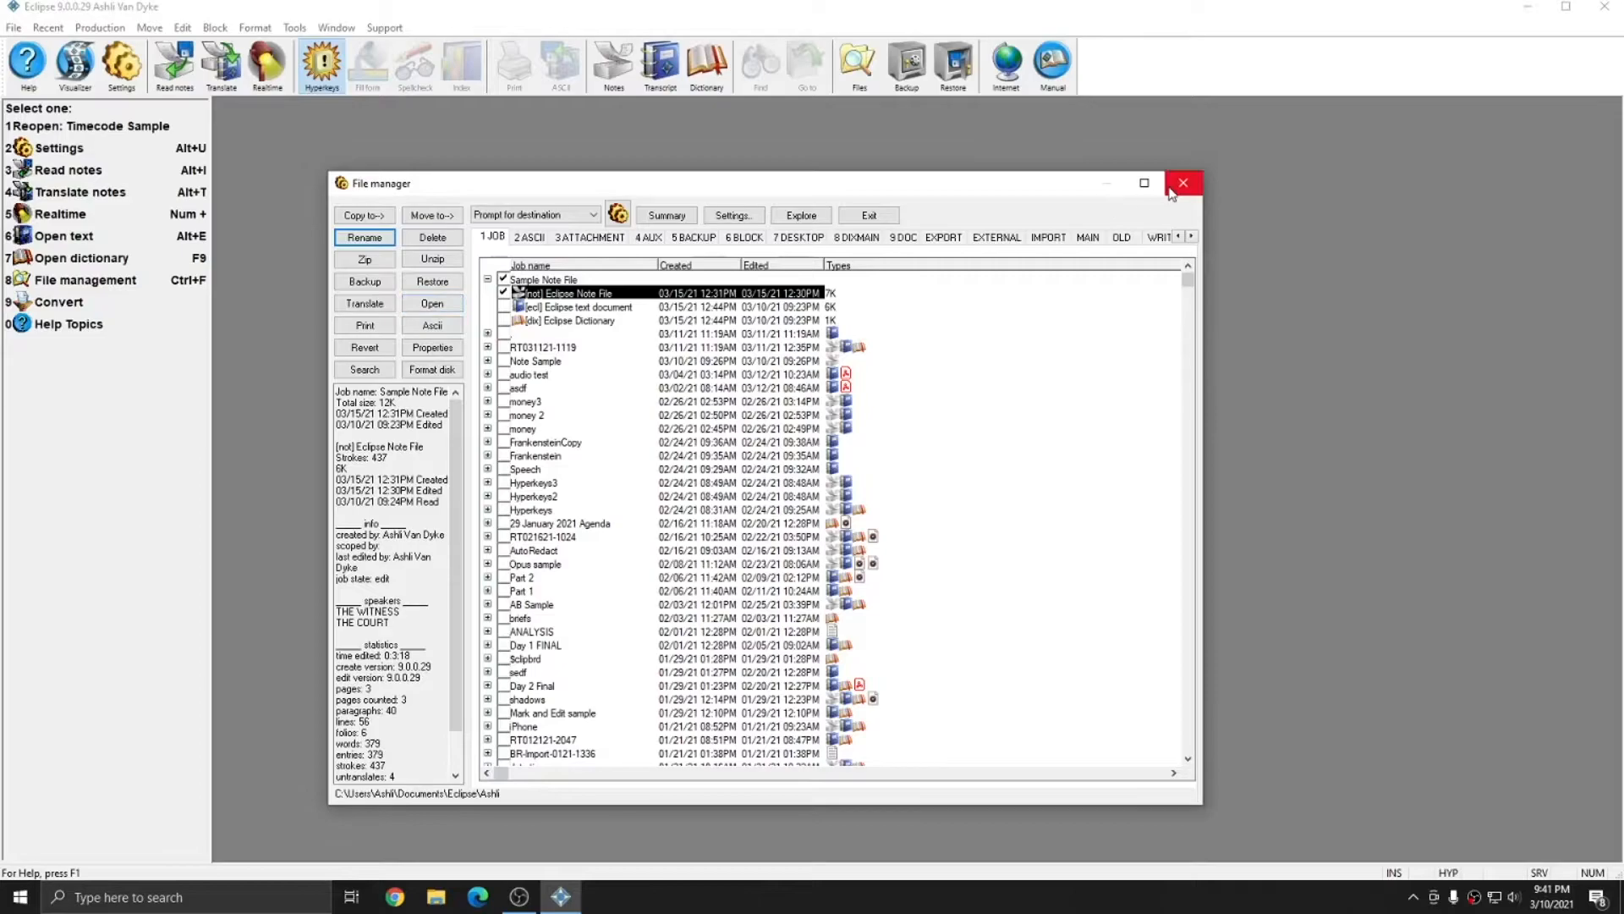
{"action": "left_click", "coordinate": [1183, 183]}
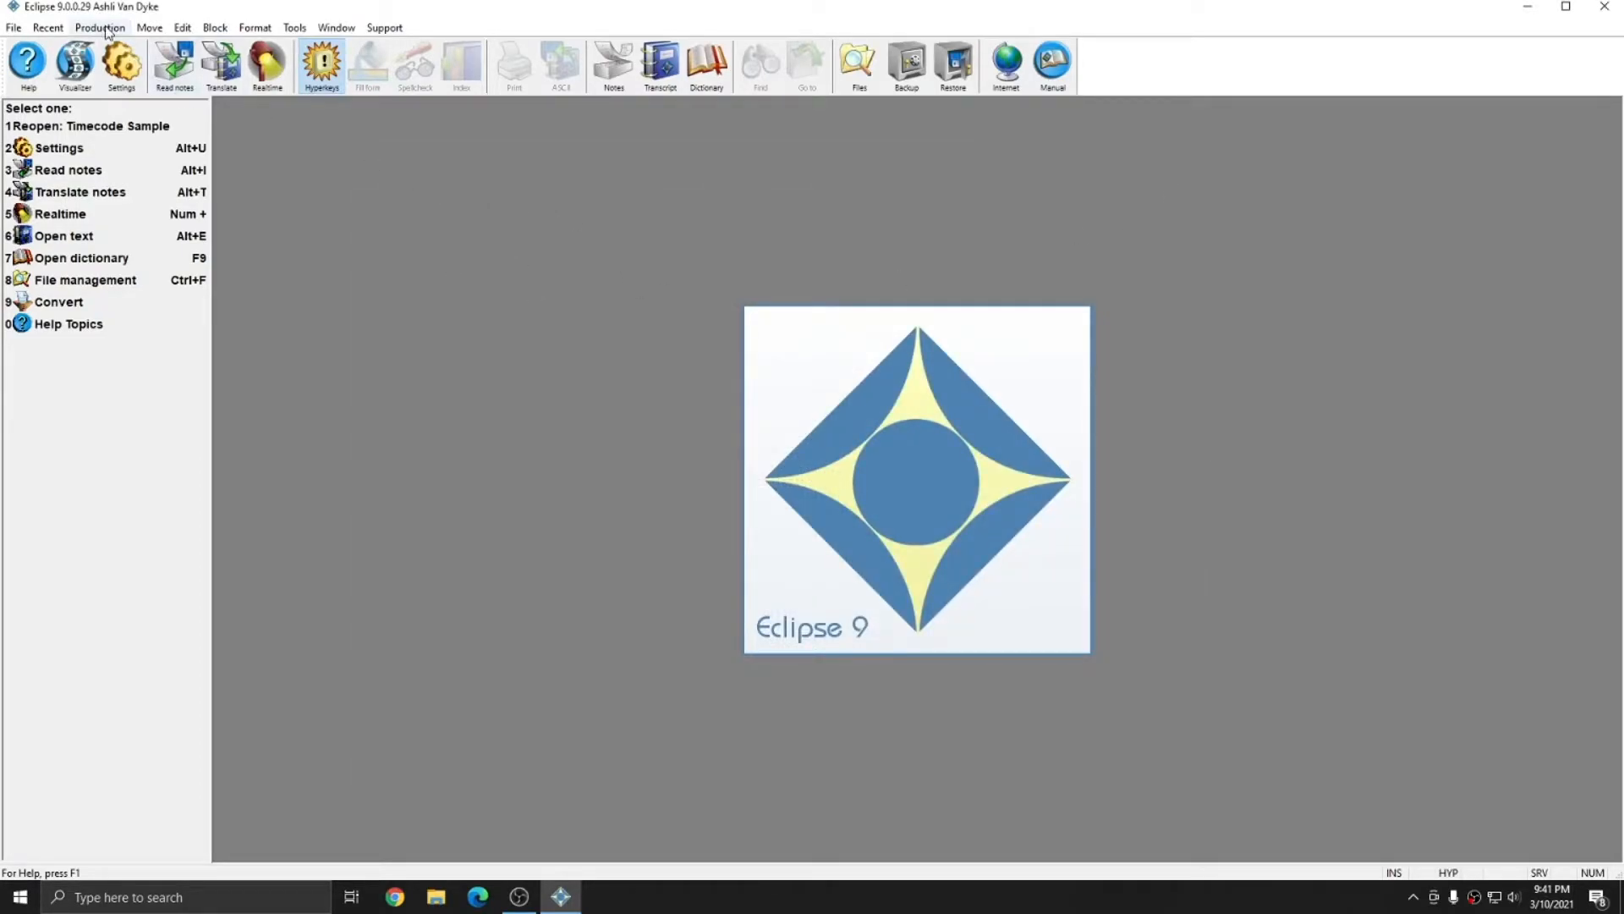
Open Note Sample.not through Production > Open Notes.
{"action": "left_click", "coordinate": [100, 27]}
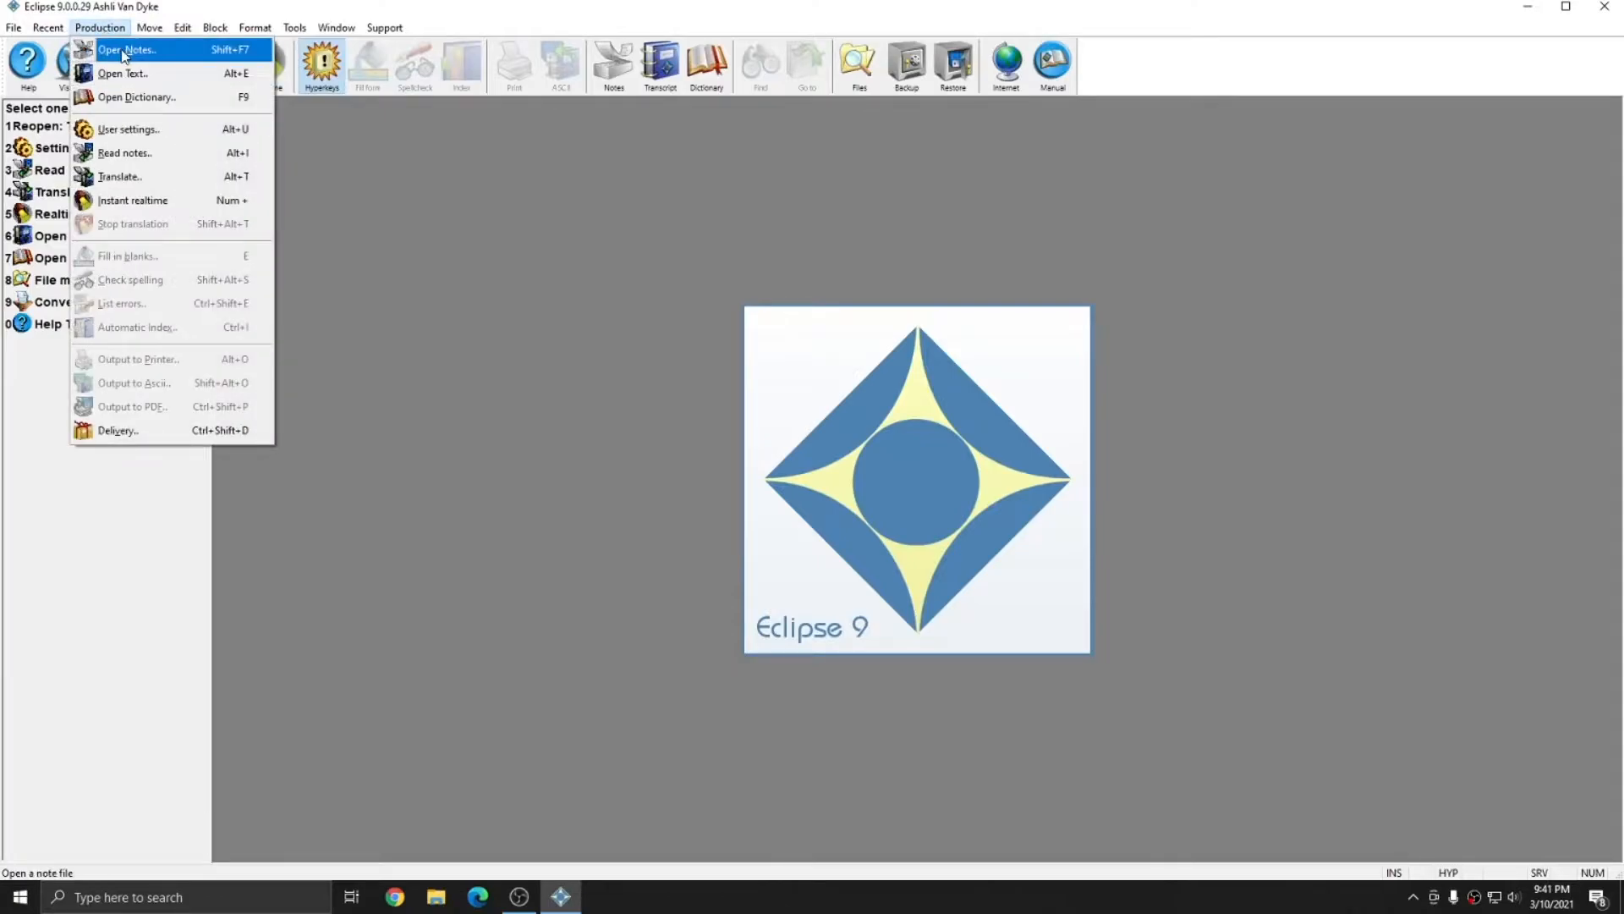
{"action": "left_click", "coordinate": [127, 49]}
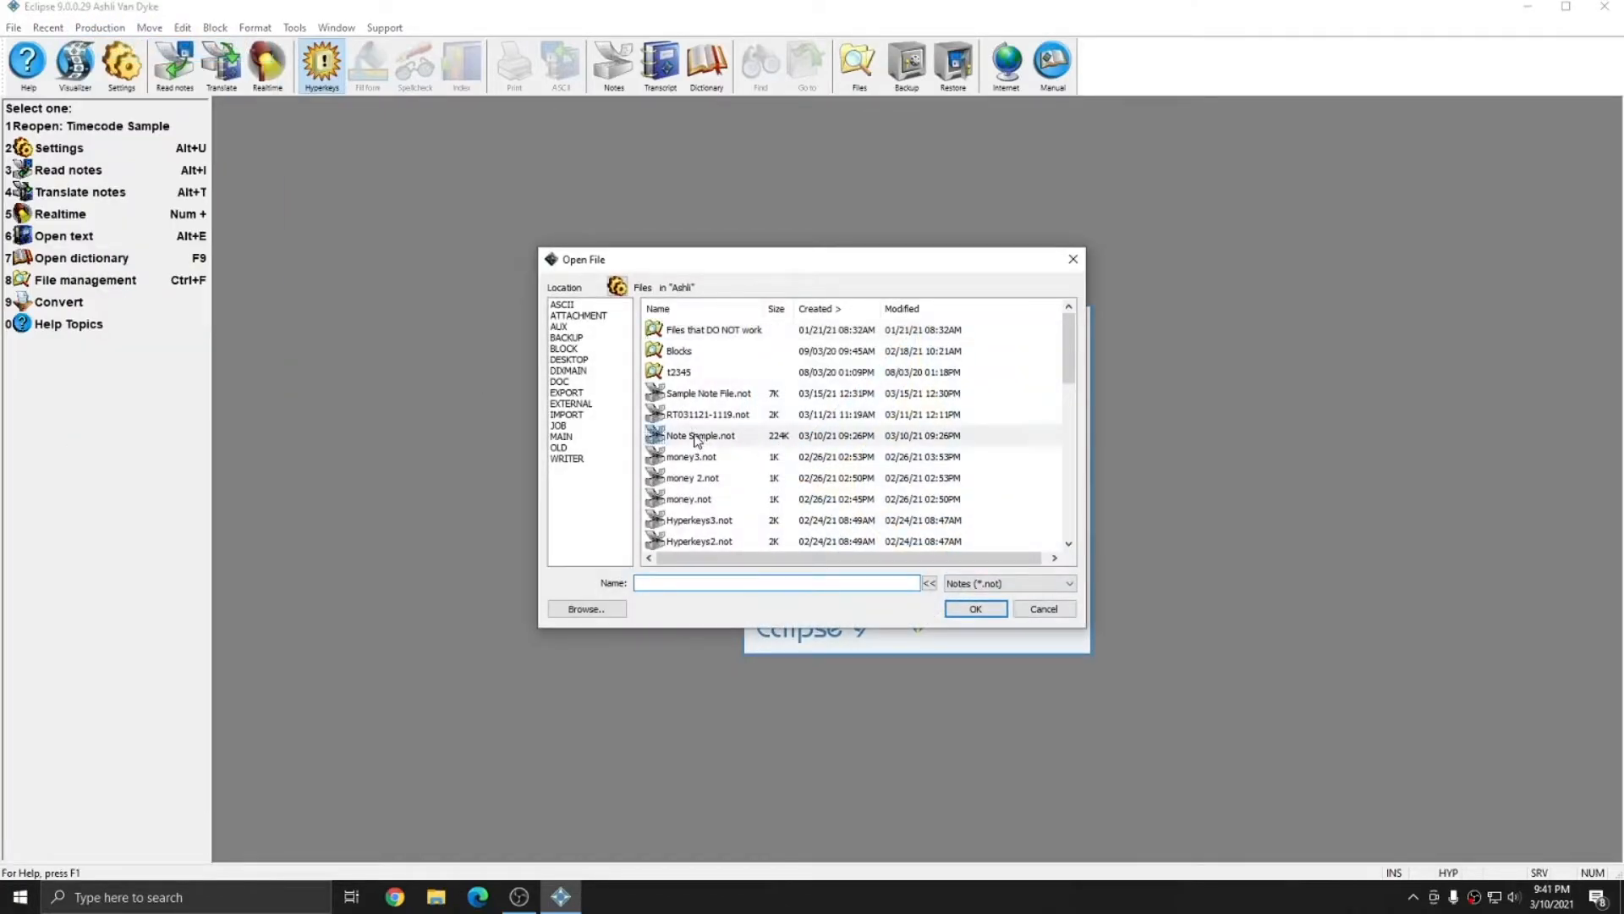
{"action": "double_click", "coordinate": [700, 435]}
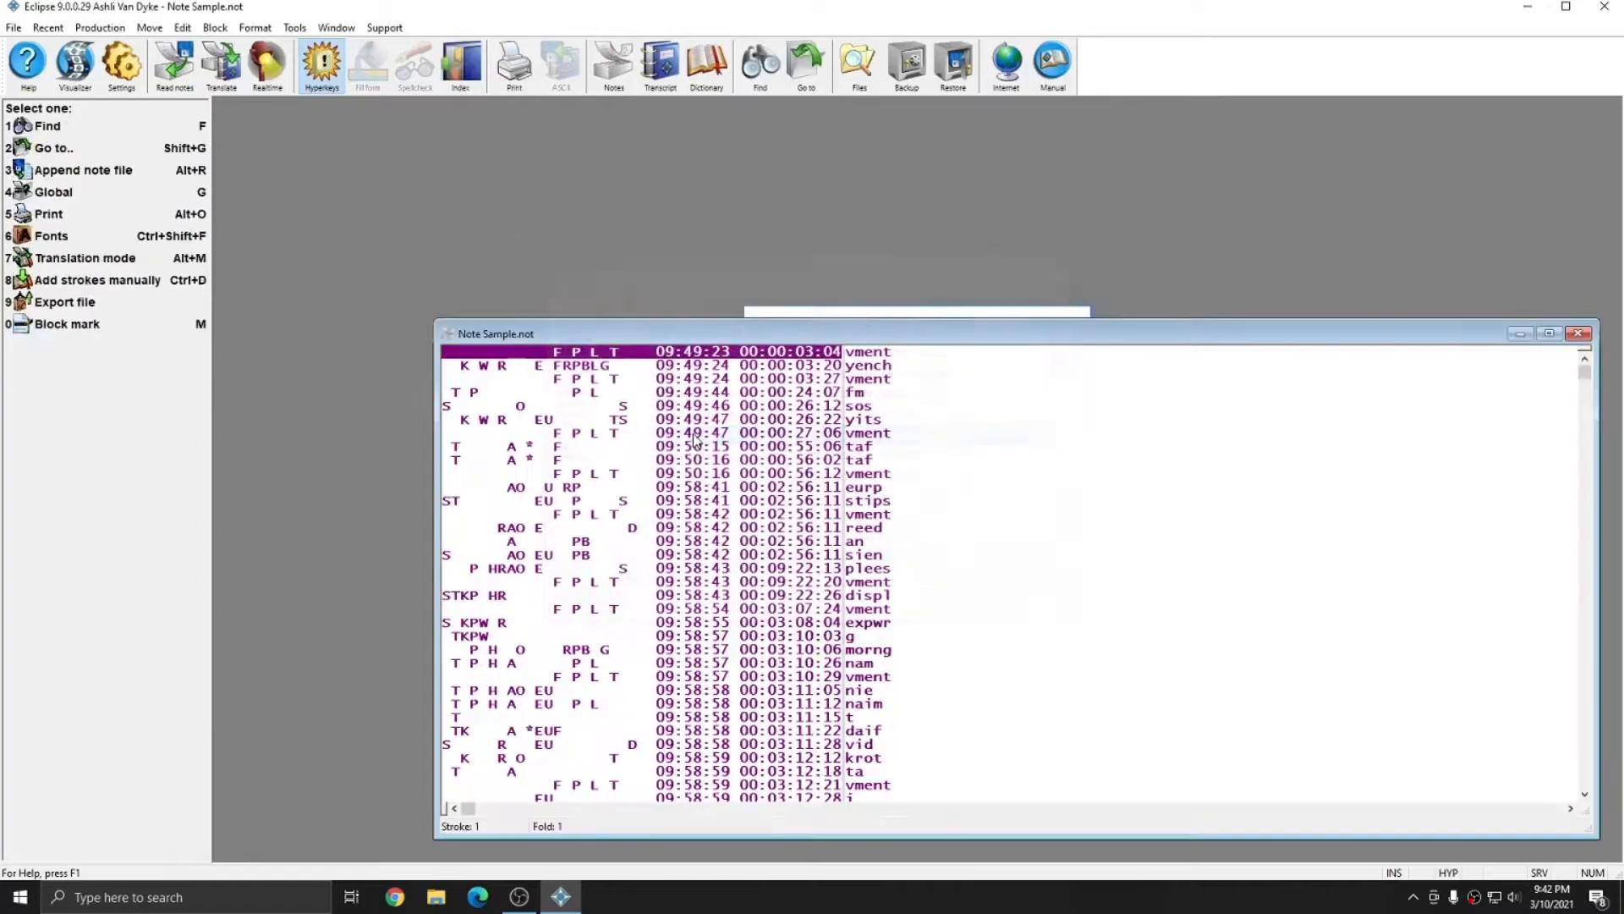
{"action": "left_click", "coordinate": [1549, 332]}
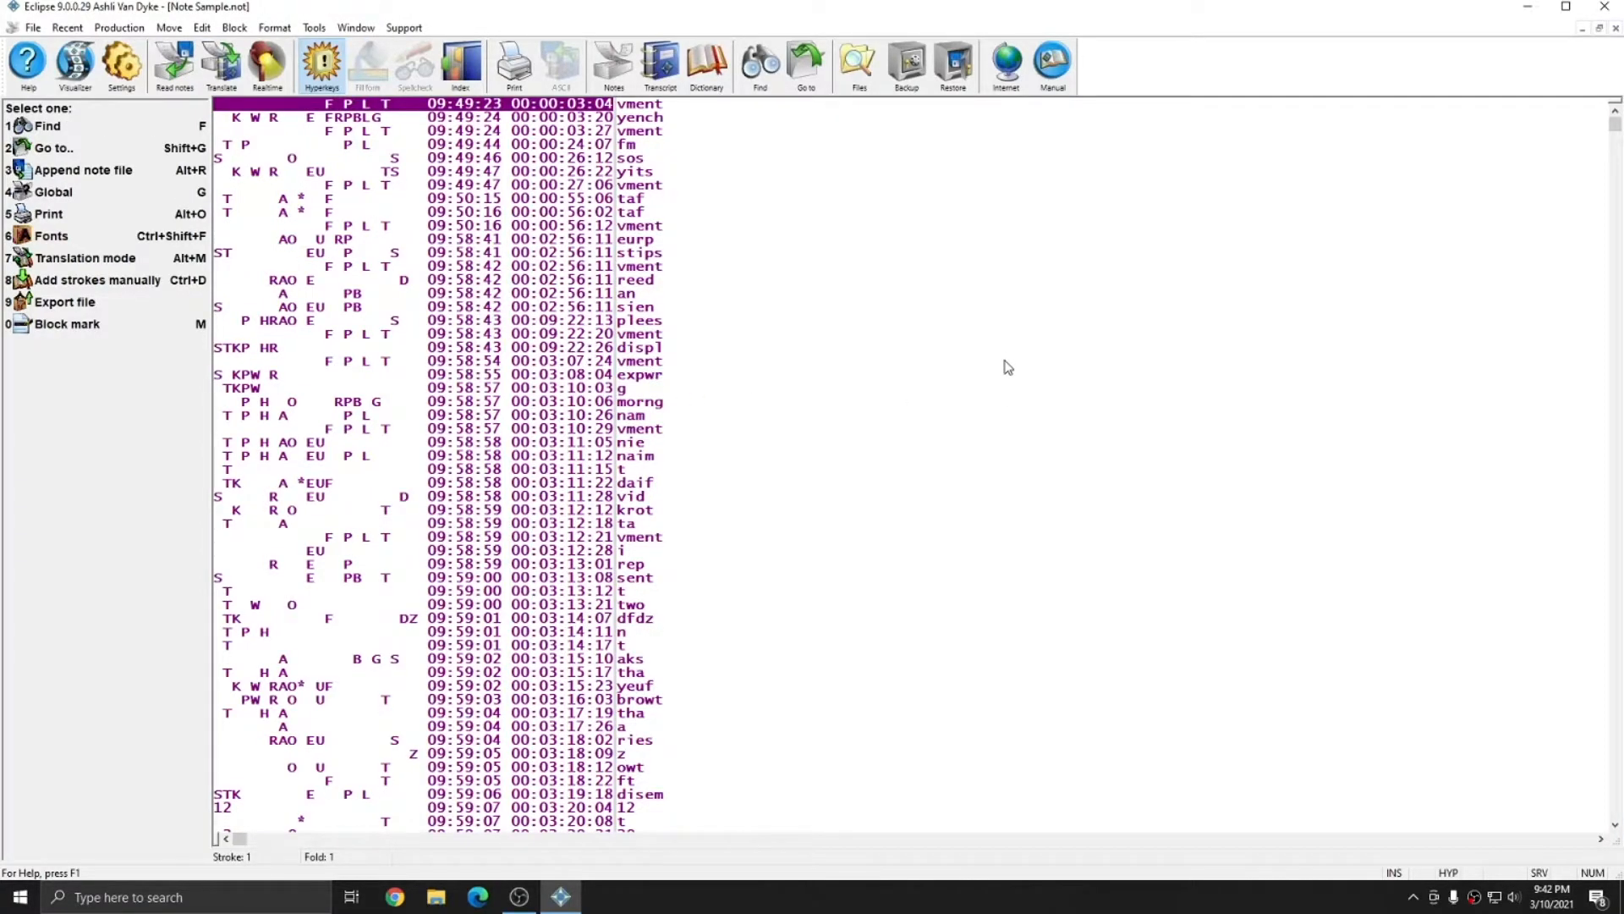
{"action": "mouse_move", "coordinate": [944, 313]}
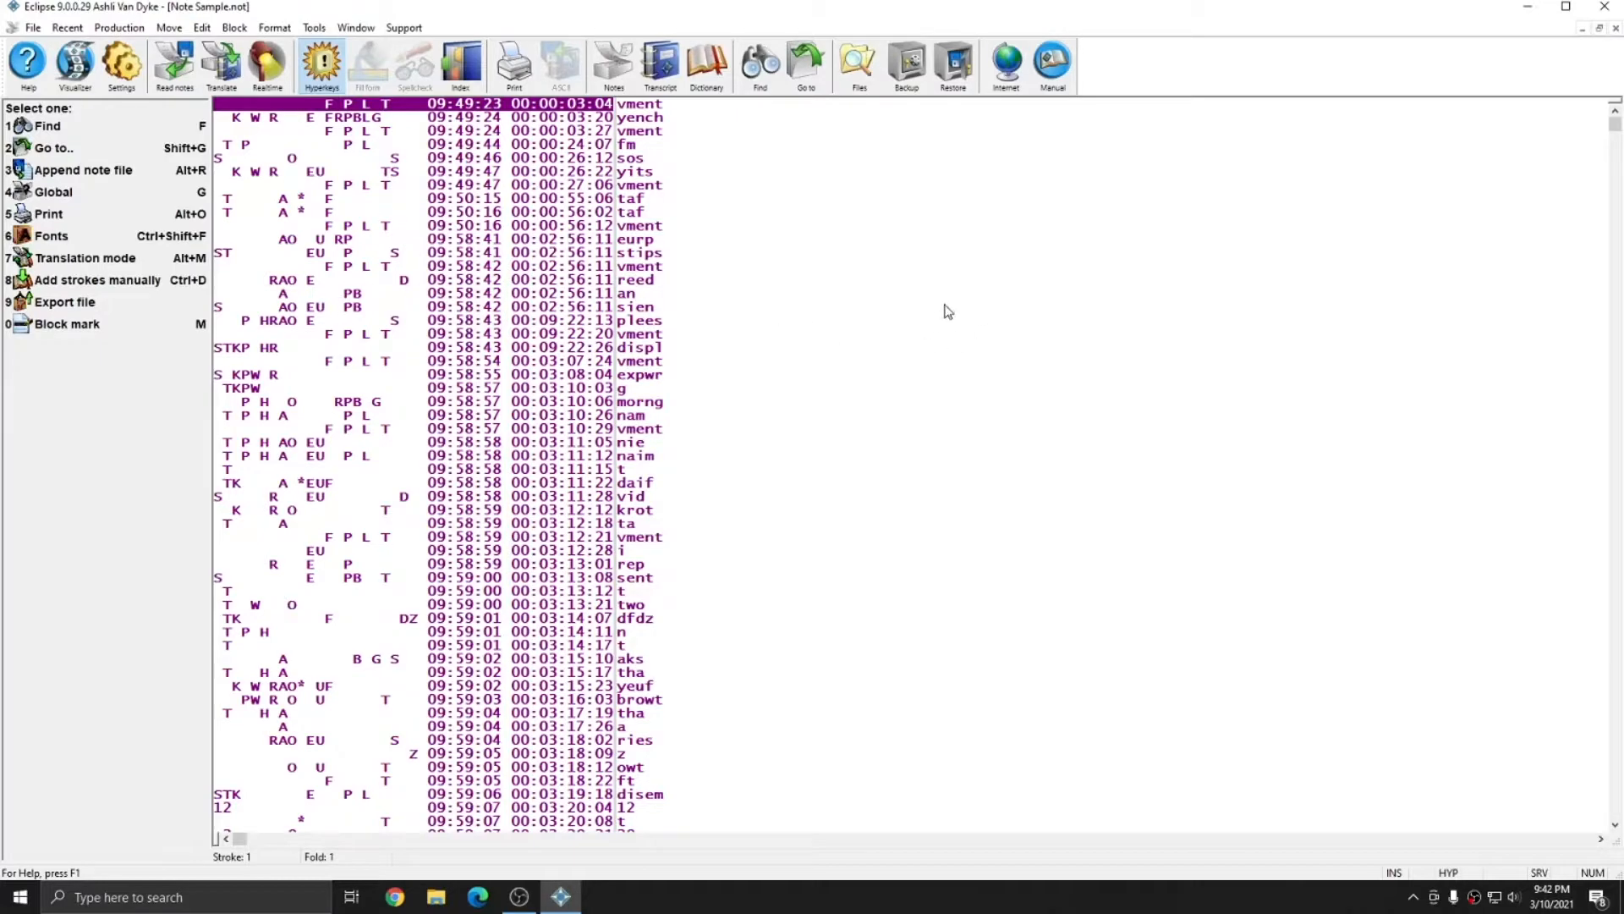
{"action": "mouse_move", "coordinate": [321, 409]}
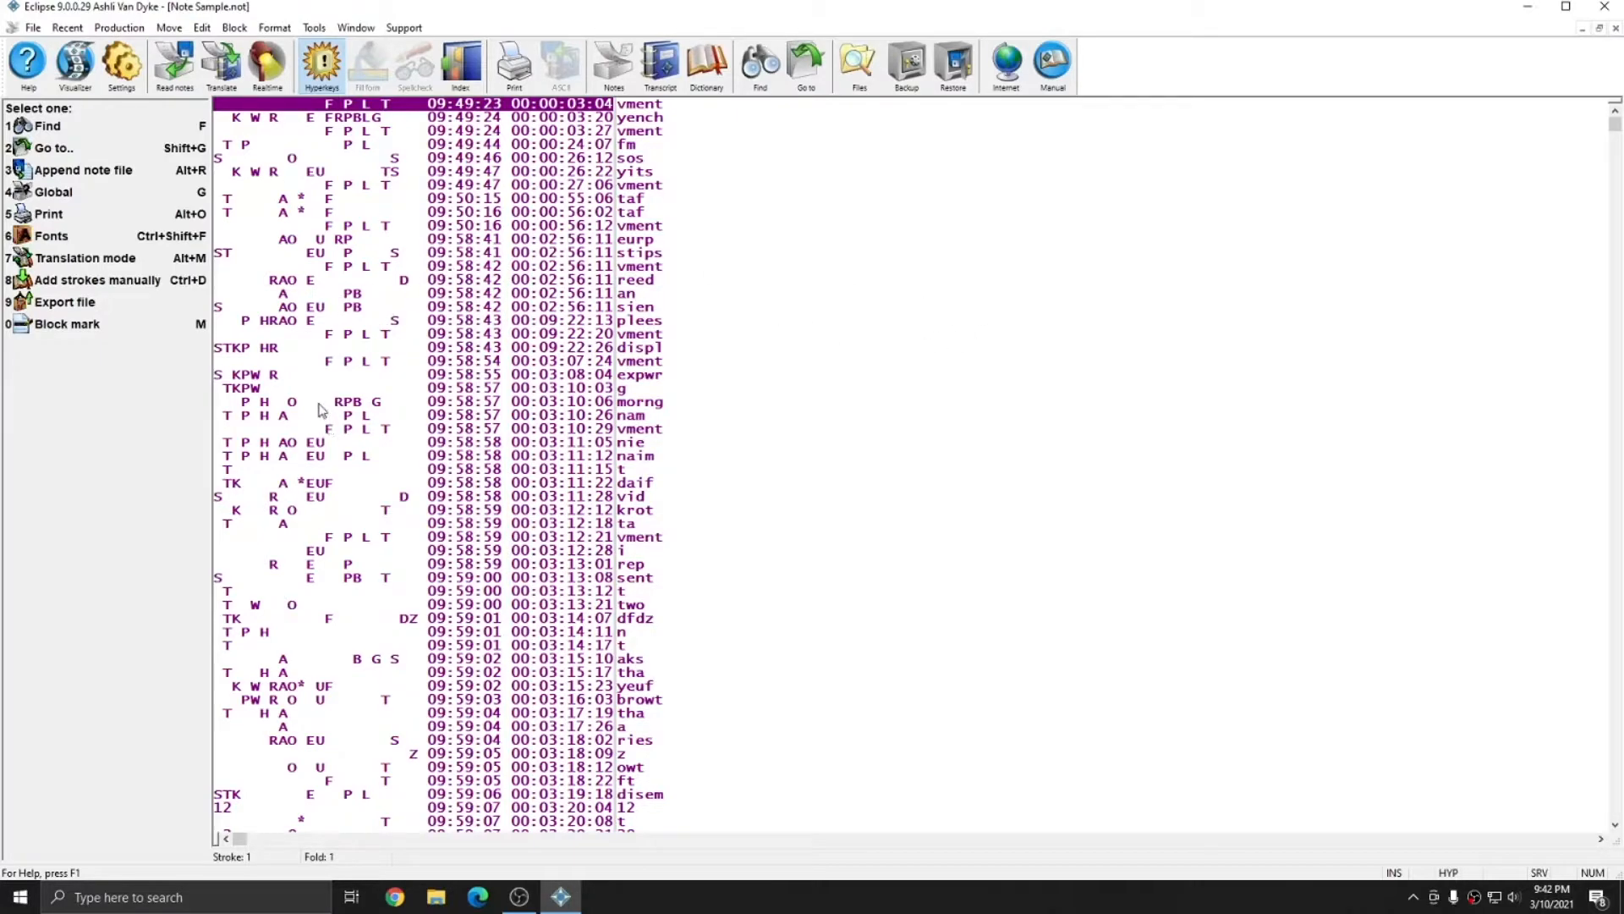
{"action": "left_click", "coordinate": [414, 401]}
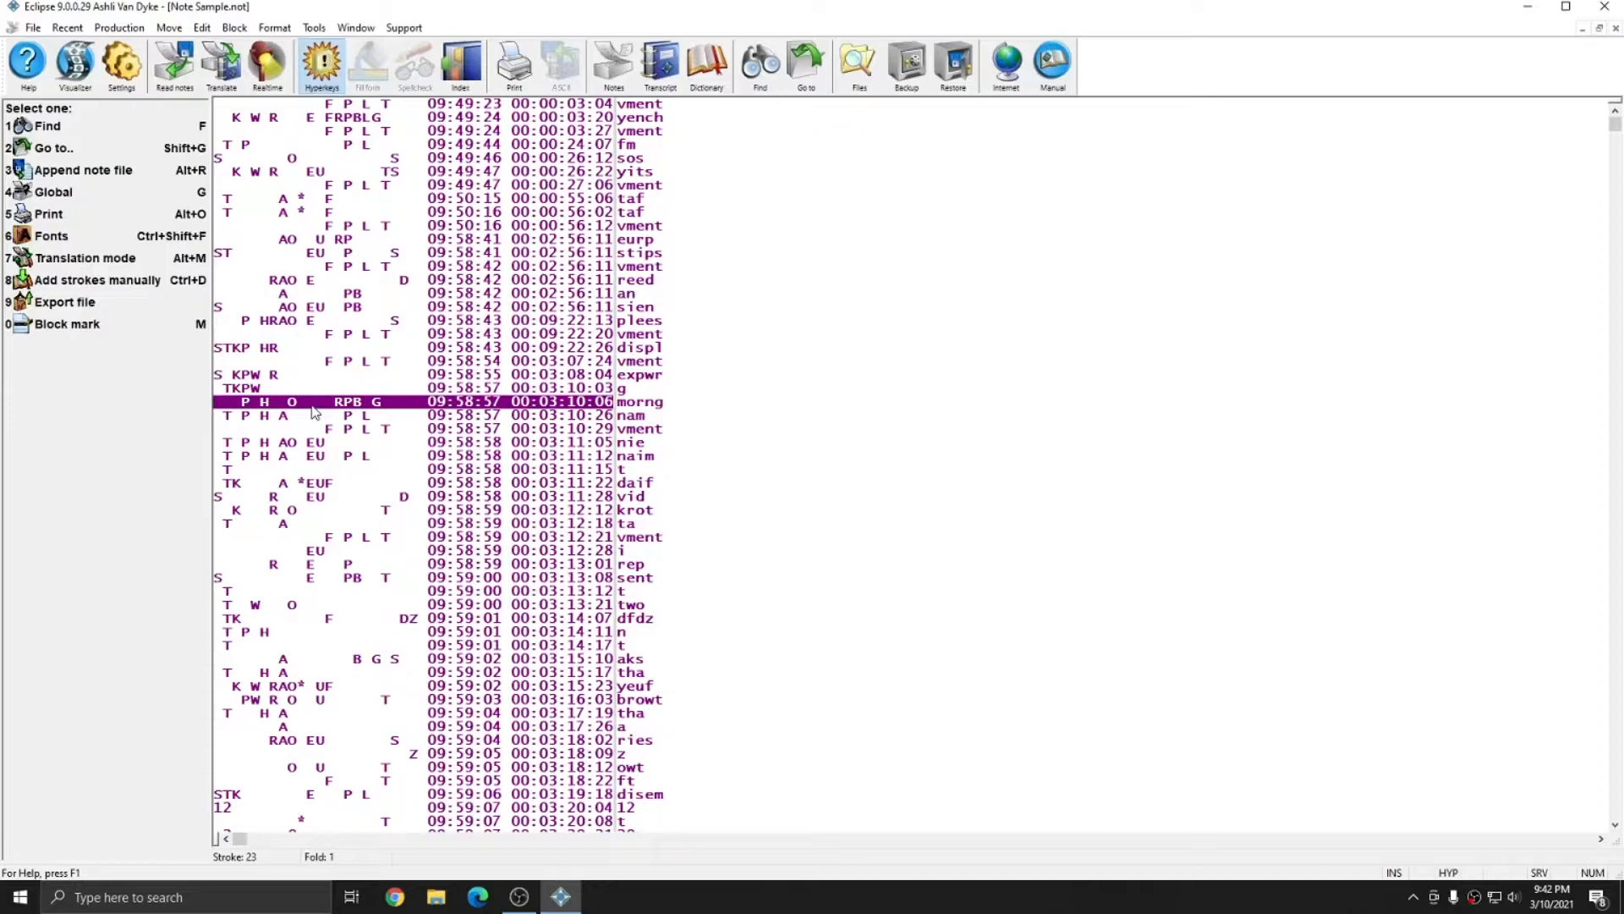
{"action": "mouse_move", "coordinate": [239, 864]}
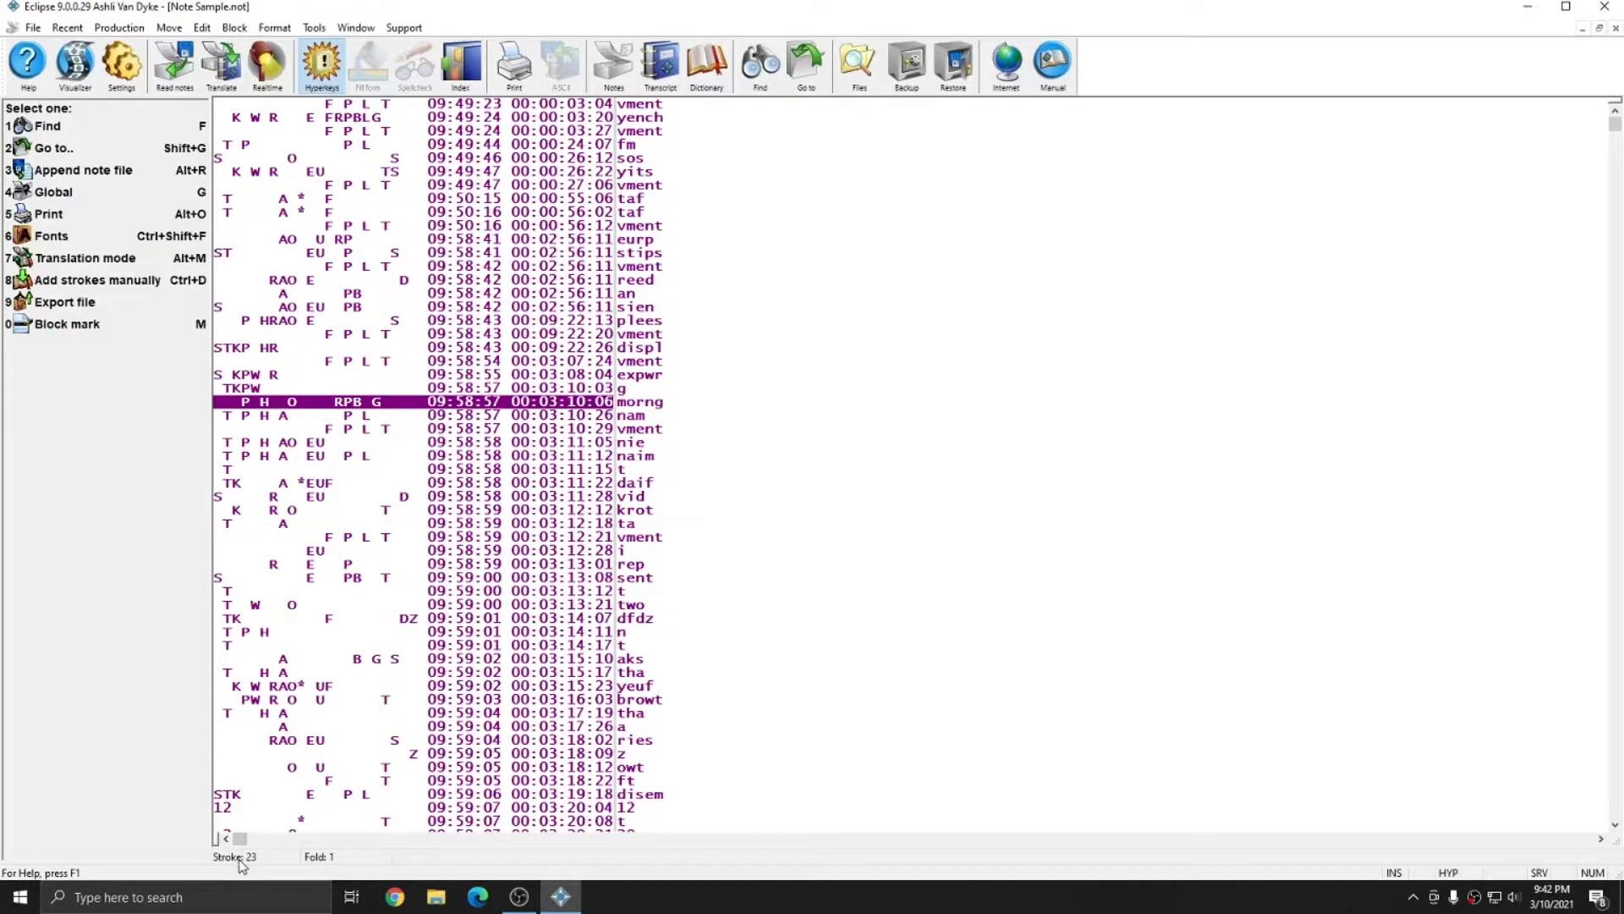
{"action": "mouse_move", "coordinate": [324, 864]}
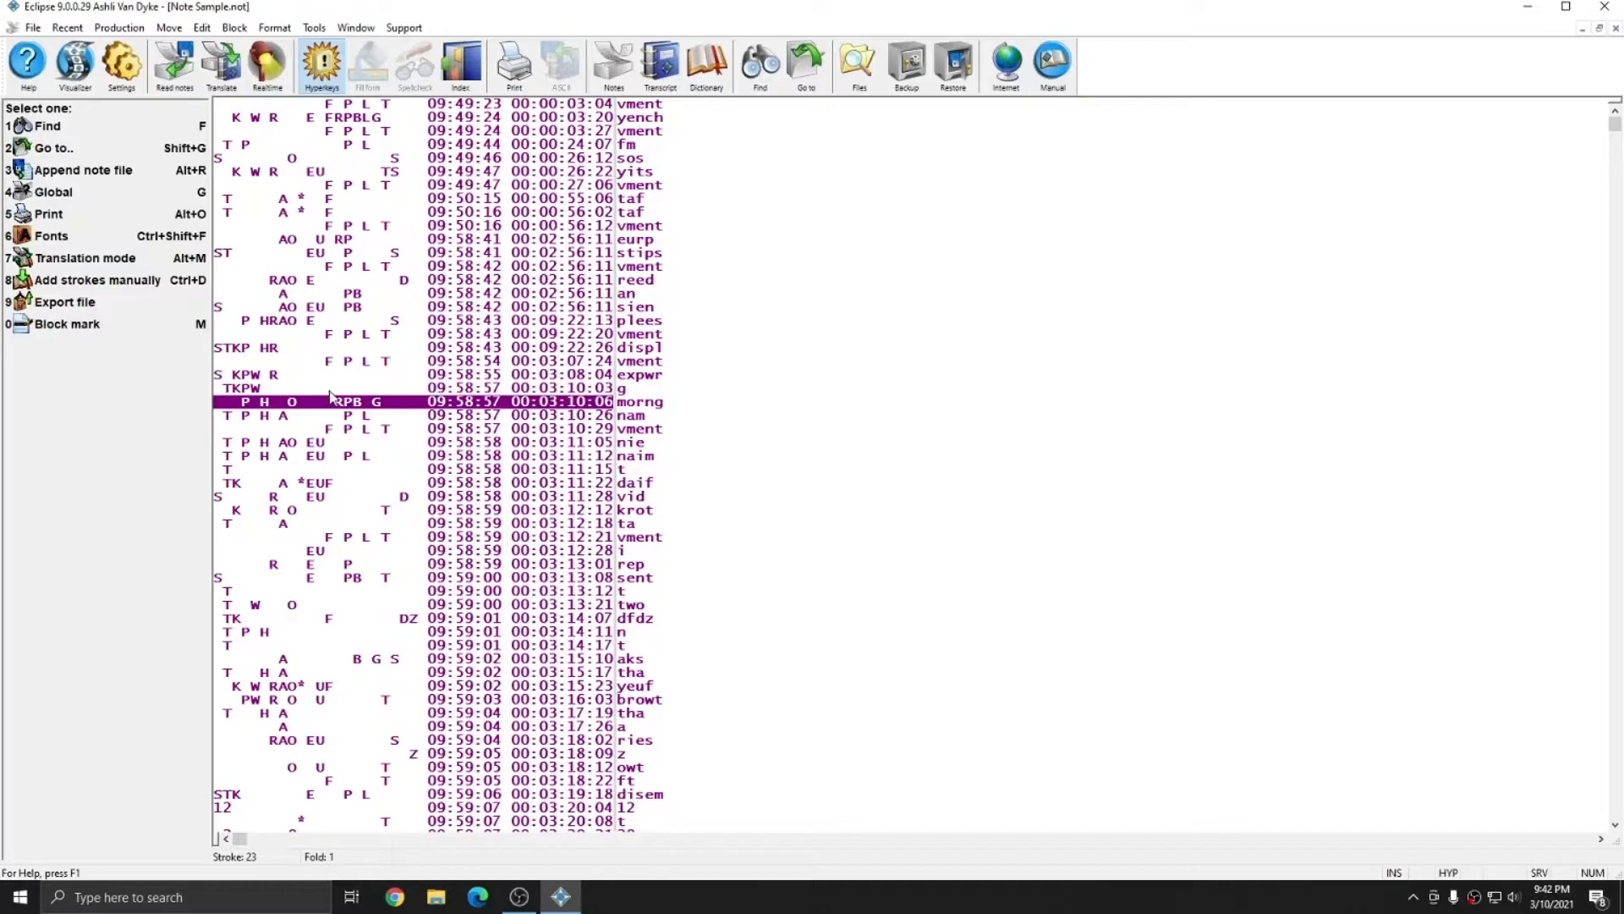
{"action": "mouse_move", "coordinate": [469, 404]}
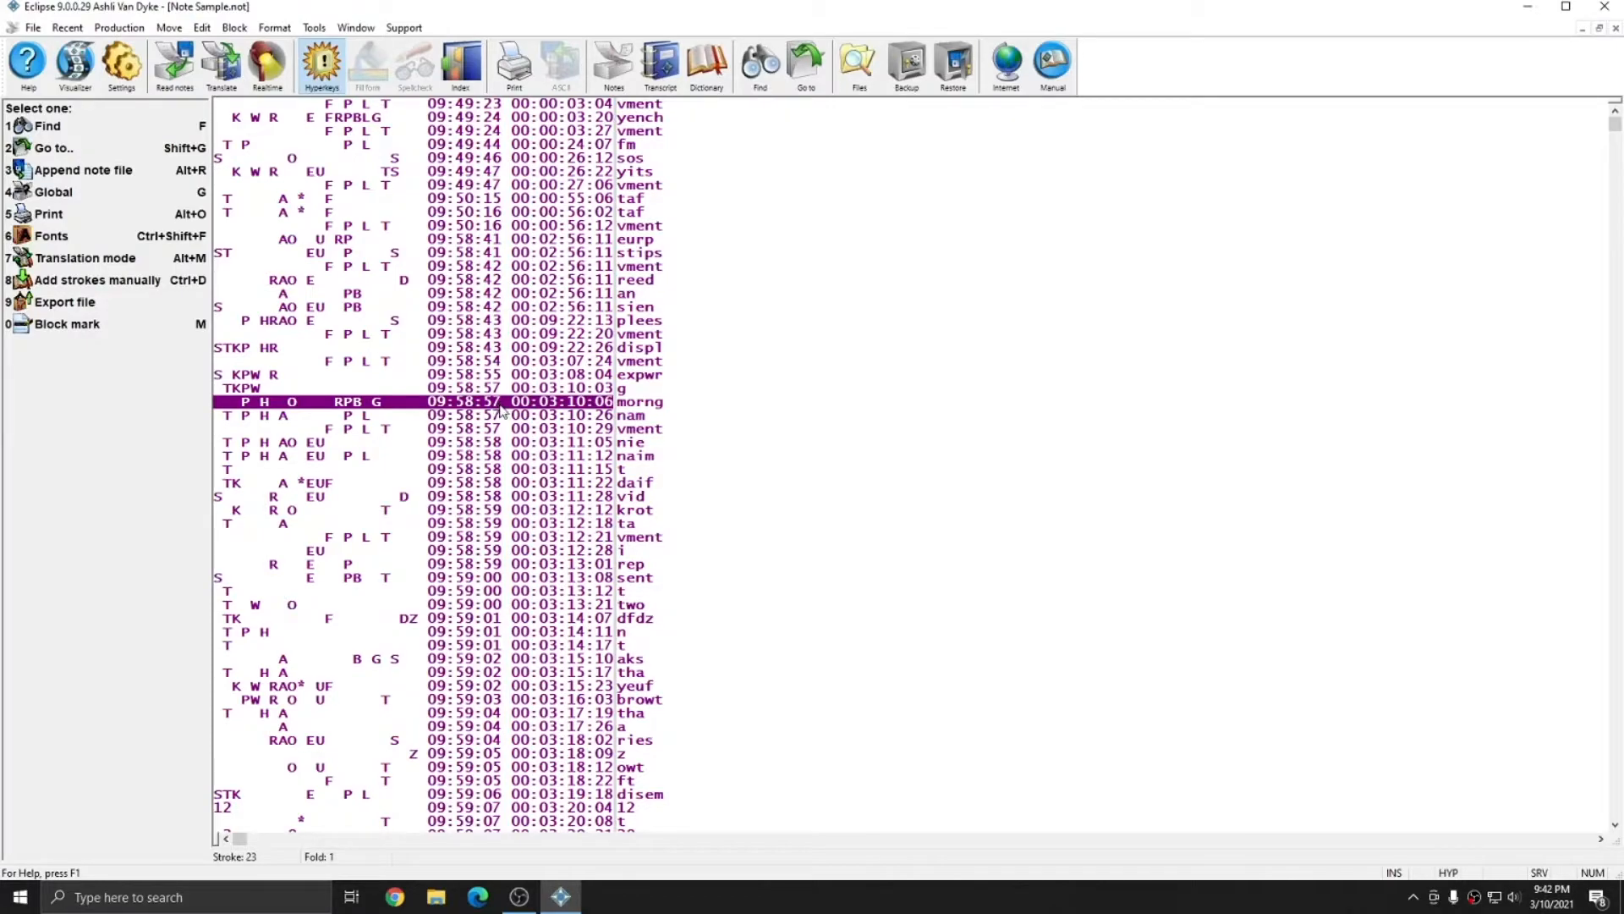
{"action": "mouse_move", "coordinate": [503, 414]}
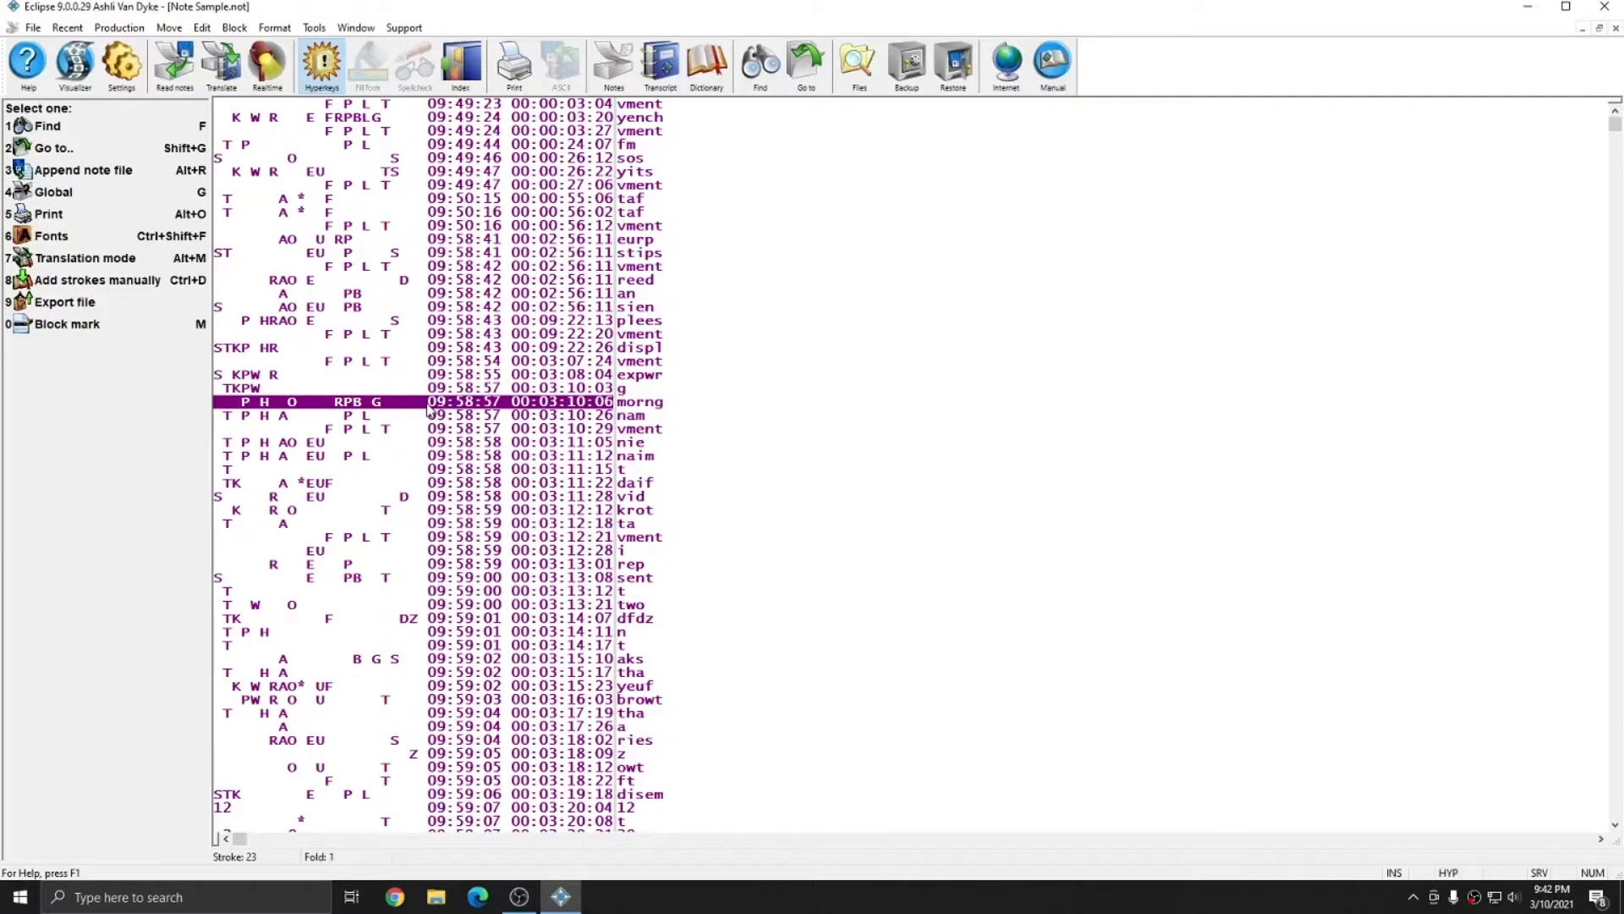
{"action": "mouse_move", "coordinate": [487, 414]}
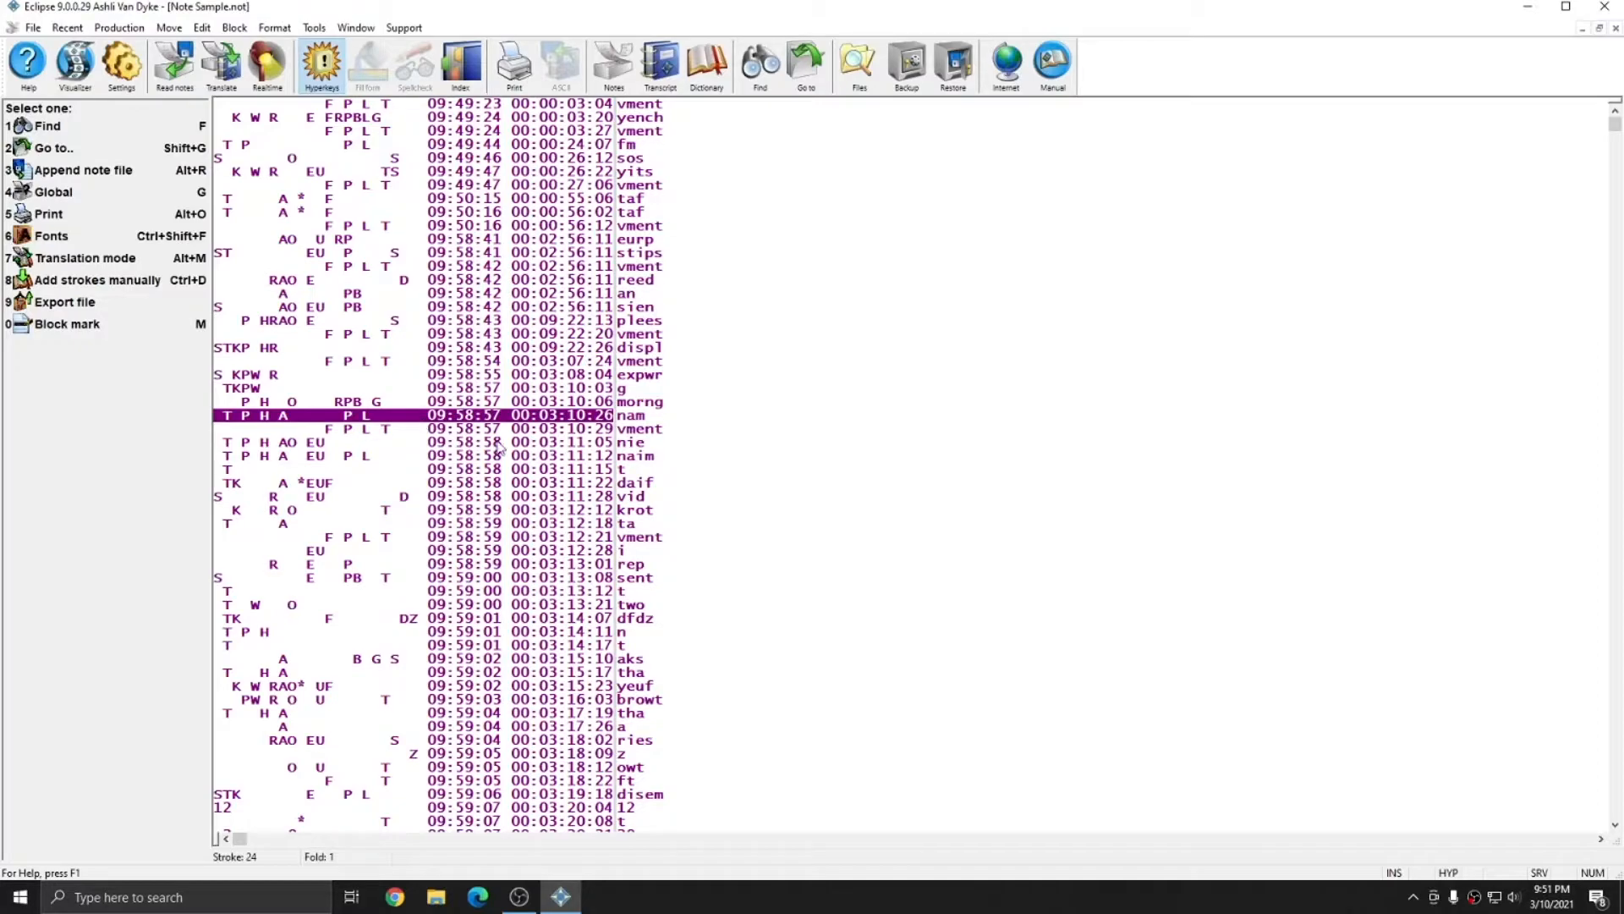
{"action": "mouse_move", "coordinate": [419, 402]}
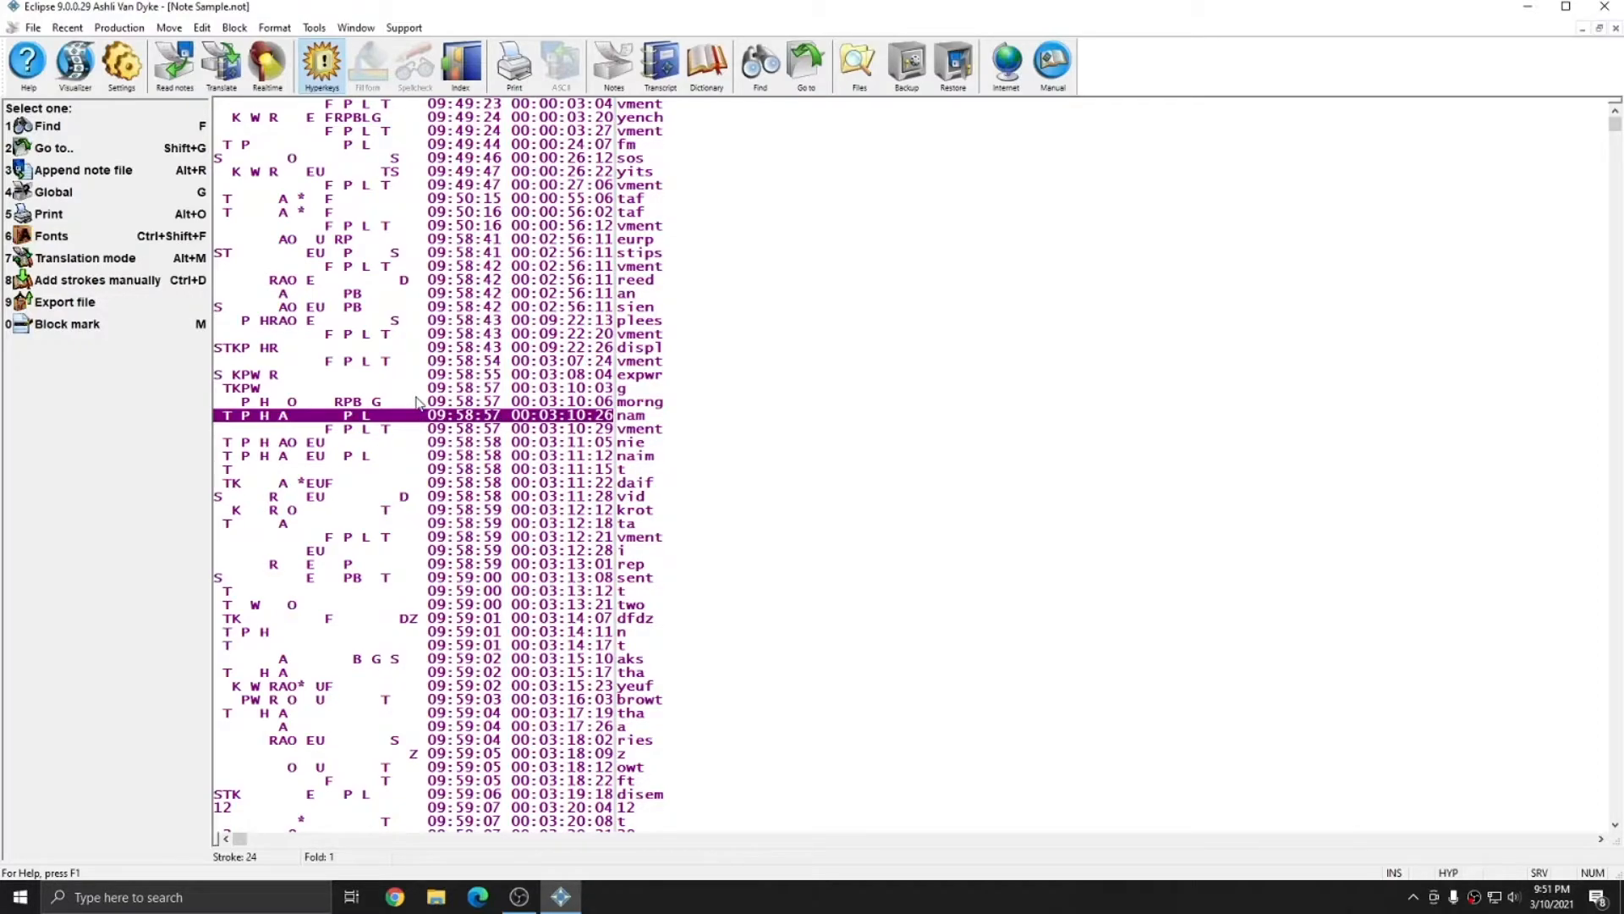
{"action": "mouse_move", "coordinate": [668, 223]}
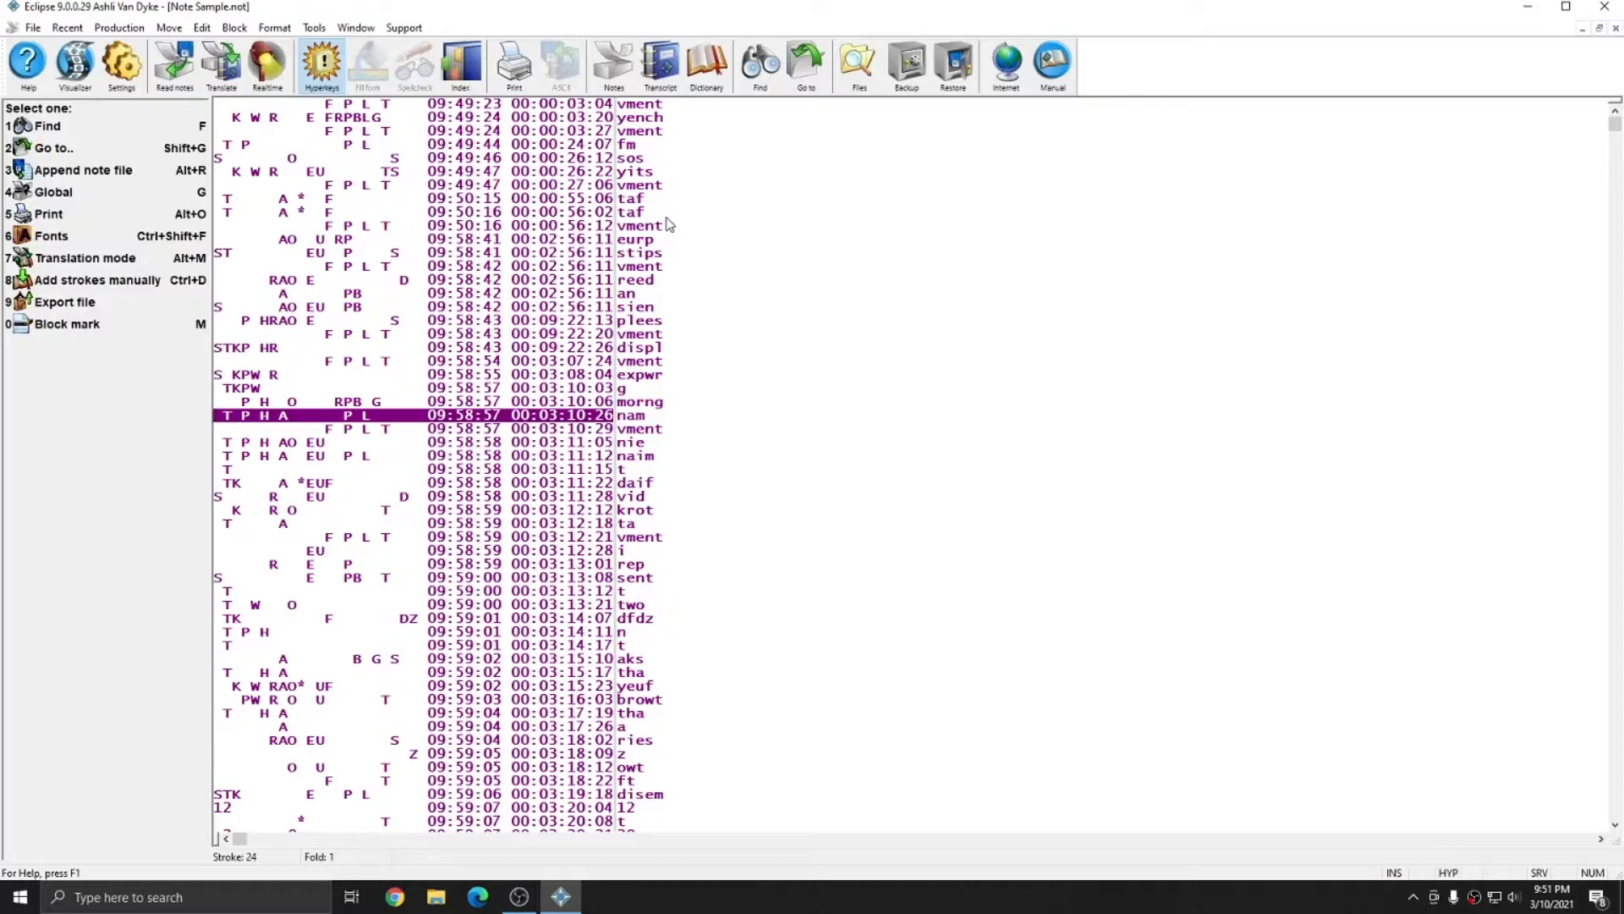
{"action": "mouse_move", "coordinate": [720, 434]}
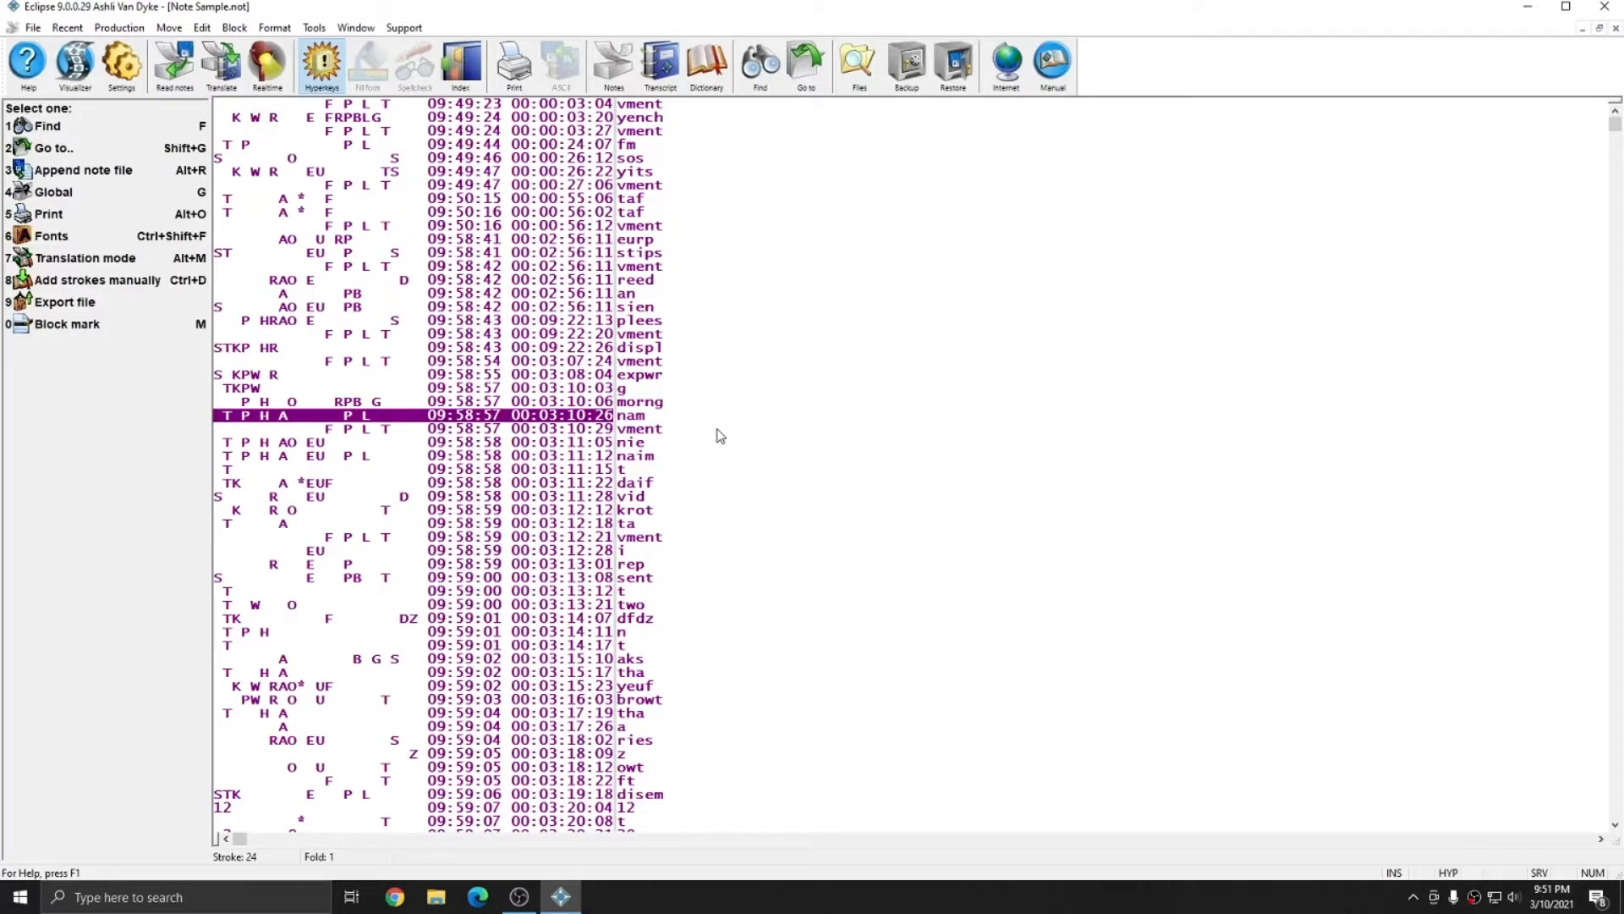
{"action": "mouse_move", "coordinate": [704, 340]}
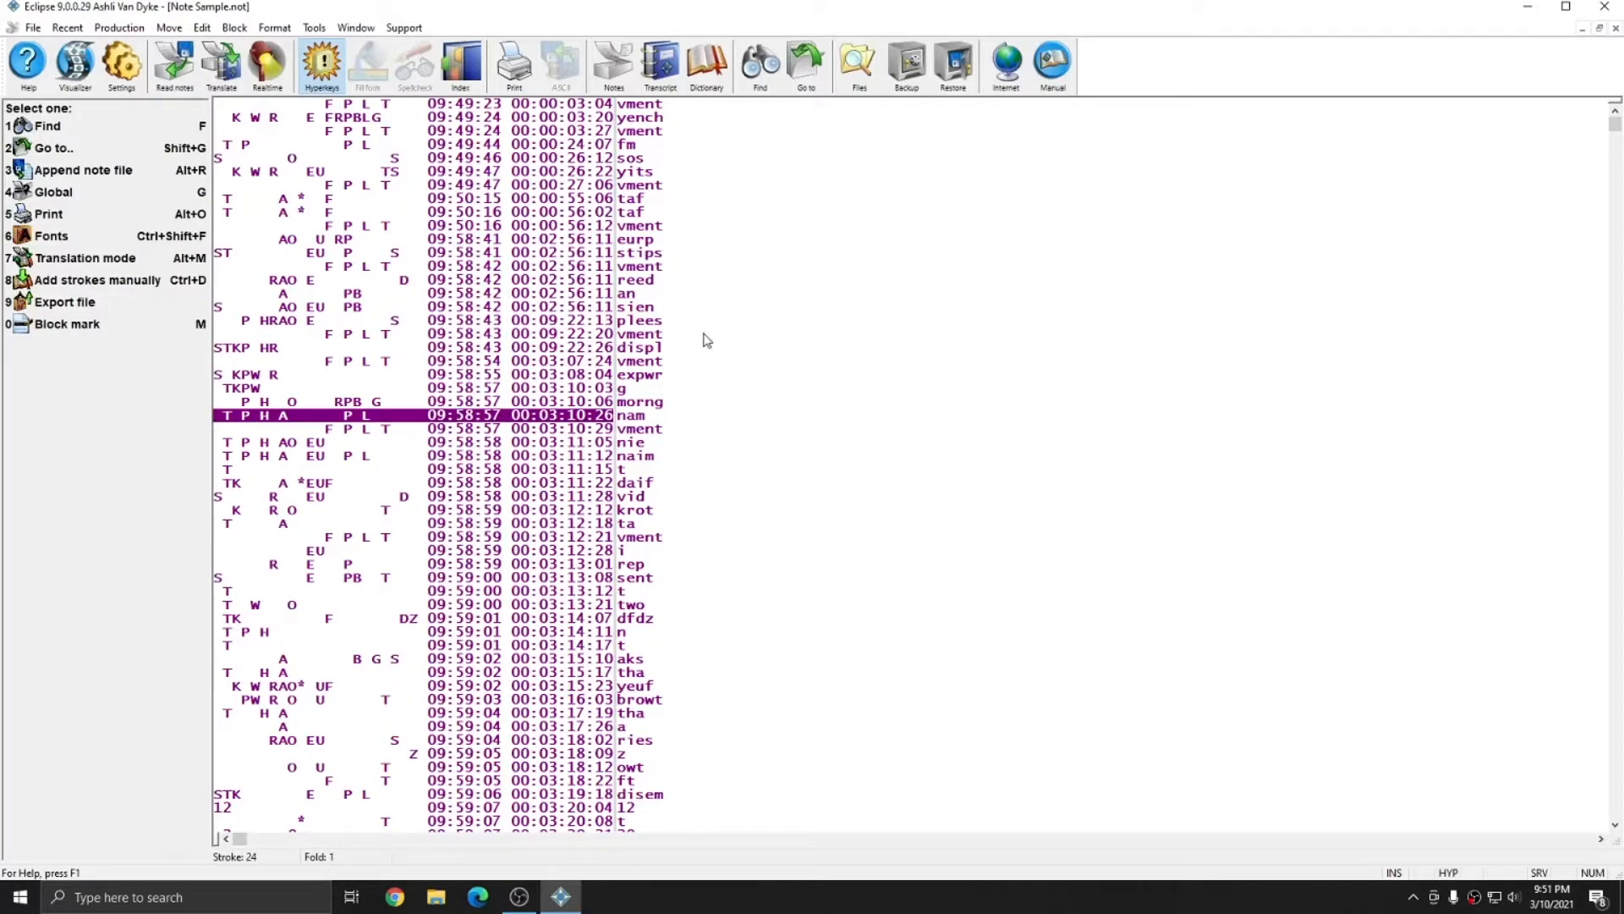
{"action": "mouse_move", "coordinate": [690, 344]}
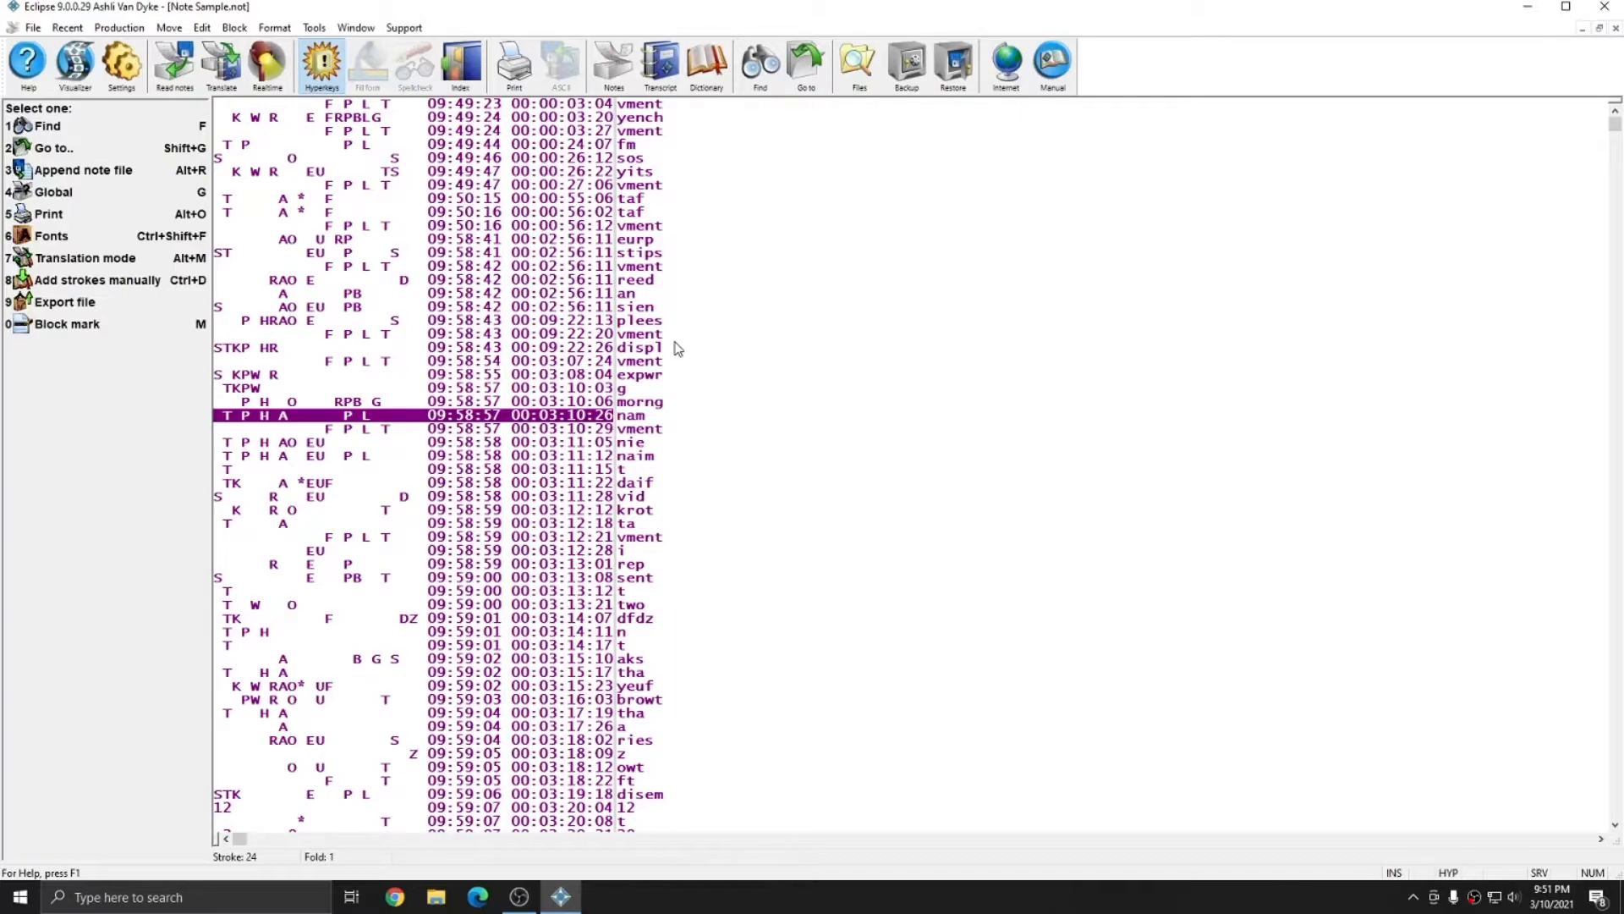
{"action": "mouse_move", "coordinate": [5, 272]}
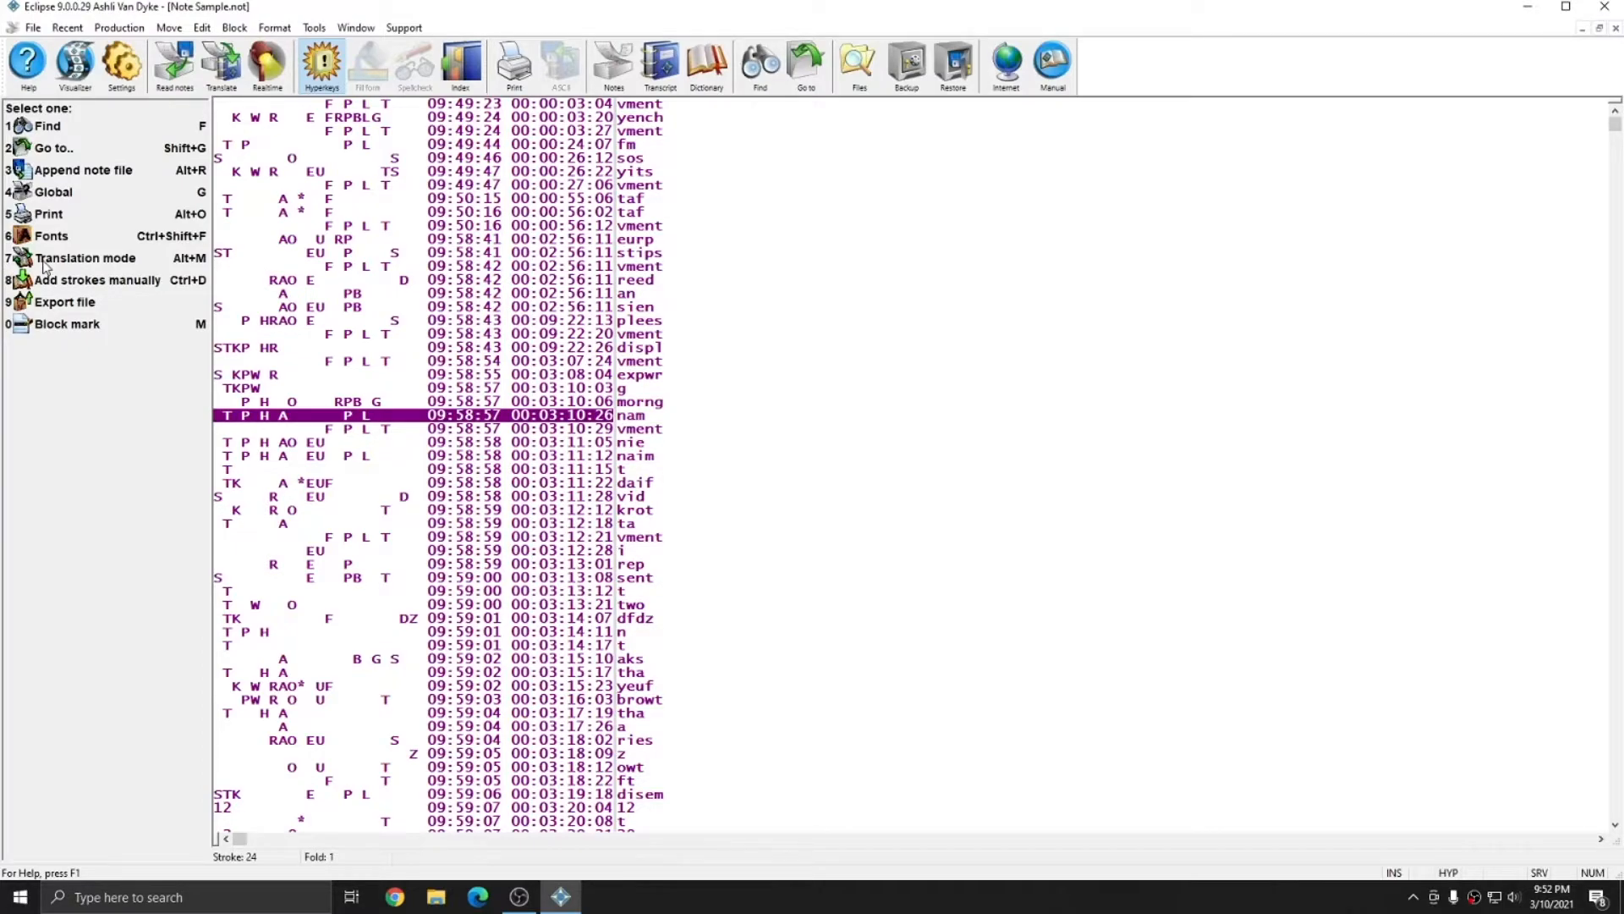
{"action": "mouse_move", "coordinate": [192, 271]}
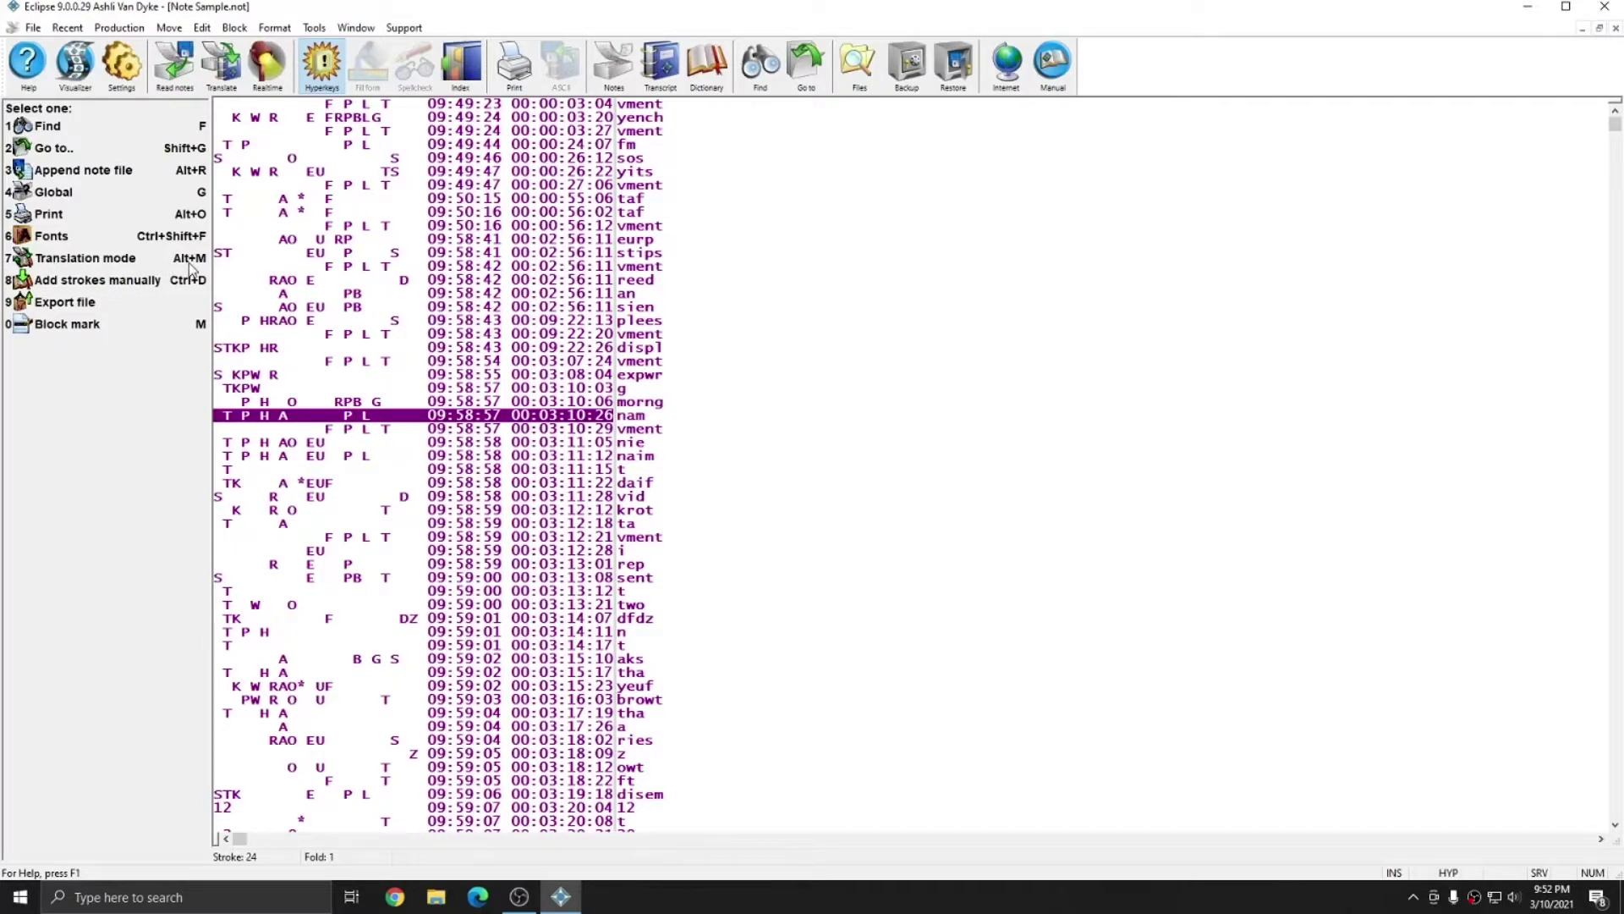
Switch the notes to Translate Mode and move to a stroke further down.
{"action": "right_click", "coordinate": [735, 366]}
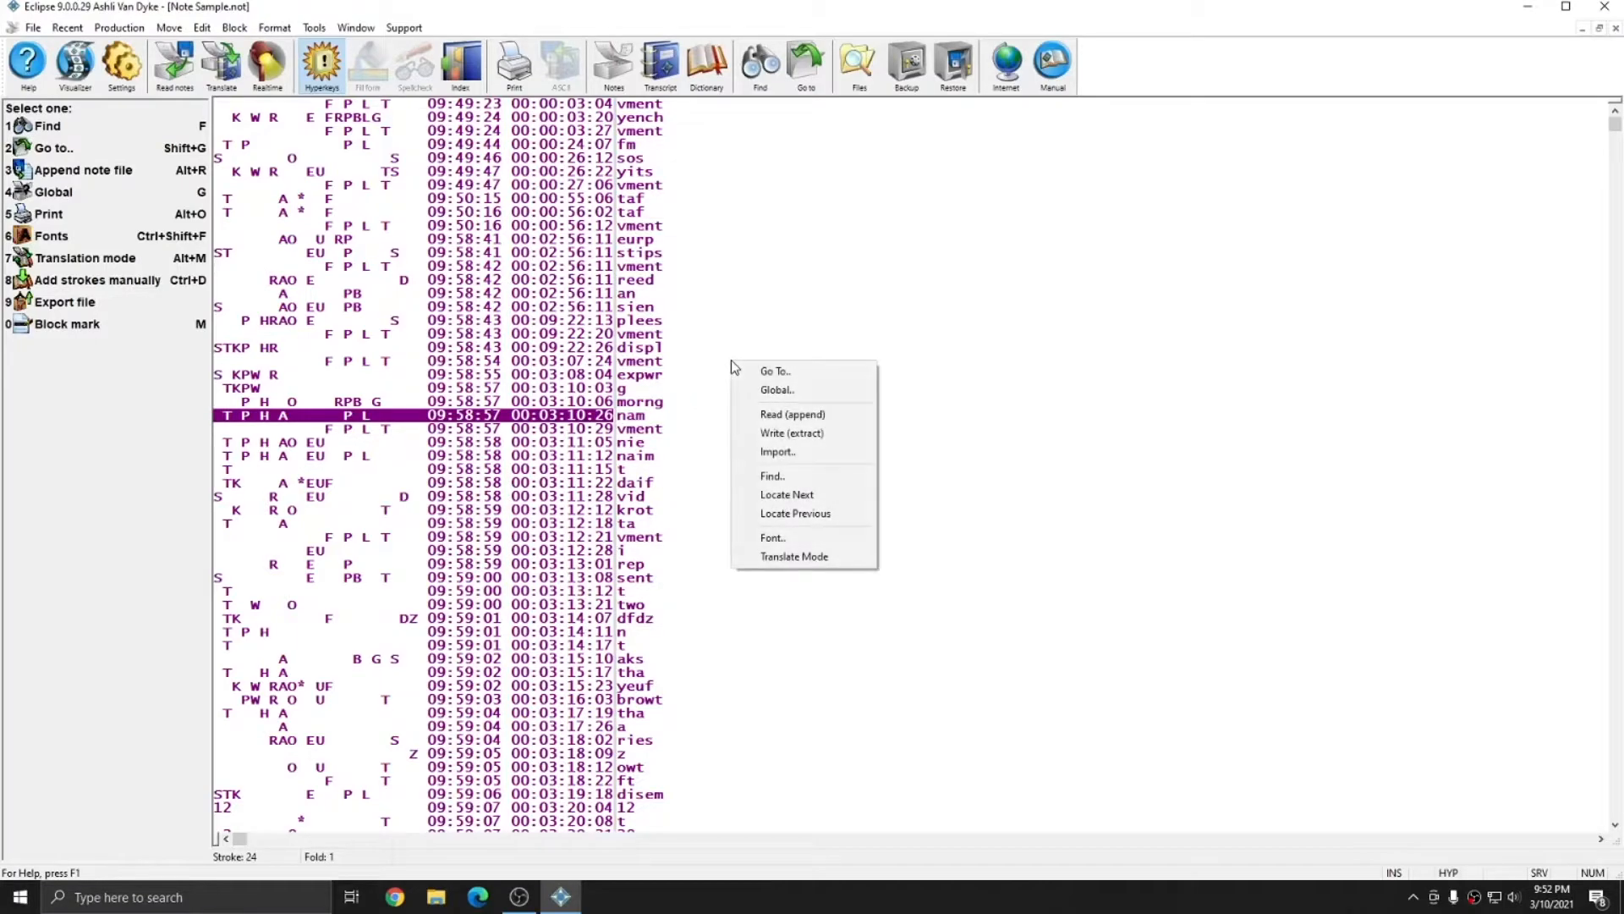
{"action": "left_click", "coordinate": [793, 556]}
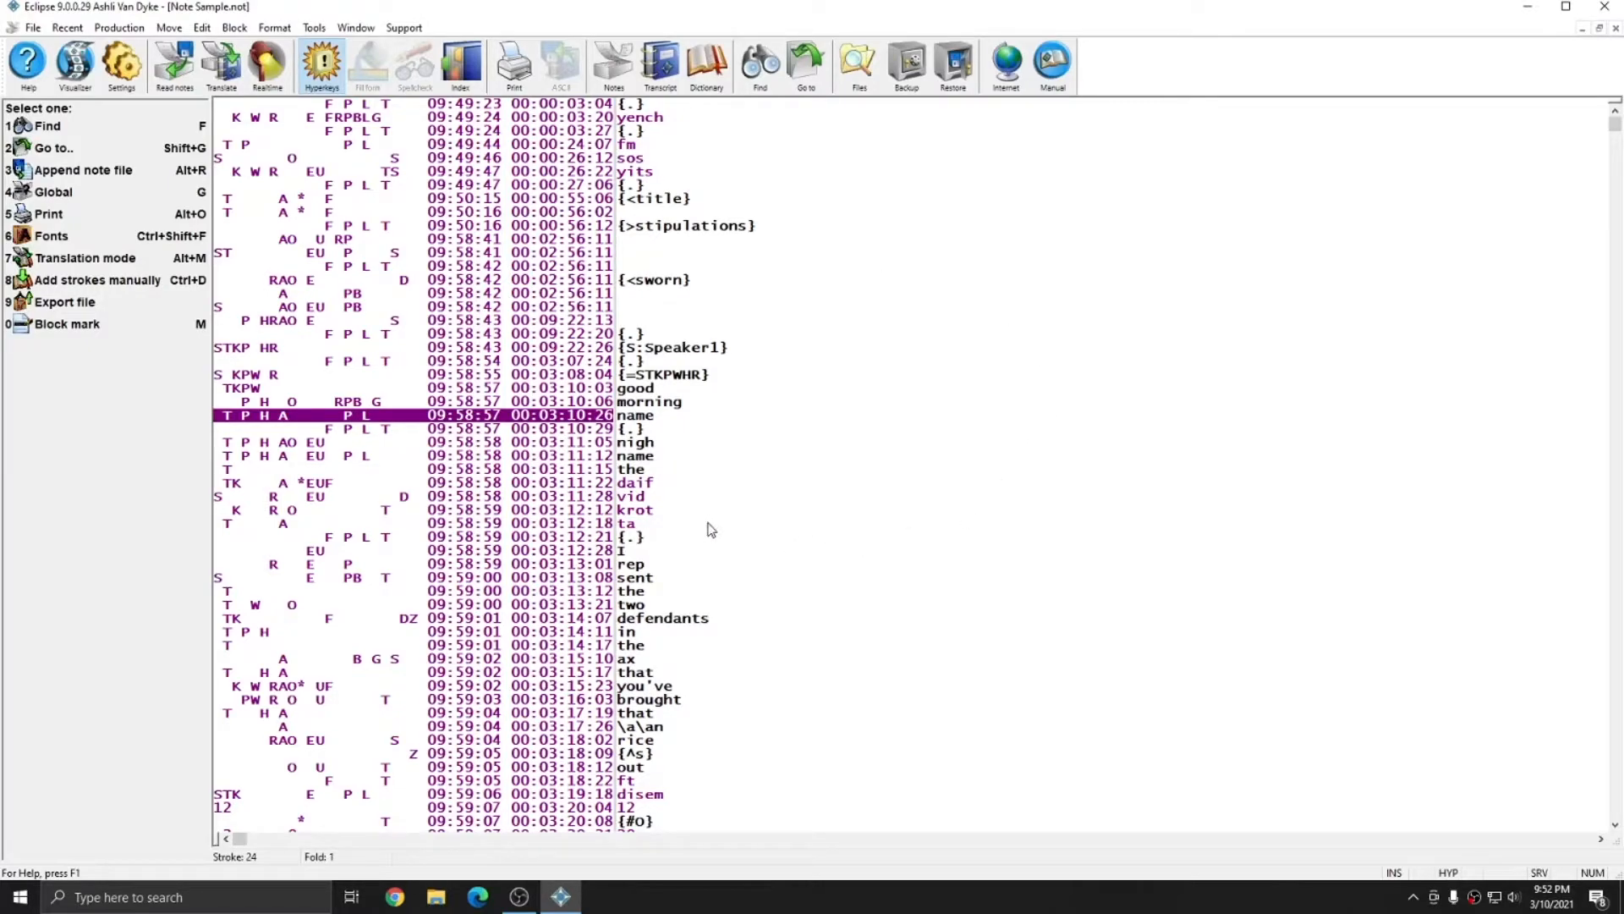
{"action": "mouse_move", "coordinate": [637, 591]}
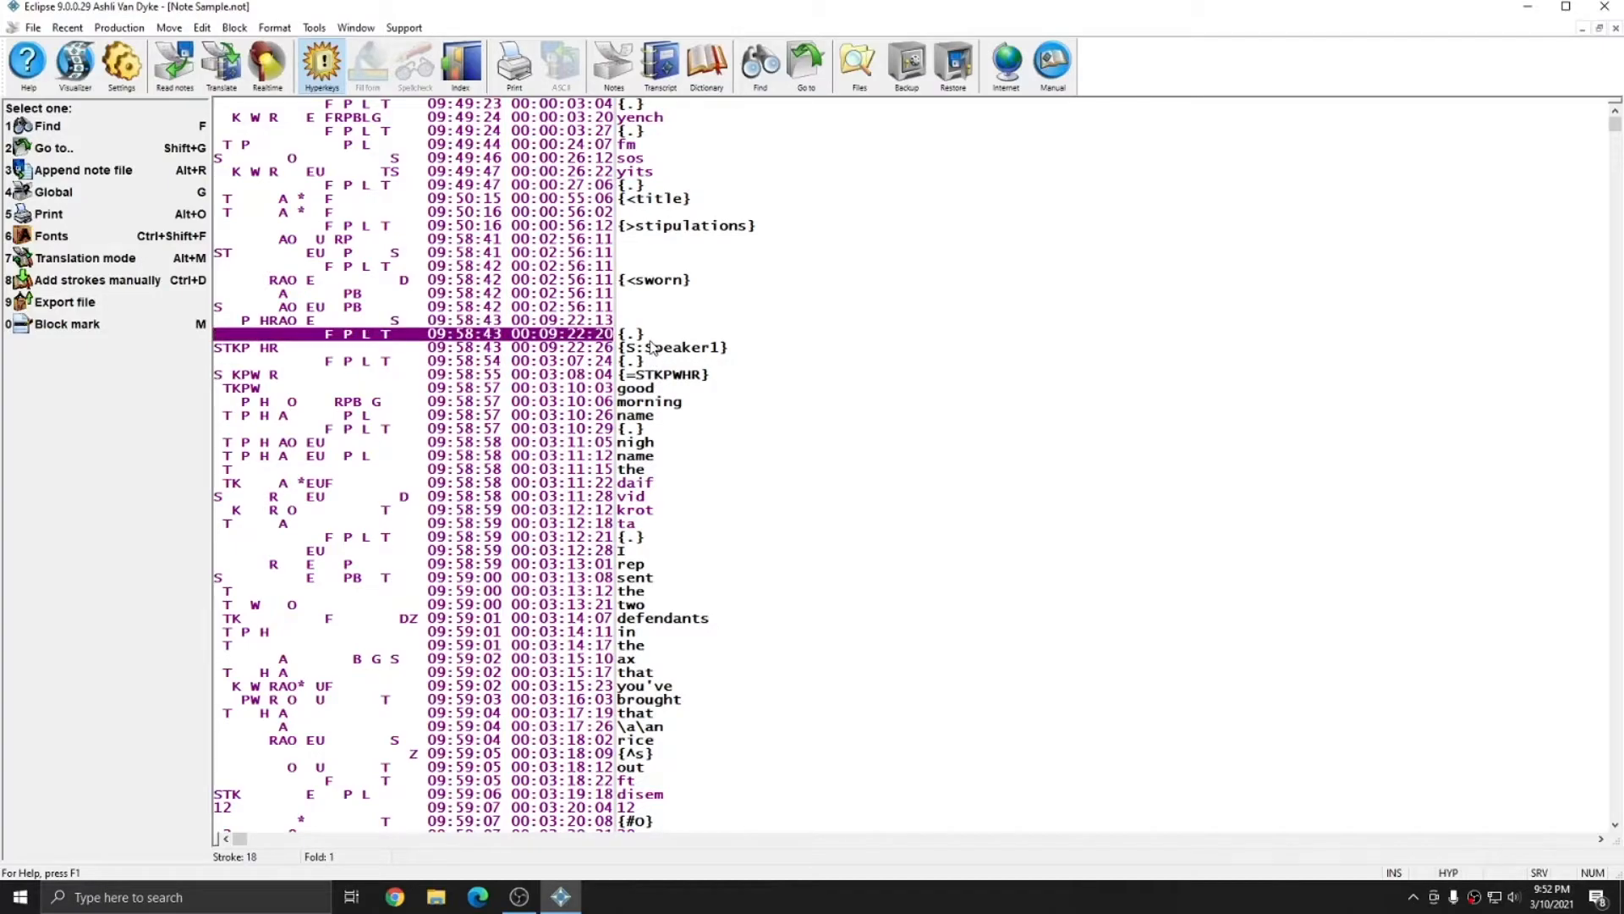
{"action": "left_click", "coordinate": [415, 198]}
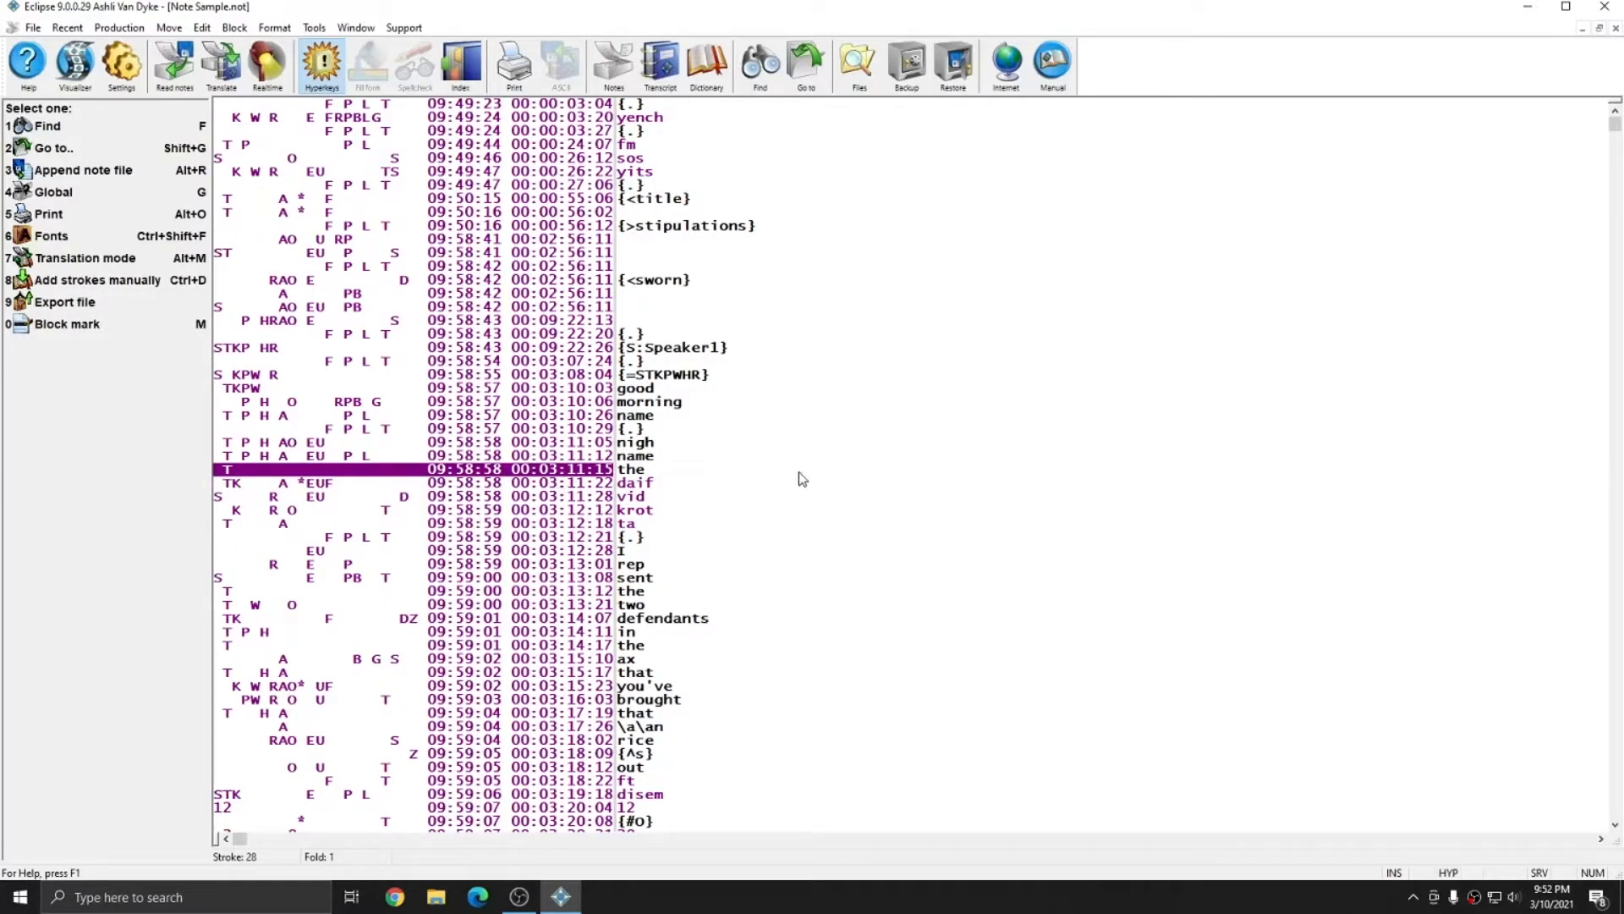
{"action": "mouse_move", "coordinate": [790, 477]}
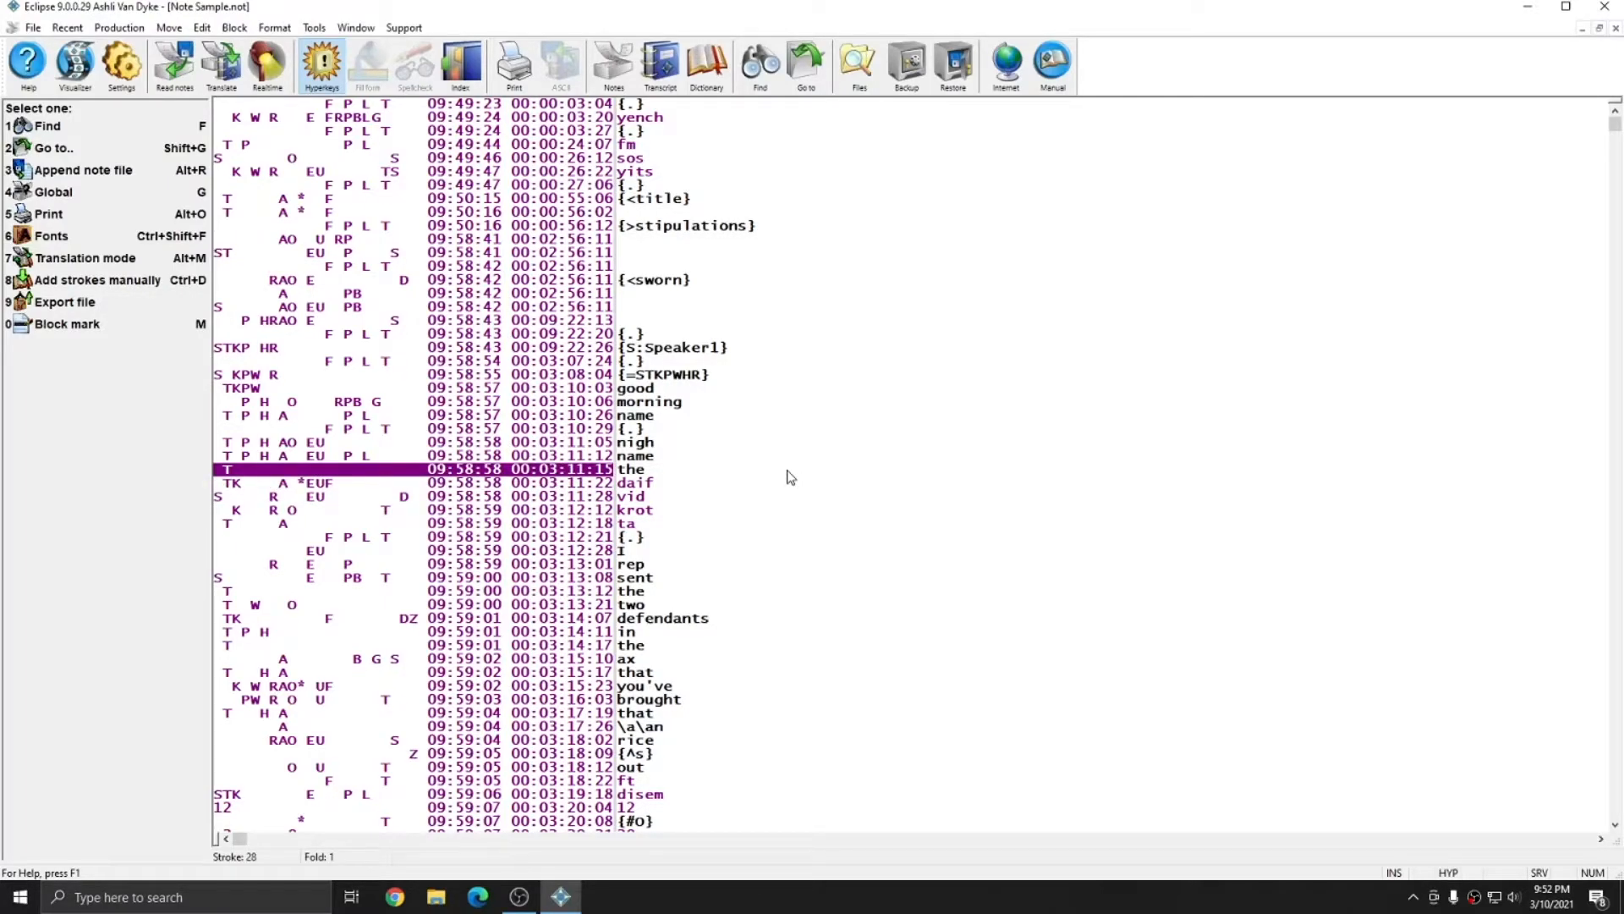
{"action": "mouse_move", "coordinate": [663, 498]}
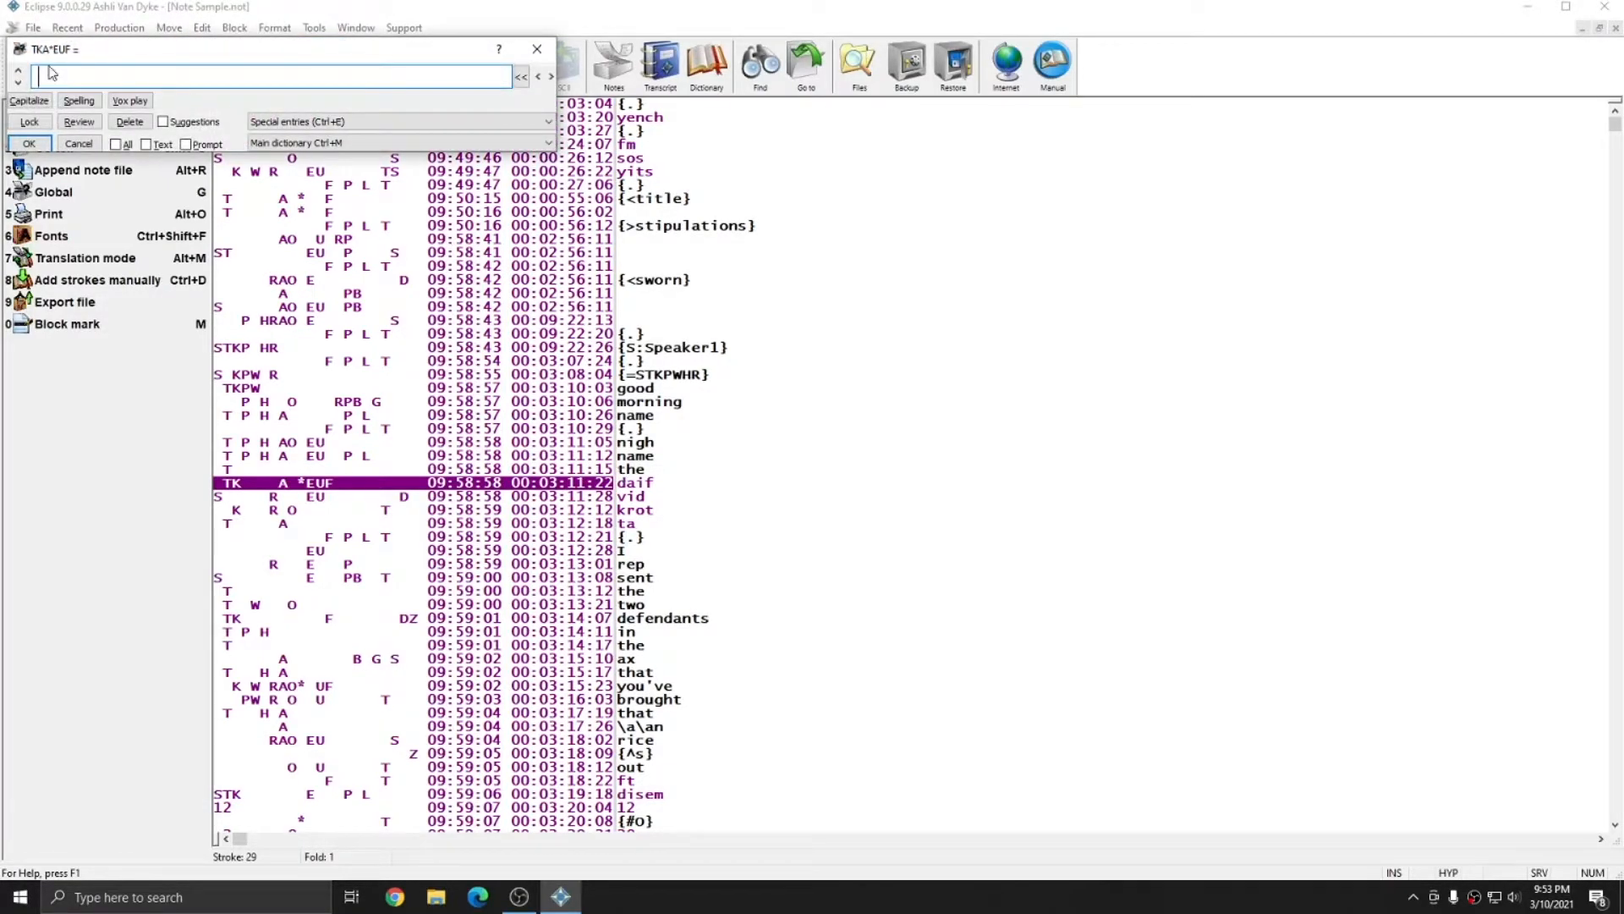
{"action": "left_click", "coordinate": [398, 143]}
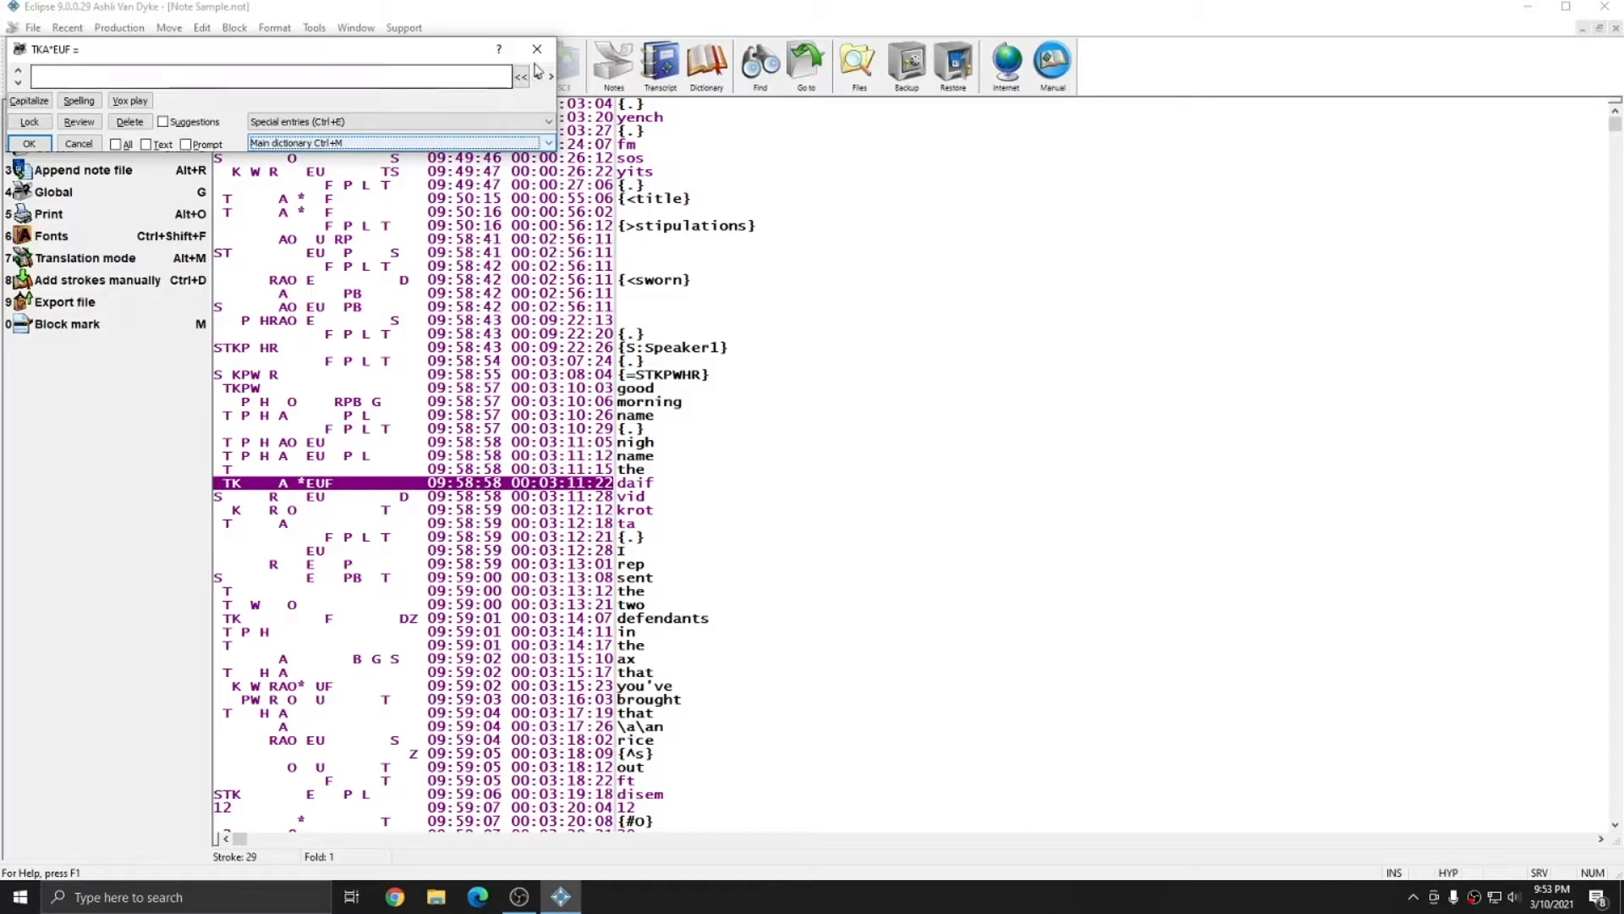
{"action": "left_click", "coordinate": [536, 49]}
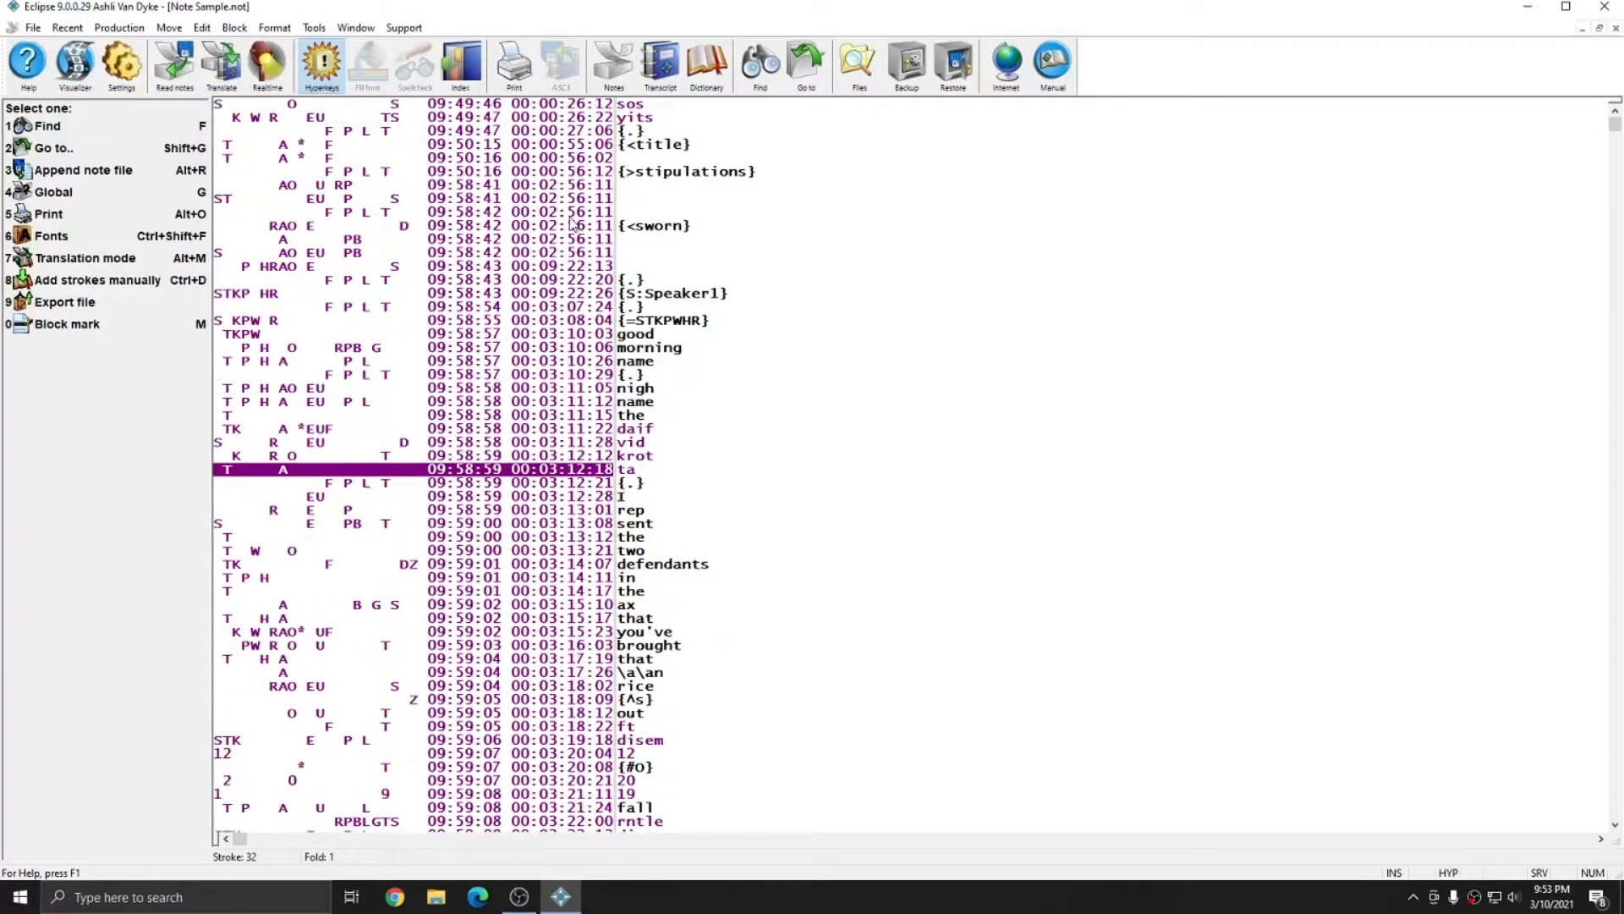
{"action": "left_click", "coordinate": [415, 428]}
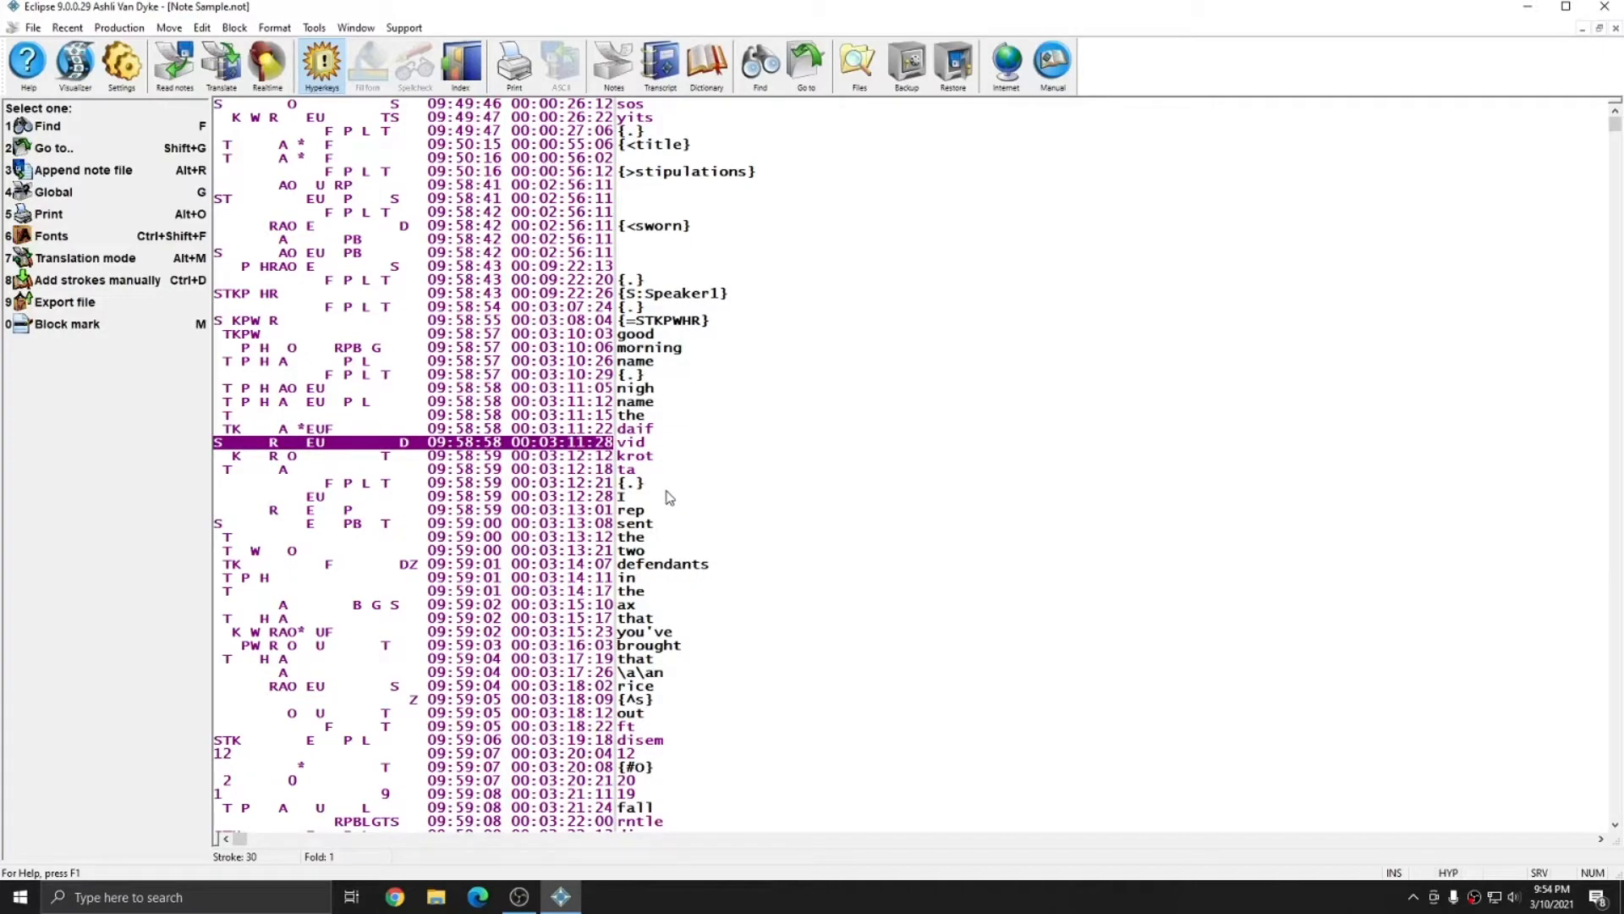
{"action": "mouse_move", "coordinate": [192, 274]}
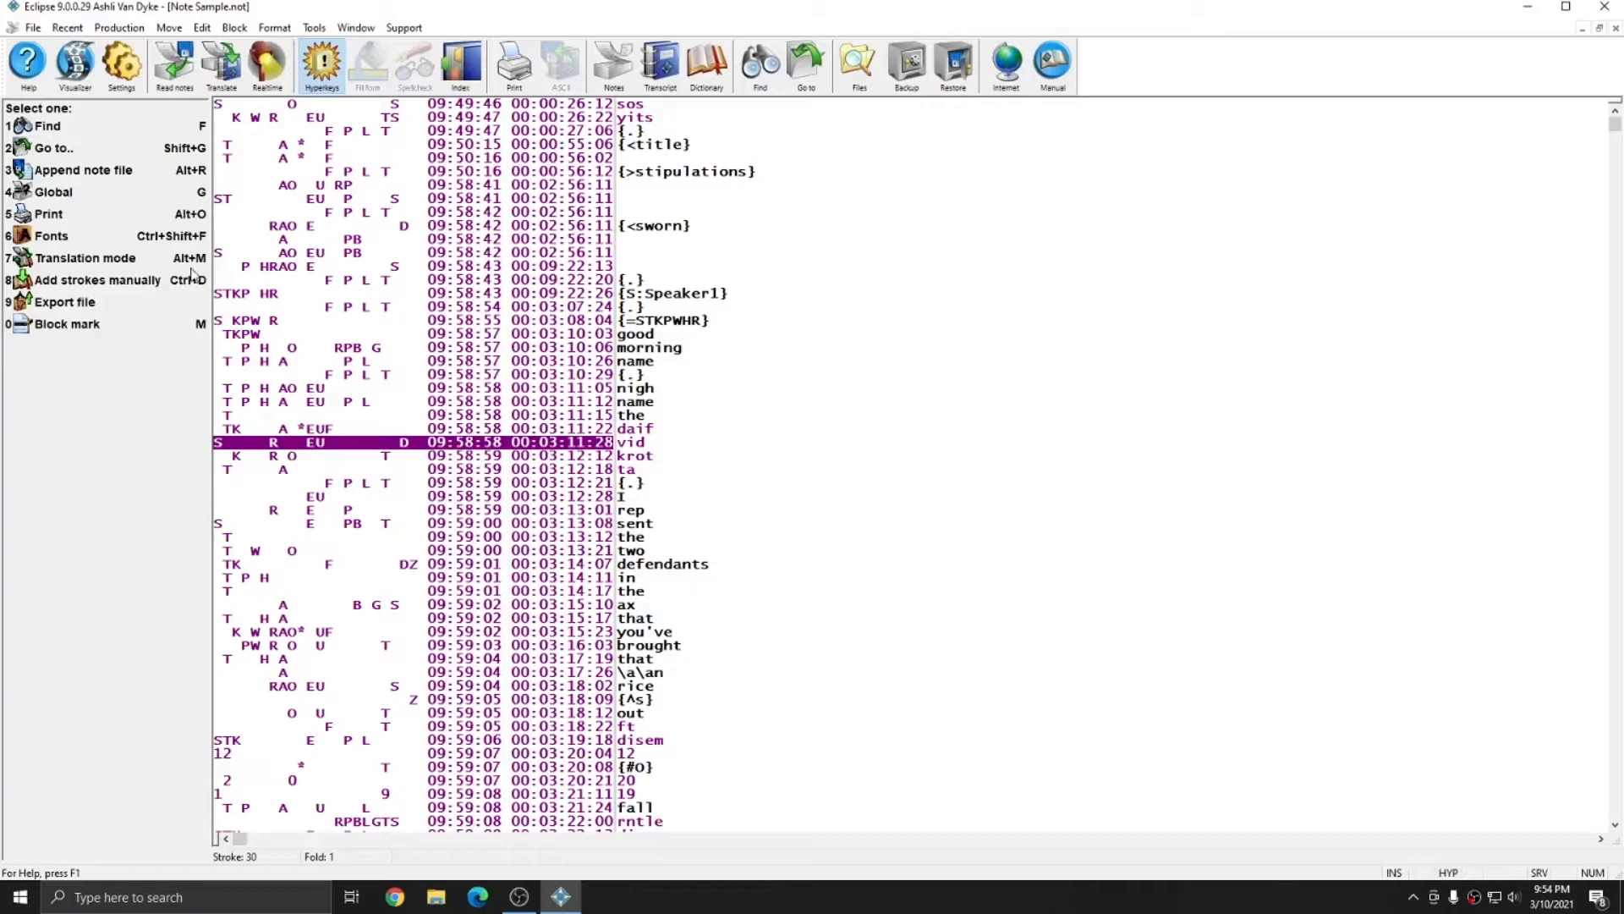
{"action": "mouse_move", "coordinate": [64, 165]}
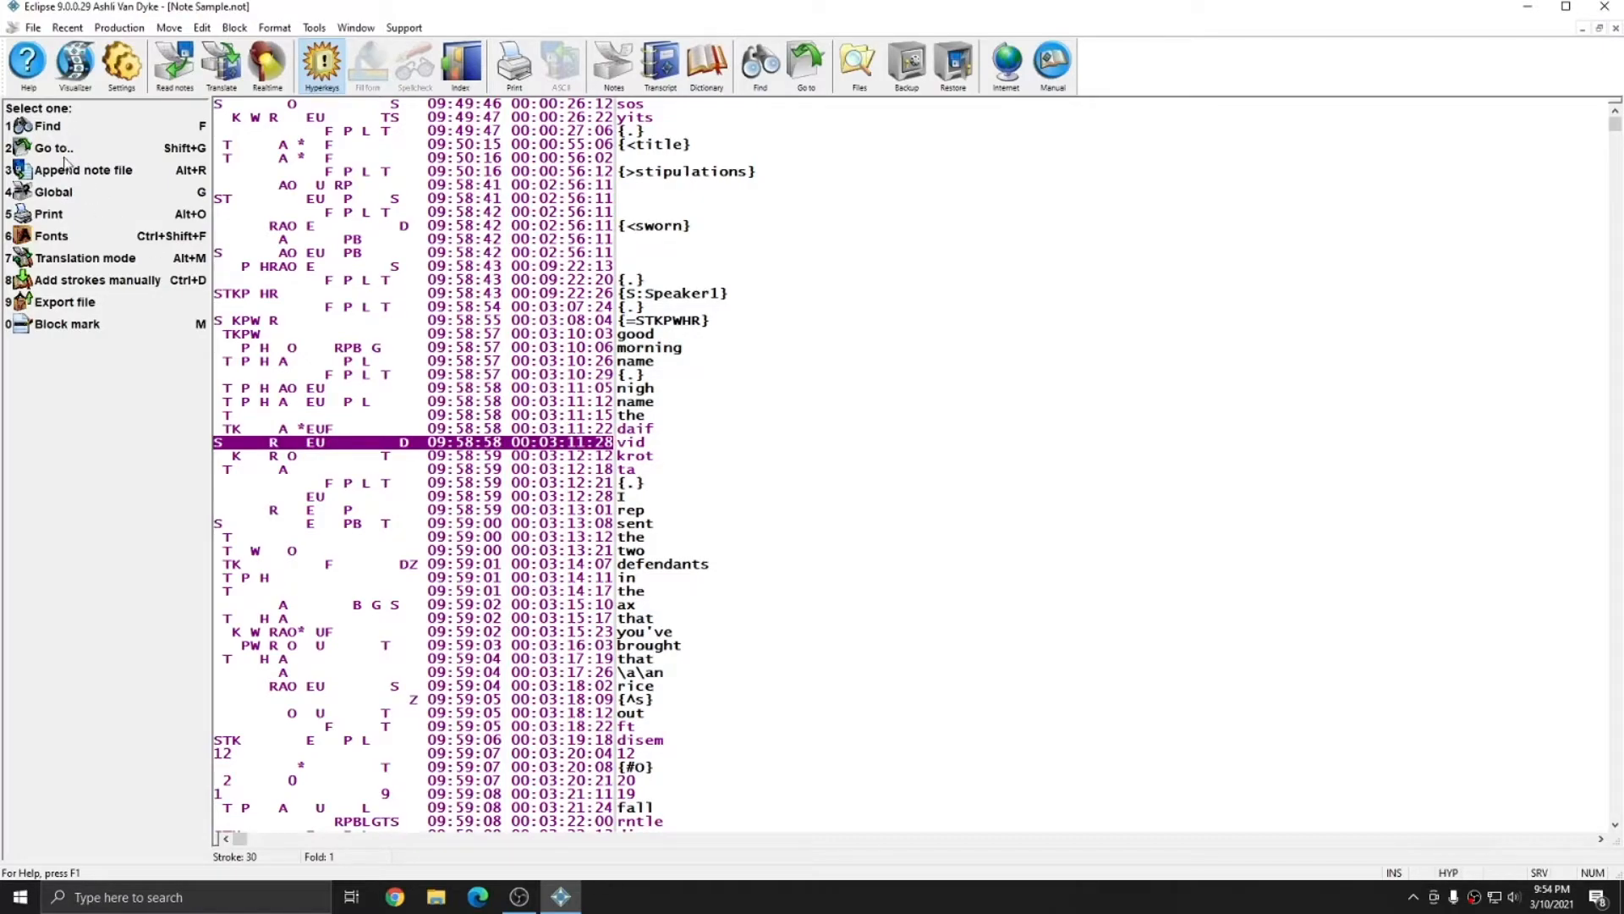
{"action": "mouse_move", "coordinate": [70, 208]}
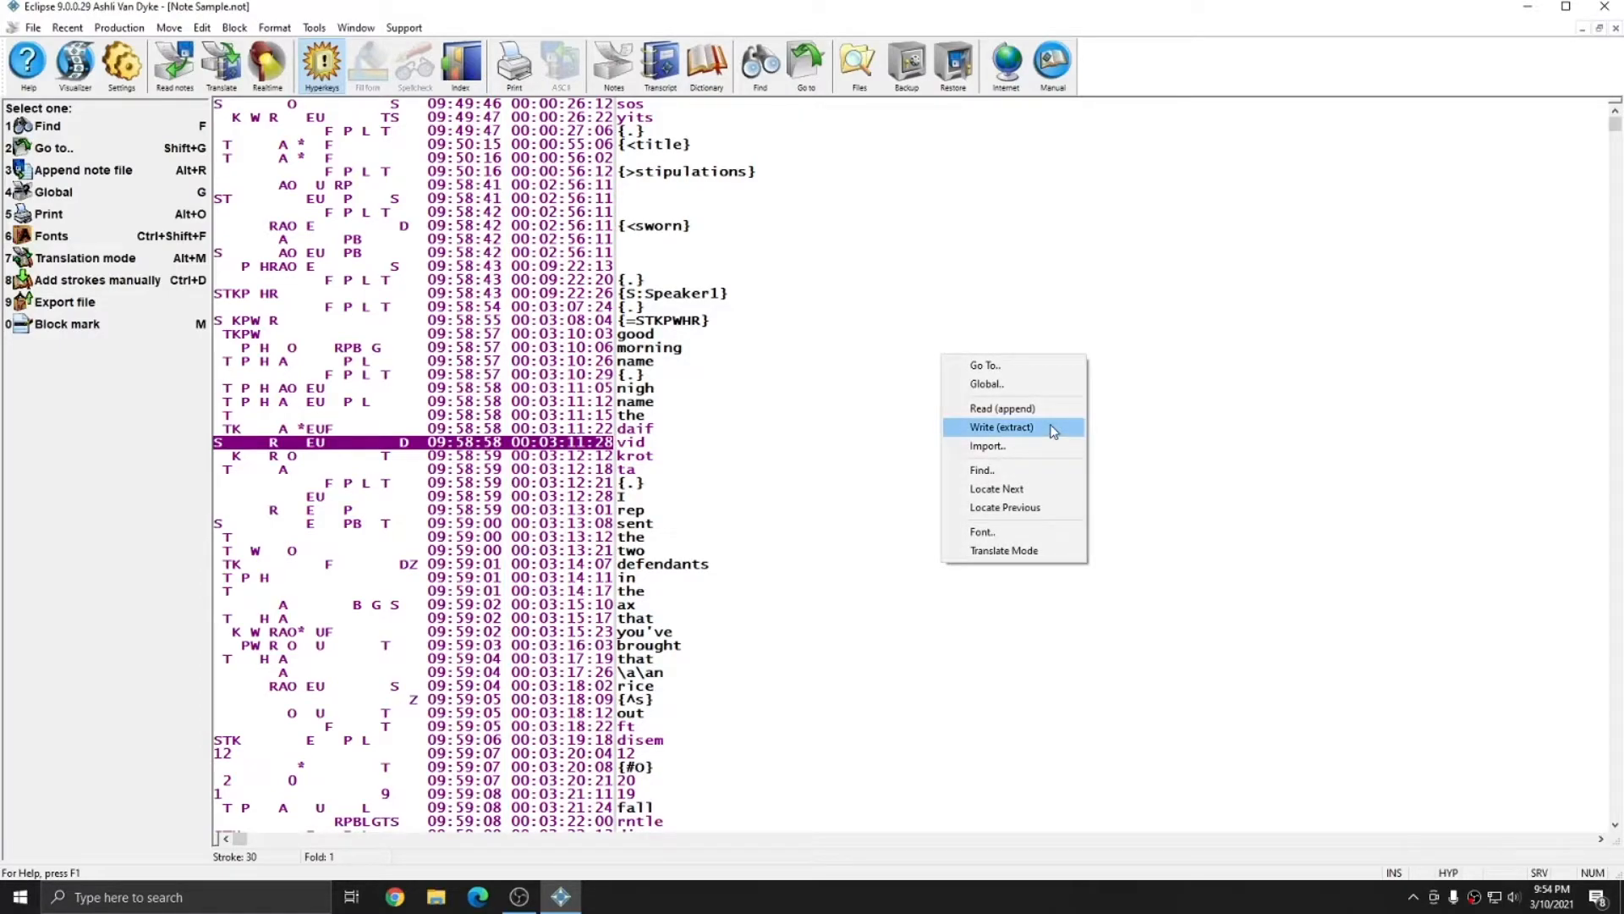
{"action": "mouse_move", "coordinate": [1015, 383]}
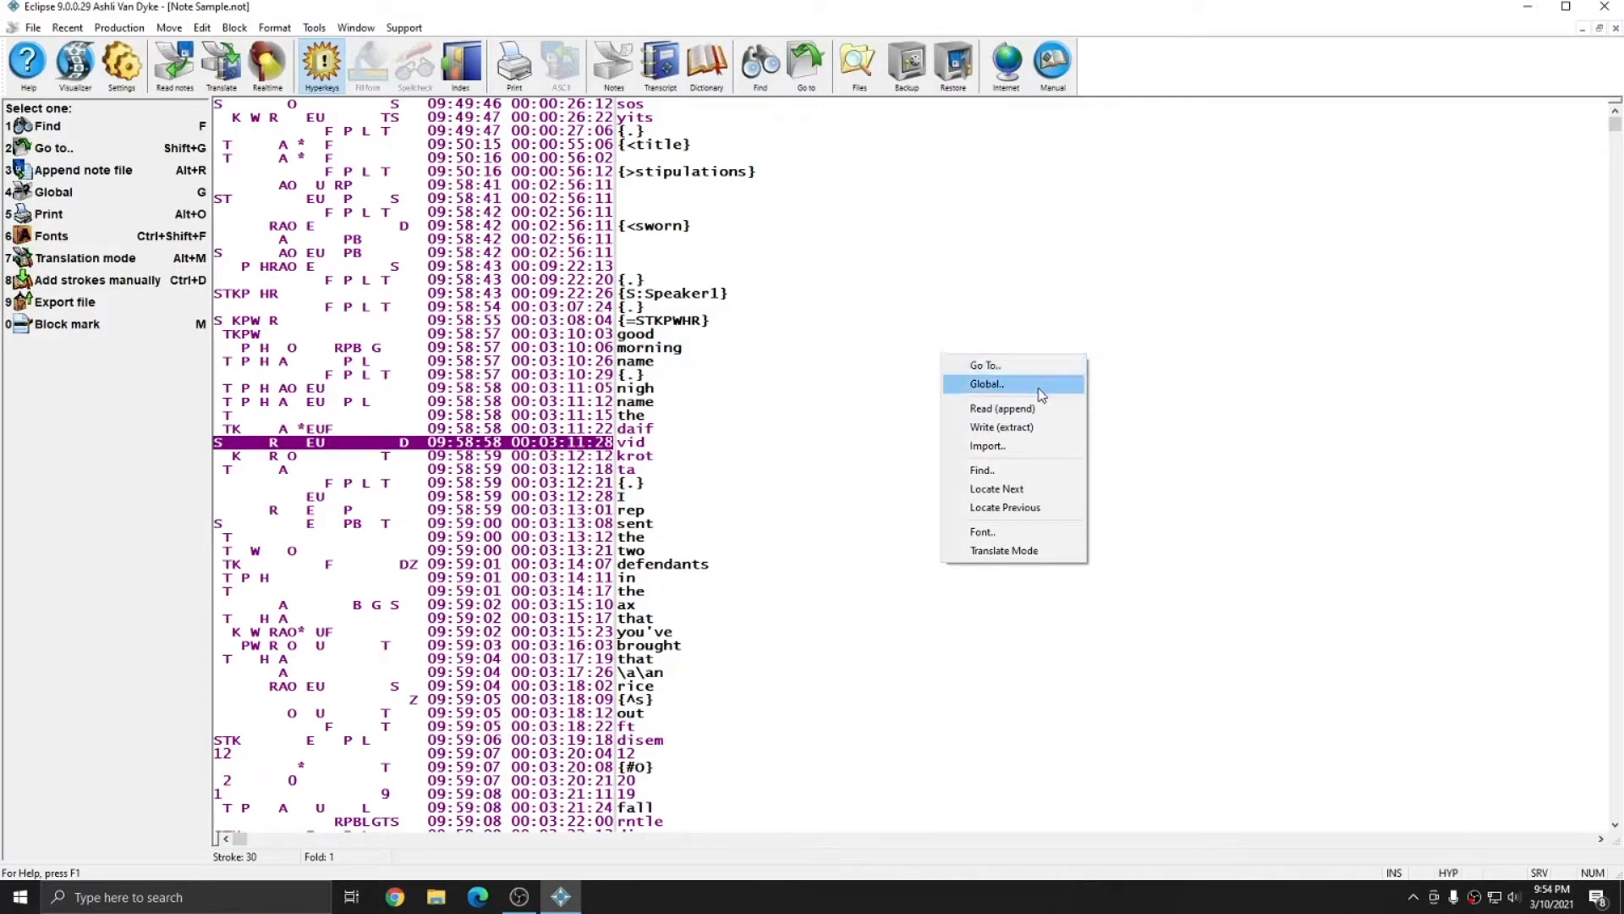
{"action": "mouse_move", "coordinate": [1015, 446]}
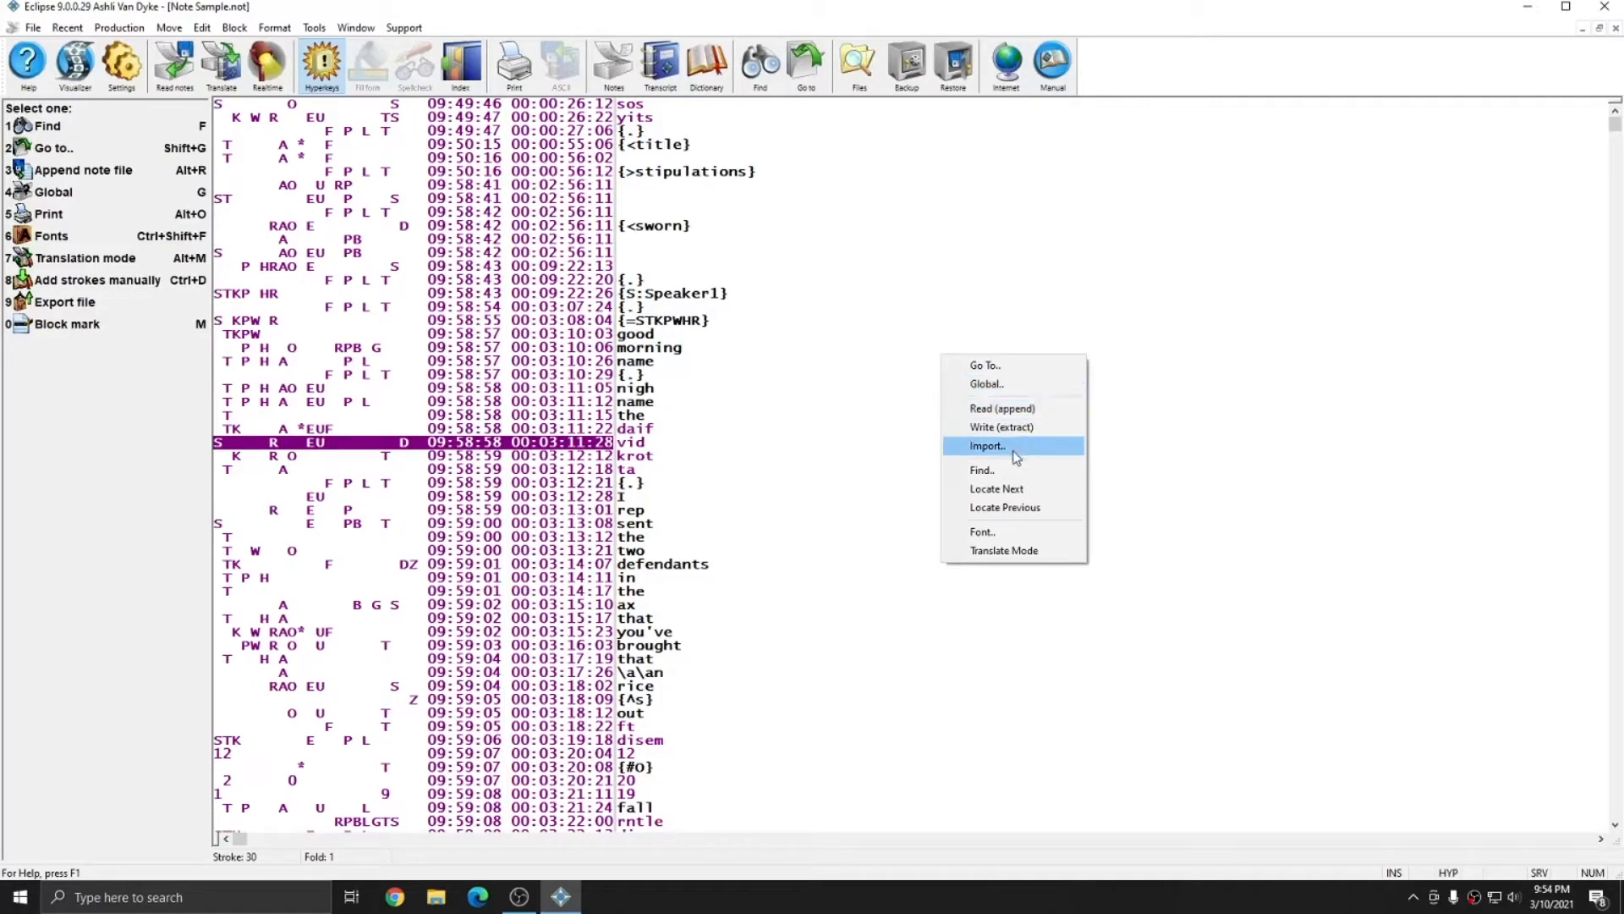
{"action": "mouse_move", "coordinate": [1010, 470]}
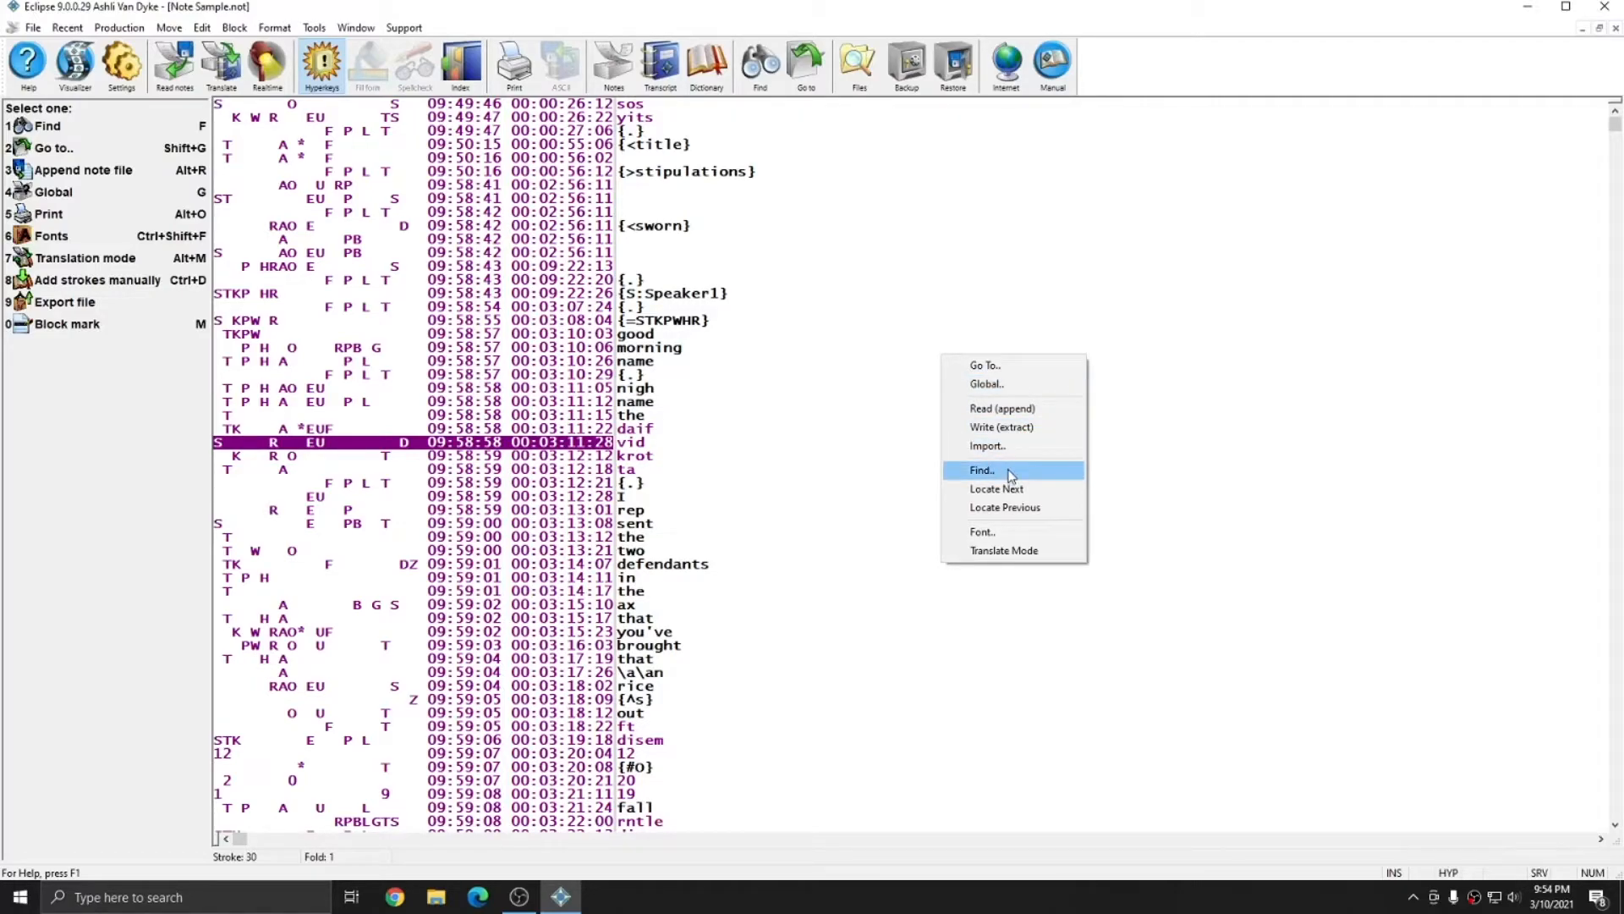
{"action": "mouse_move", "coordinate": [996, 488]}
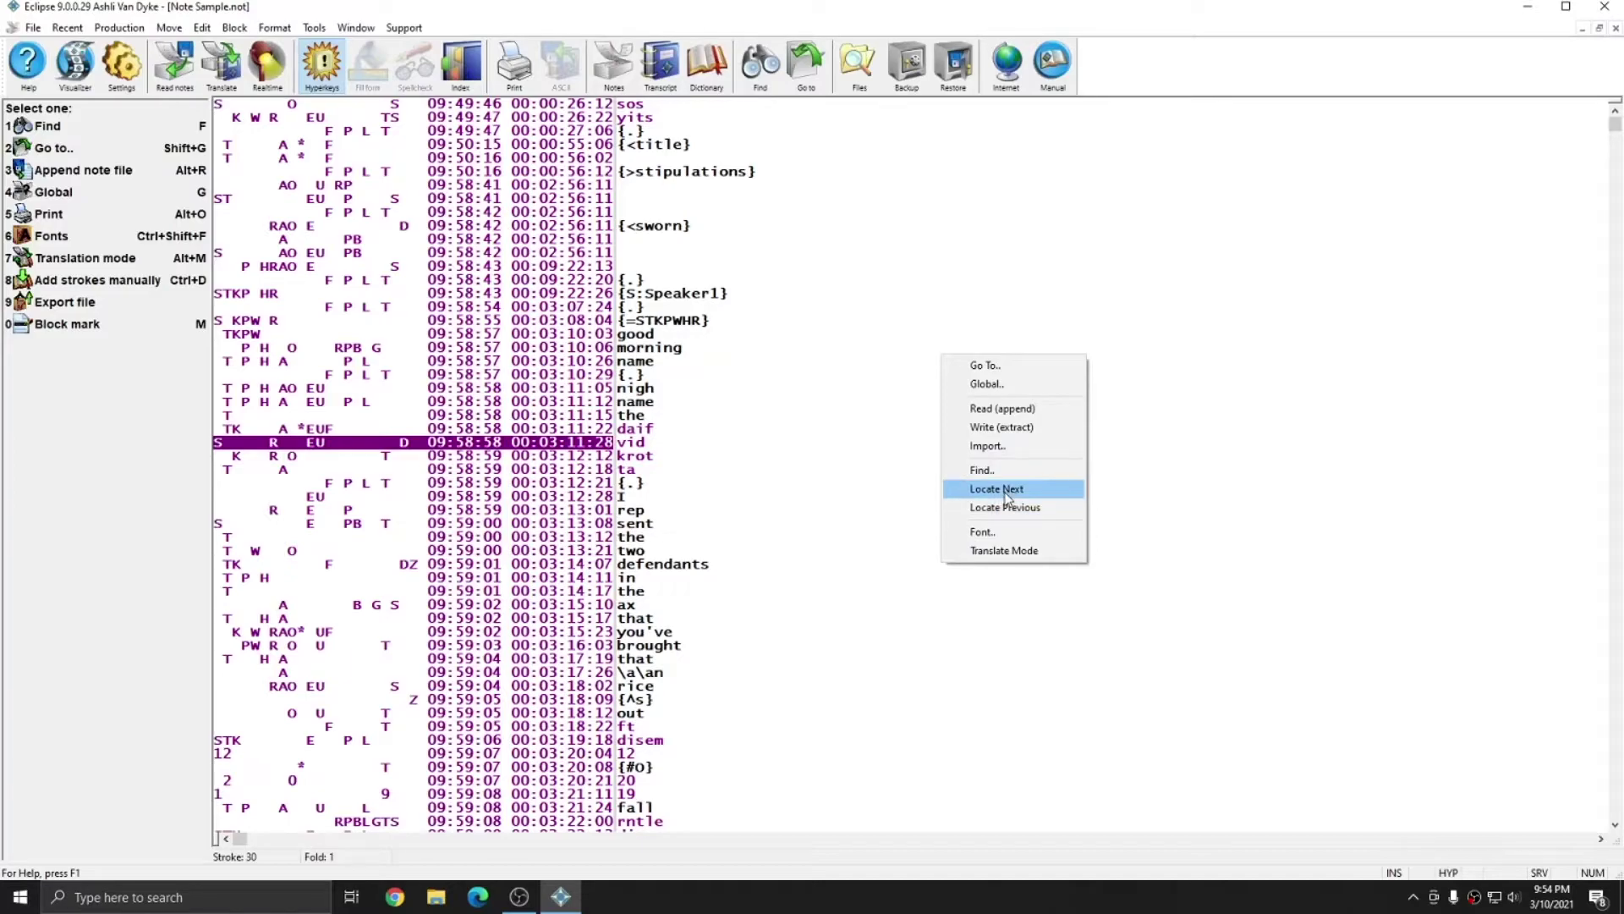
{"action": "mouse_move", "coordinate": [1014, 550]}
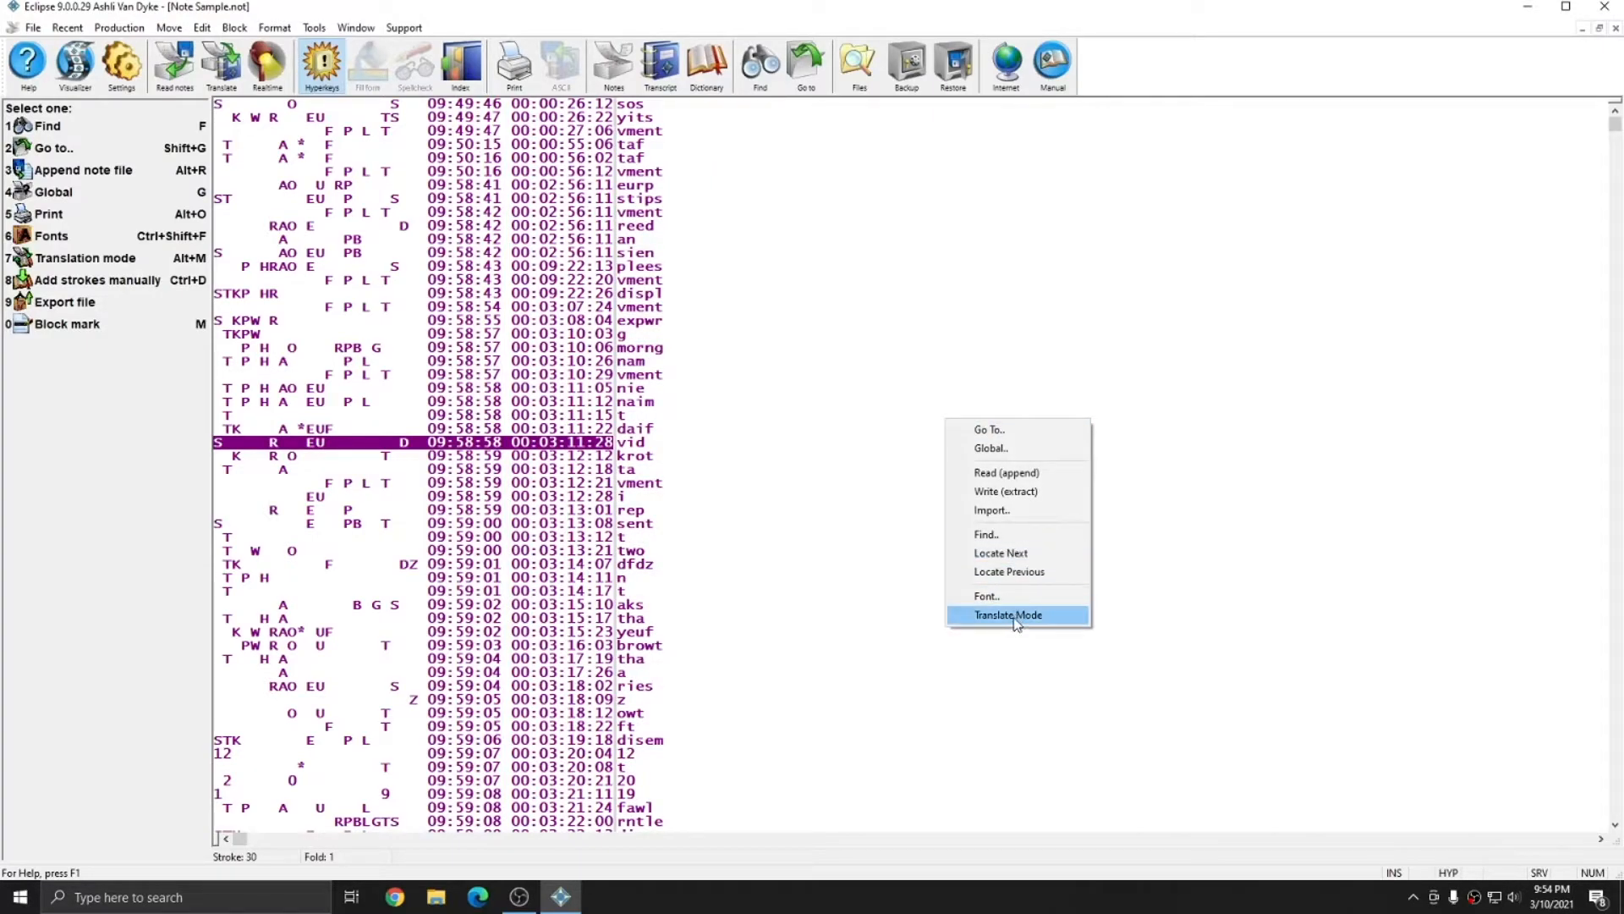
{"action": "left_click", "coordinate": [1007, 614]}
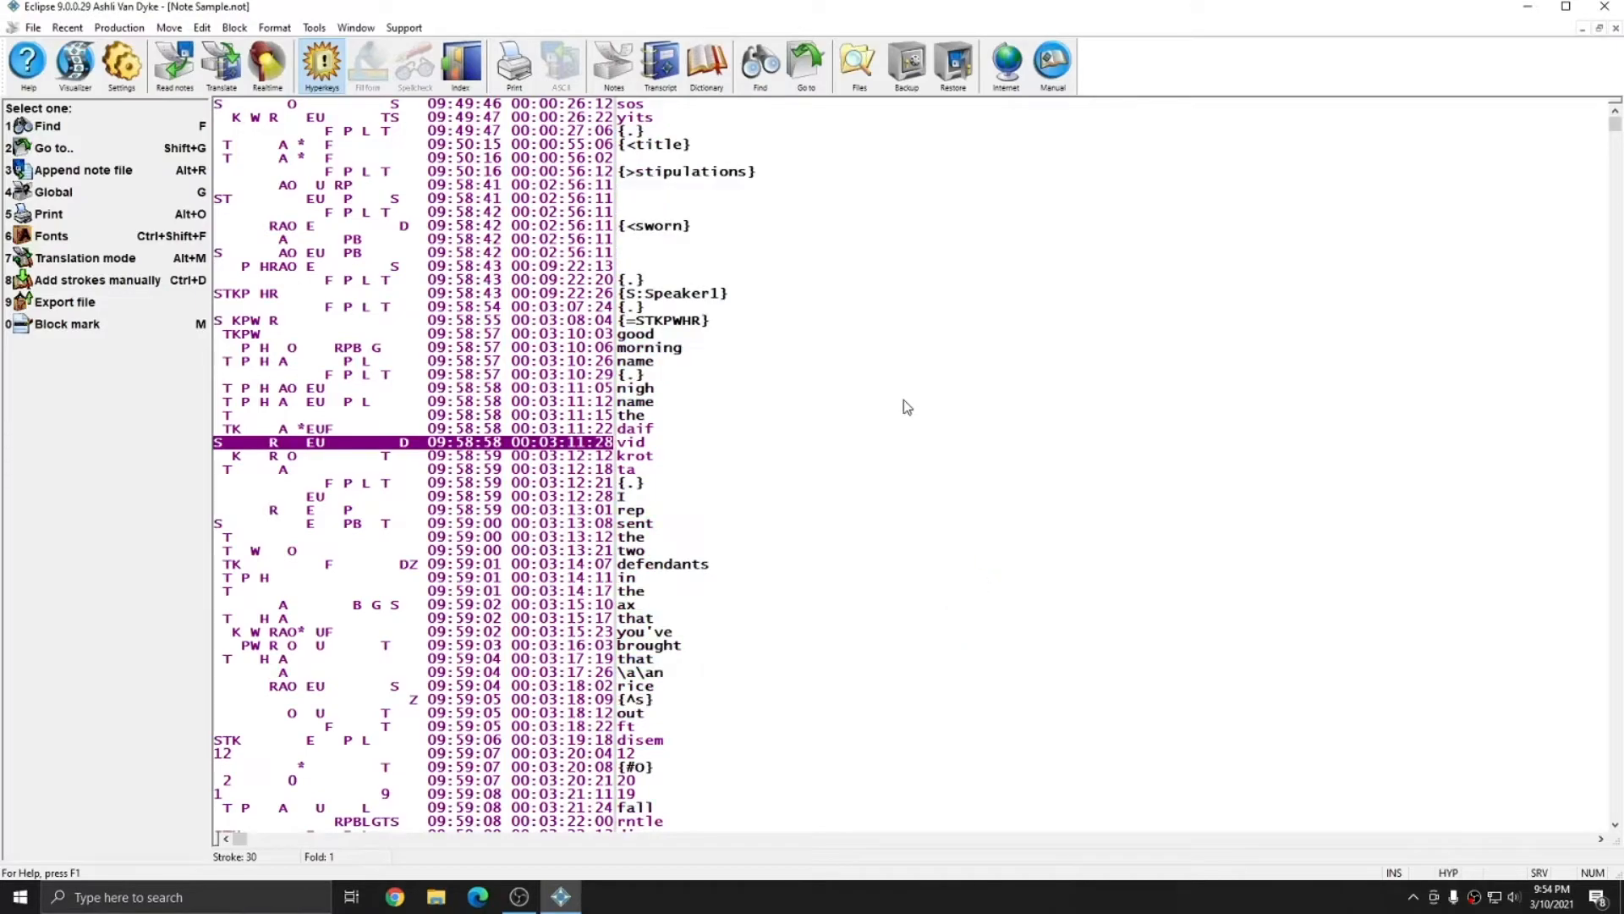
Use Go To to jump to stroke number 1000 in the notes.
{"action": "right_click", "coordinate": [876, 406]}
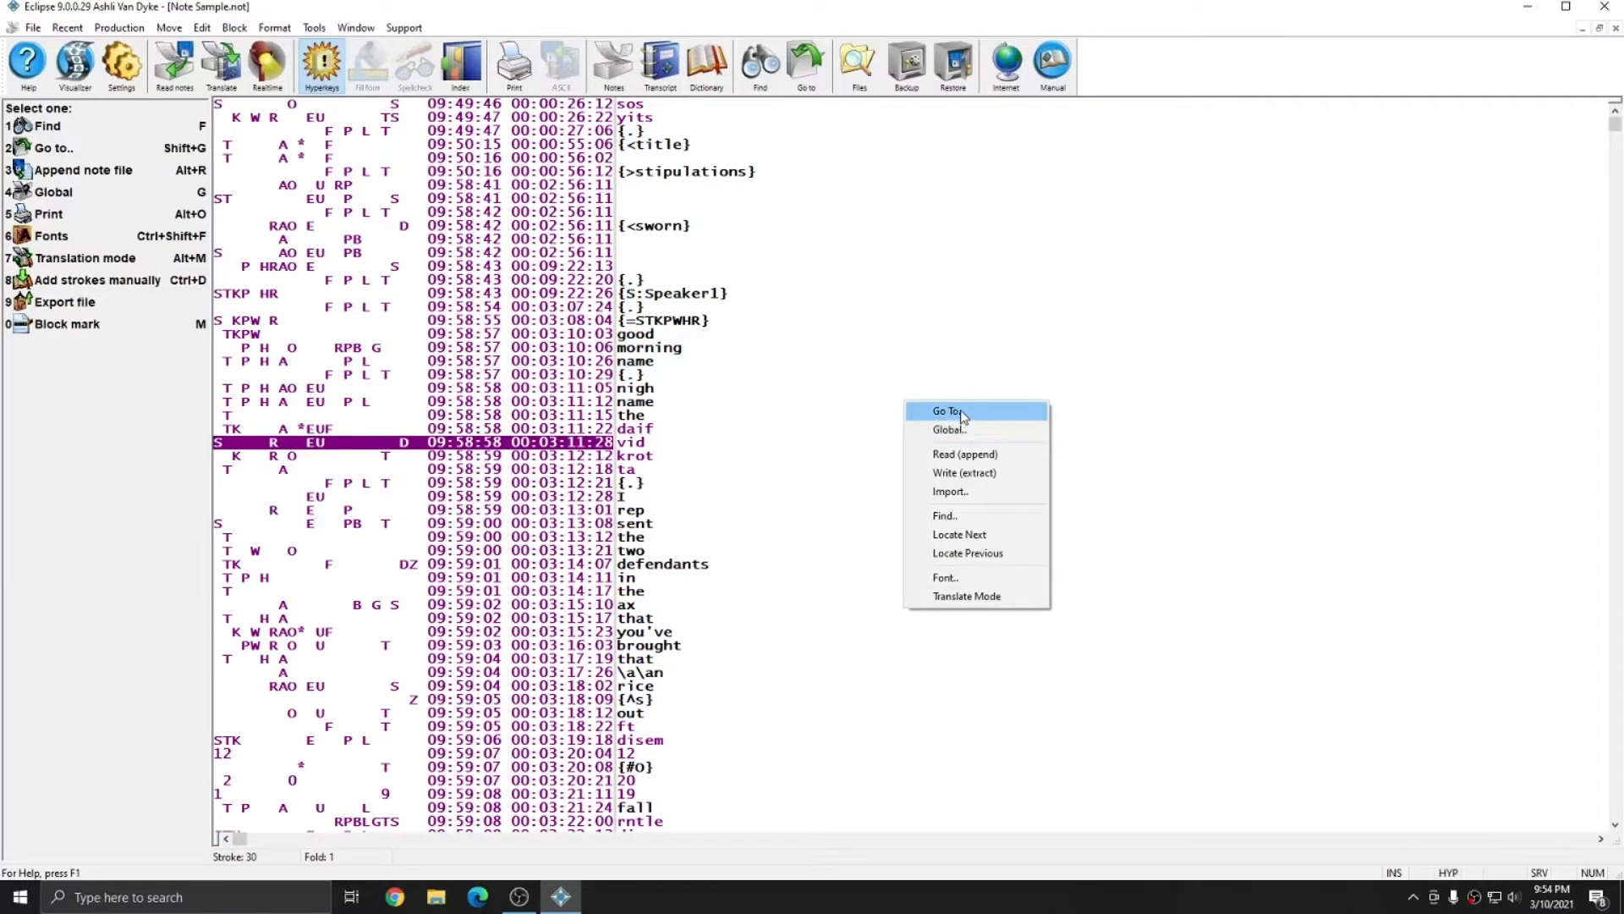
{"action": "left_click", "coordinate": [947, 412]}
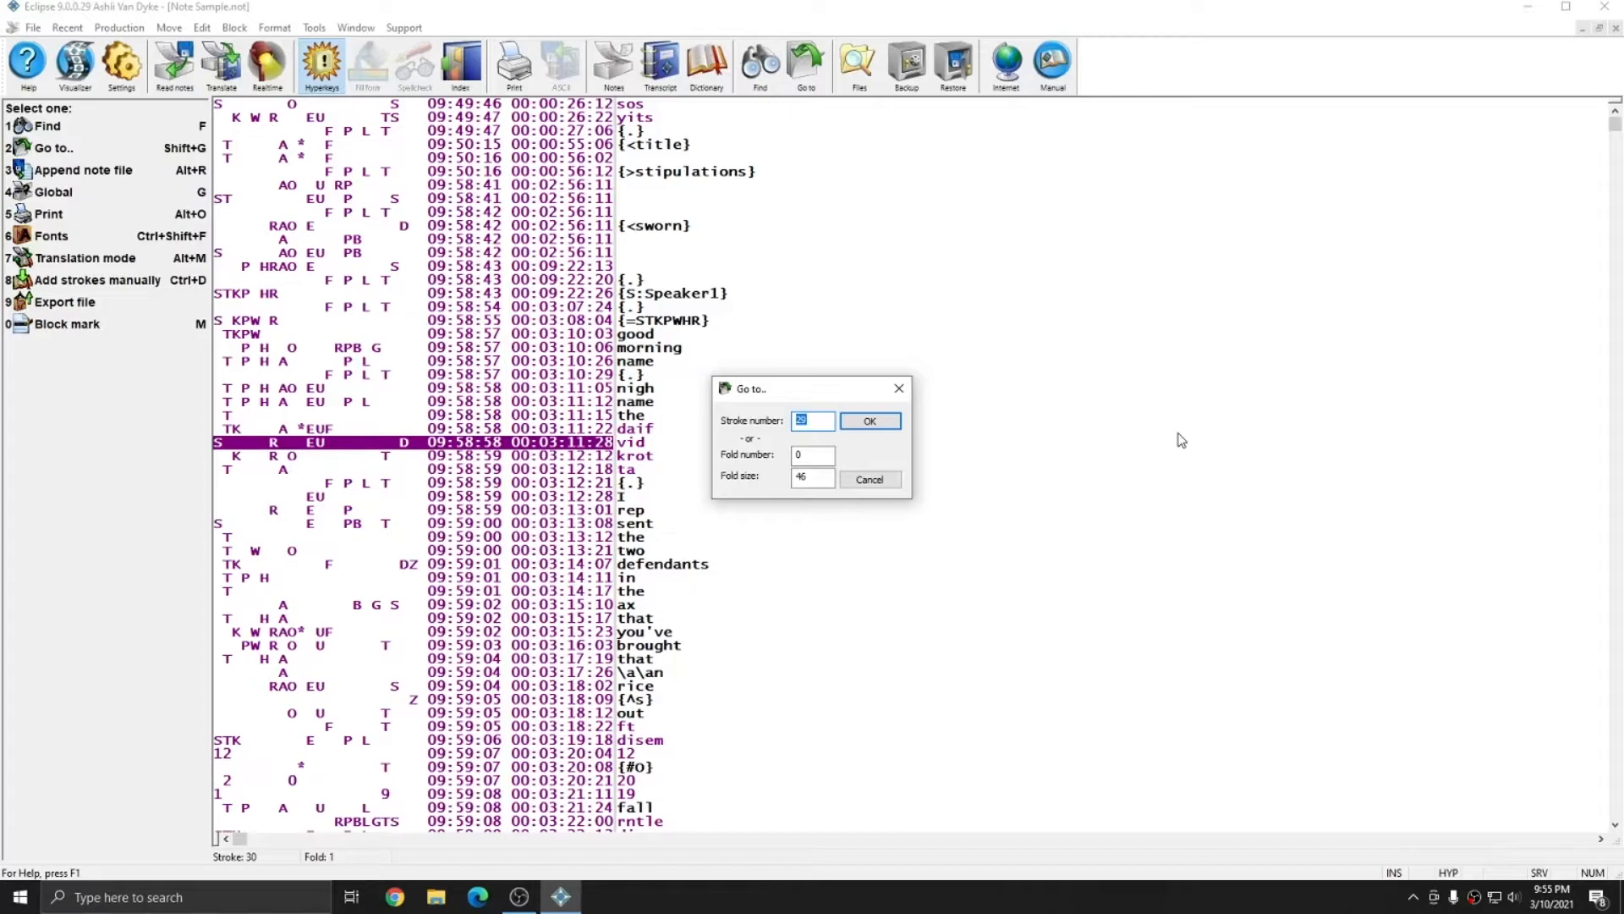
{"action": "type", "text": "1000"}
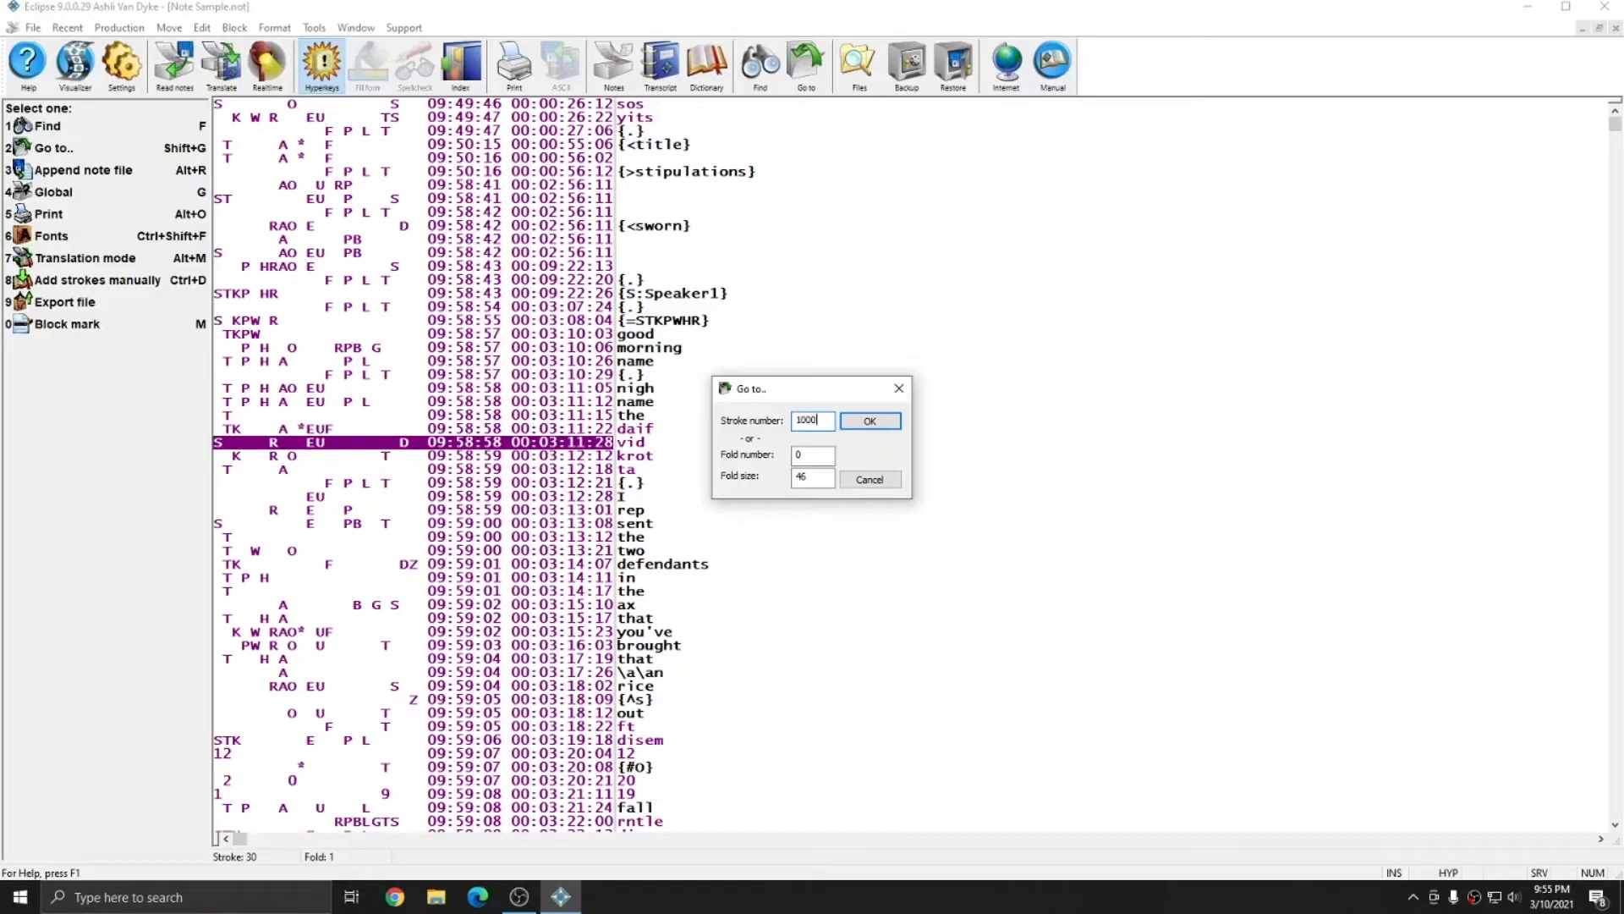
{"action": "left_click", "coordinate": [868, 421]}
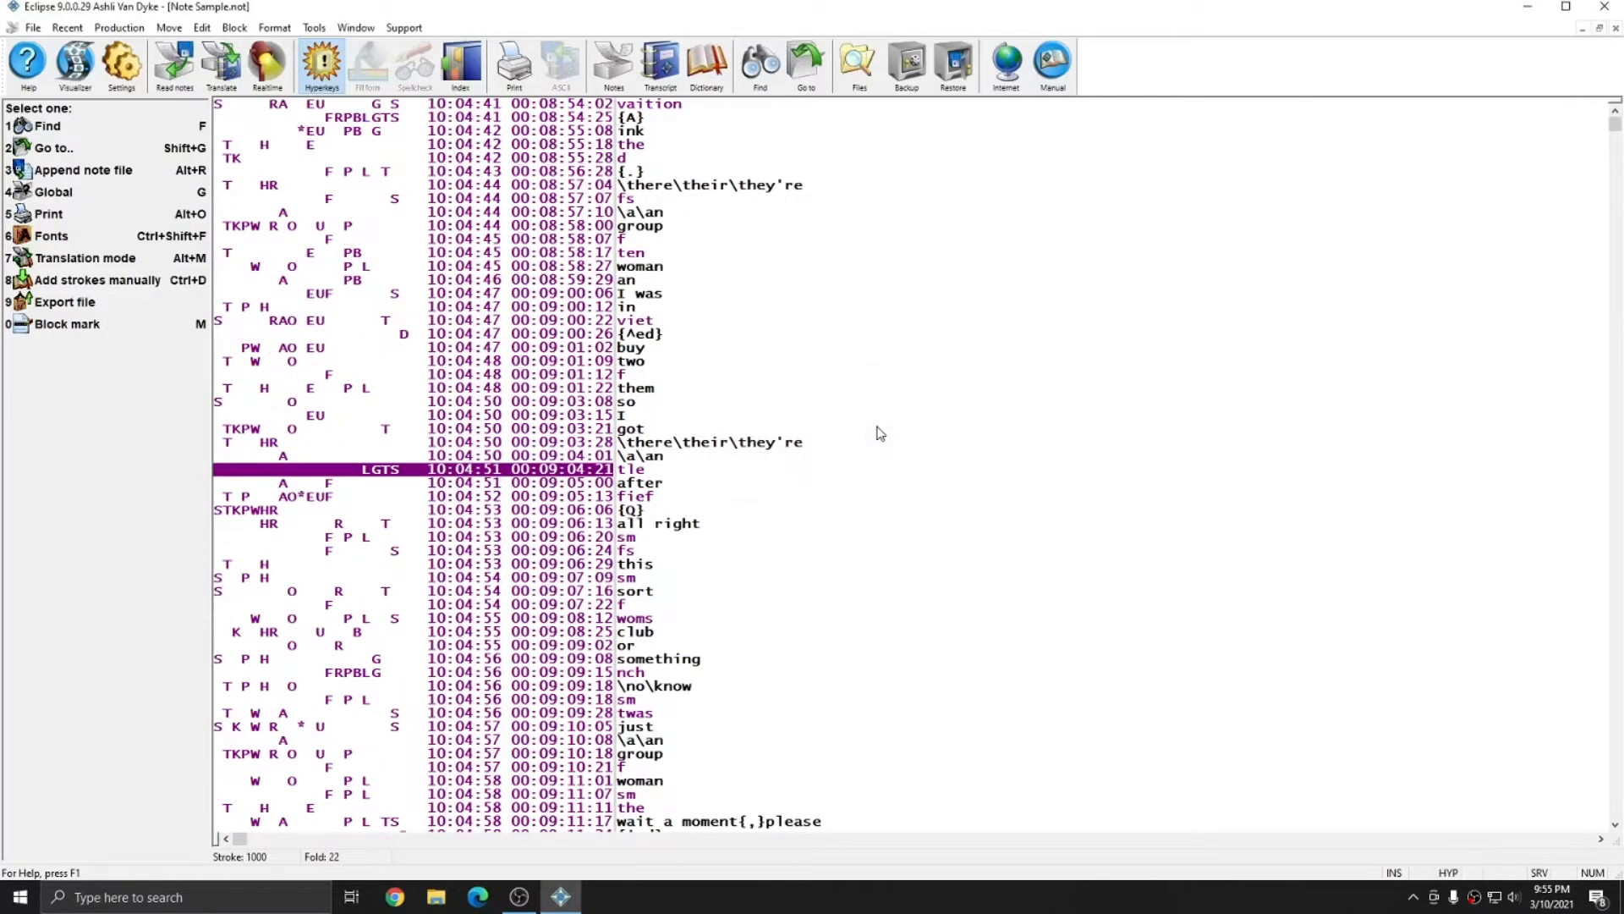
{"action": "mouse_move", "coordinate": [829, 426]}
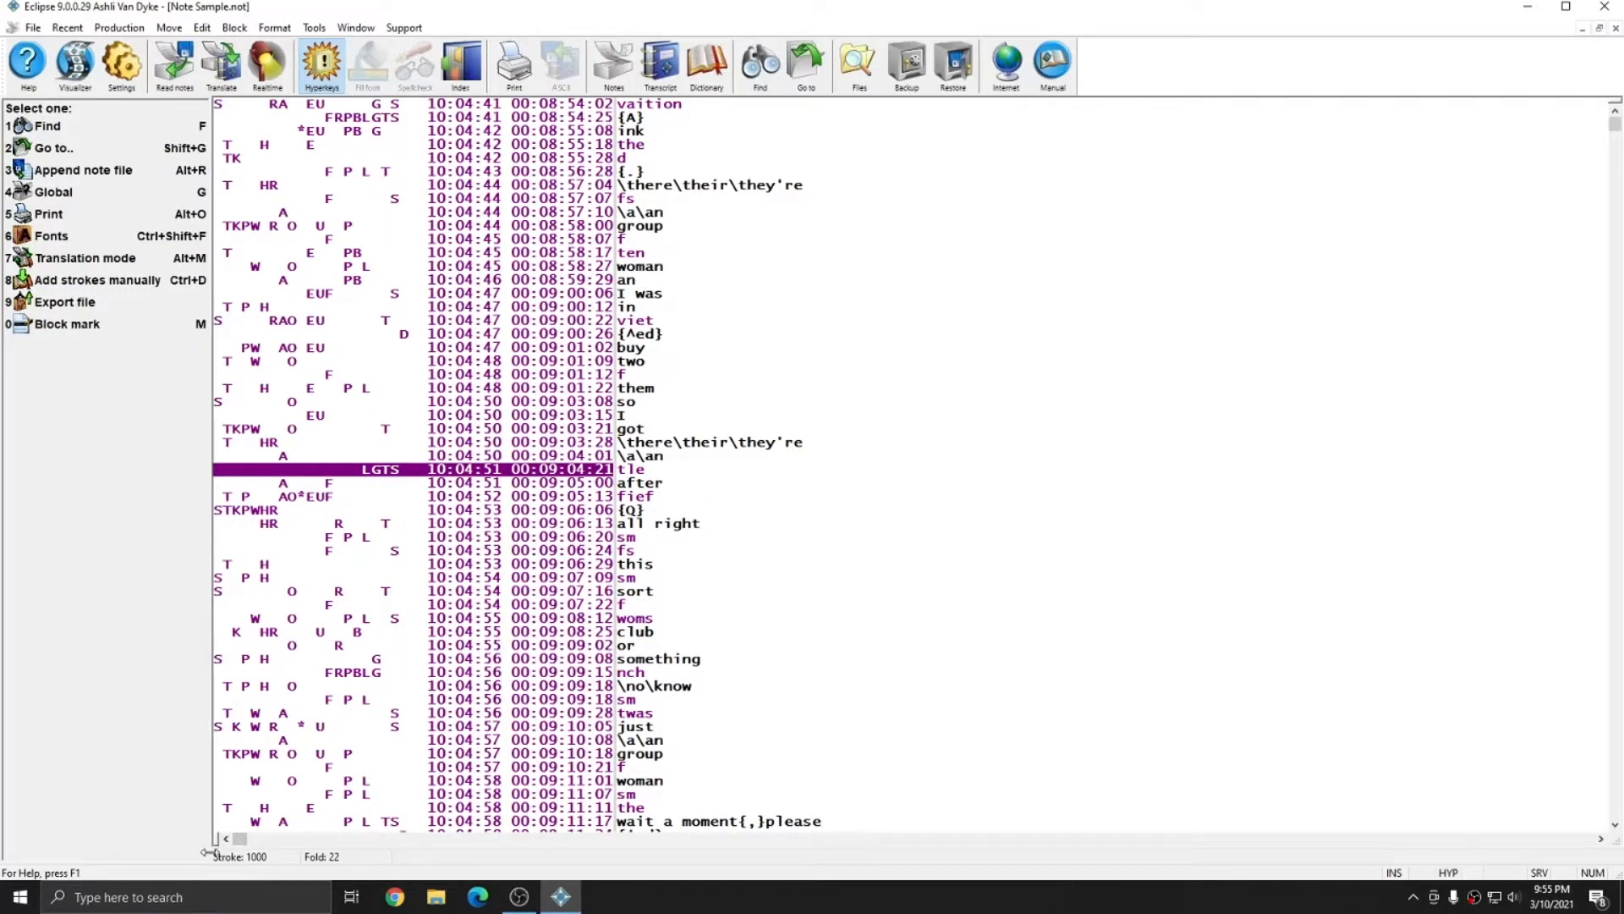
{"action": "mouse_move", "coordinate": [332, 881]}
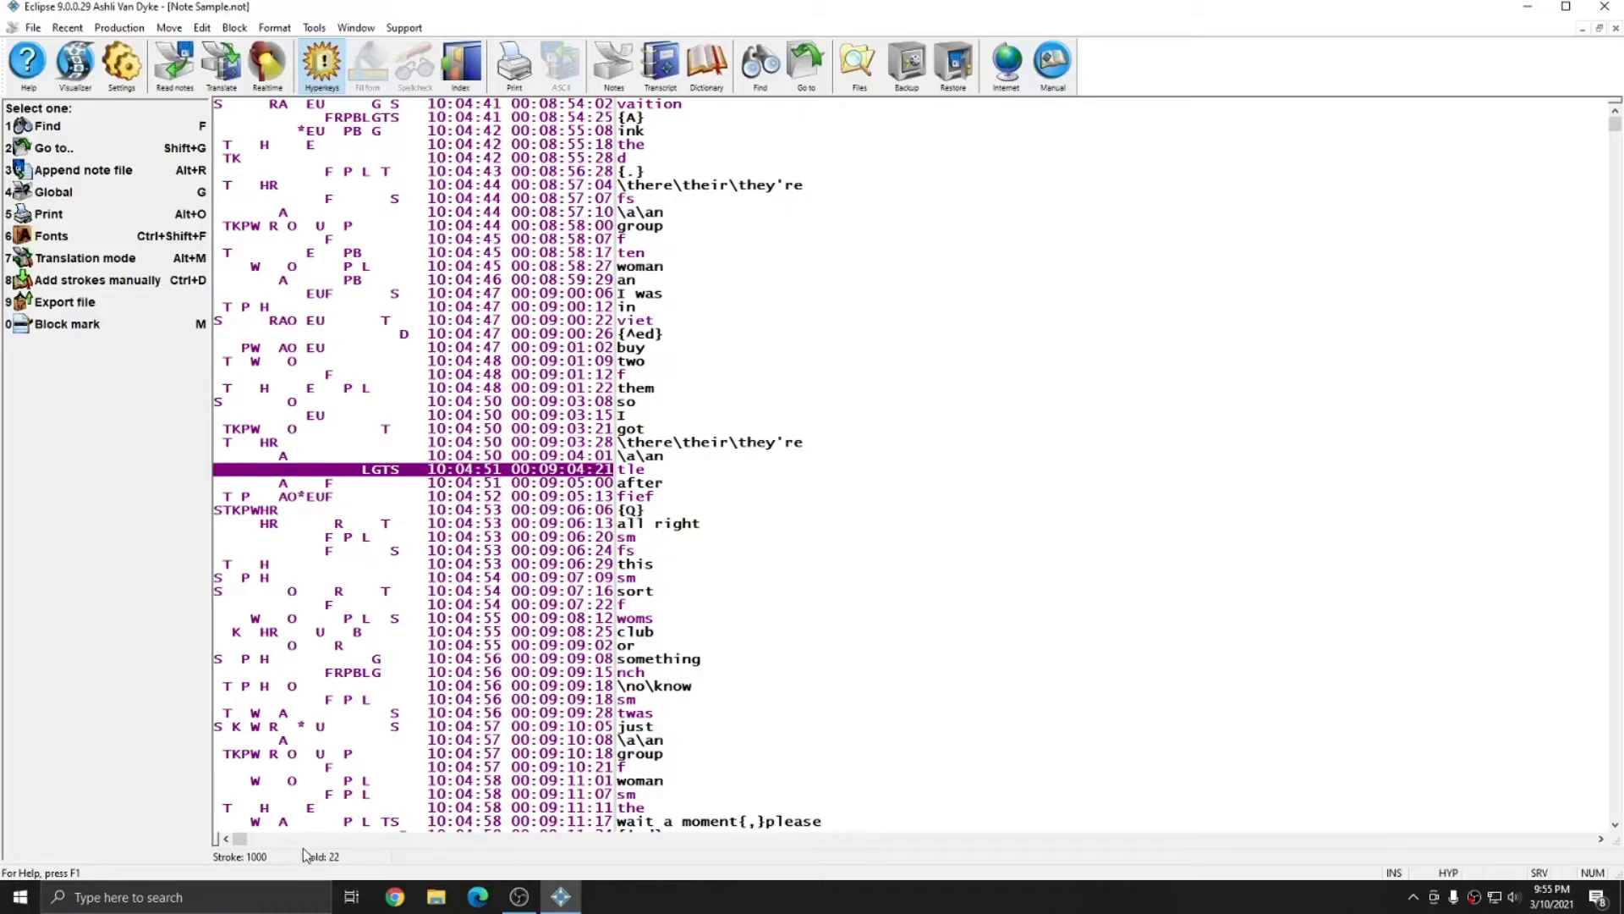
{"action": "right_click", "coordinate": [989, 392]}
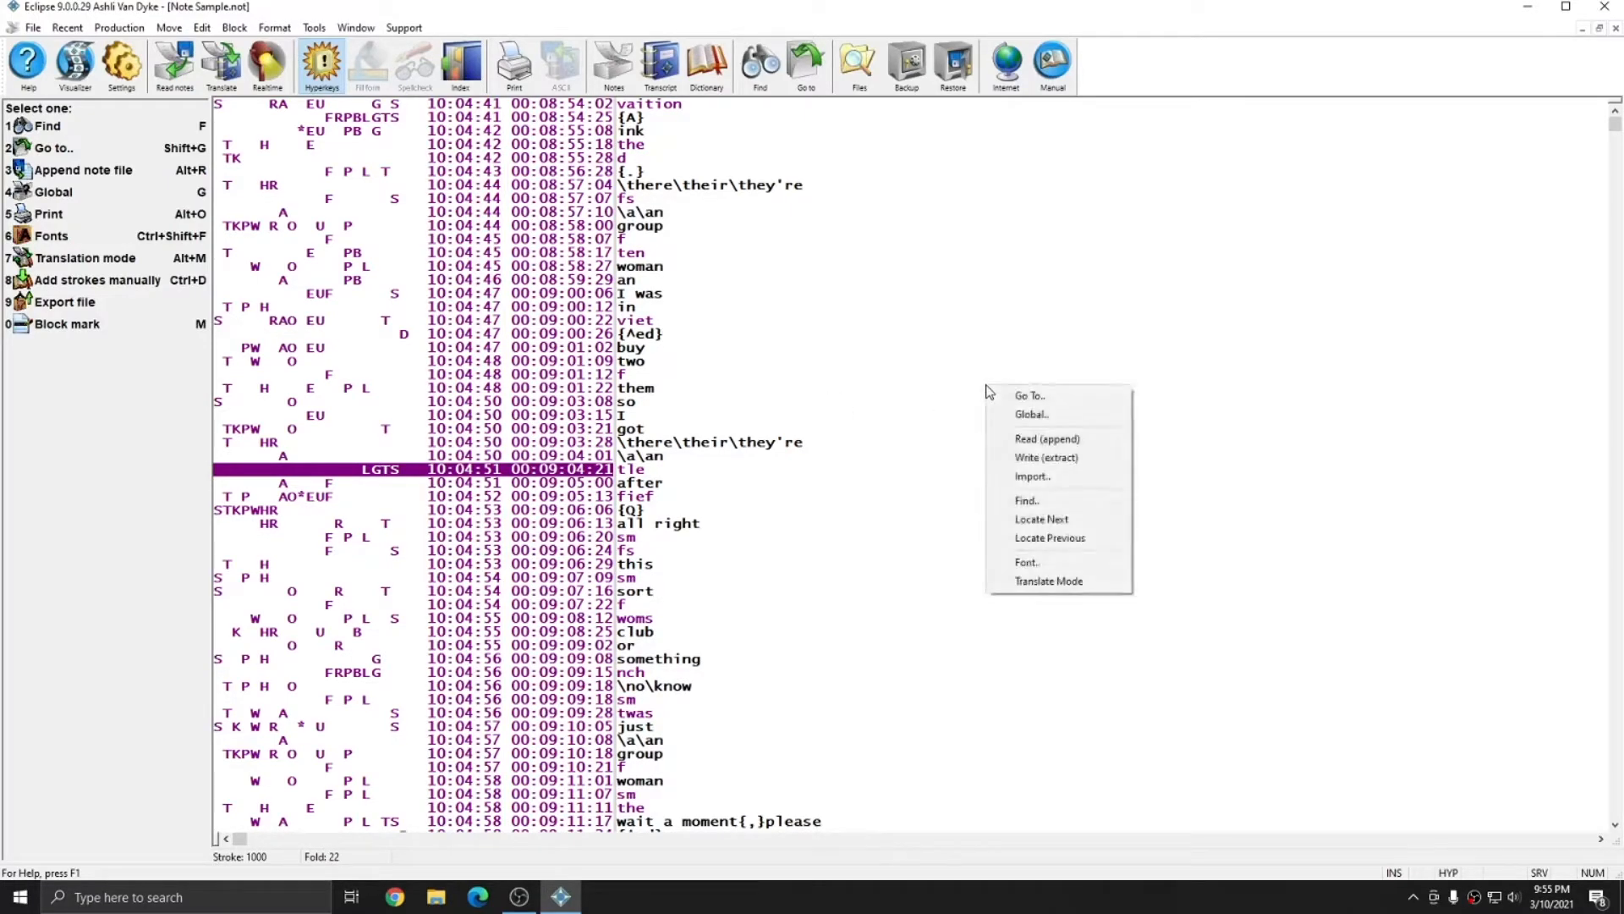
{"action": "mouse_move", "coordinate": [1056, 413]}
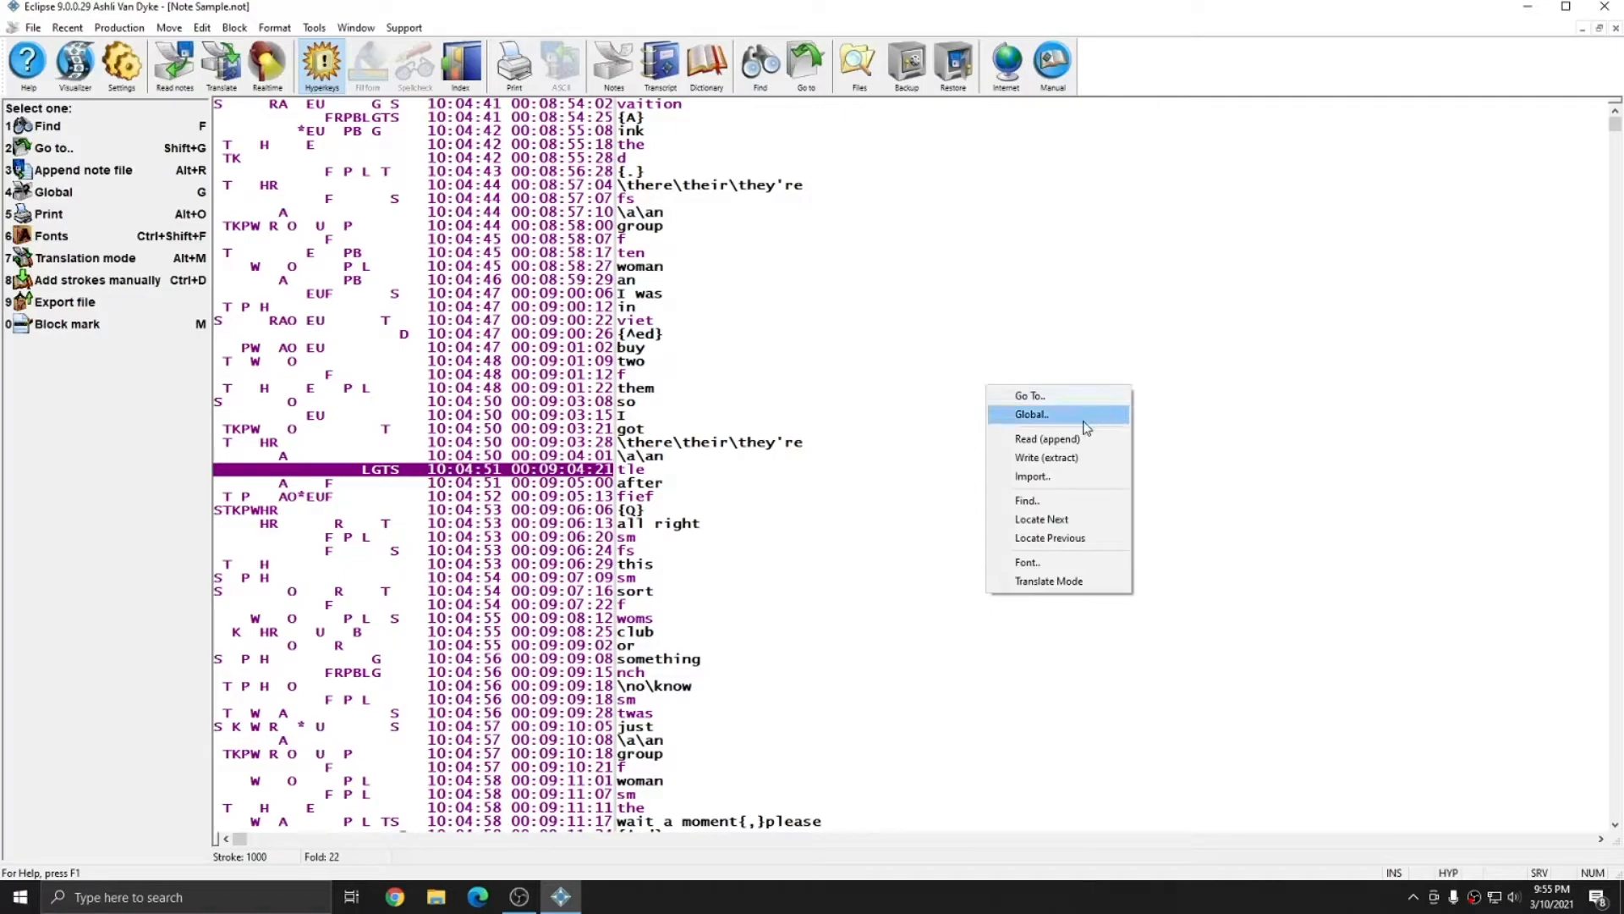
{"action": "mouse_move", "coordinate": [1071, 446]}
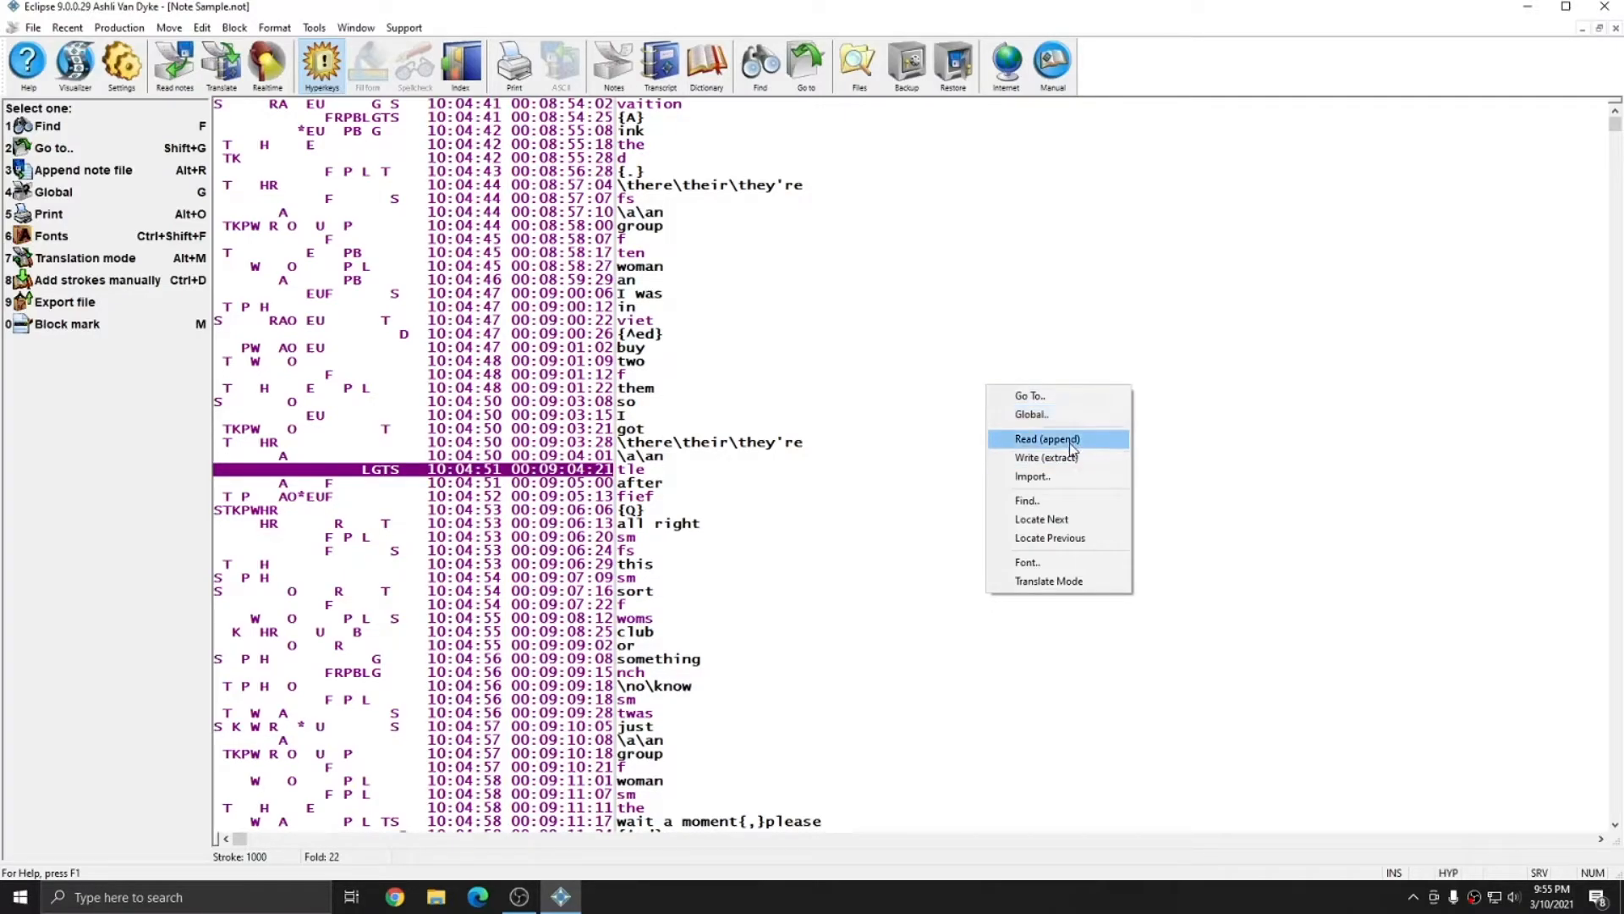
{"action": "left_click", "coordinate": [1046, 439]}
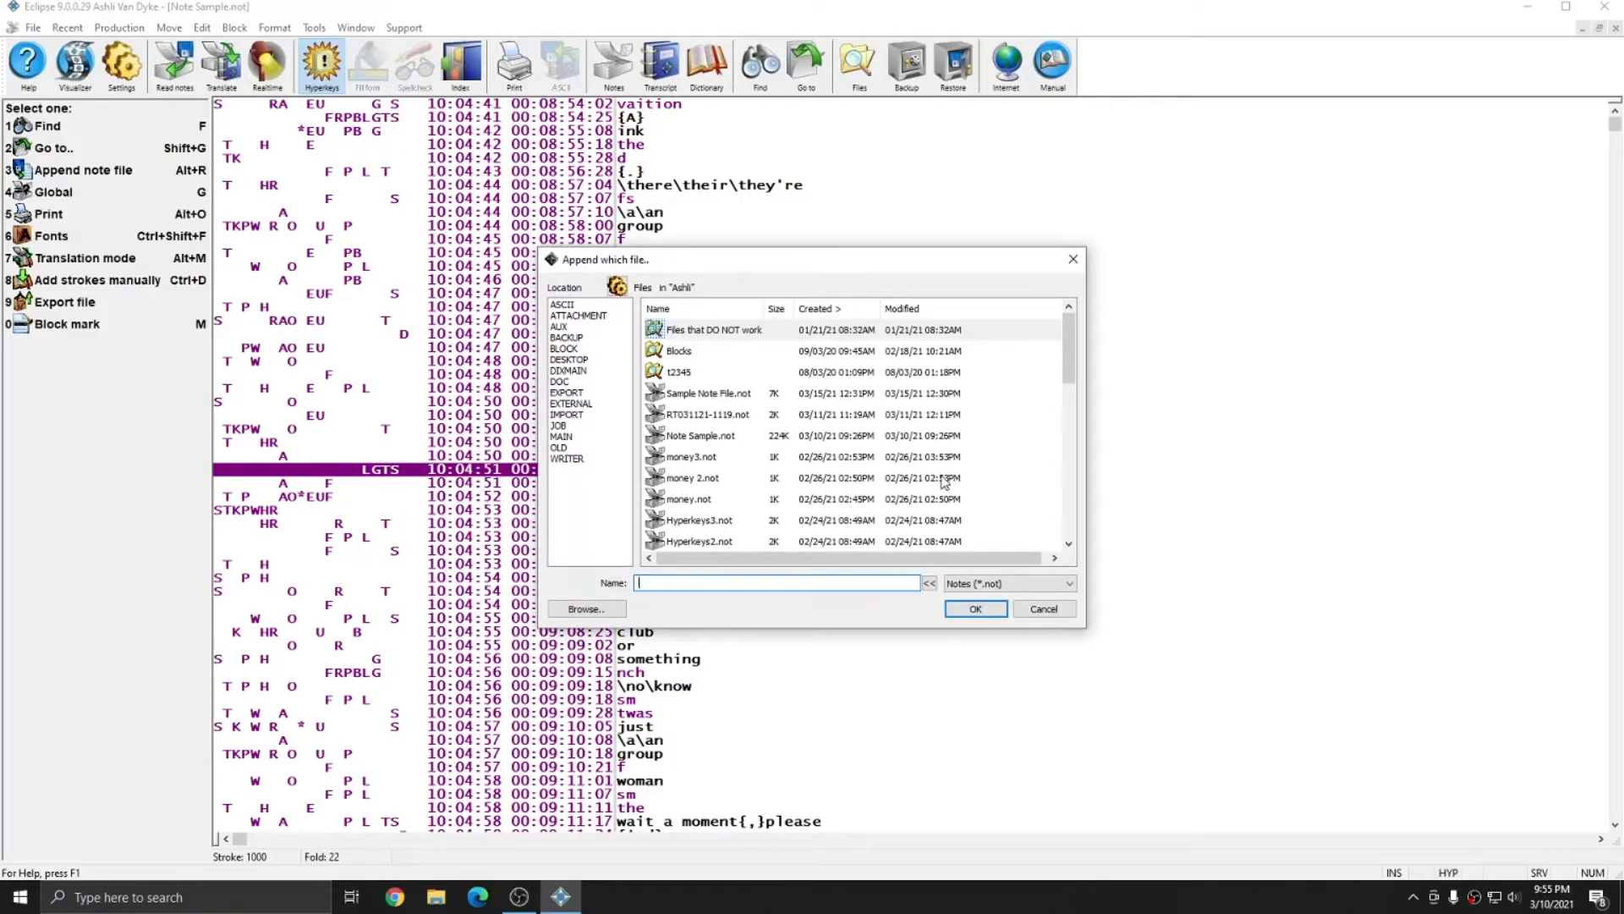
{"action": "mouse_move", "coordinate": [693, 409]}
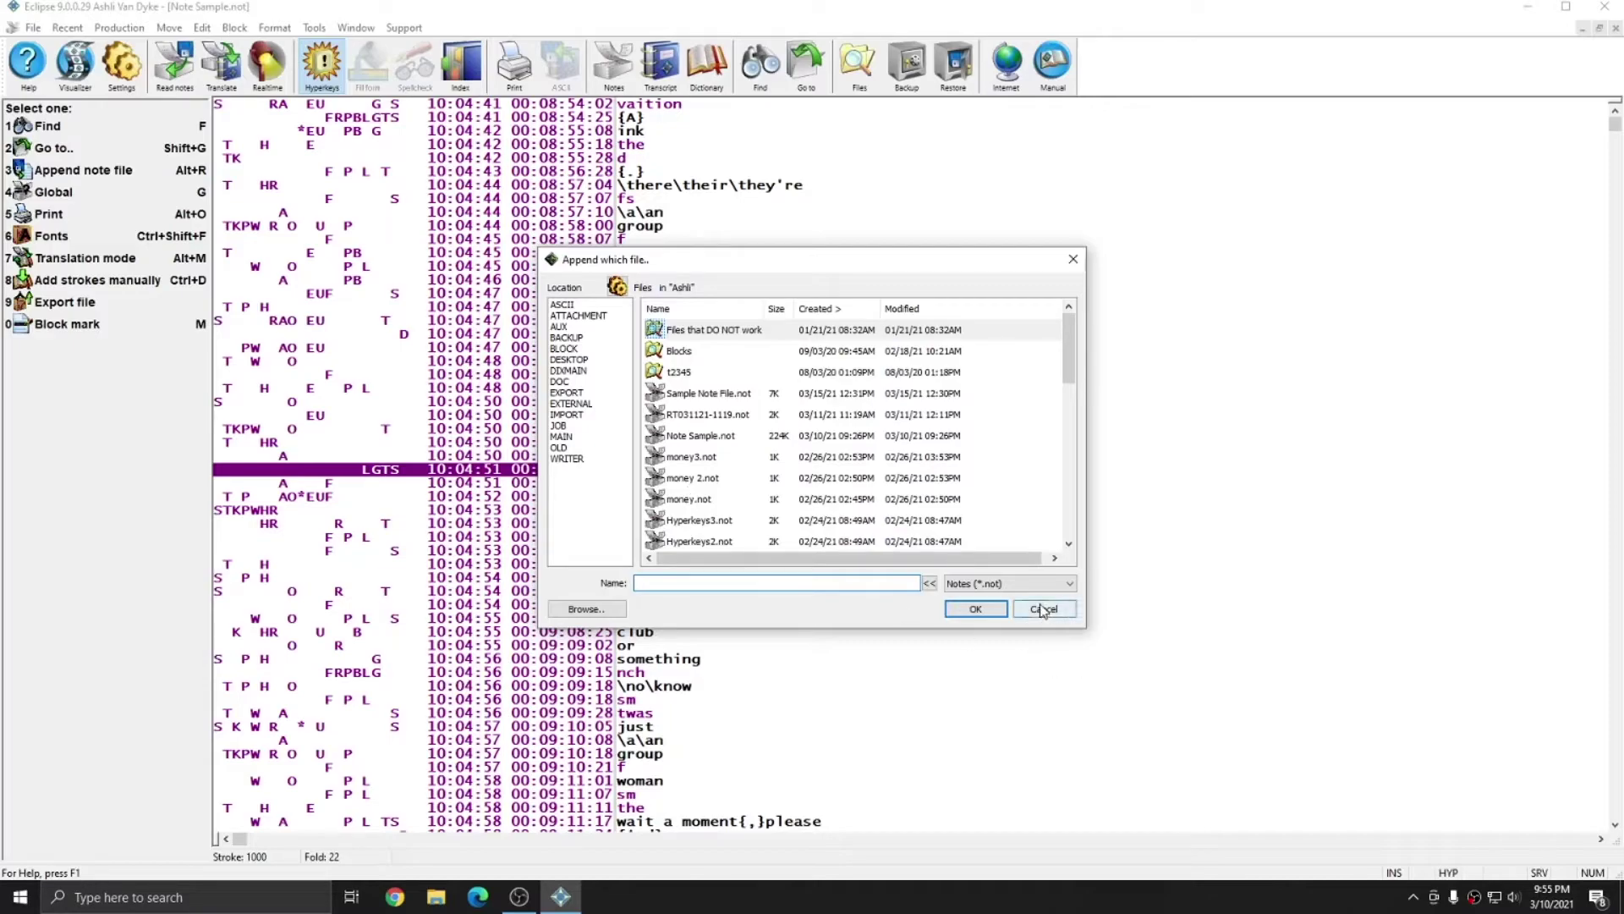
{"action": "left_click", "coordinate": [1044, 608]}
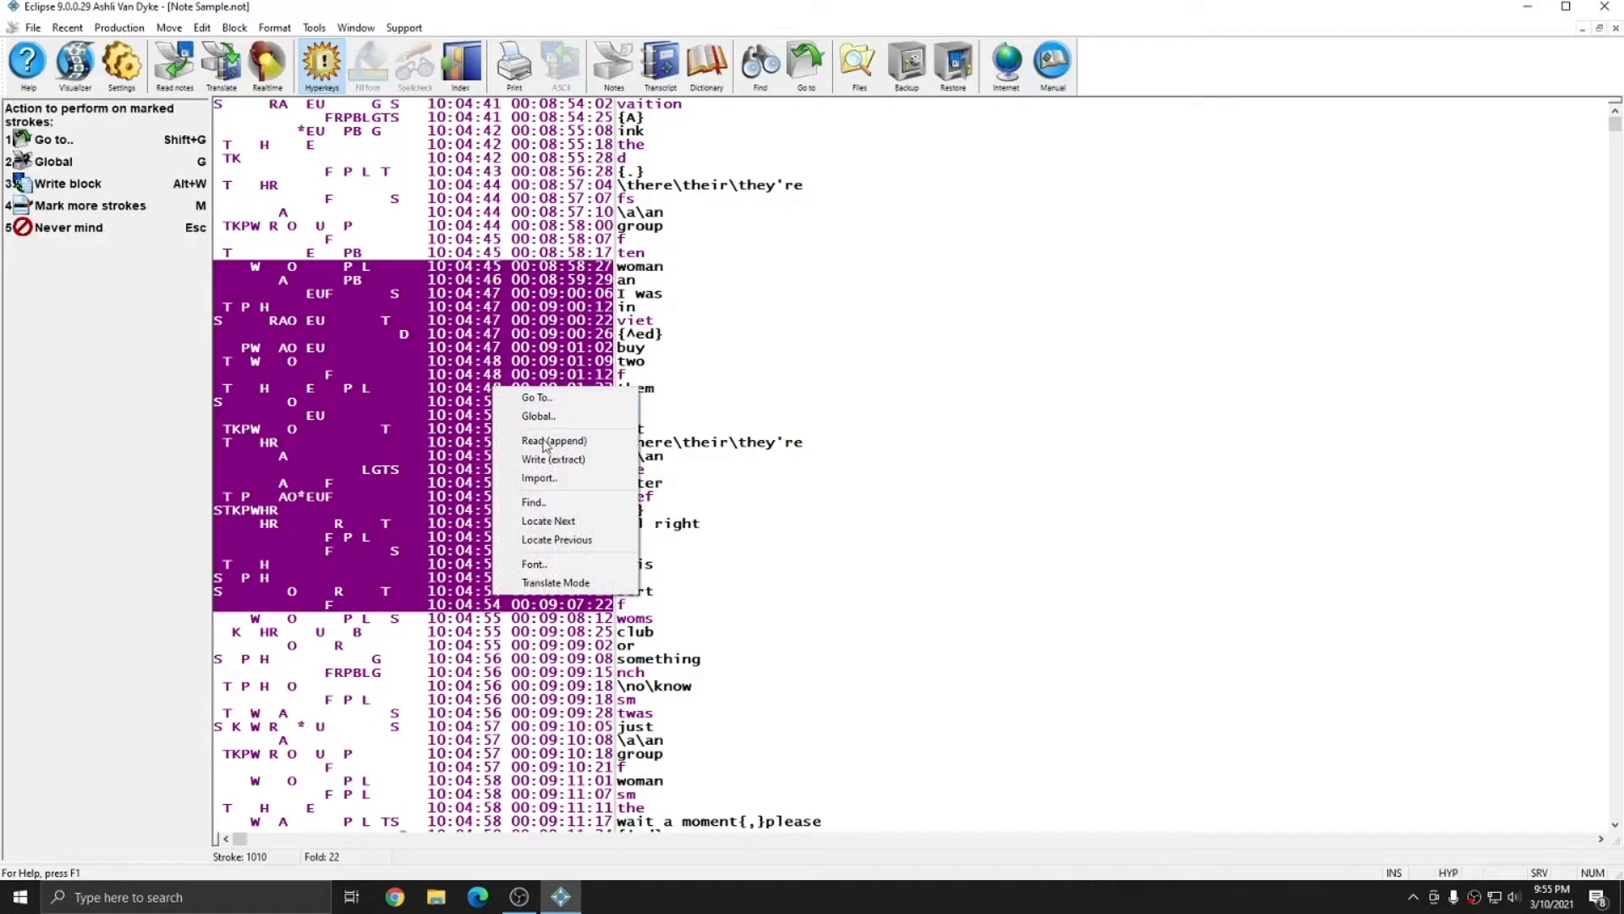
{"action": "mouse_move", "coordinate": [554, 459]}
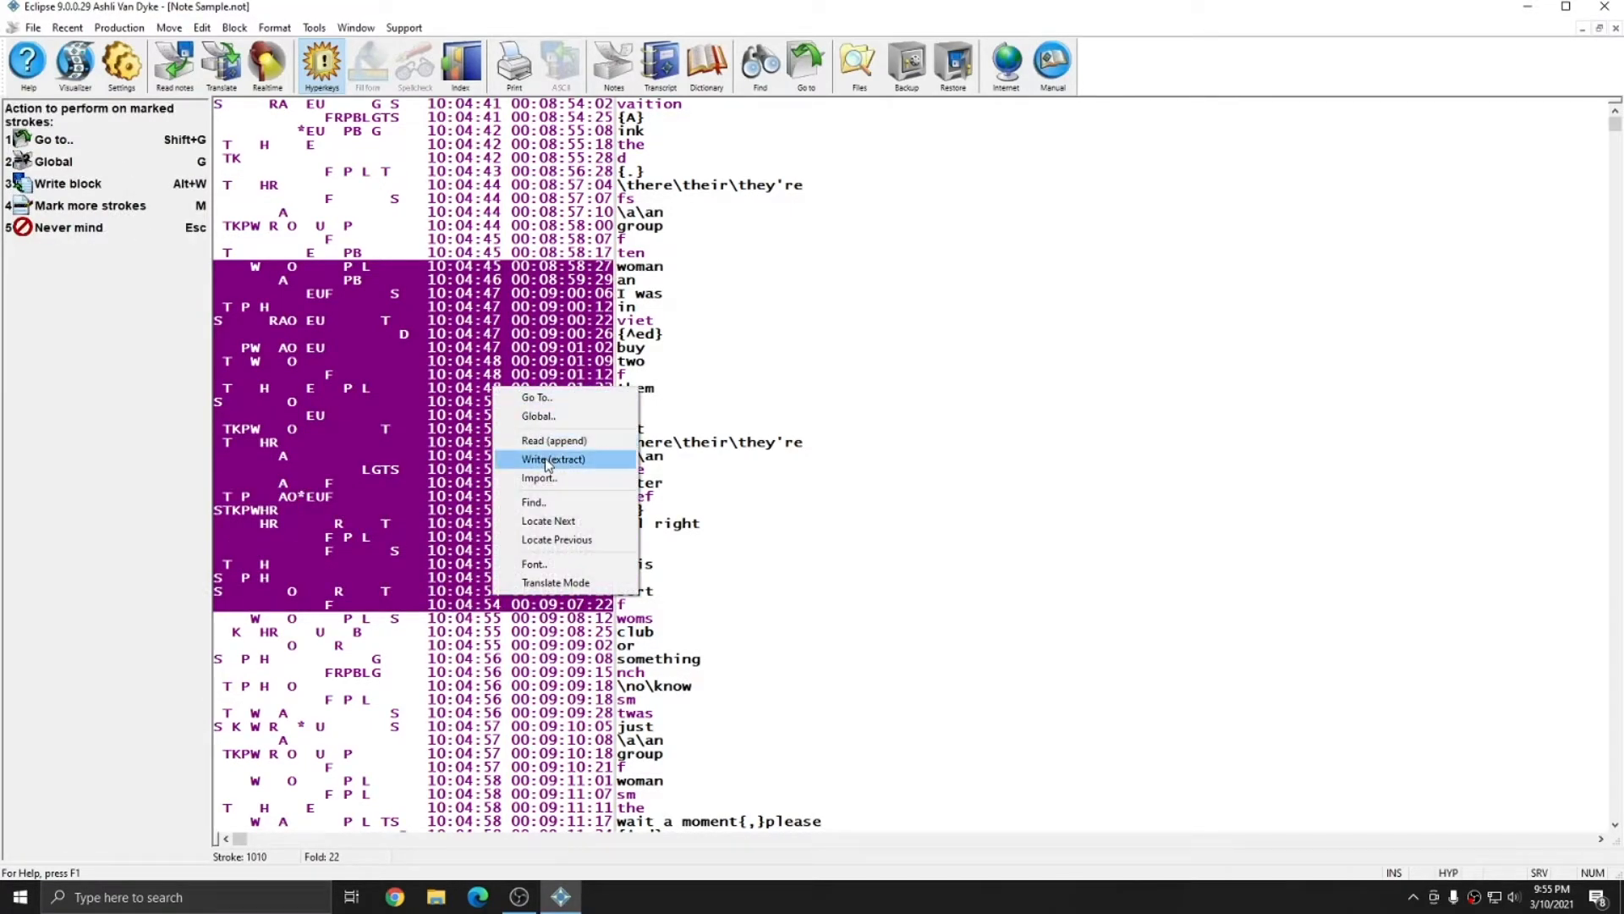
Write the marked strokes out as a new note file and open it.
{"action": "left_click", "coordinate": [554, 459]}
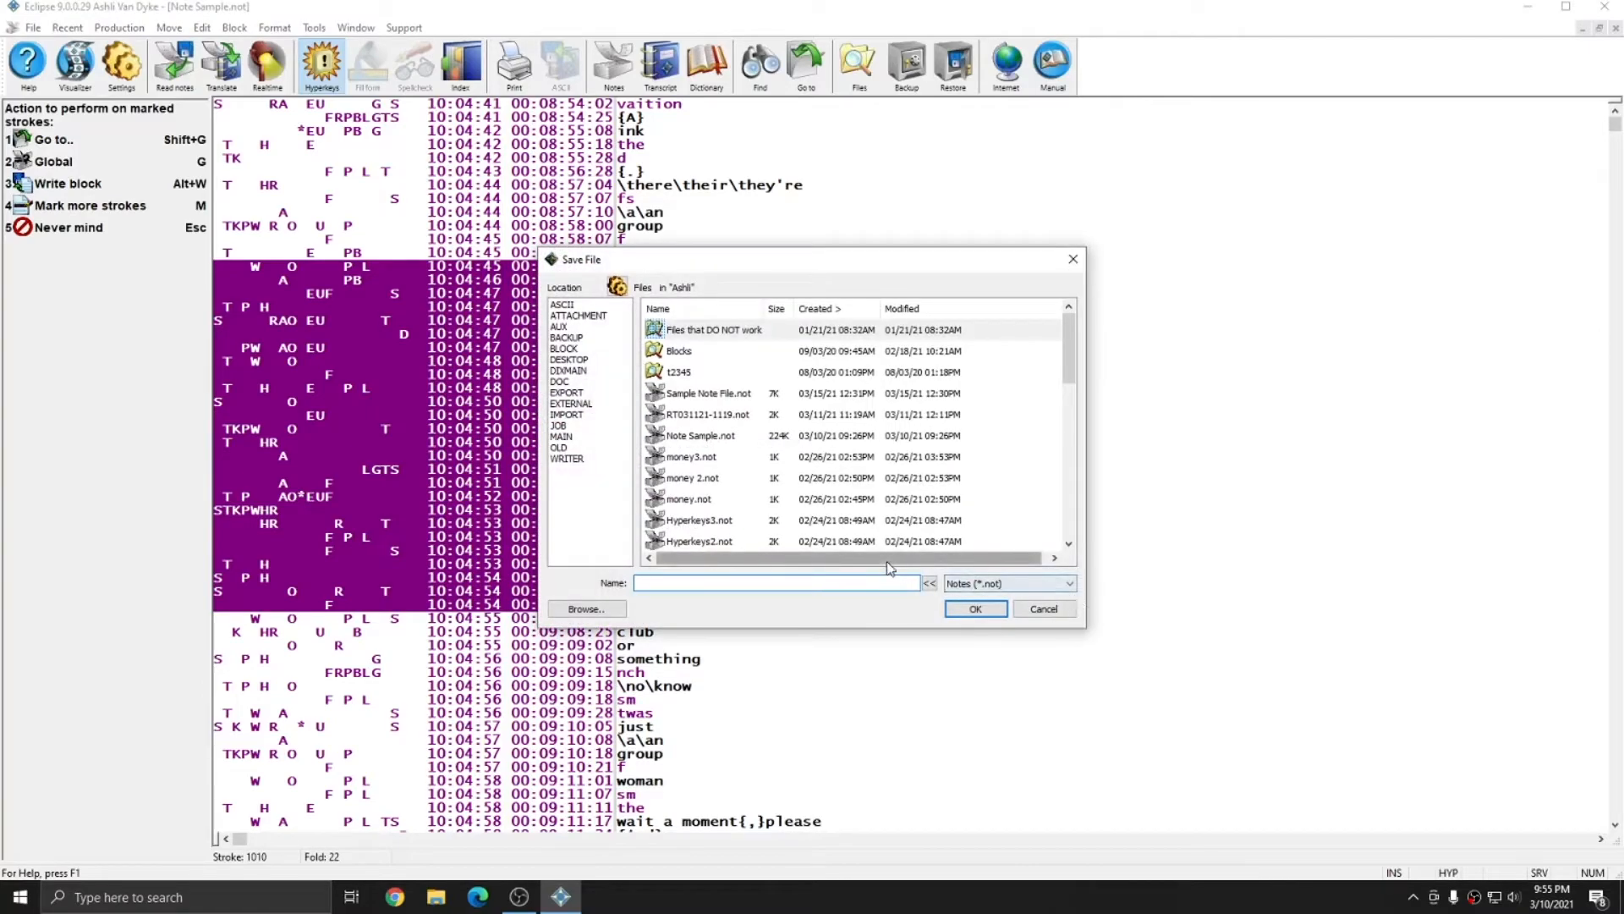
{"action": "left_click", "coordinate": [974, 609]}
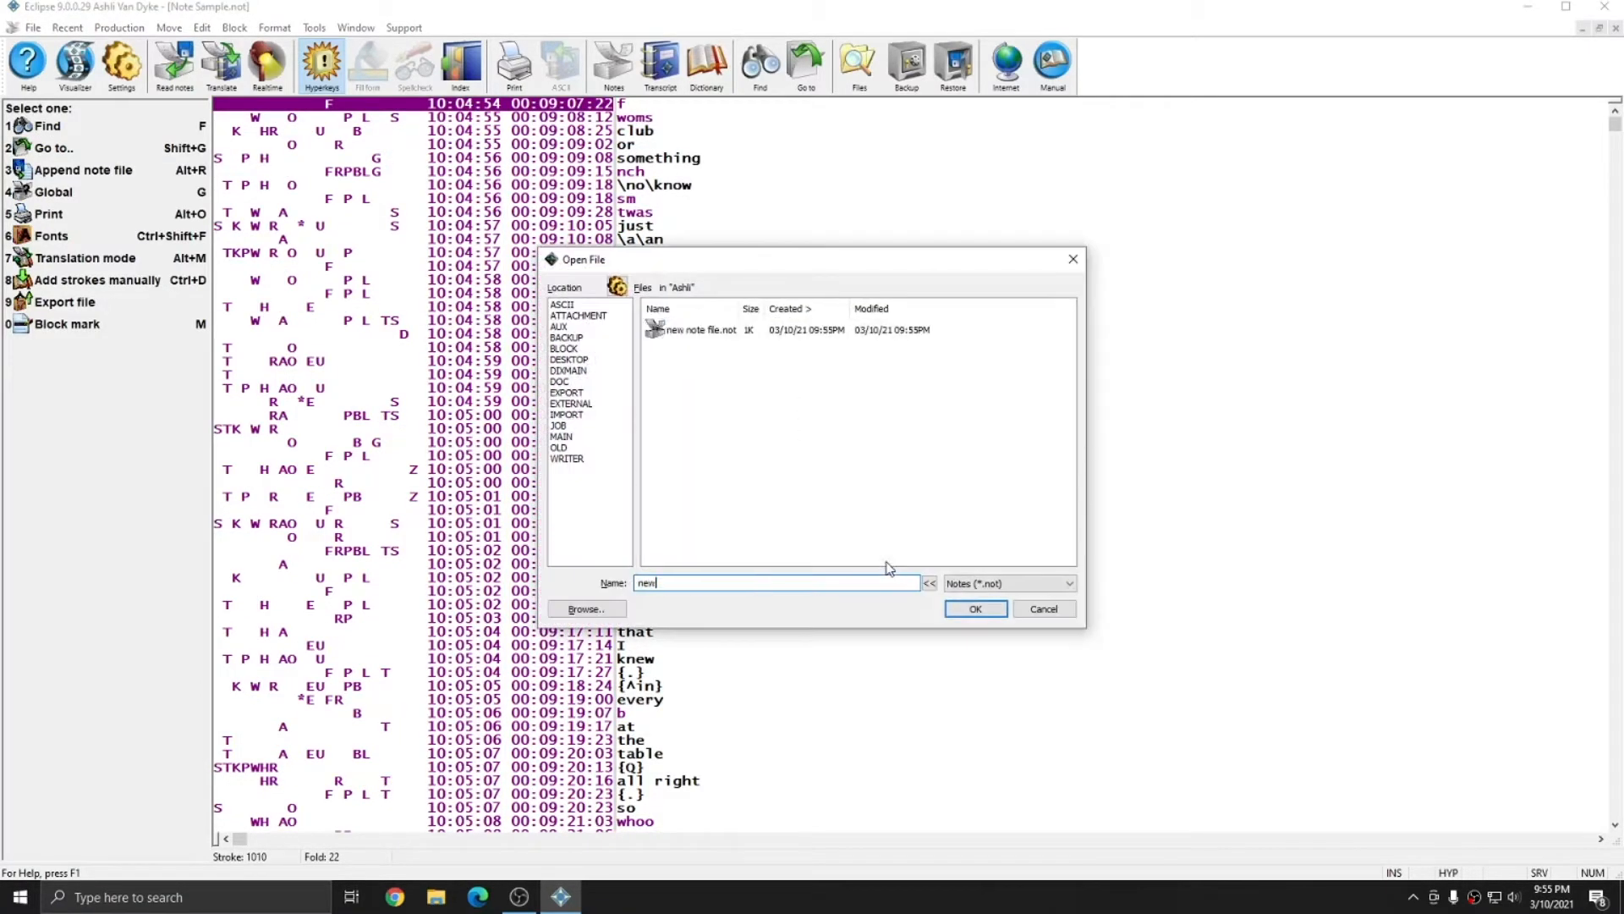
{"action": "left_click", "coordinate": [974, 608]}
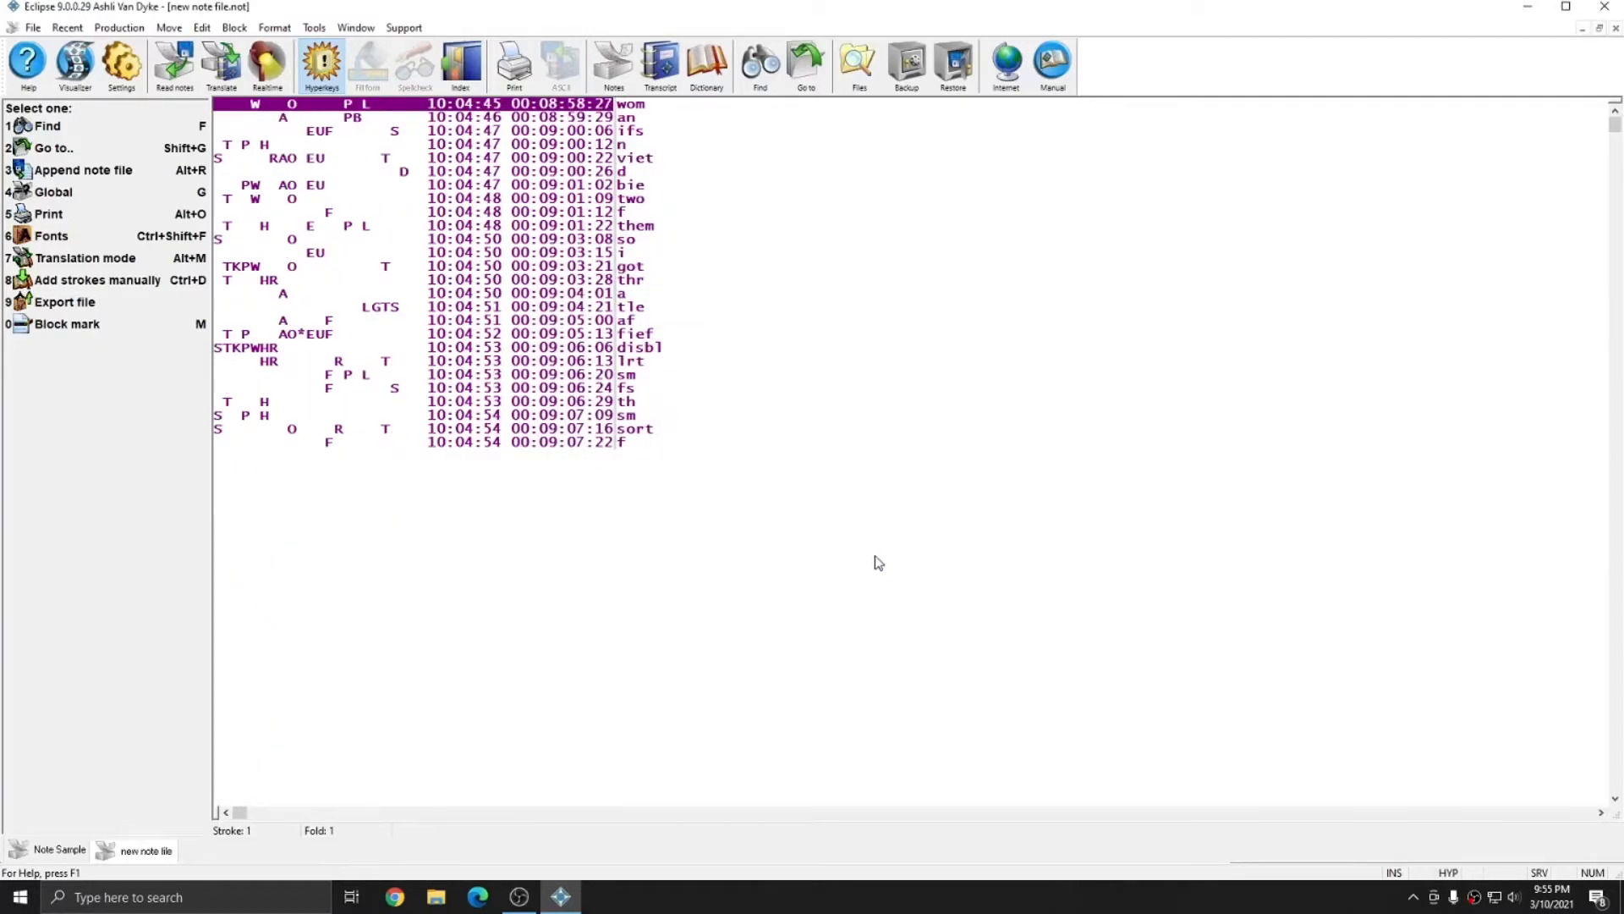
Return to the Note Sample tab and dismiss the note options, back at stroke 1.
{"action": "left_click", "coordinate": [58, 850]}
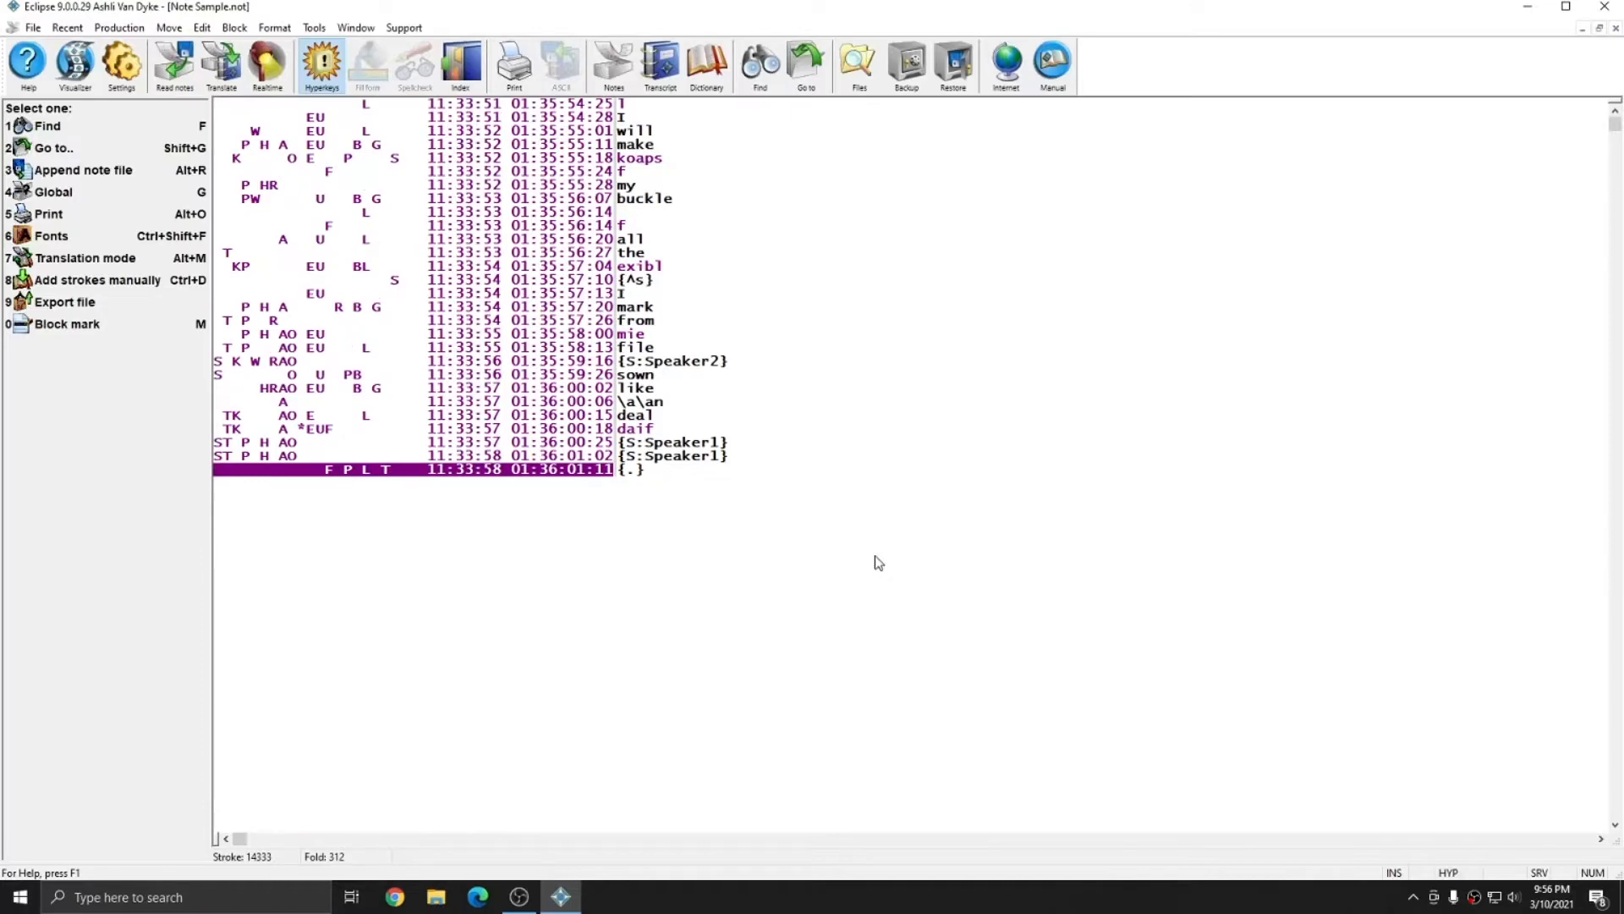
{"action": "right_click", "coordinate": [878, 562]}
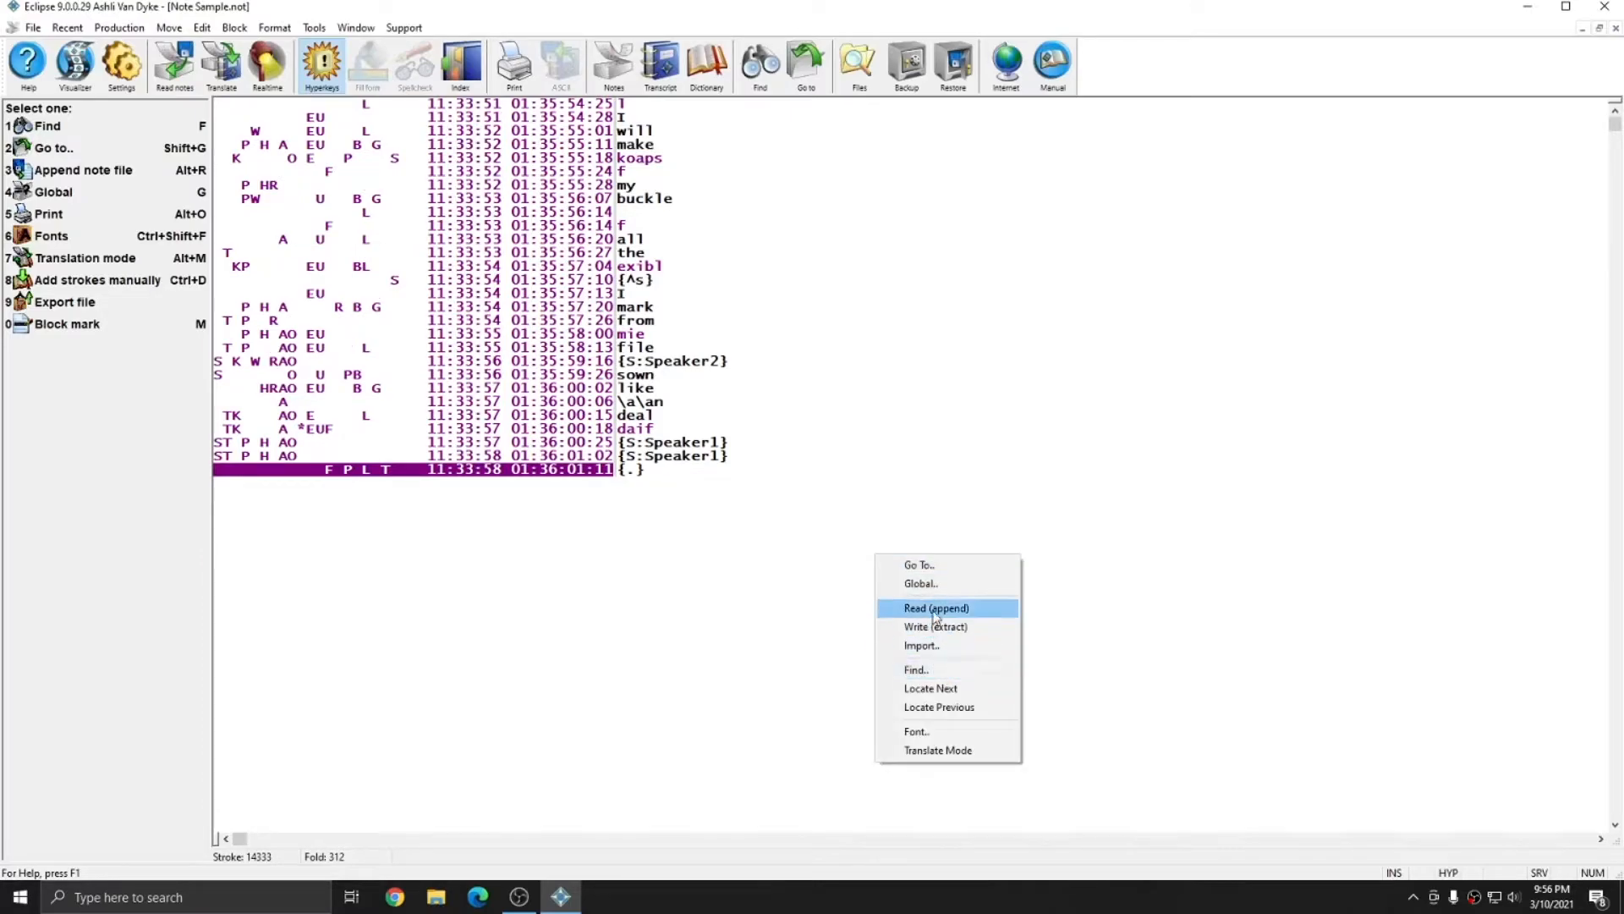
{"action": "left_click", "coordinate": [986, 619]}
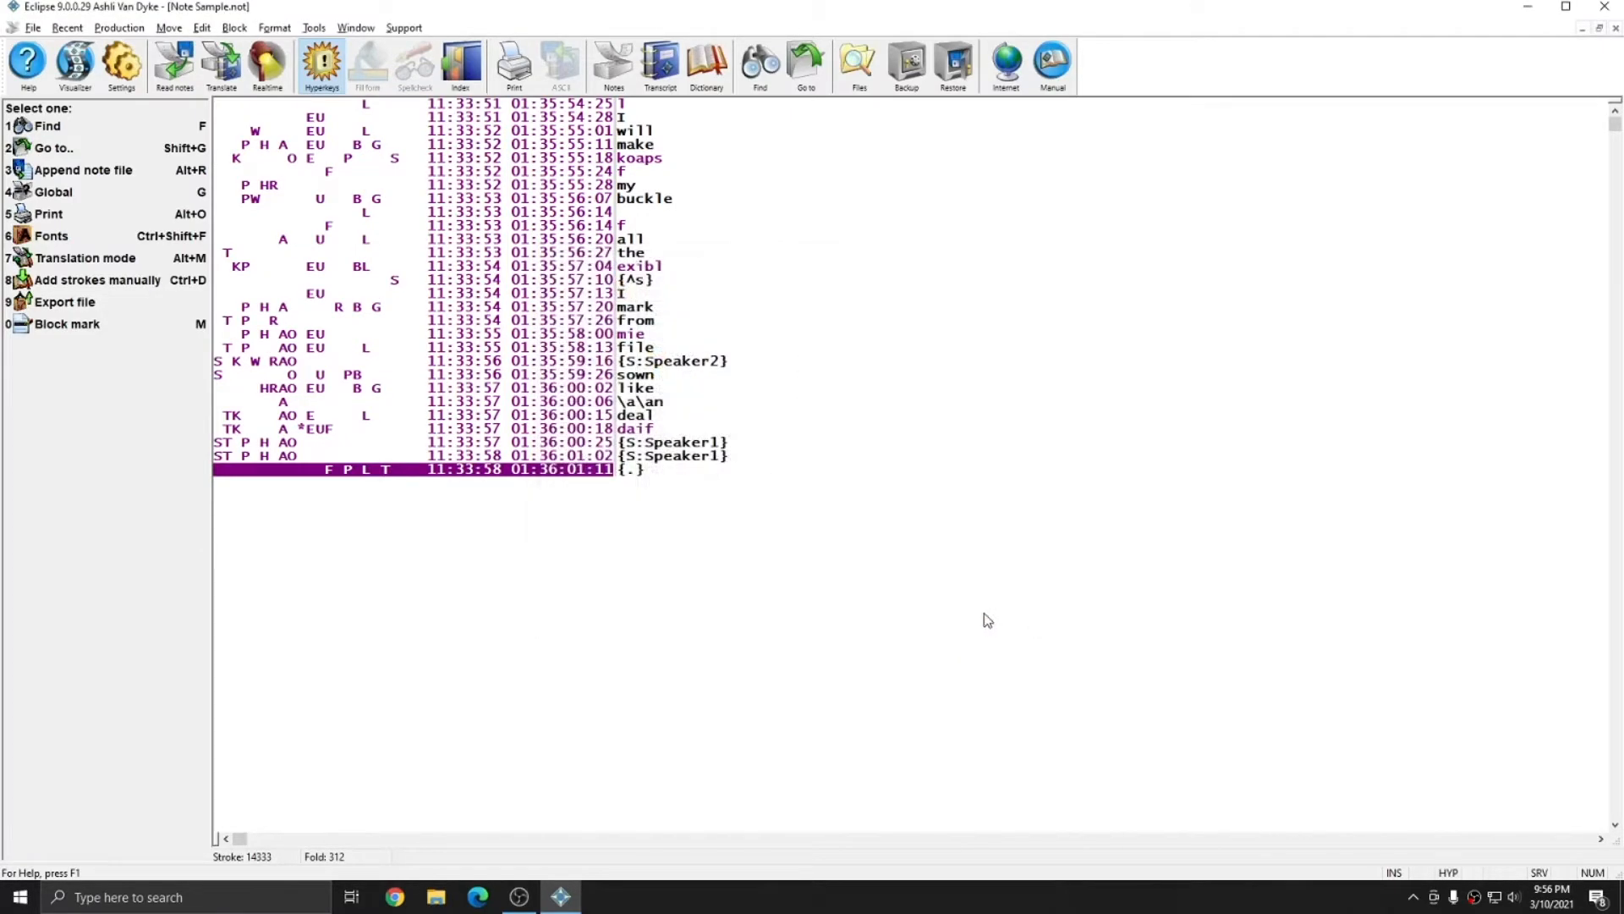
{"action": "left_click", "coordinate": [83, 170]}
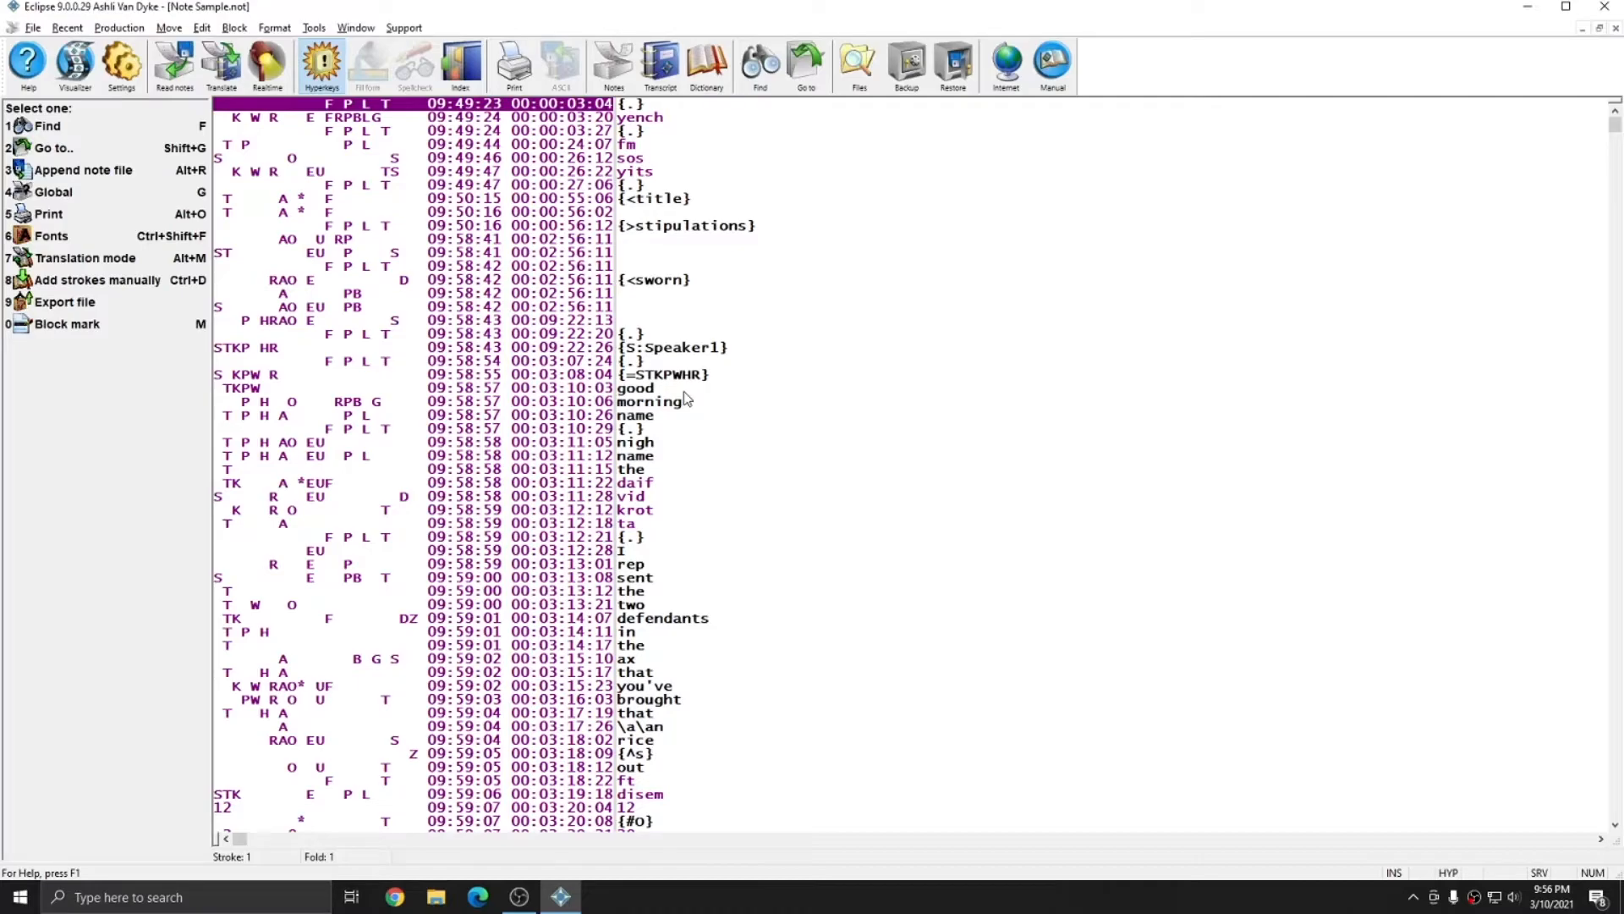
{"action": "mouse_move", "coordinate": [705, 392]}
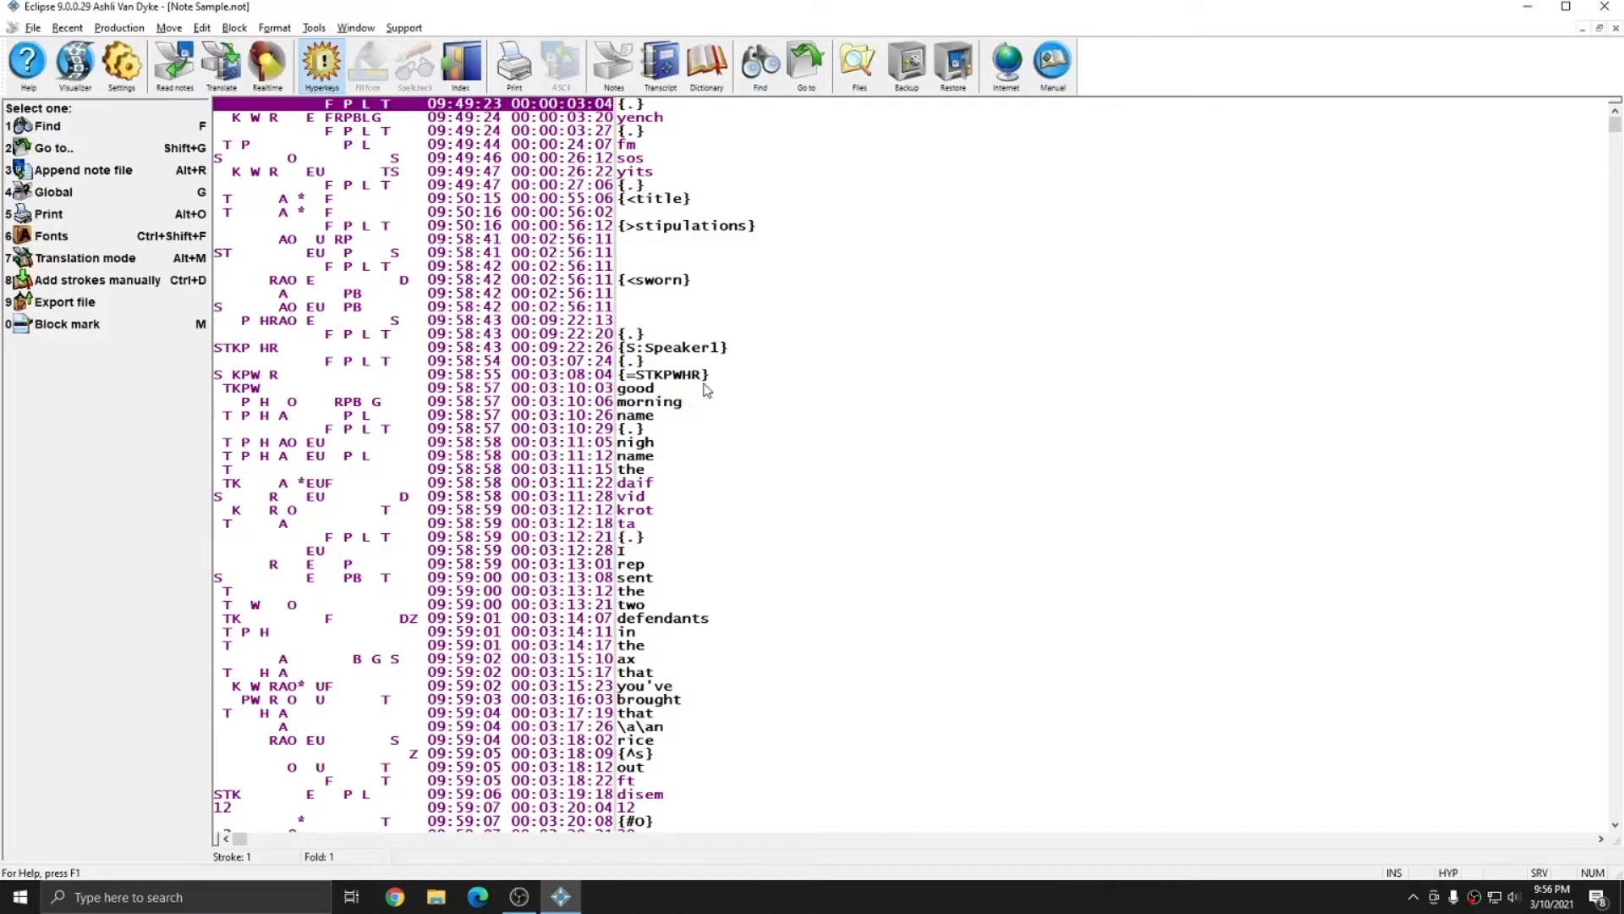
{"action": "right_click", "coordinate": [632, 428]}
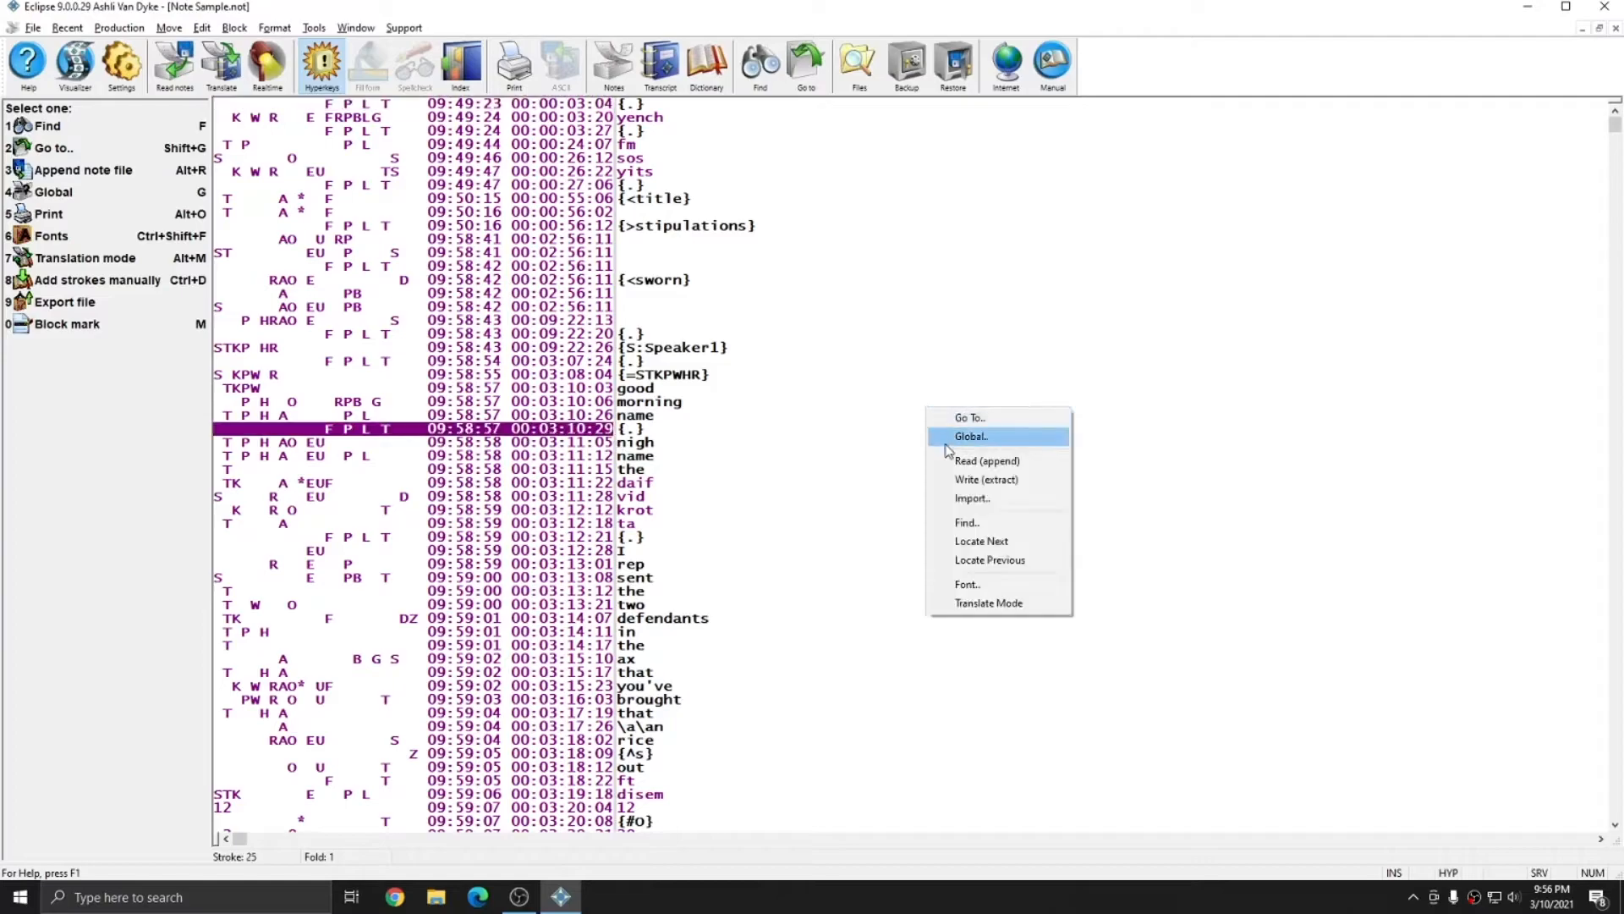
{"action": "left_click", "coordinate": [972, 499]}
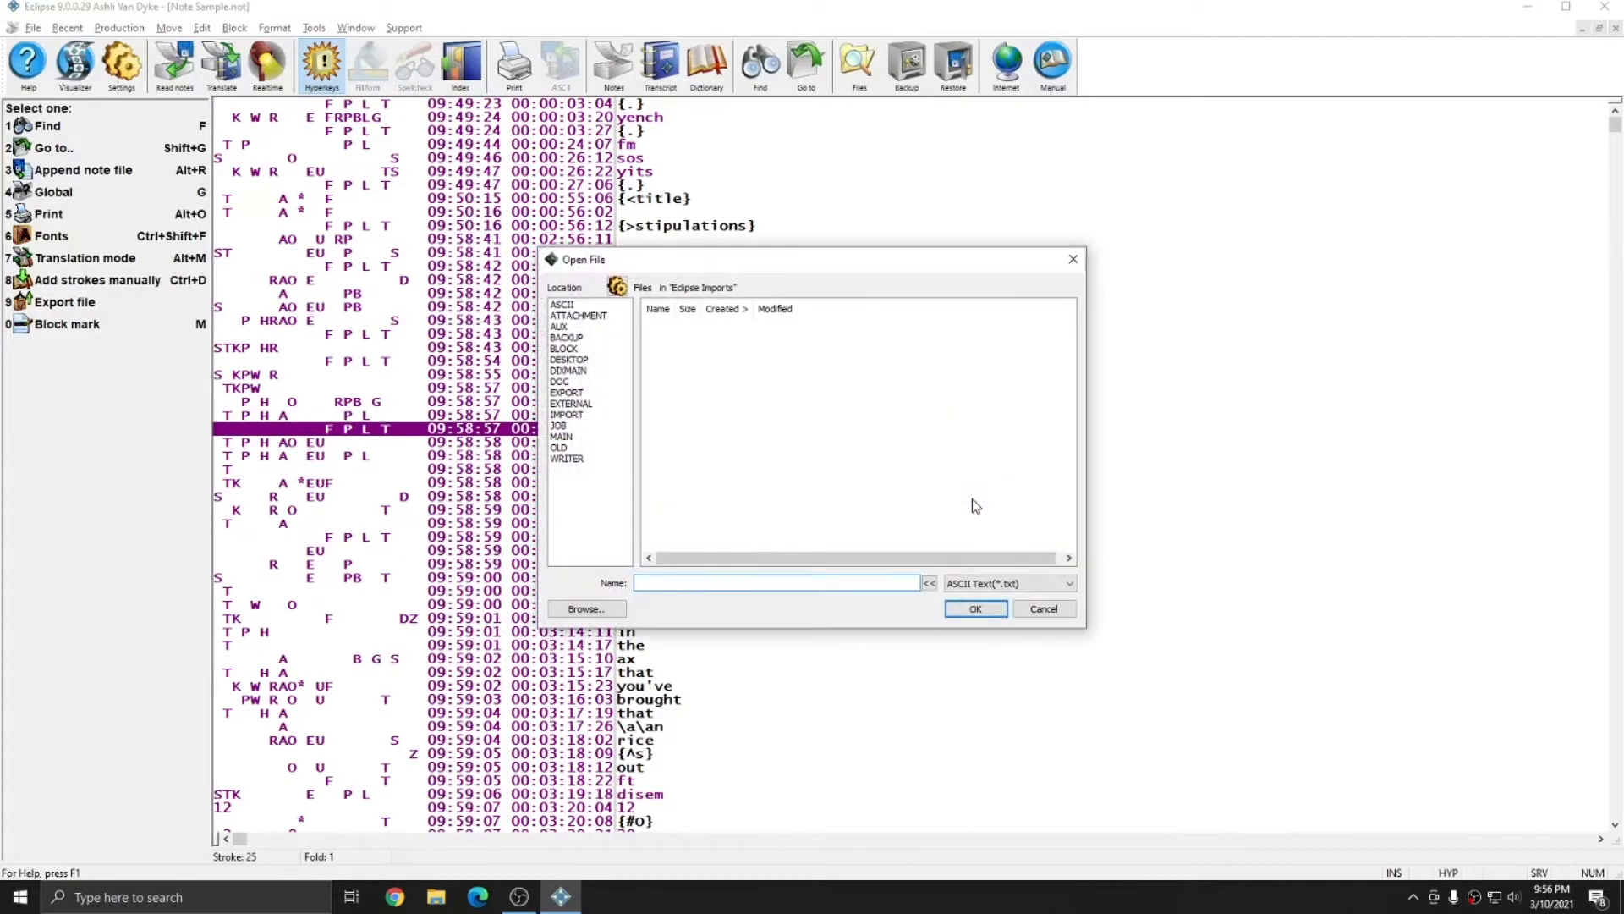
{"action": "mouse_move", "coordinate": [970, 446]}
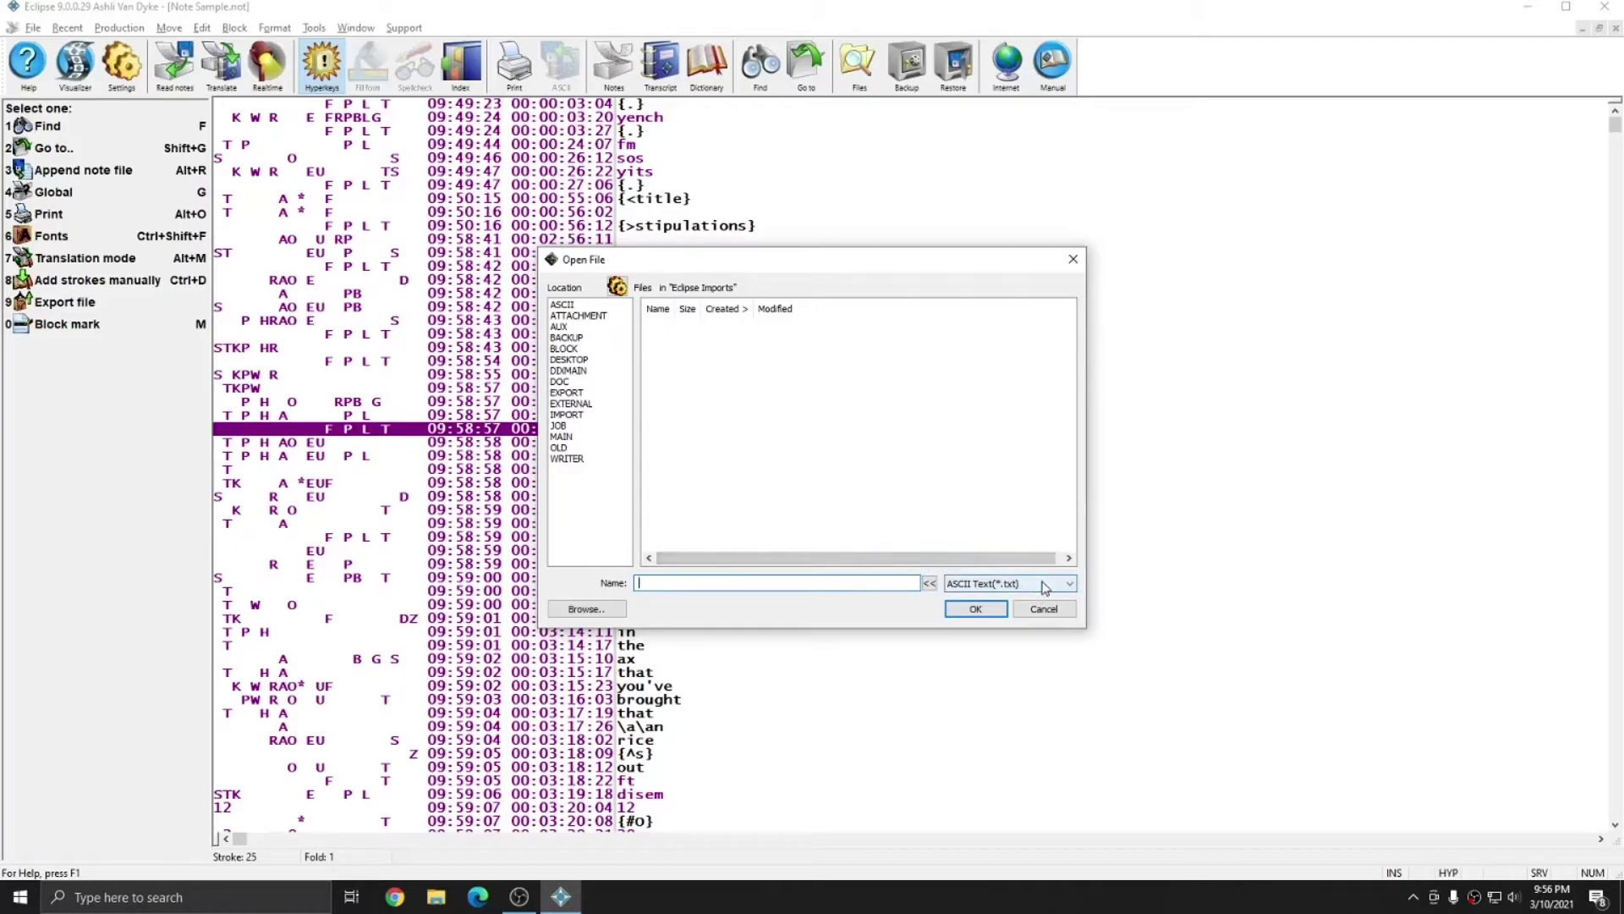
{"action": "left_click", "coordinate": [1067, 582]}
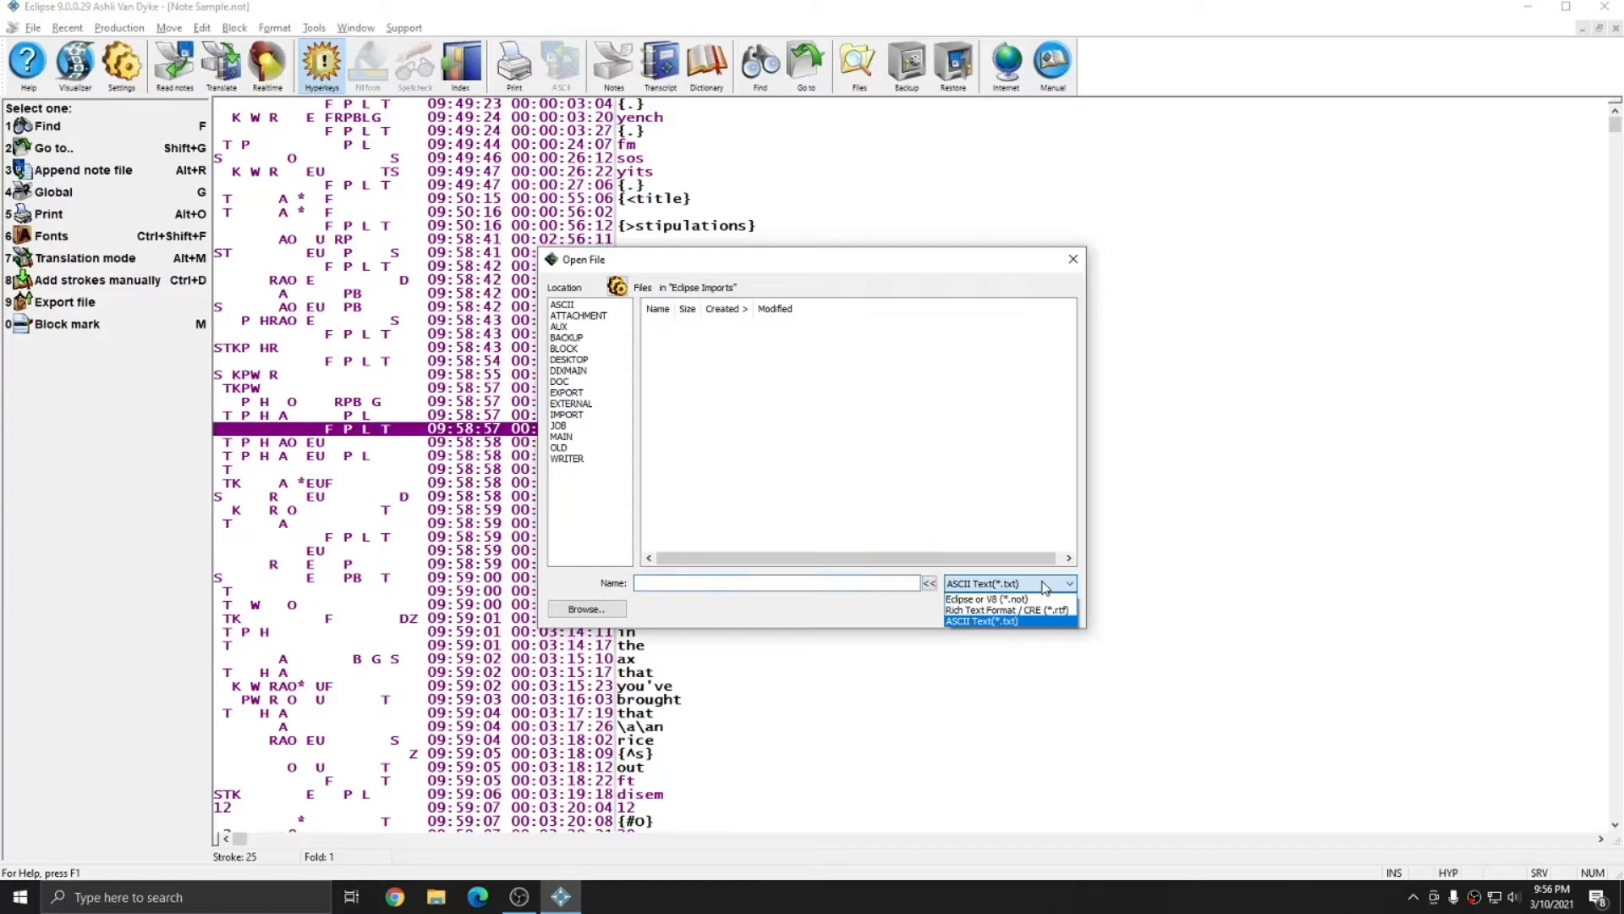
{"action": "mouse_move", "coordinate": [1067, 582]}
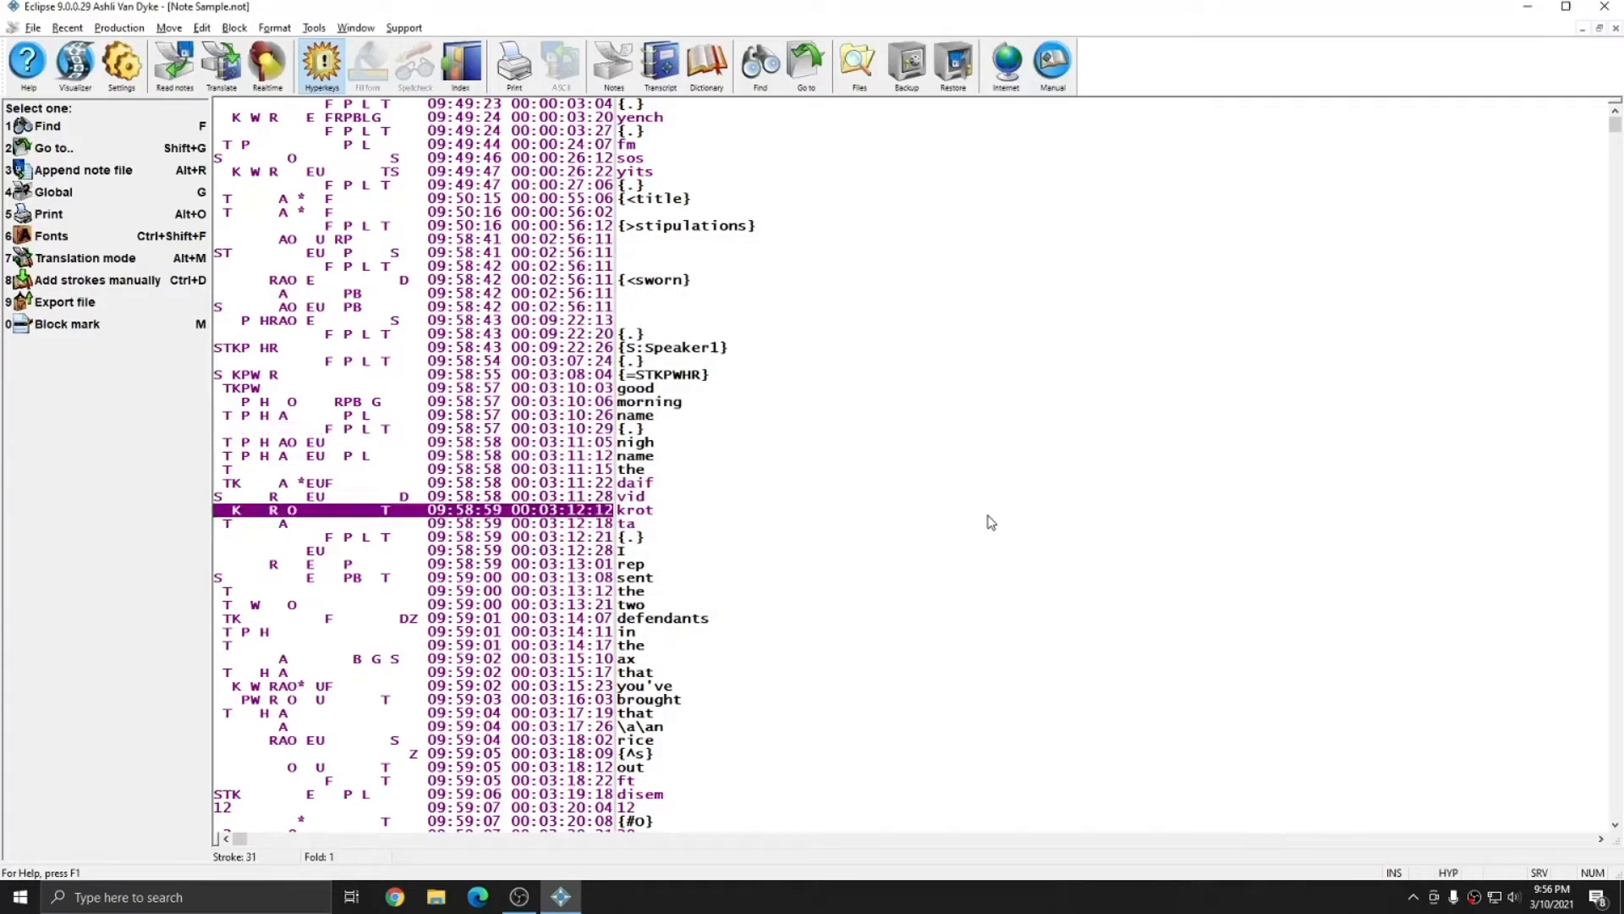
{"action": "mouse_move", "coordinate": [64, 213]}
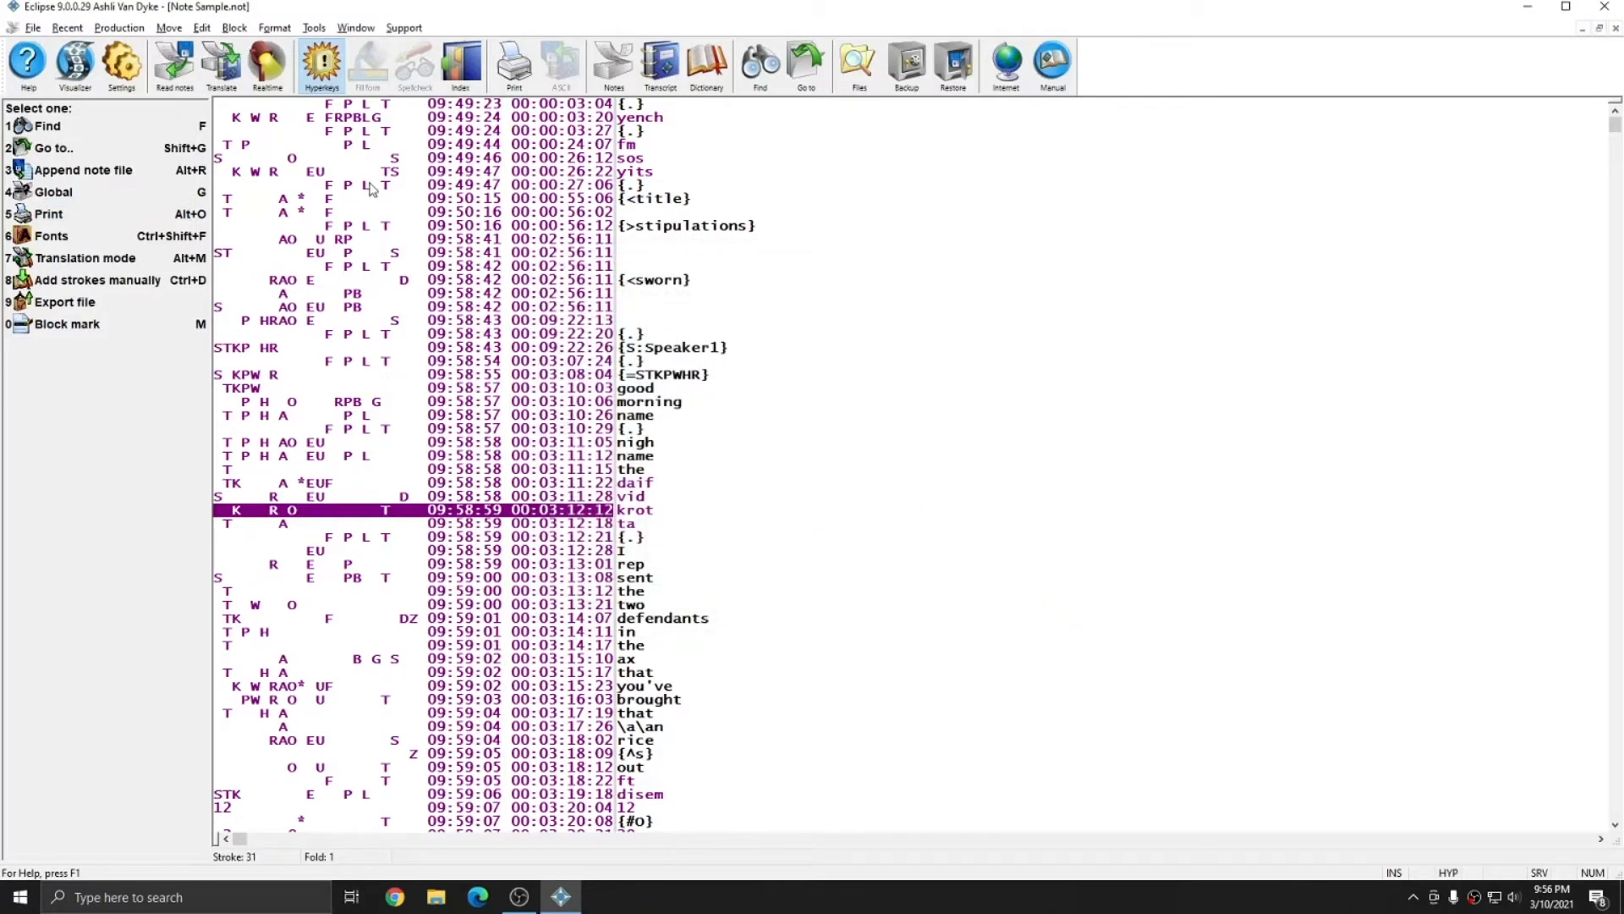
Start a stroke search from the note options, bringing up the steno stroke entry dialog.
{"action": "left_click", "coordinate": [234, 27]}
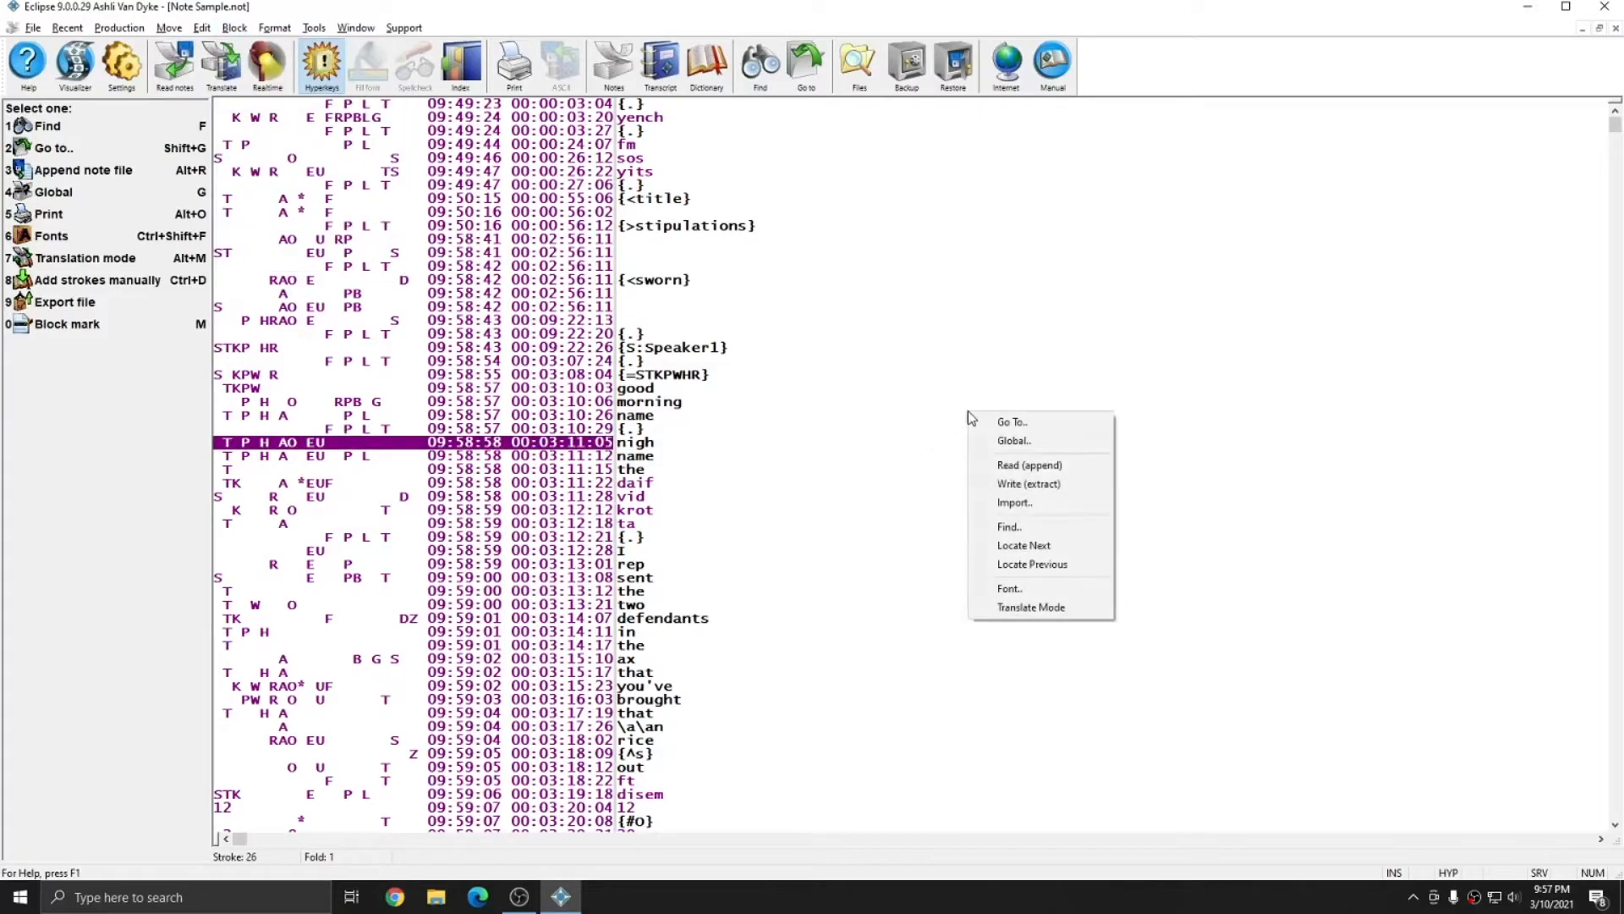
{"action": "mouse_move", "coordinate": [1027, 484]}
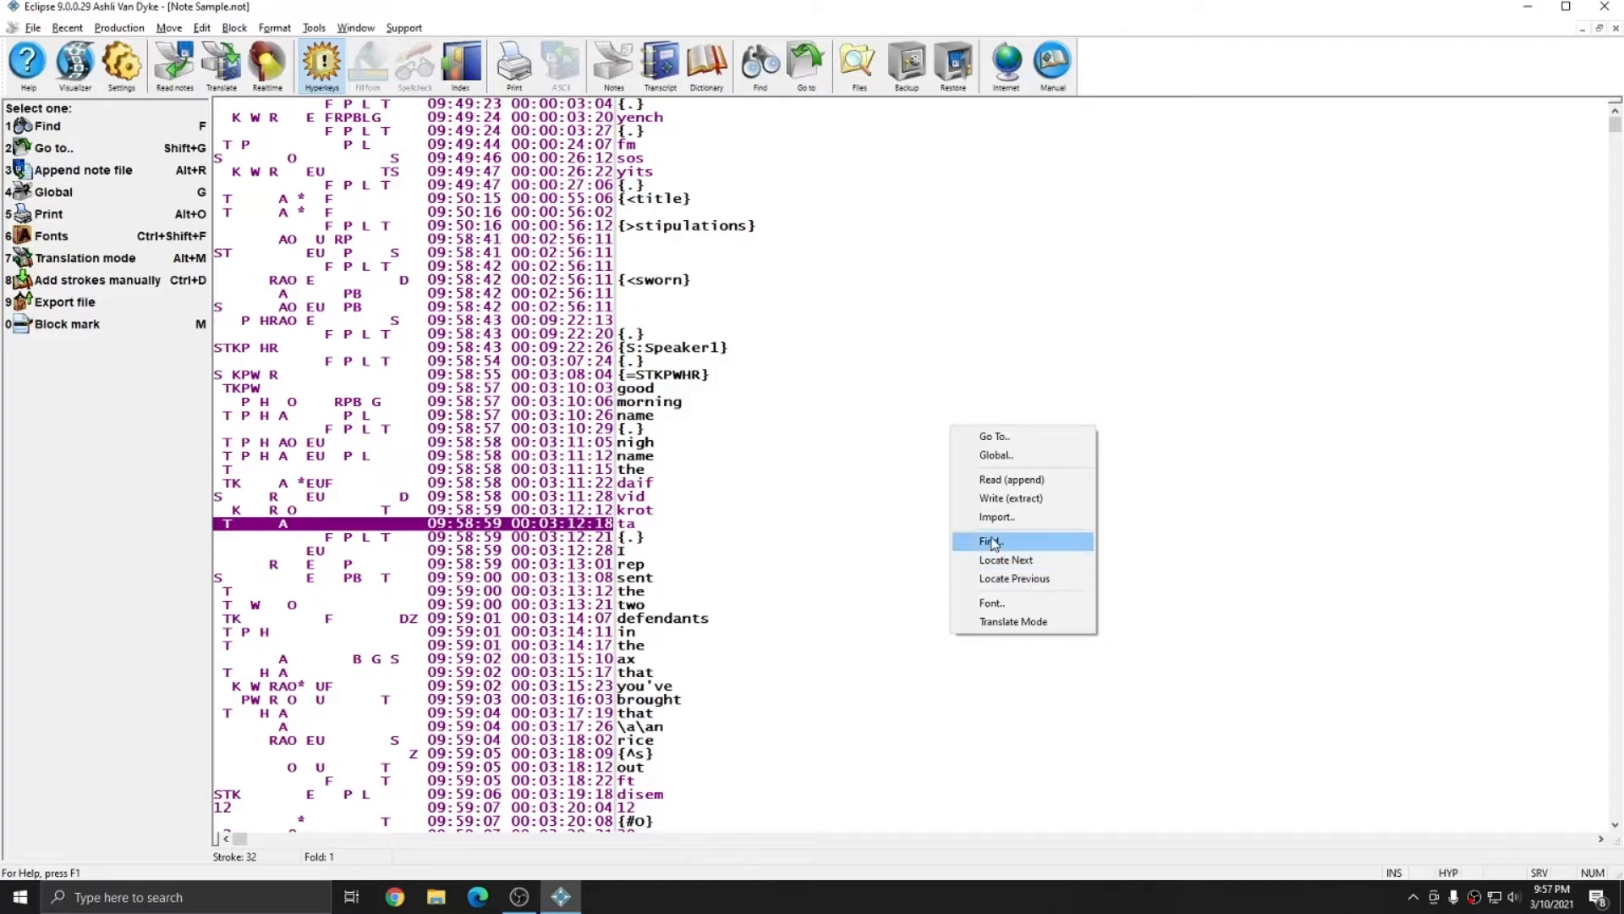
{"action": "mouse_move", "coordinate": [1013, 578]}
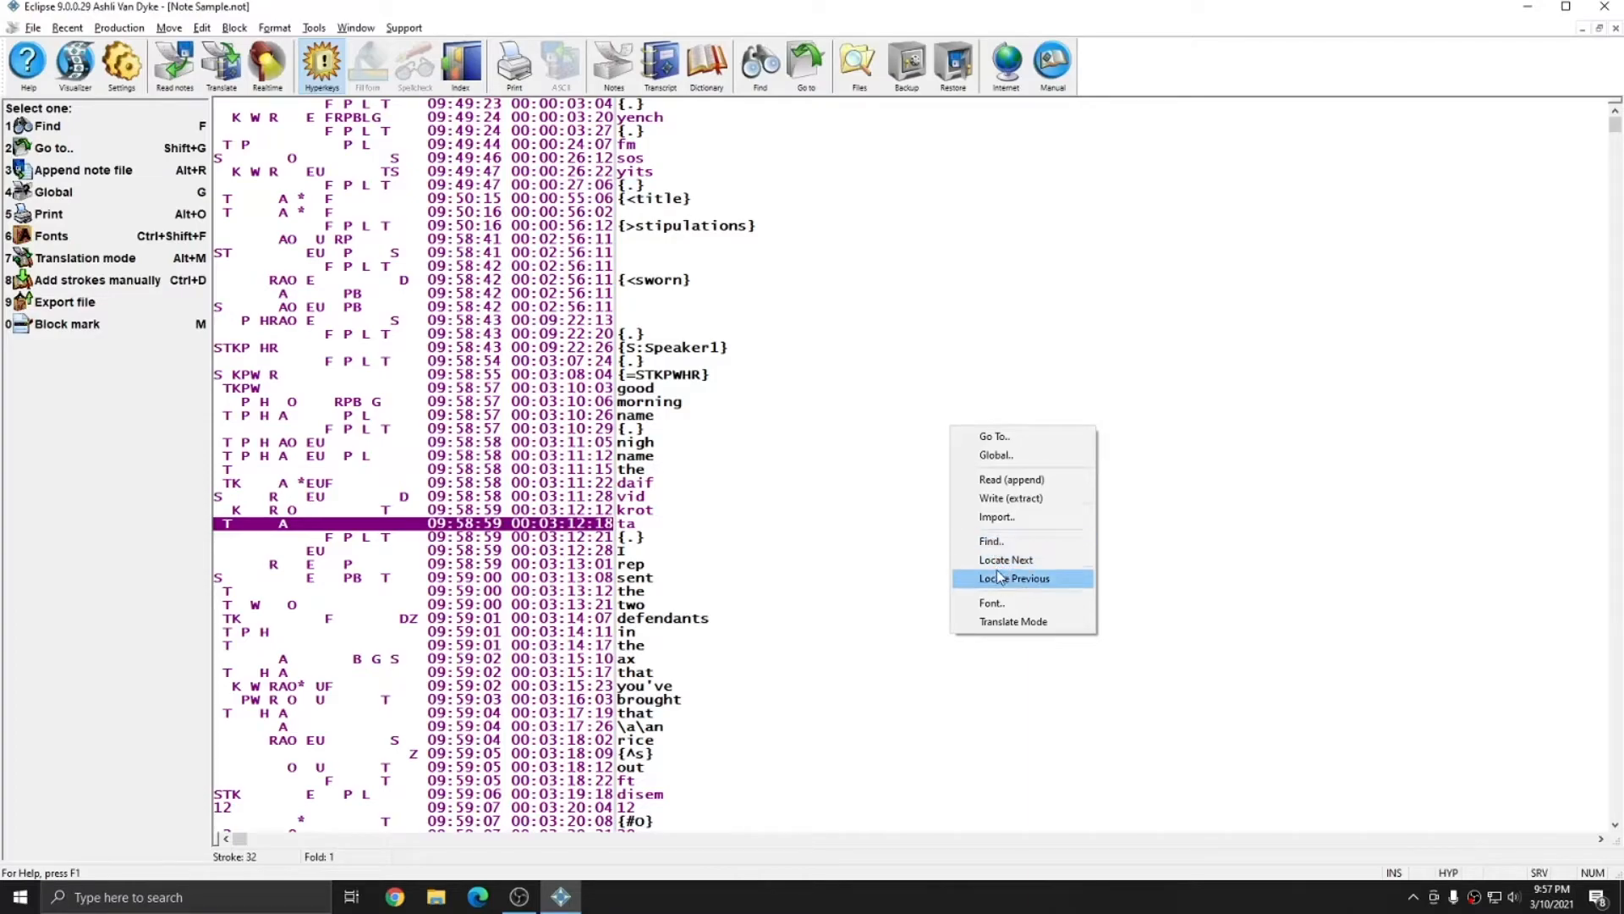
{"action": "mouse_move", "coordinate": [1006, 559]}
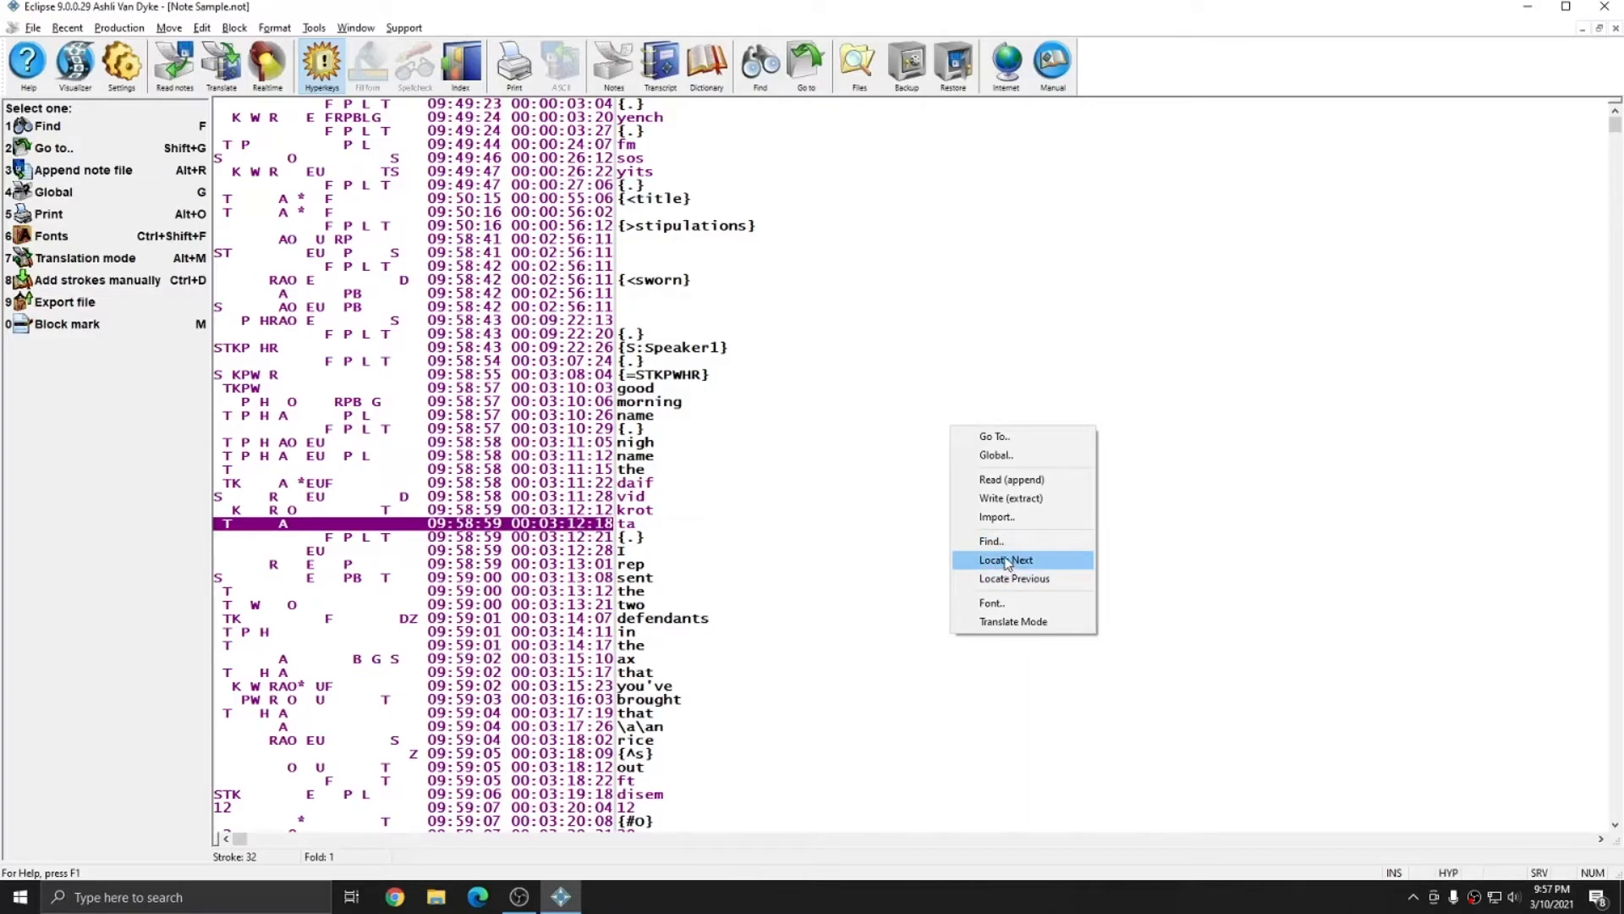
{"action": "left_click", "coordinate": [1005, 559]}
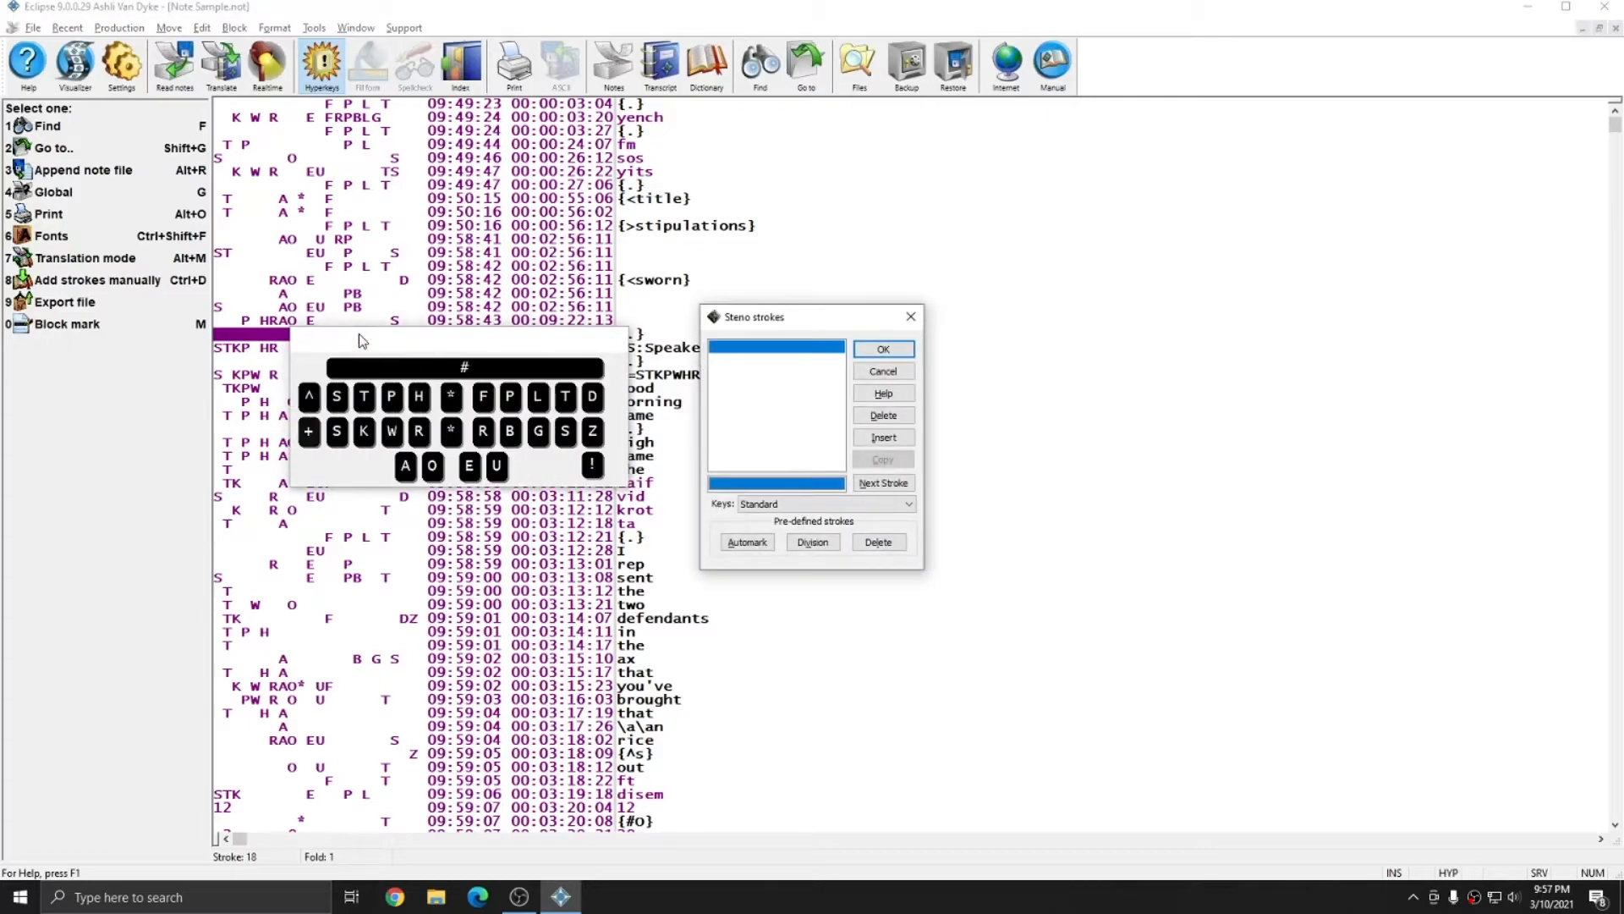
Confirm the FRPBLGTS search, landing on stroke 223 near 09:59:52.
{"action": "left_click", "coordinate": [882, 483]}
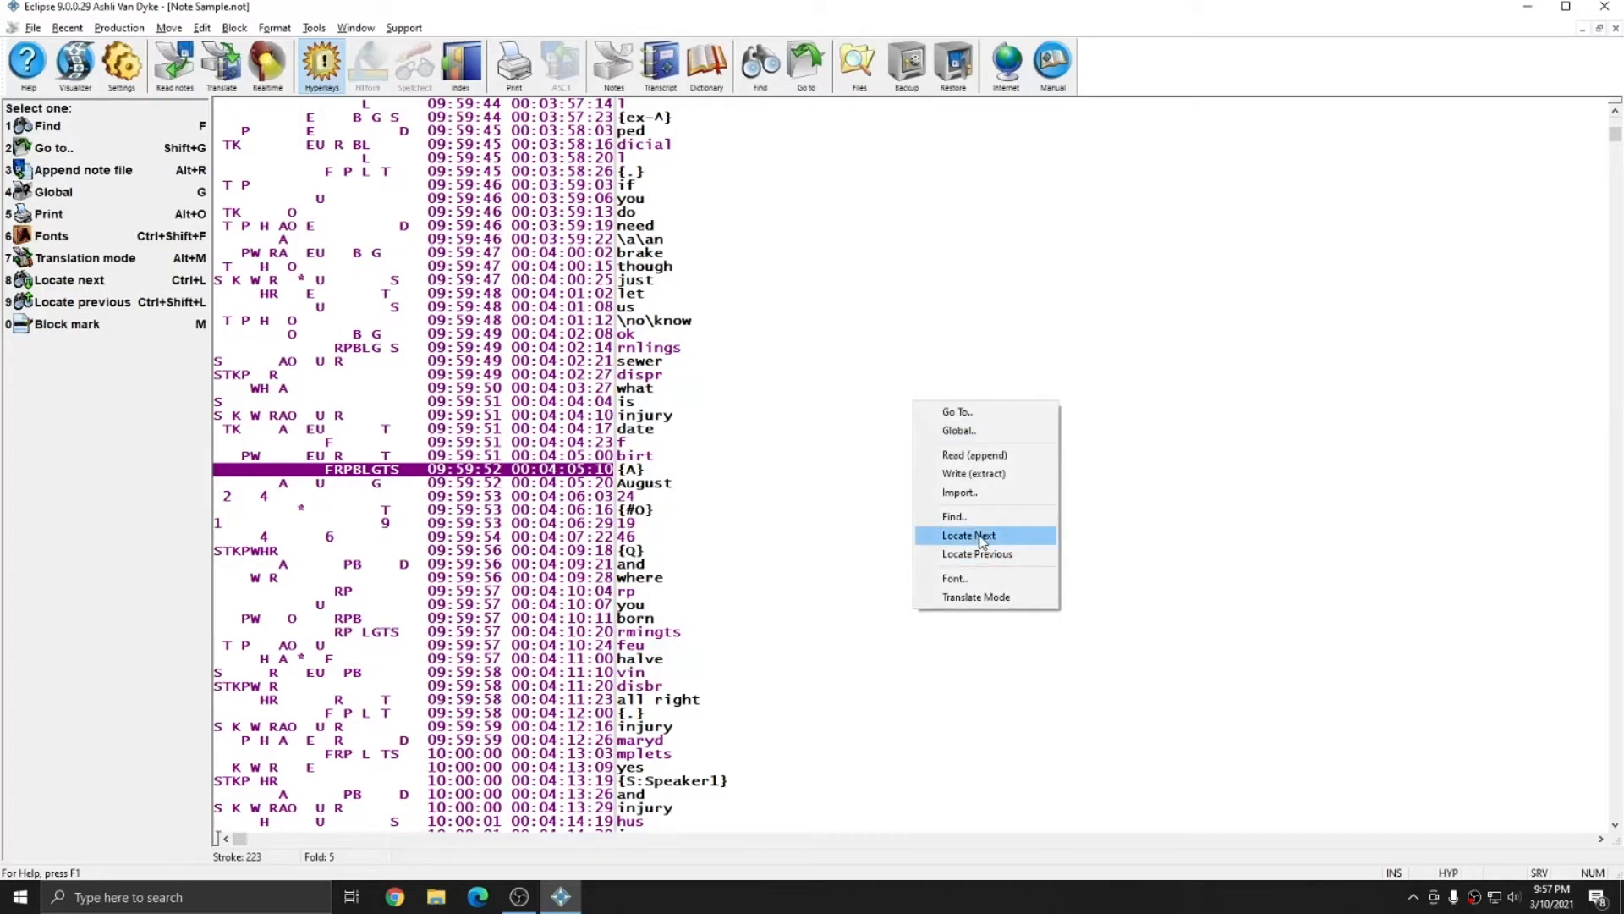
Step to the next and previous FRPBLGTS occurrences, resting on stroke 265 near 10:00:08, then scroll back up the notes.
{"action": "left_click", "coordinate": [968, 535]}
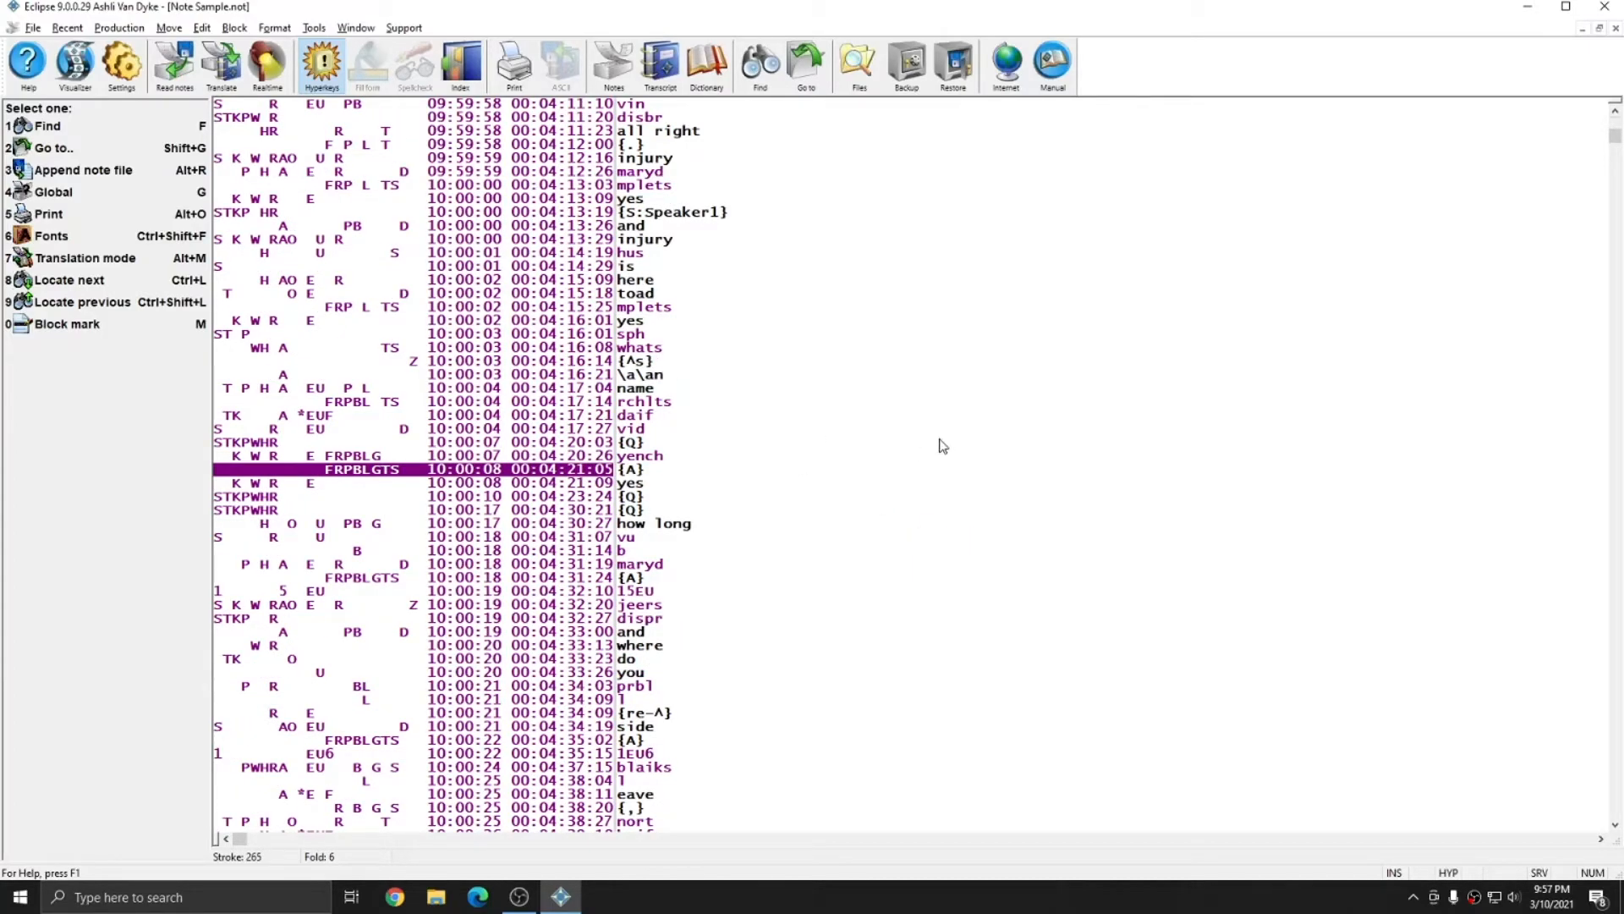
{"action": "right_click", "coordinate": [943, 446]}
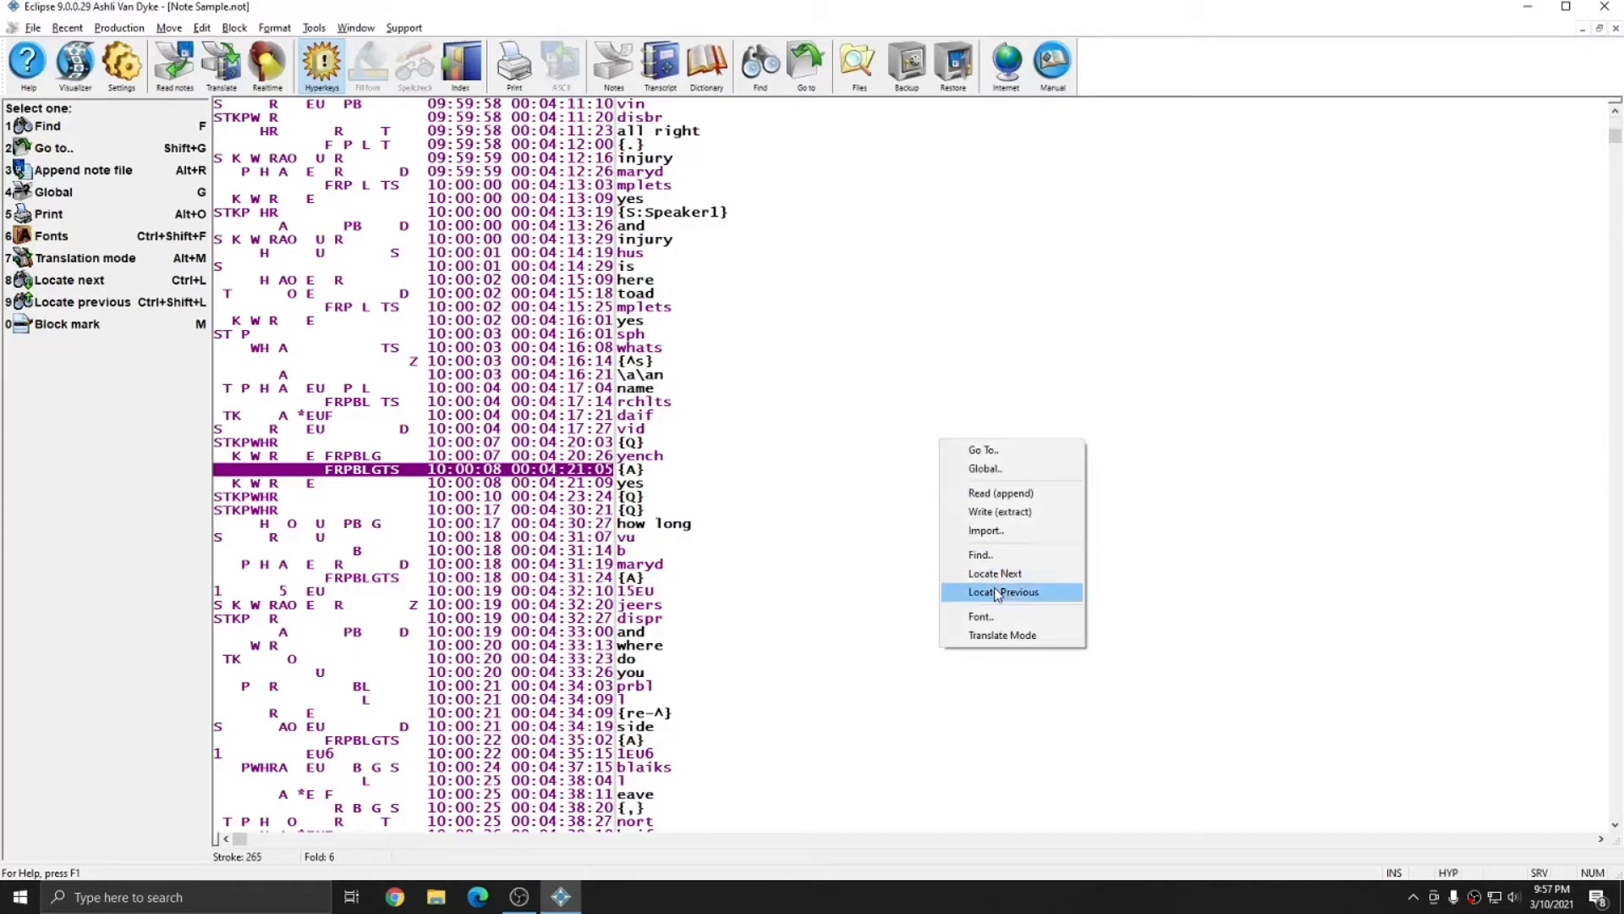
{"action": "left_click", "coordinate": [1003, 591]}
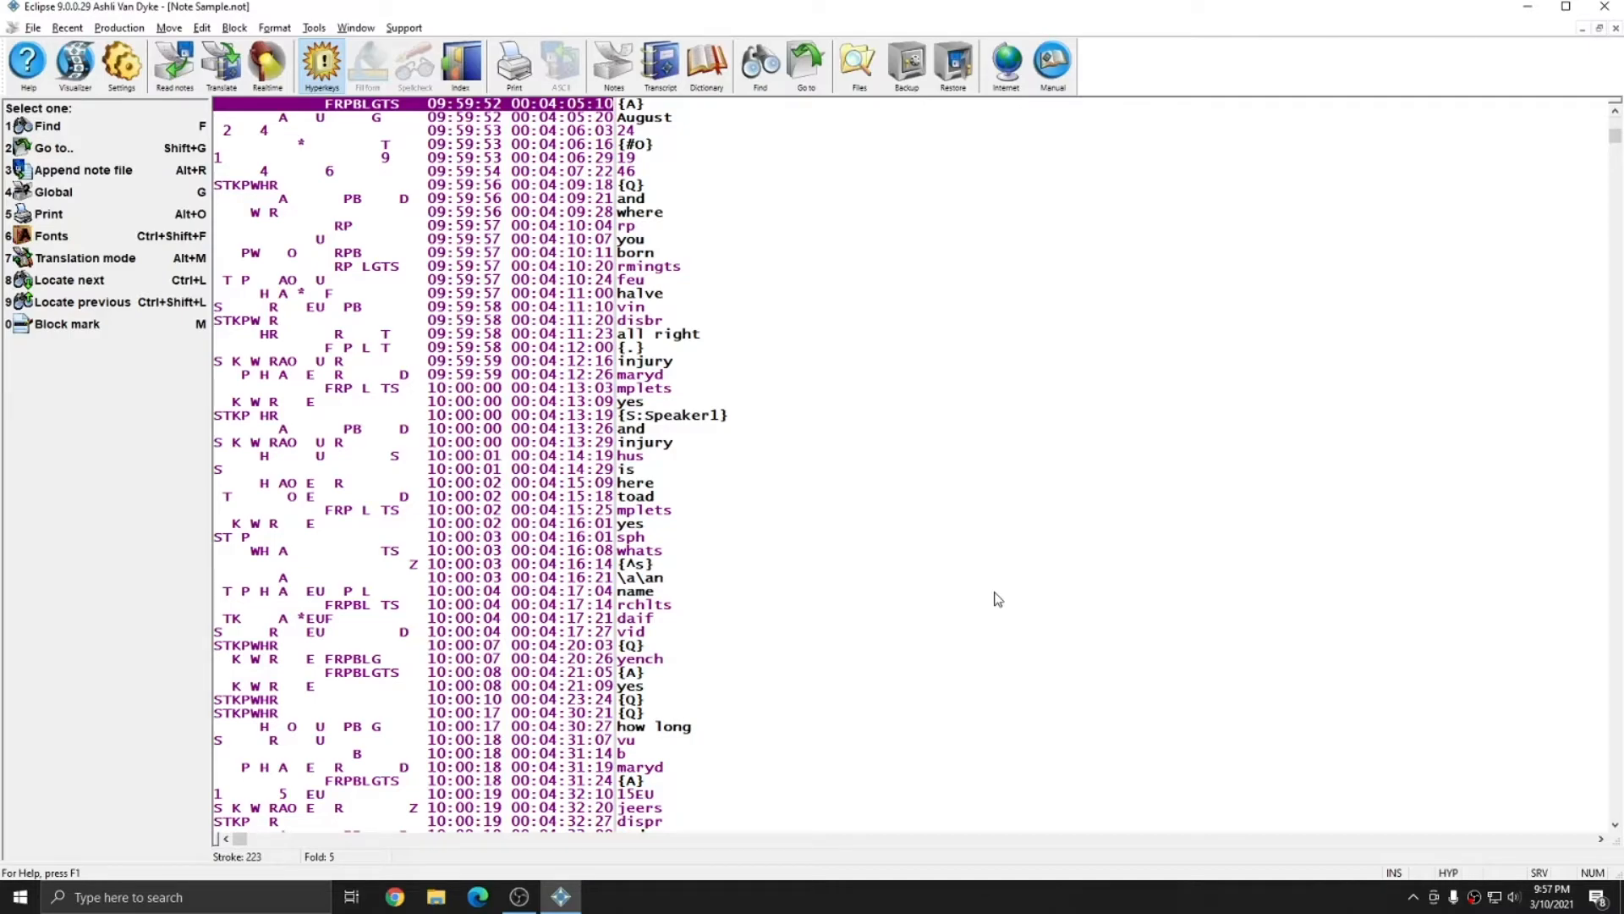
{"action": "scroll", "scroll_direction": "down", "scroll_amount": 3}
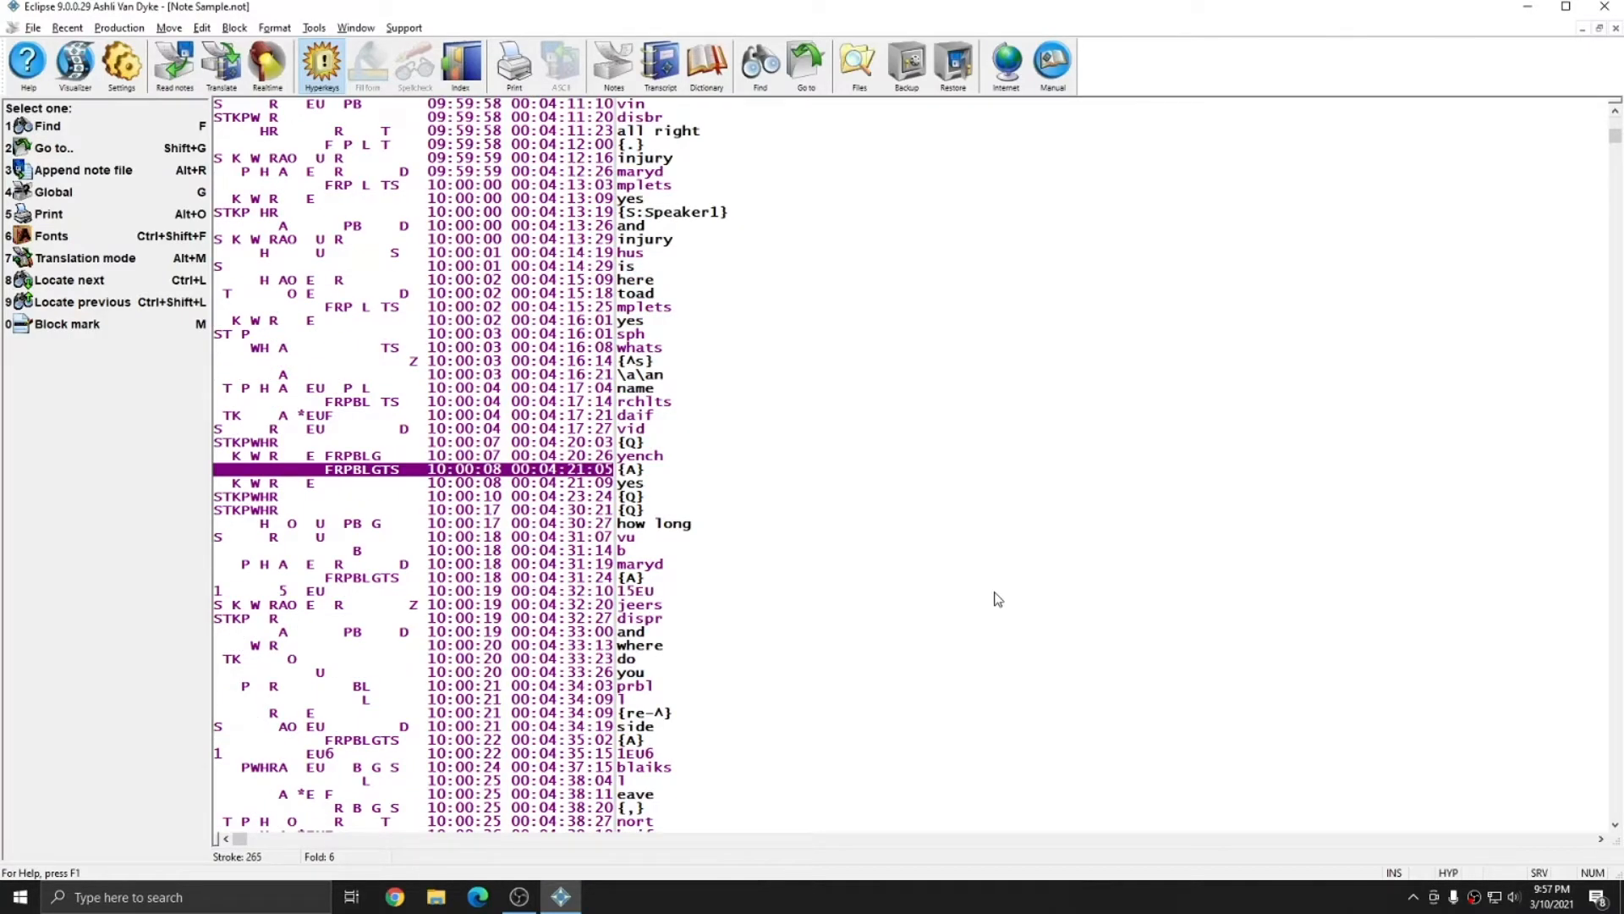
{"action": "scroll", "scroll_direction": "down", "scroll_amount": 3}
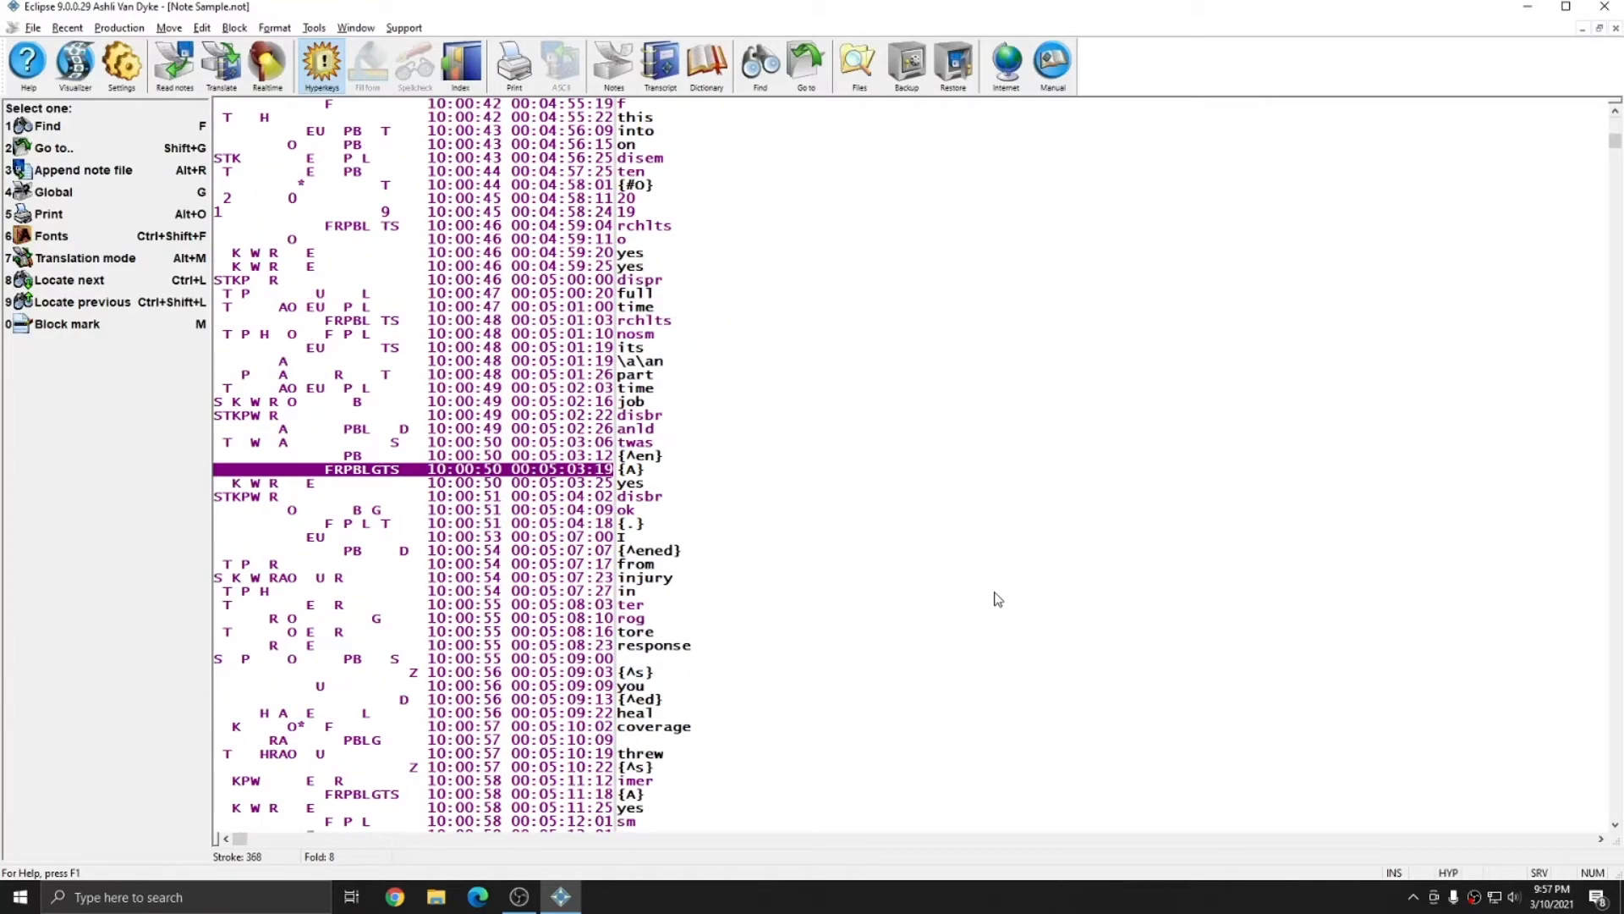
{"action": "scroll", "scroll_direction": "up", "scroll_amount": 3}
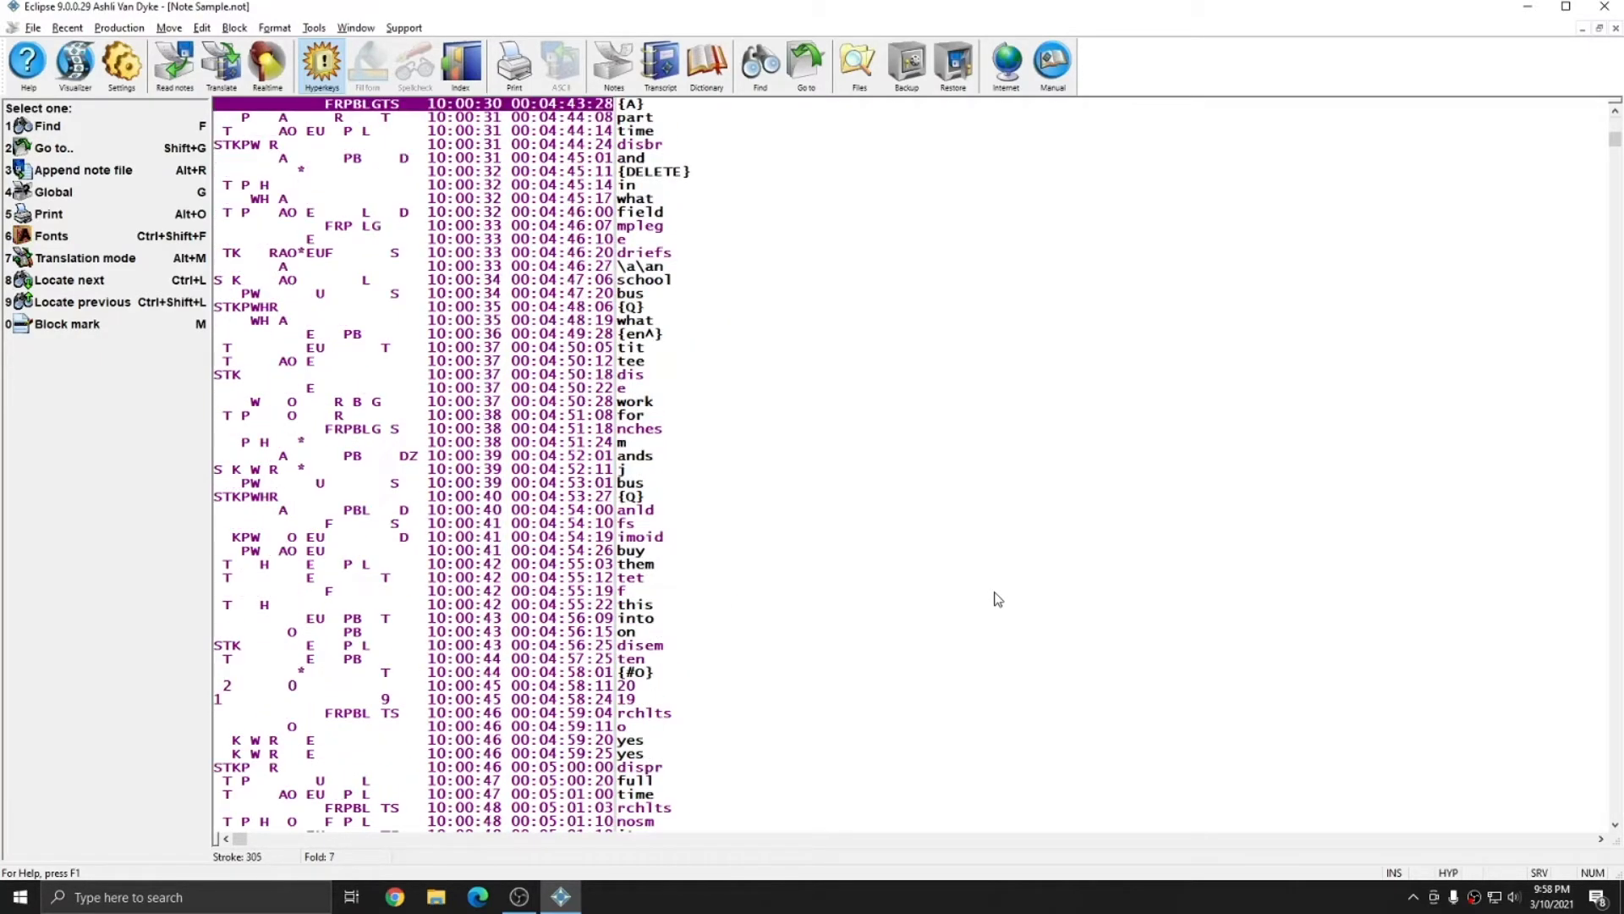
{"action": "scroll", "scroll_direction": "up", "scroll_amount": 3}
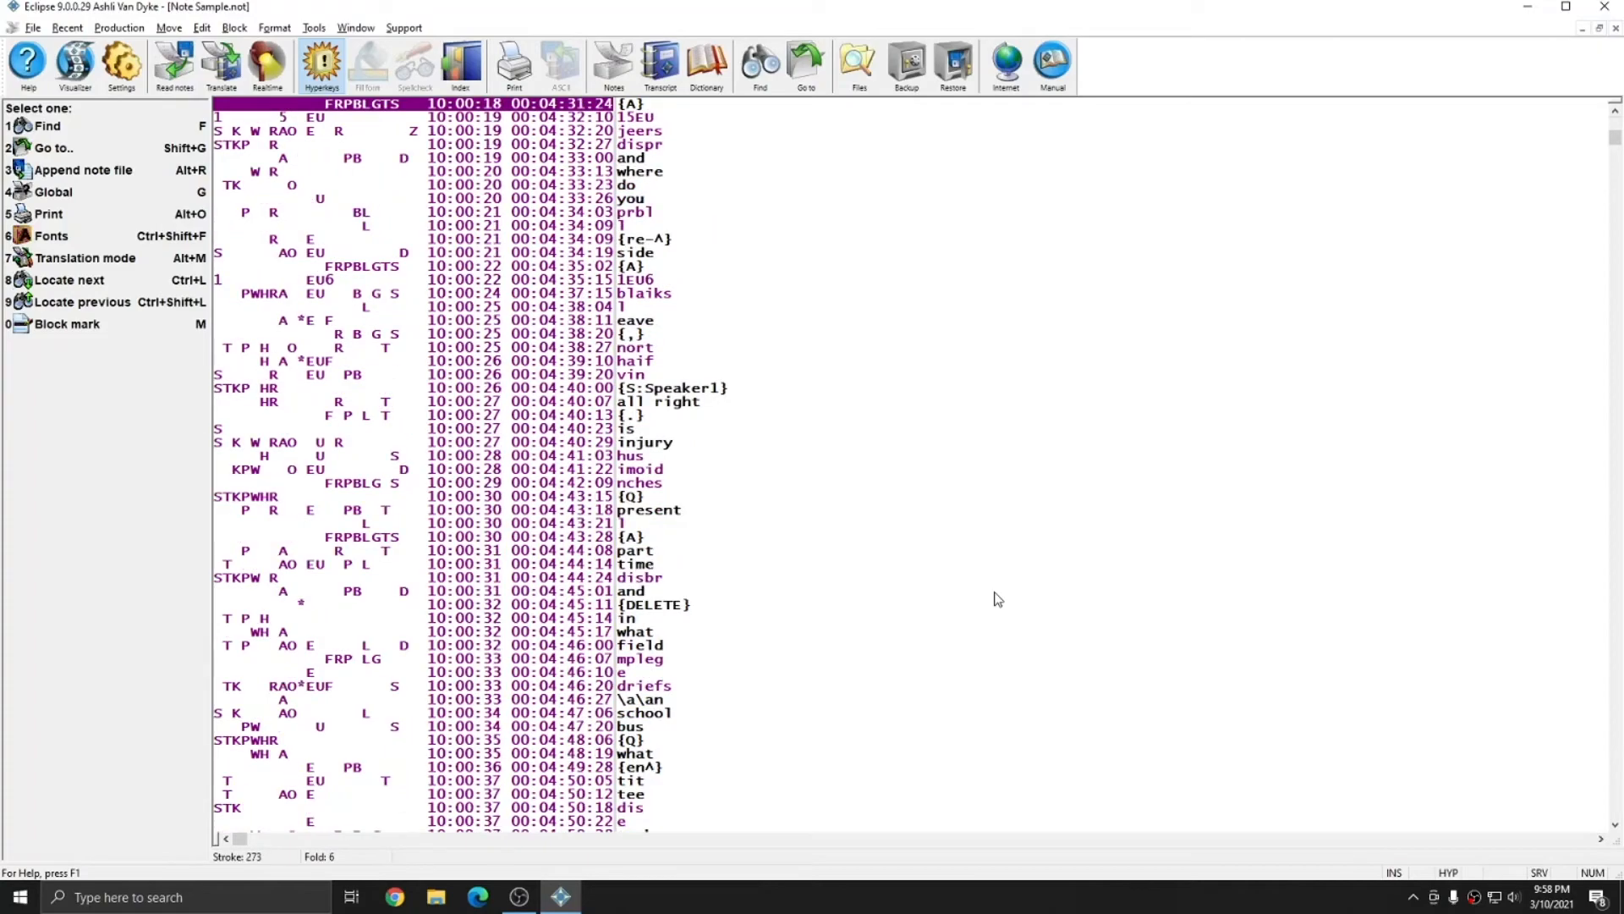
{"action": "scroll", "scroll_direction": "up", "scroll_amount": 3}
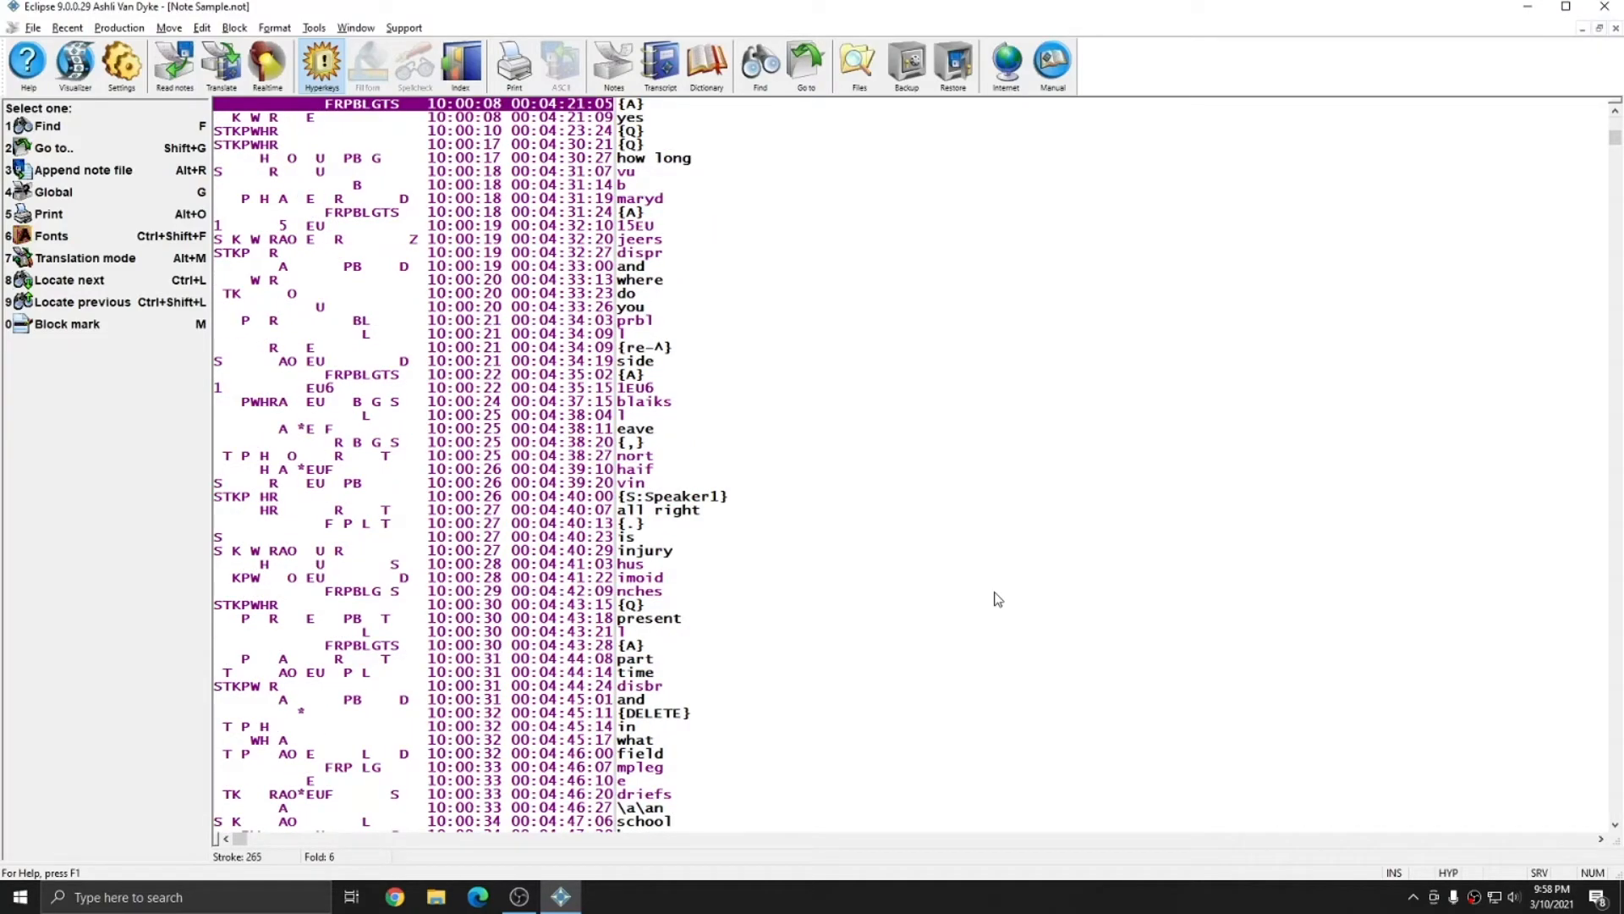
Choose Consolas at size 20 in the notes' Font dialog.
{"action": "right_click", "coordinate": [997, 599]}
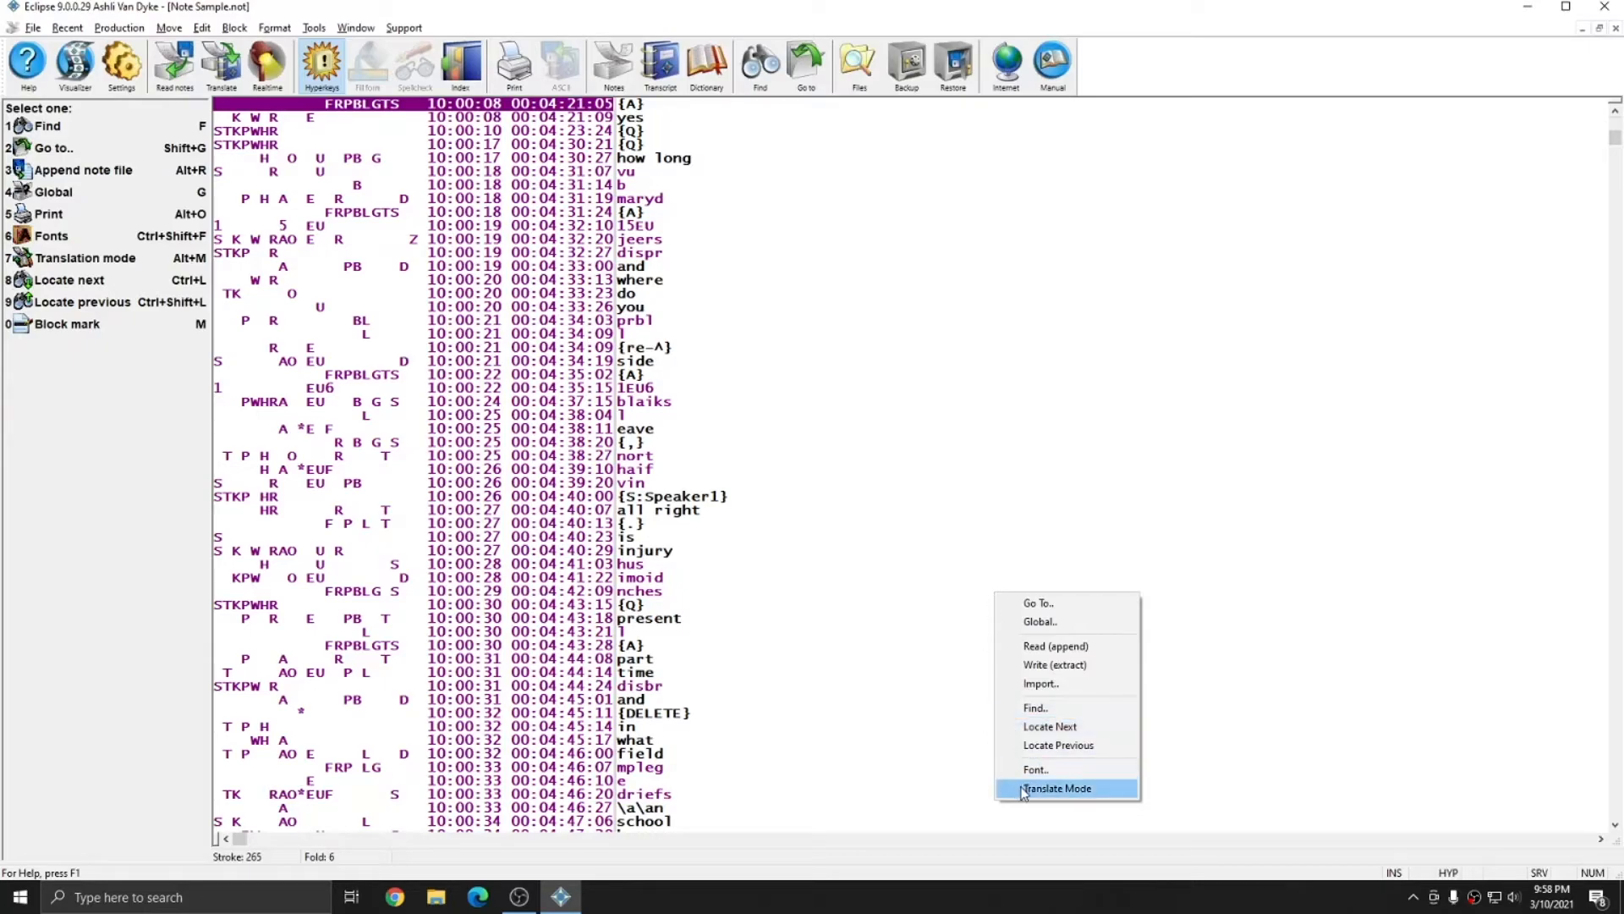
{"action": "left_click", "coordinate": [1034, 769]}
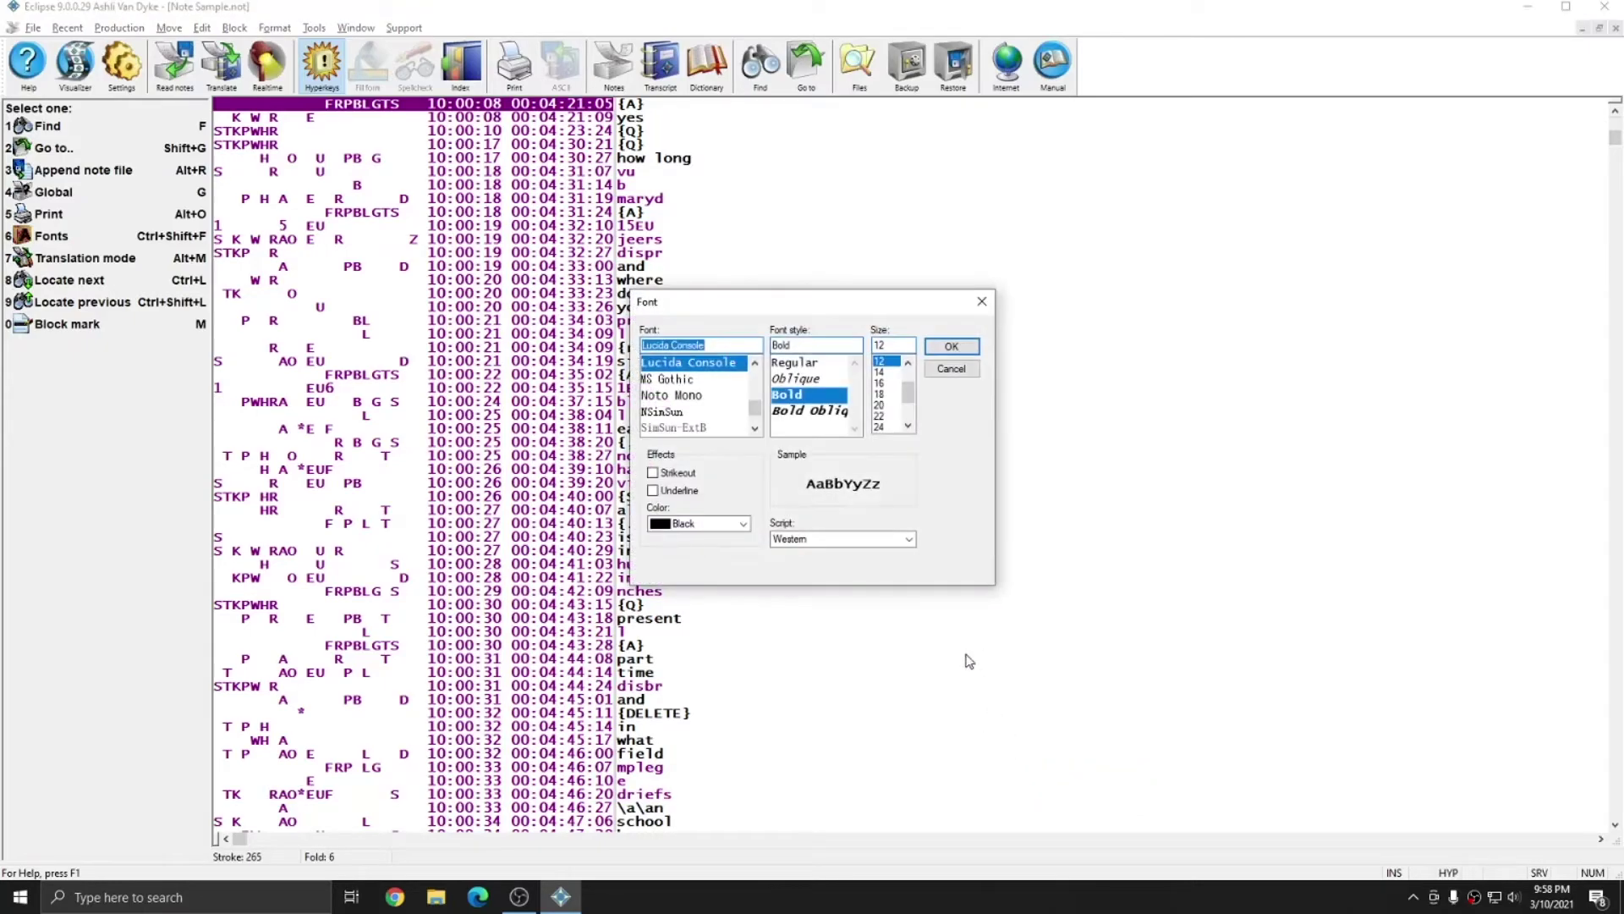
{"action": "mouse_move", "coordinate": [855, 588]}
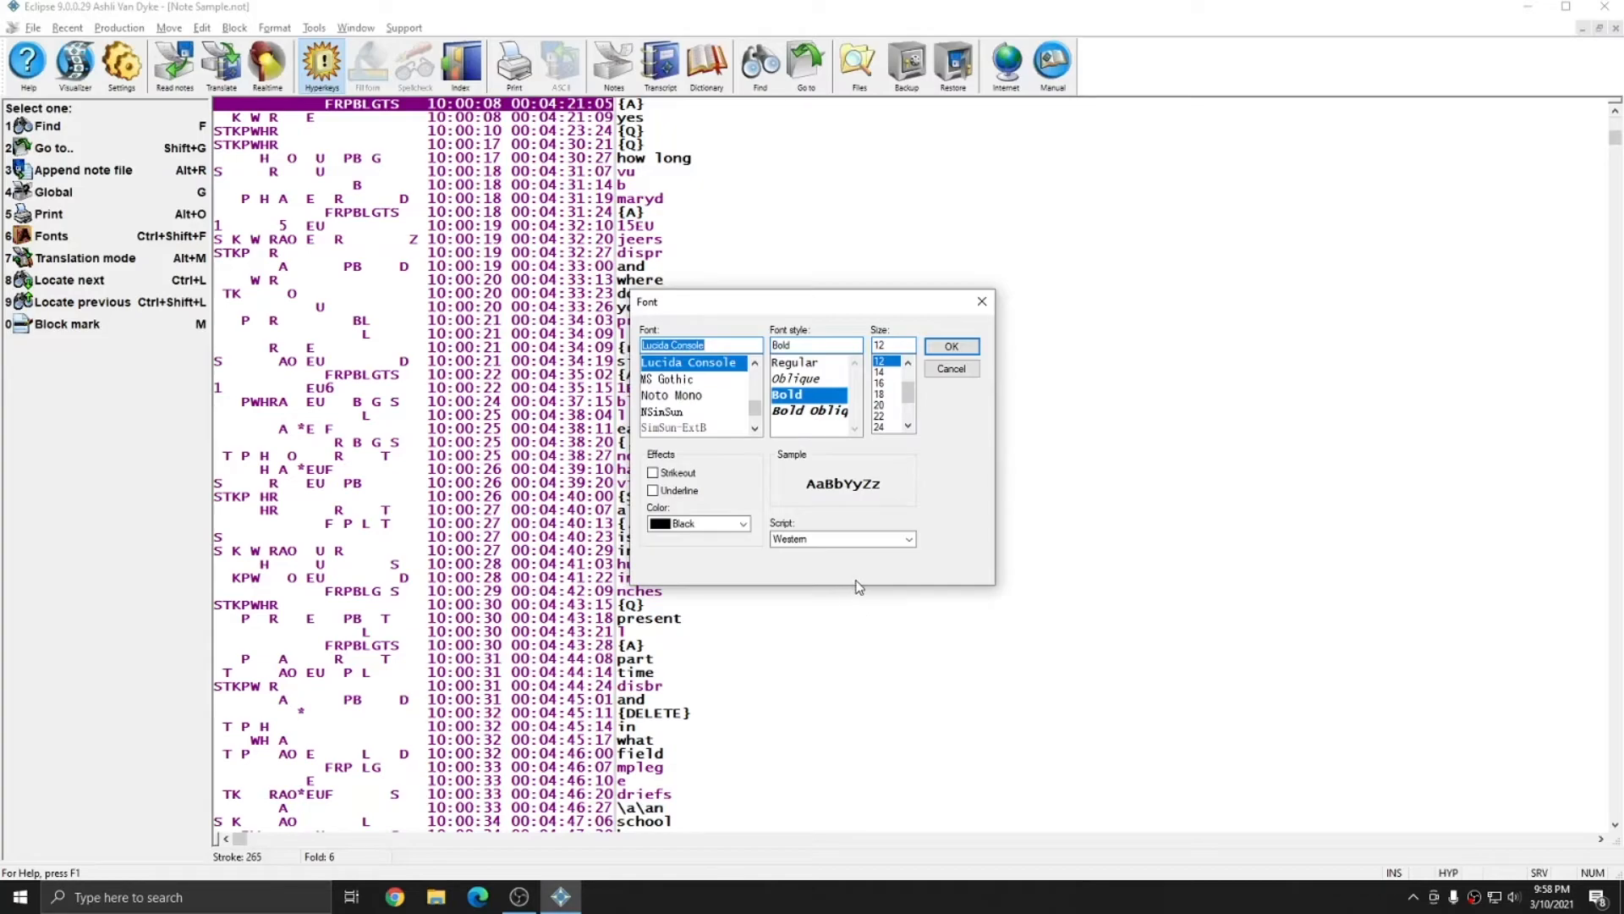
{"action": "mouse_move", "coordinate": [714, 397]}
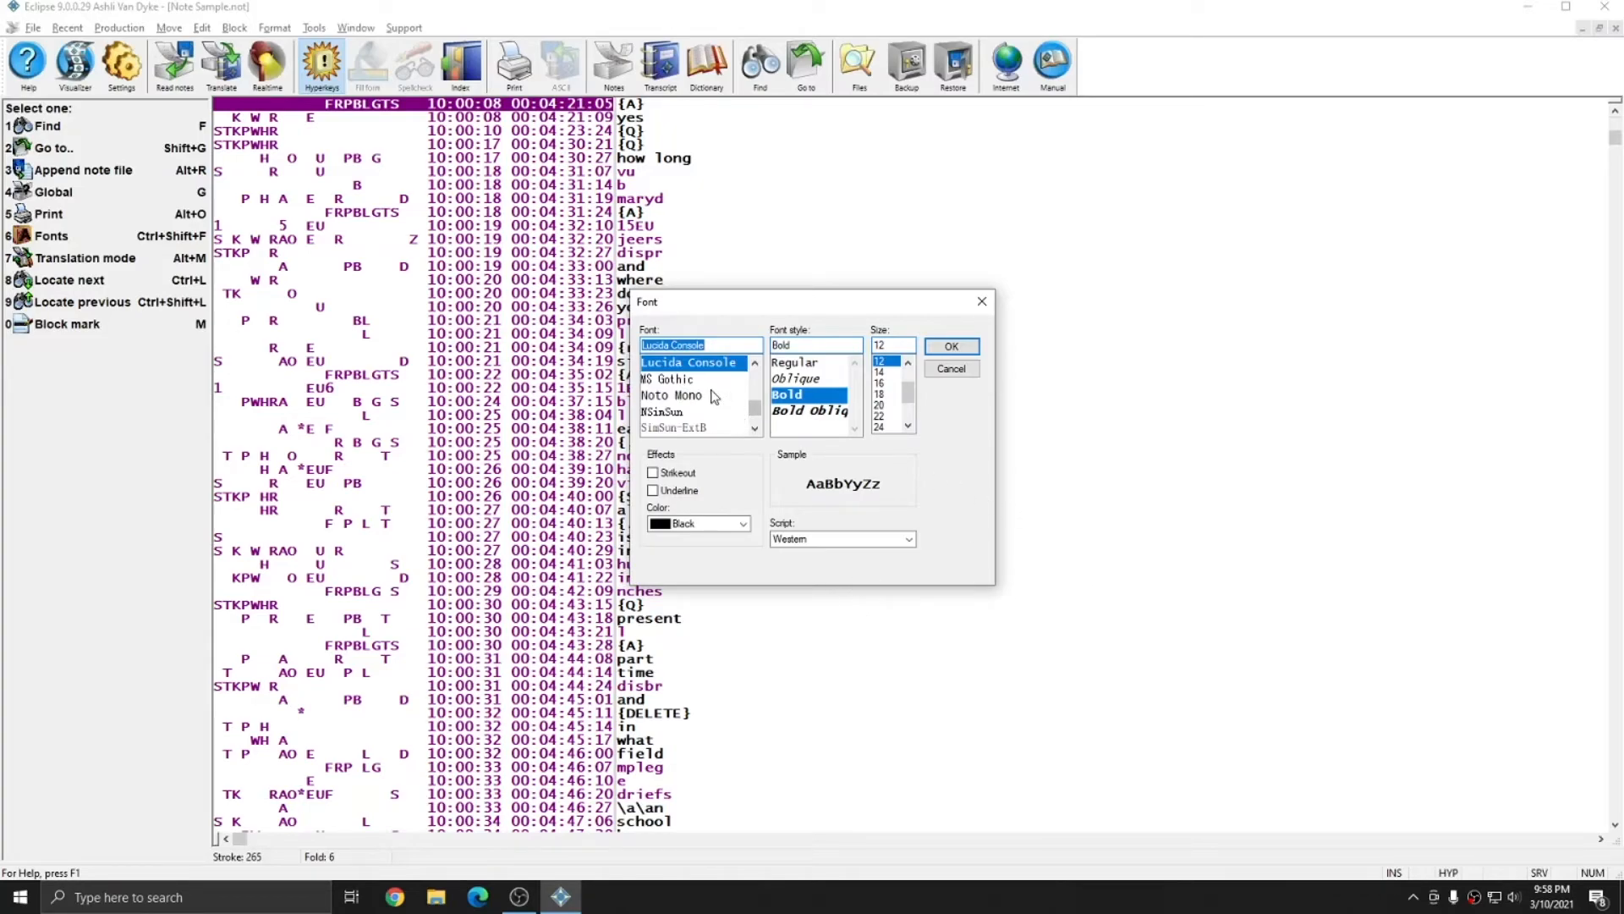
{"action": "scroll", "scroll_direction": "up", "scroll_amount": 3}
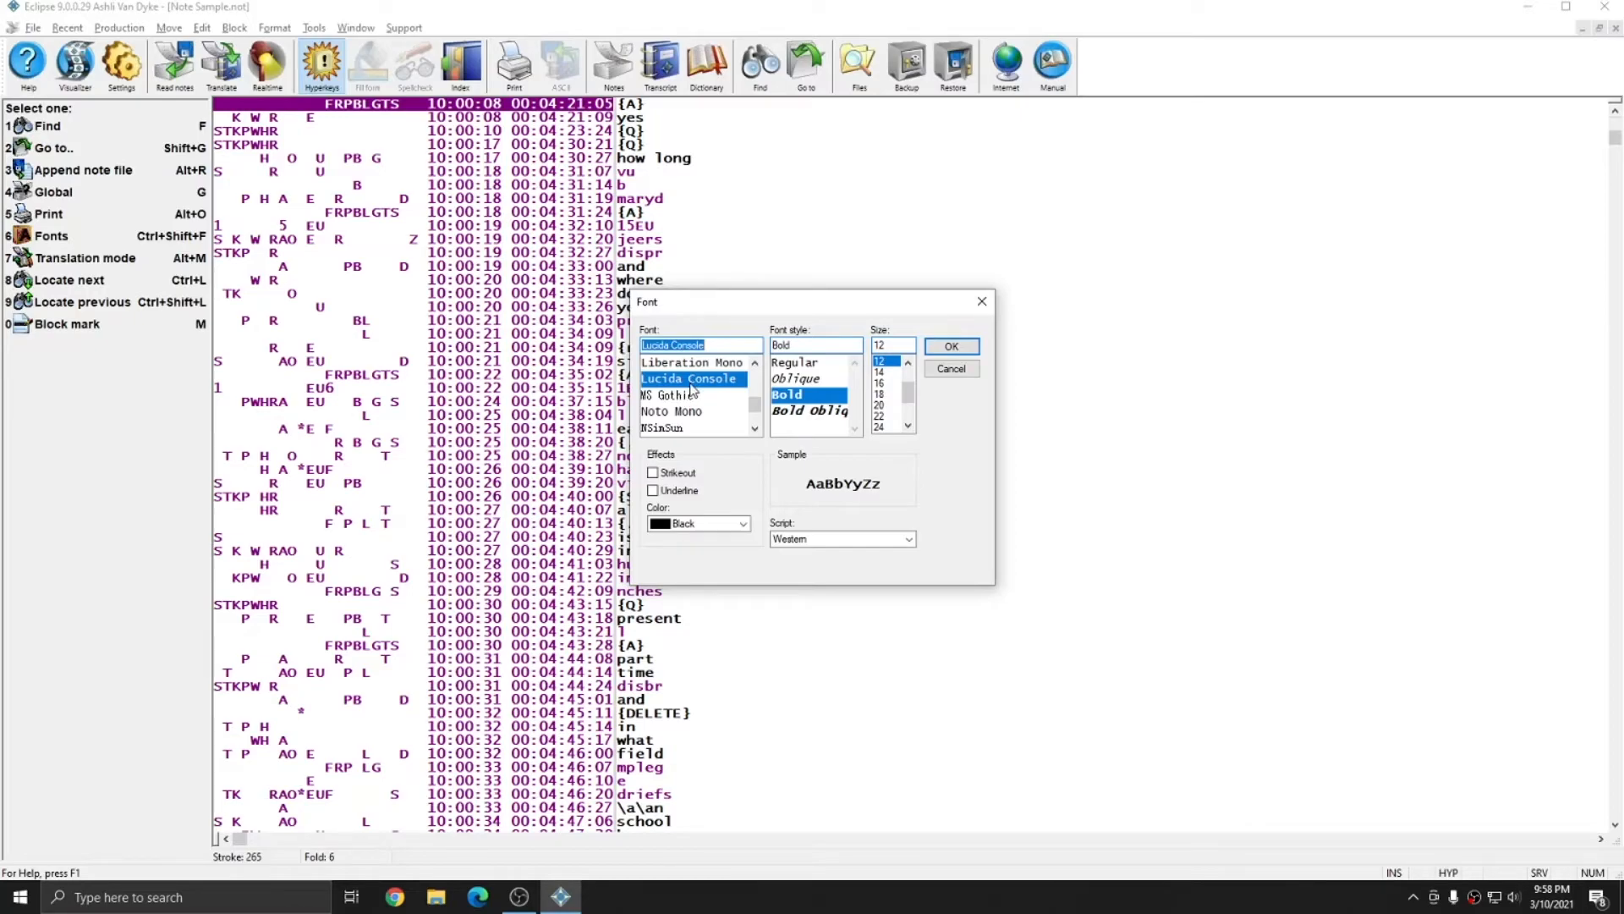
{"action": "scroll", "scroll_direction": "down", "scroll_amount": 3}
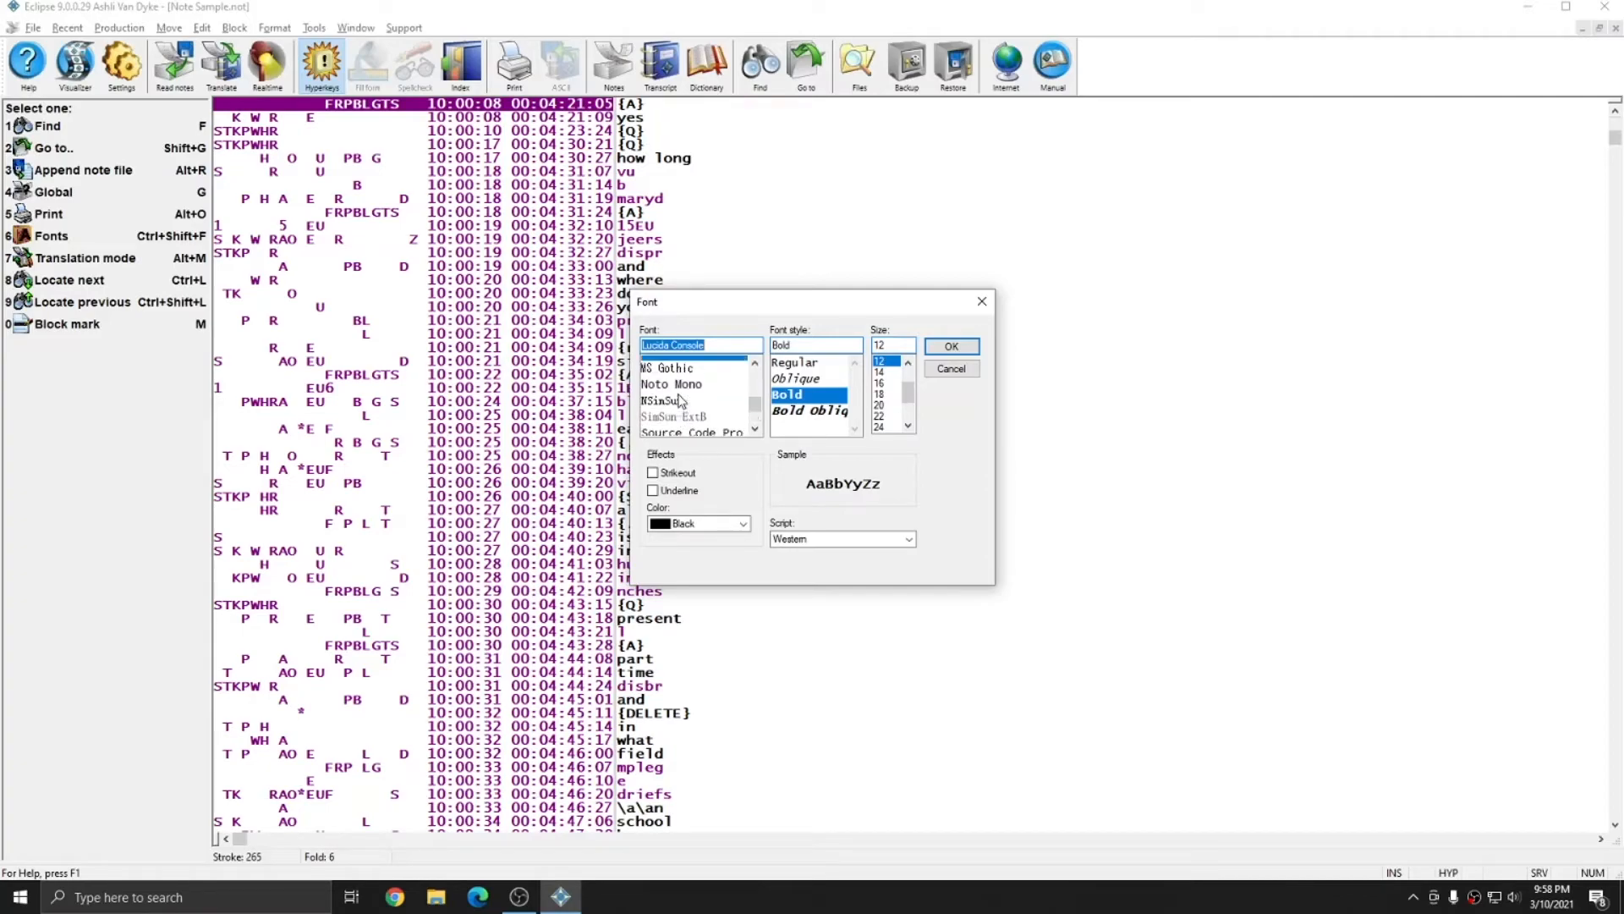
{"action": "scroll", "scroll_direction": "down", "scroll_amount": 3}
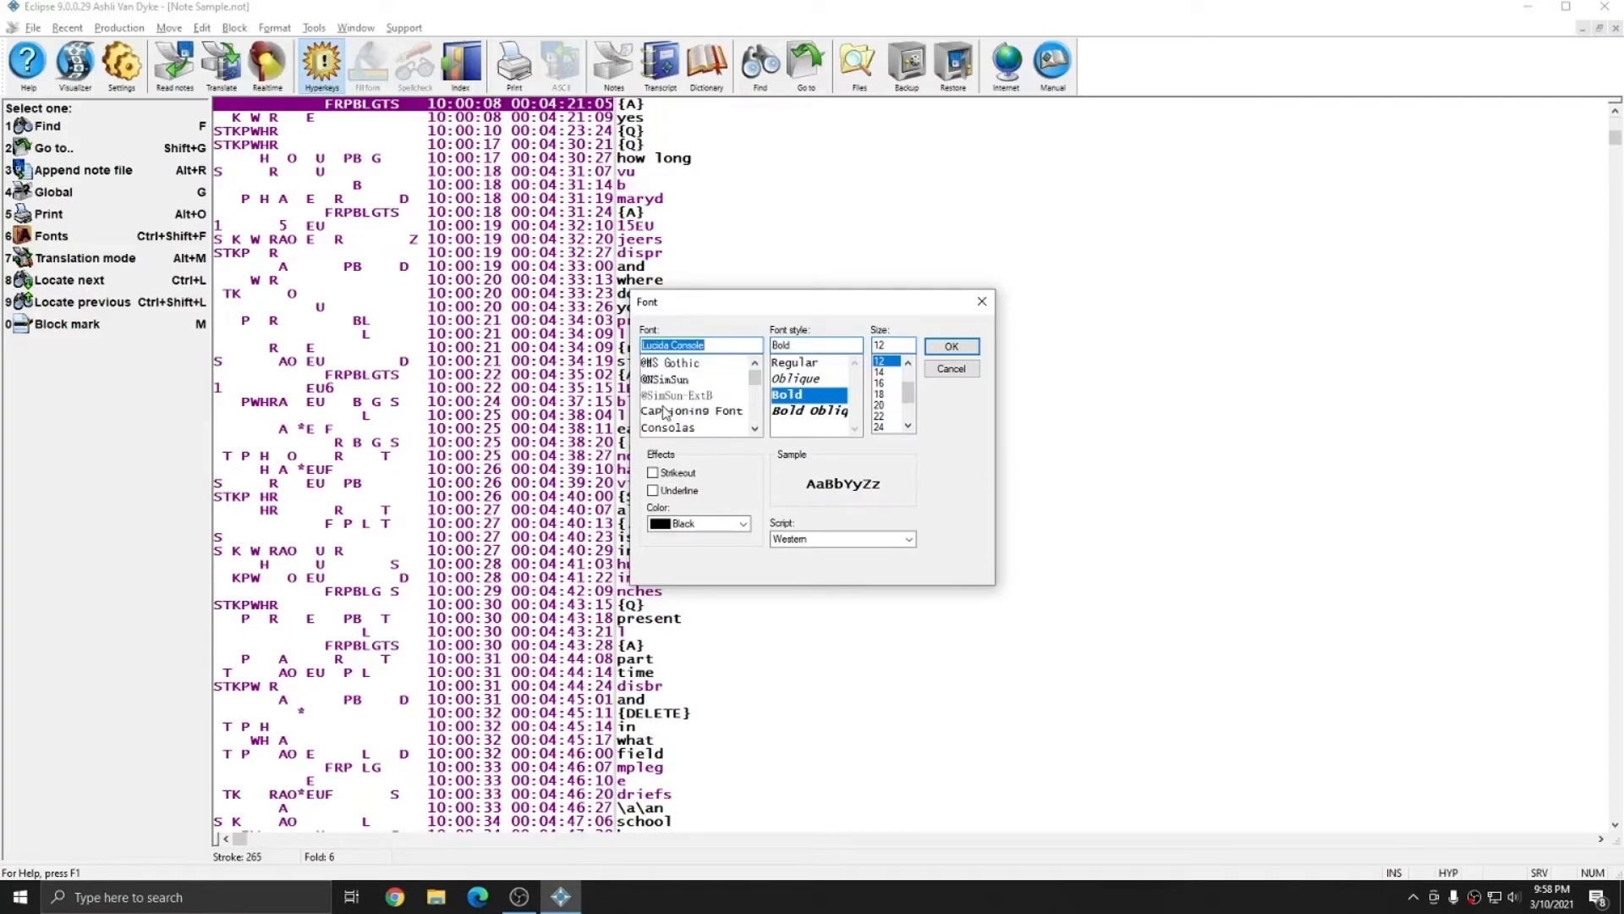
{"action": "left_click", "coordinate": [669, 379]}
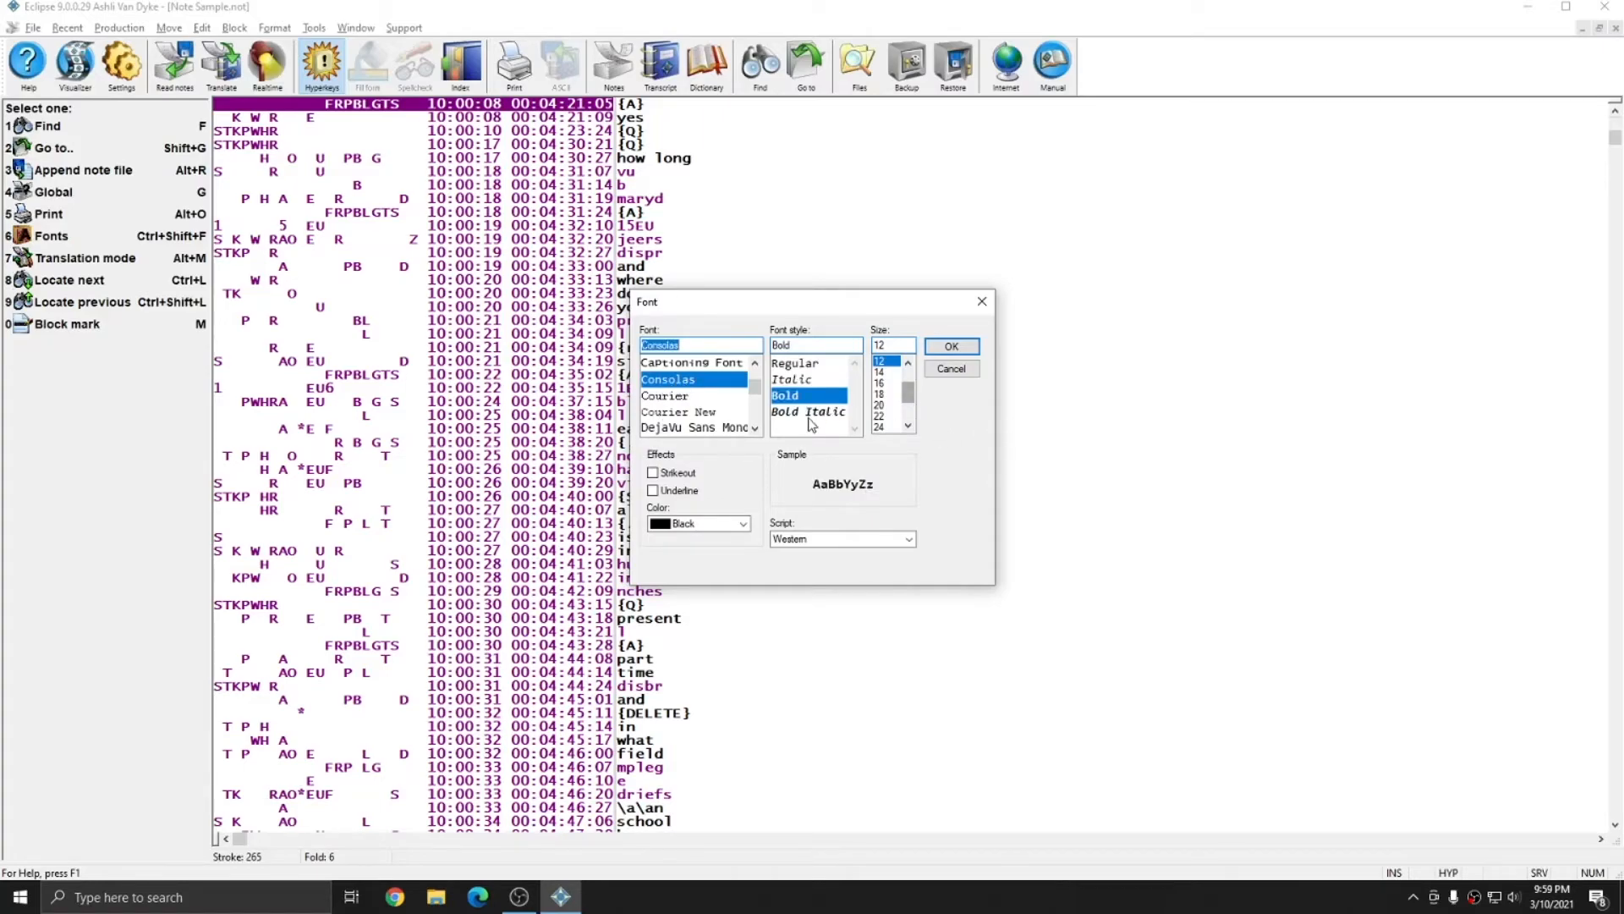
{"action": "left_click", "coordinate": [878, 405]}
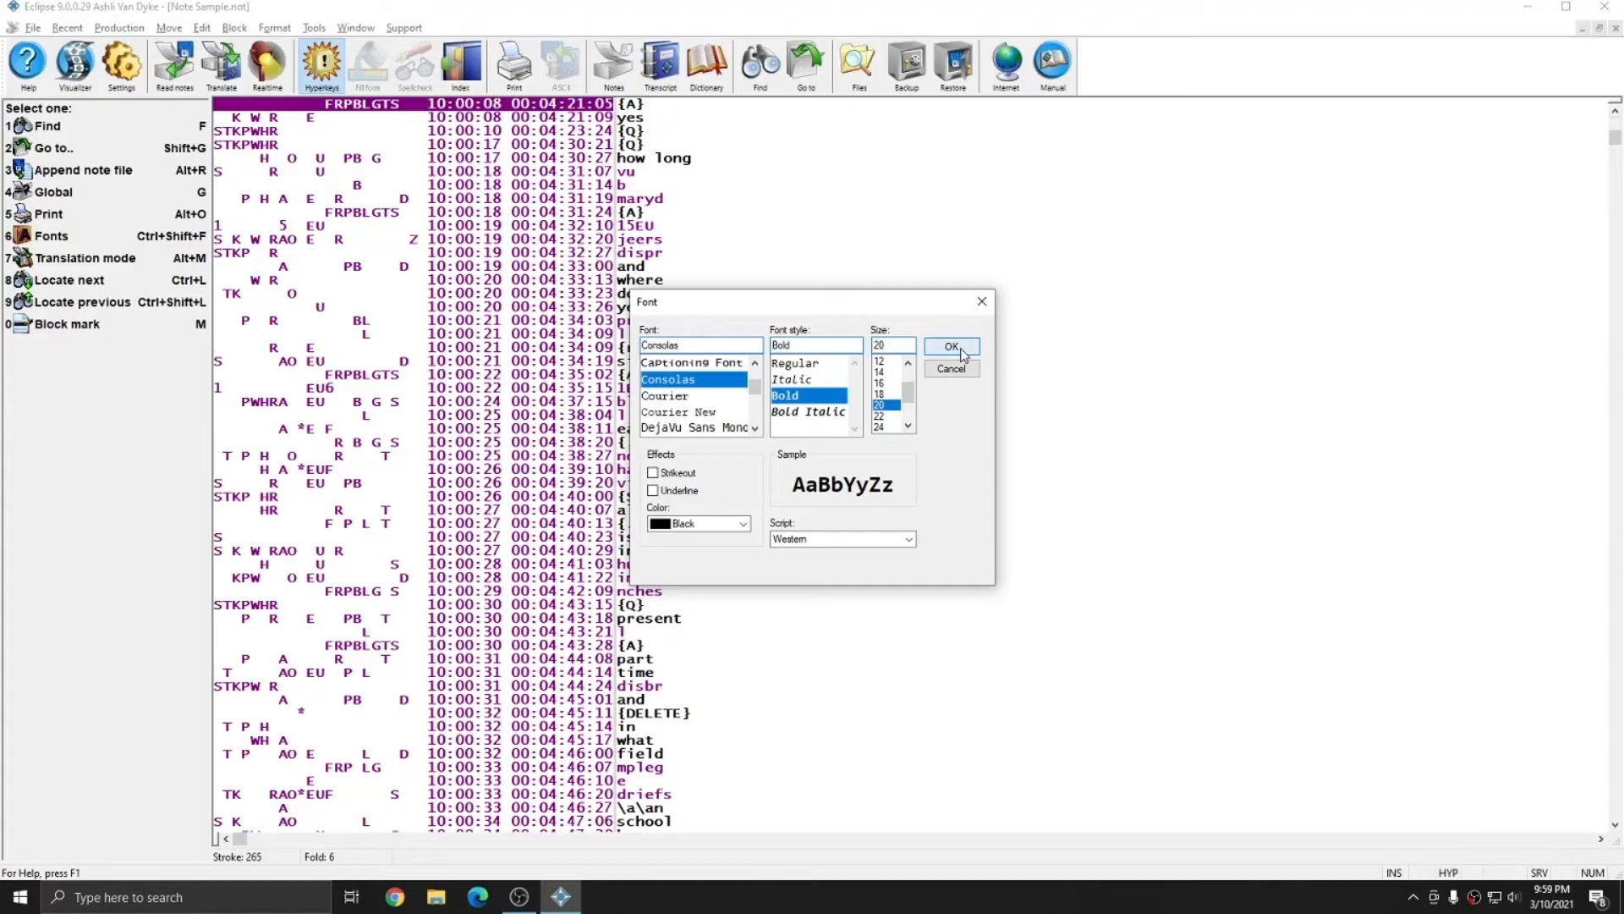
Apply the font, then switch the notes to DejaVu Sans Mono after trying Courier New.
{"action": "left_click", "coordinate": [949, 346]}
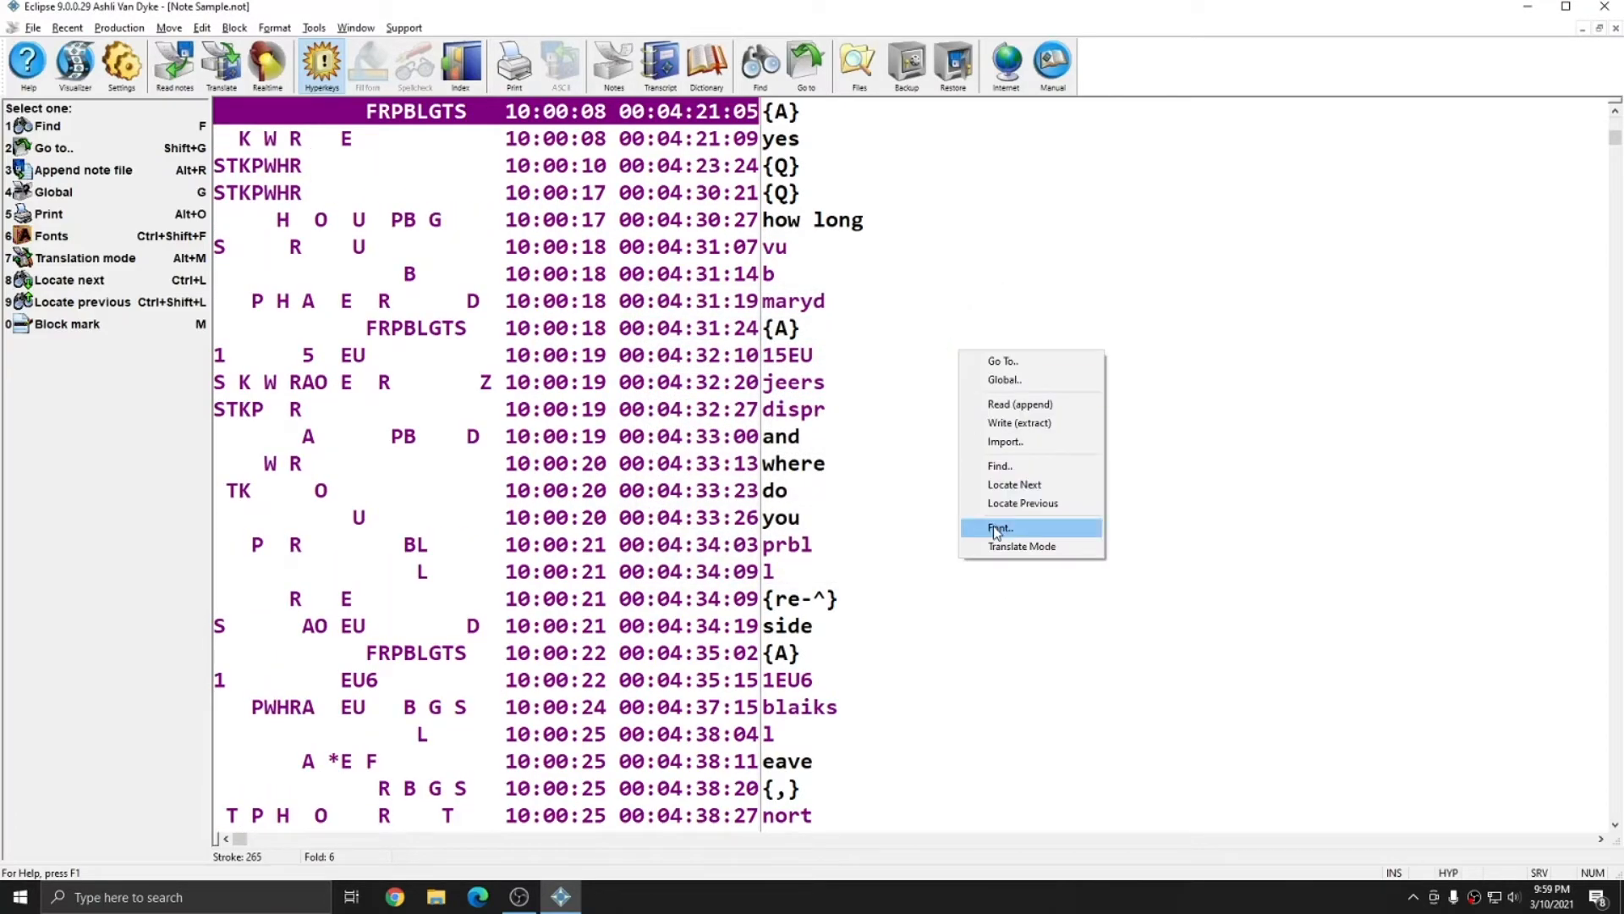
{"action": "left_click", "coordinate": [998, 527]}
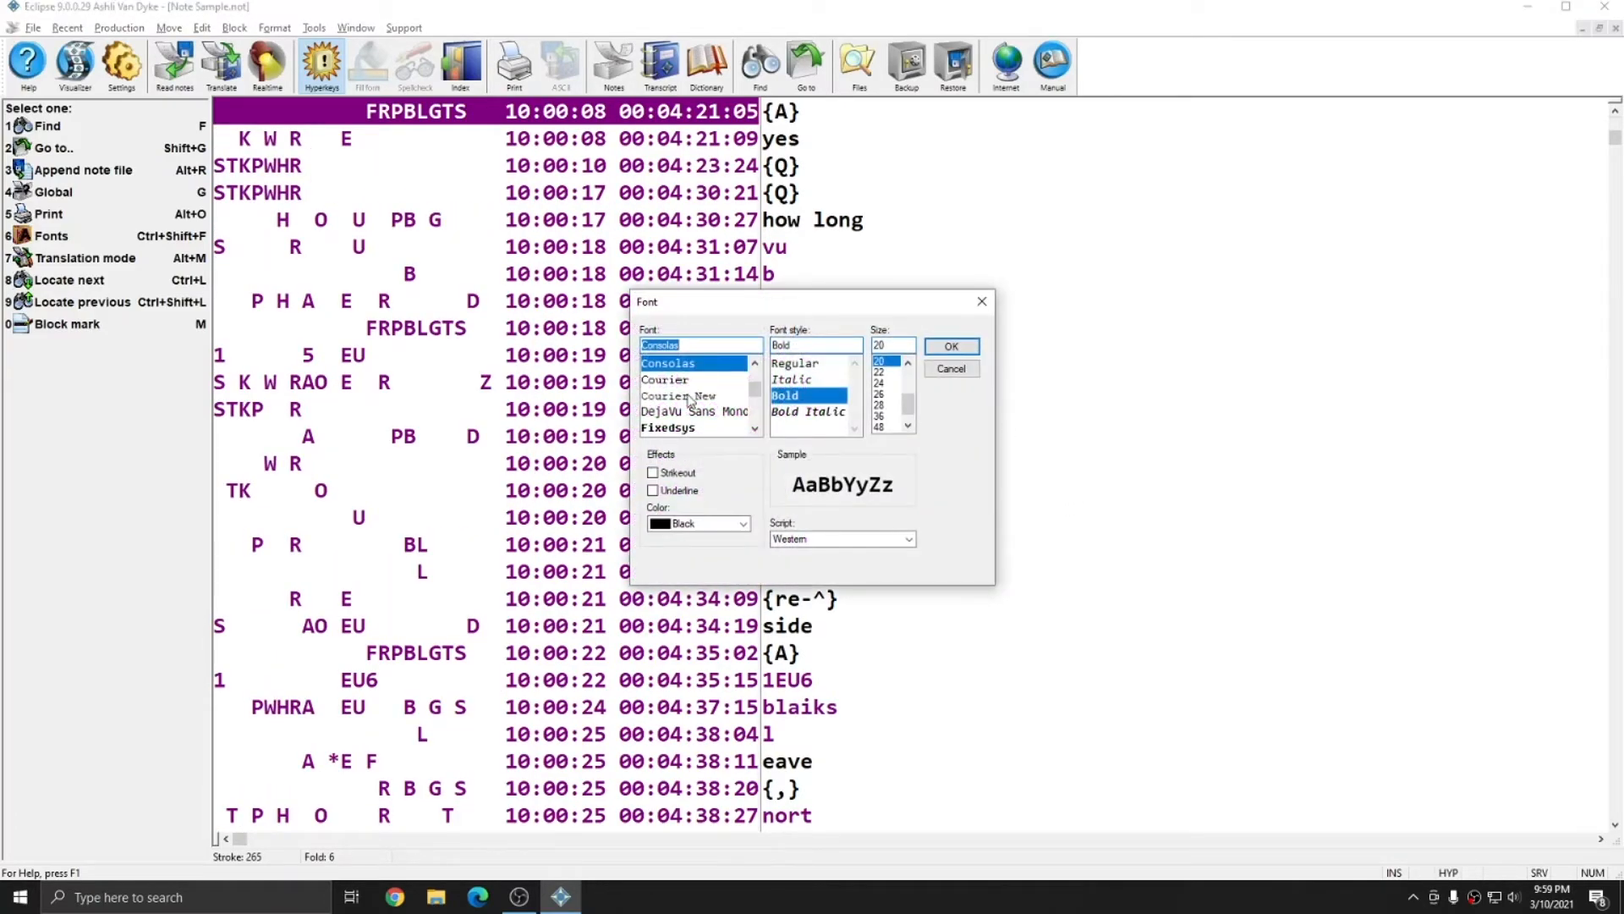
{"action": "left_click", "coordinate": [679, 395]}
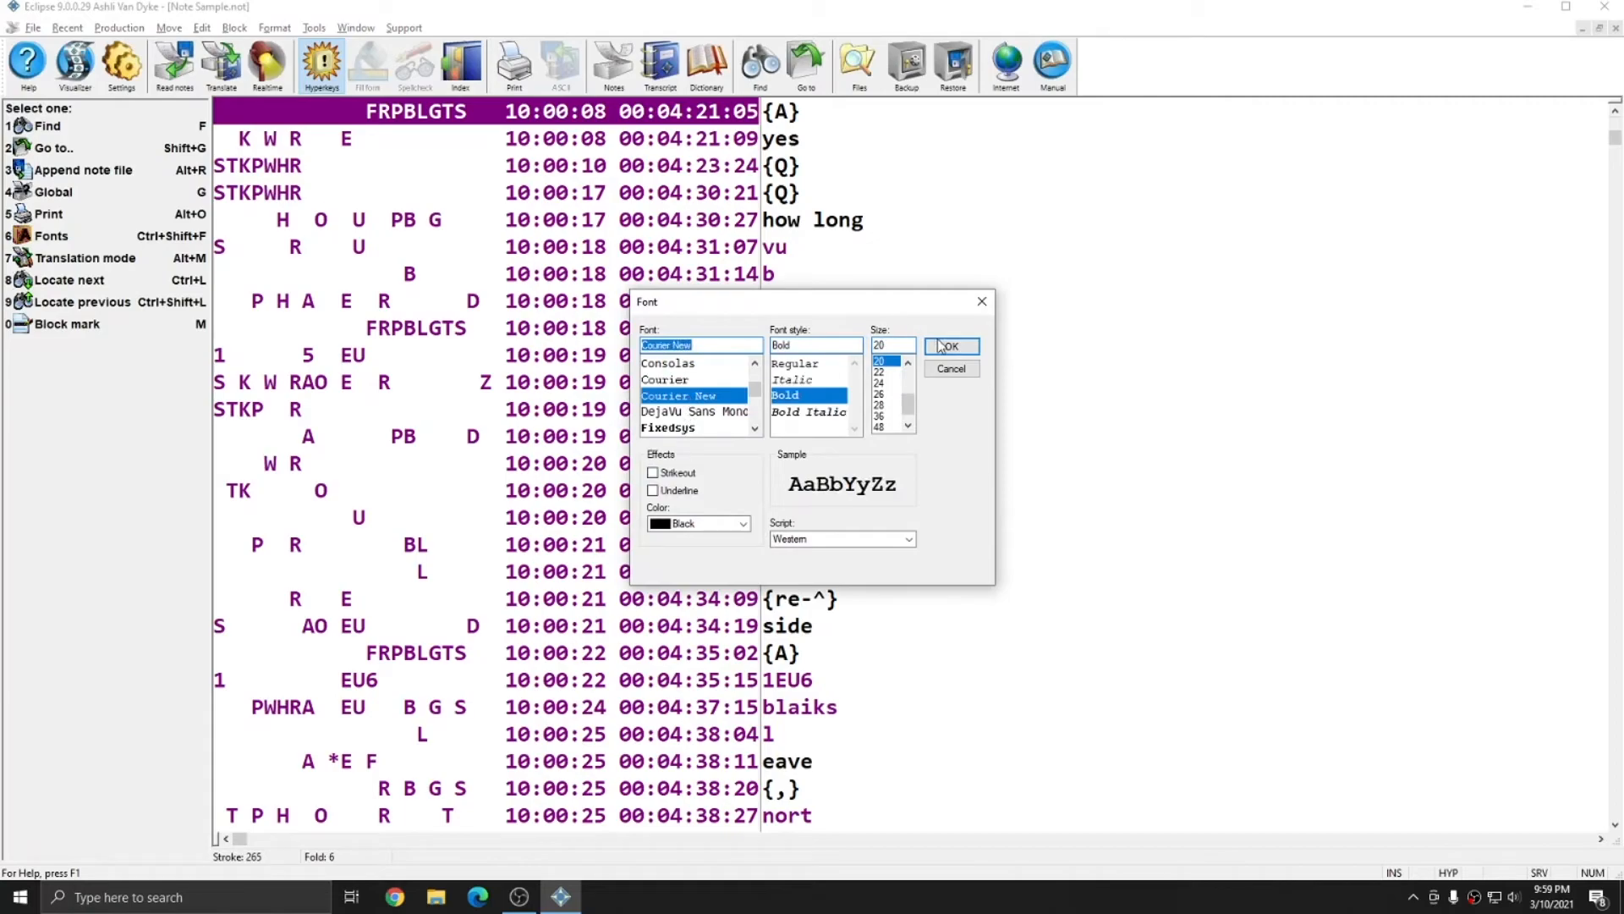
{"action": "mouse_move", "coordinate": [793, 394]}
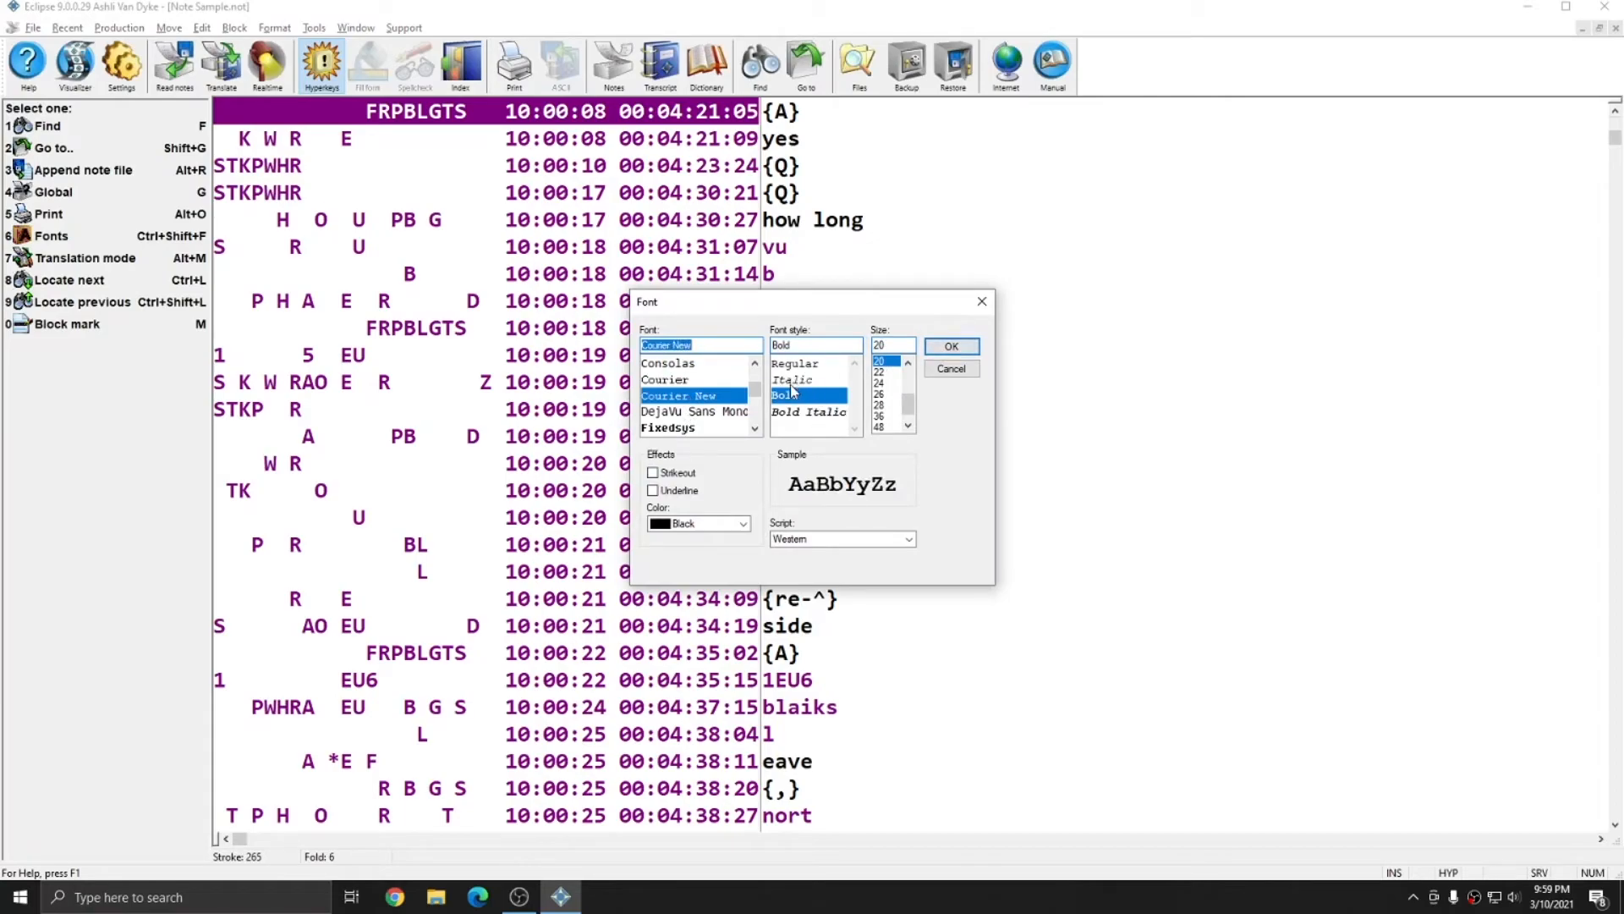
{"action": "left_click", "coordinate": [693, 412]}
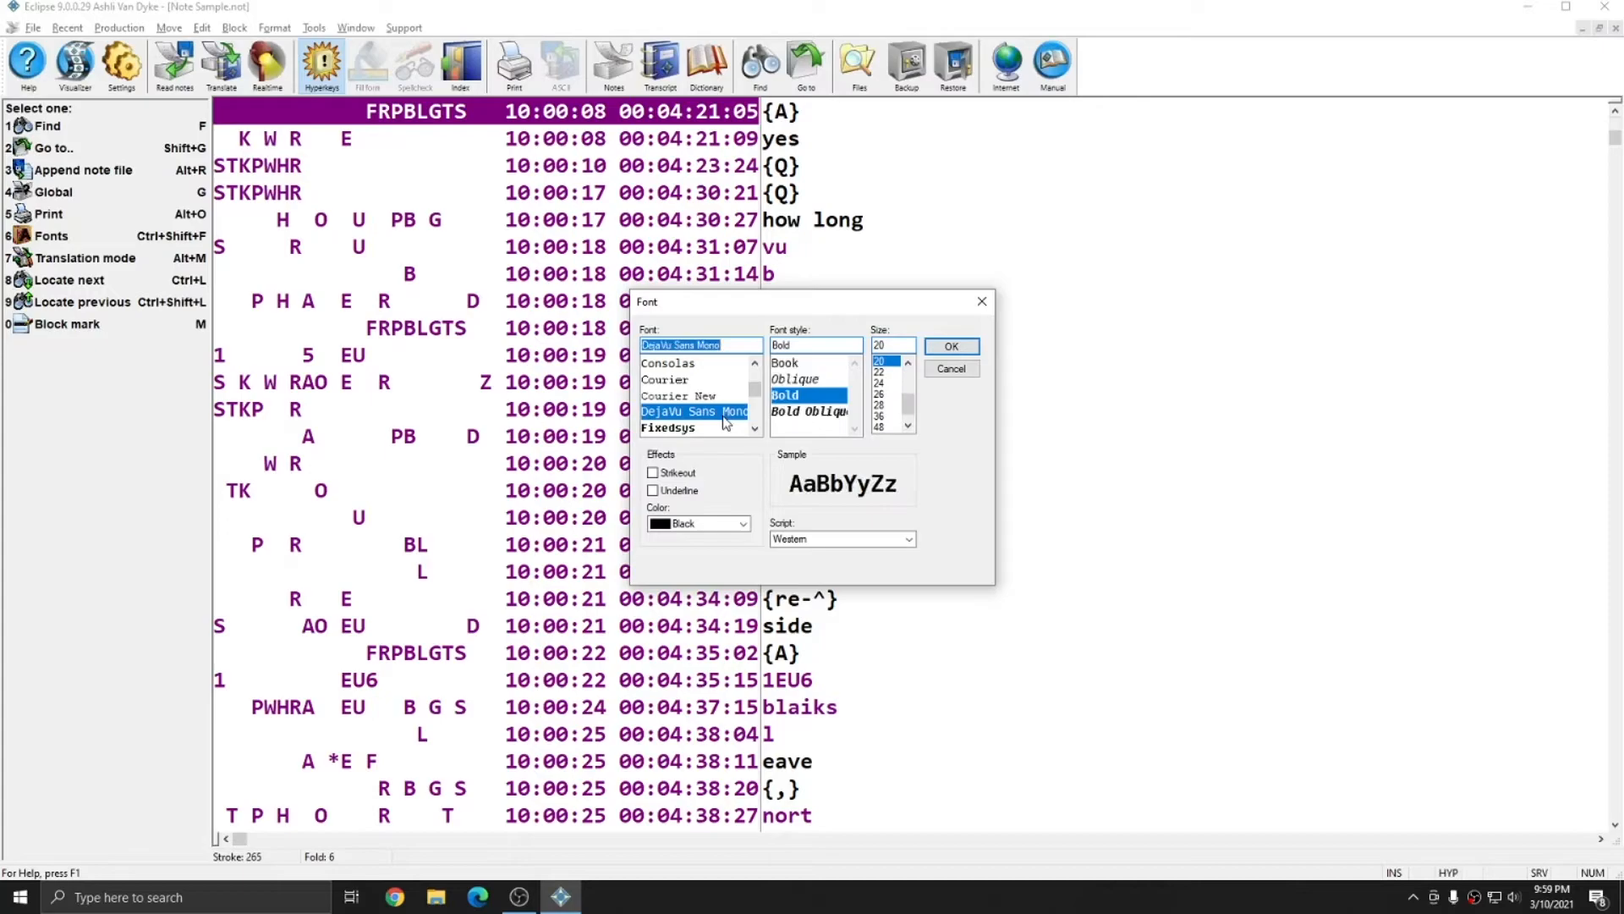
{"action": "left_click", "coordinate": [949, 345]}
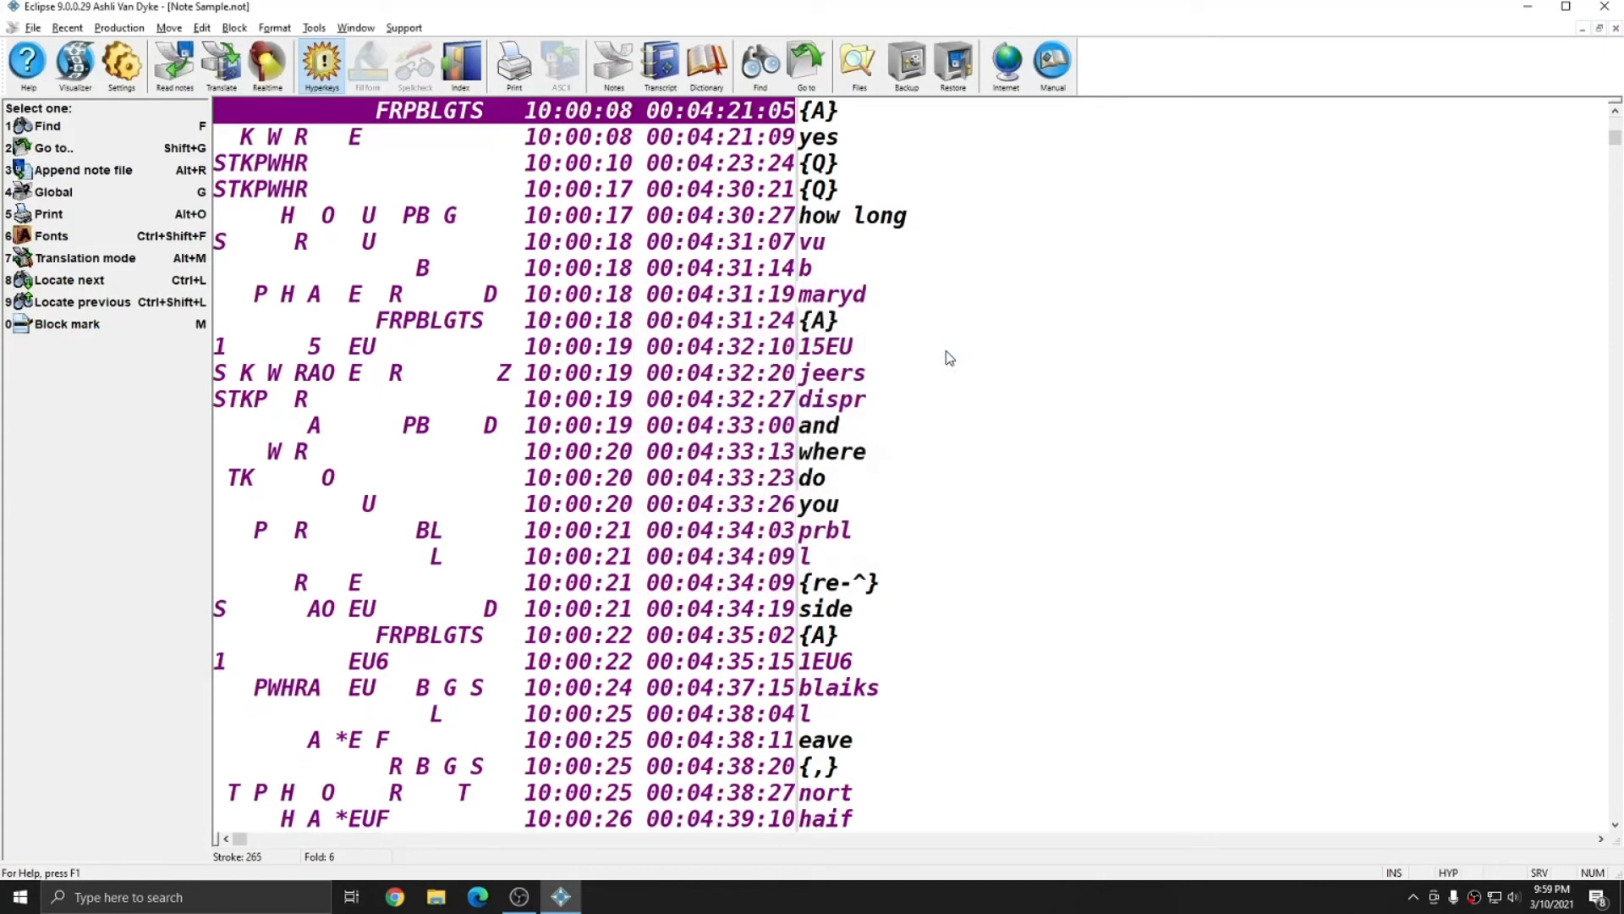
{"action": "mouse_move", "coordinate": [946, 437]}
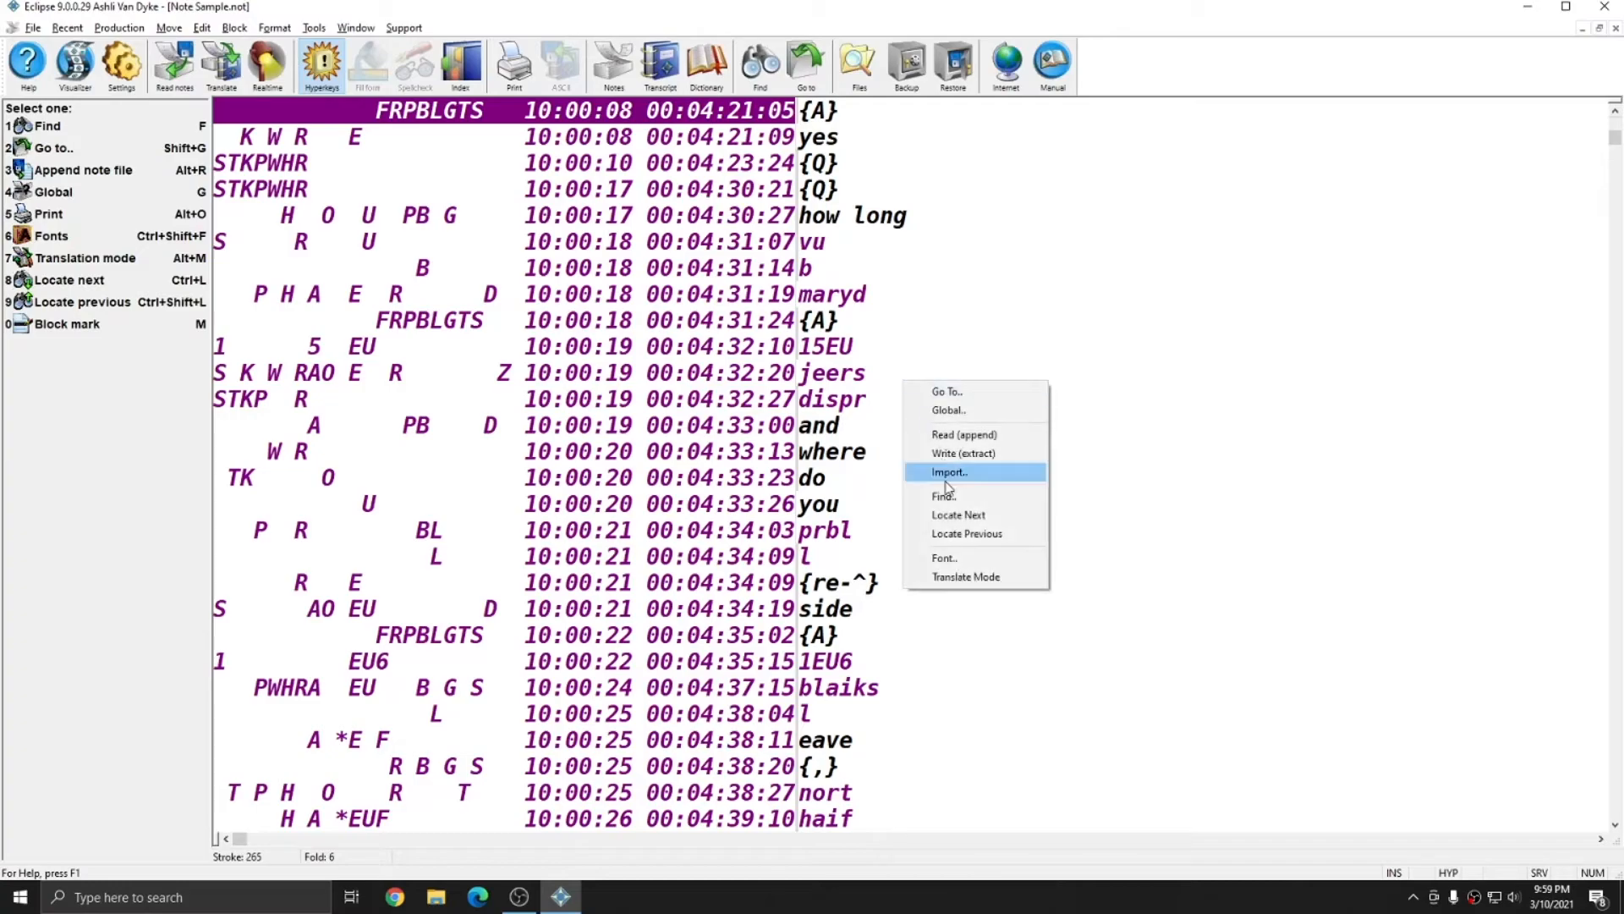
{"action": "left_click", "coordinate": [945, 558]}
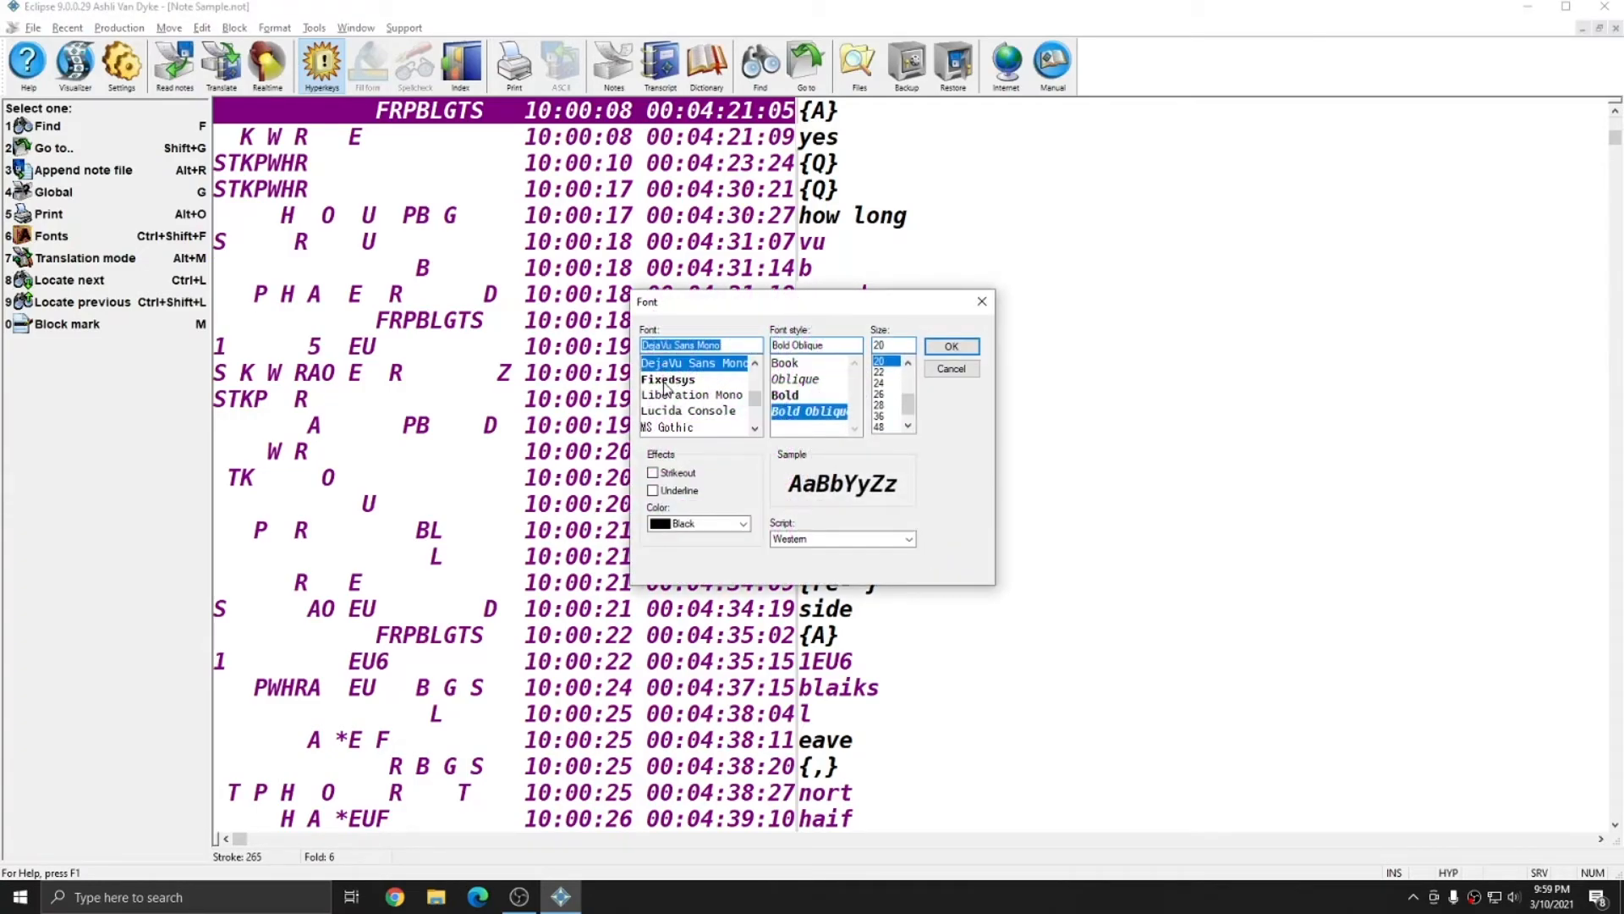
{"action": "left_click", "coordinate": [687, 411]}
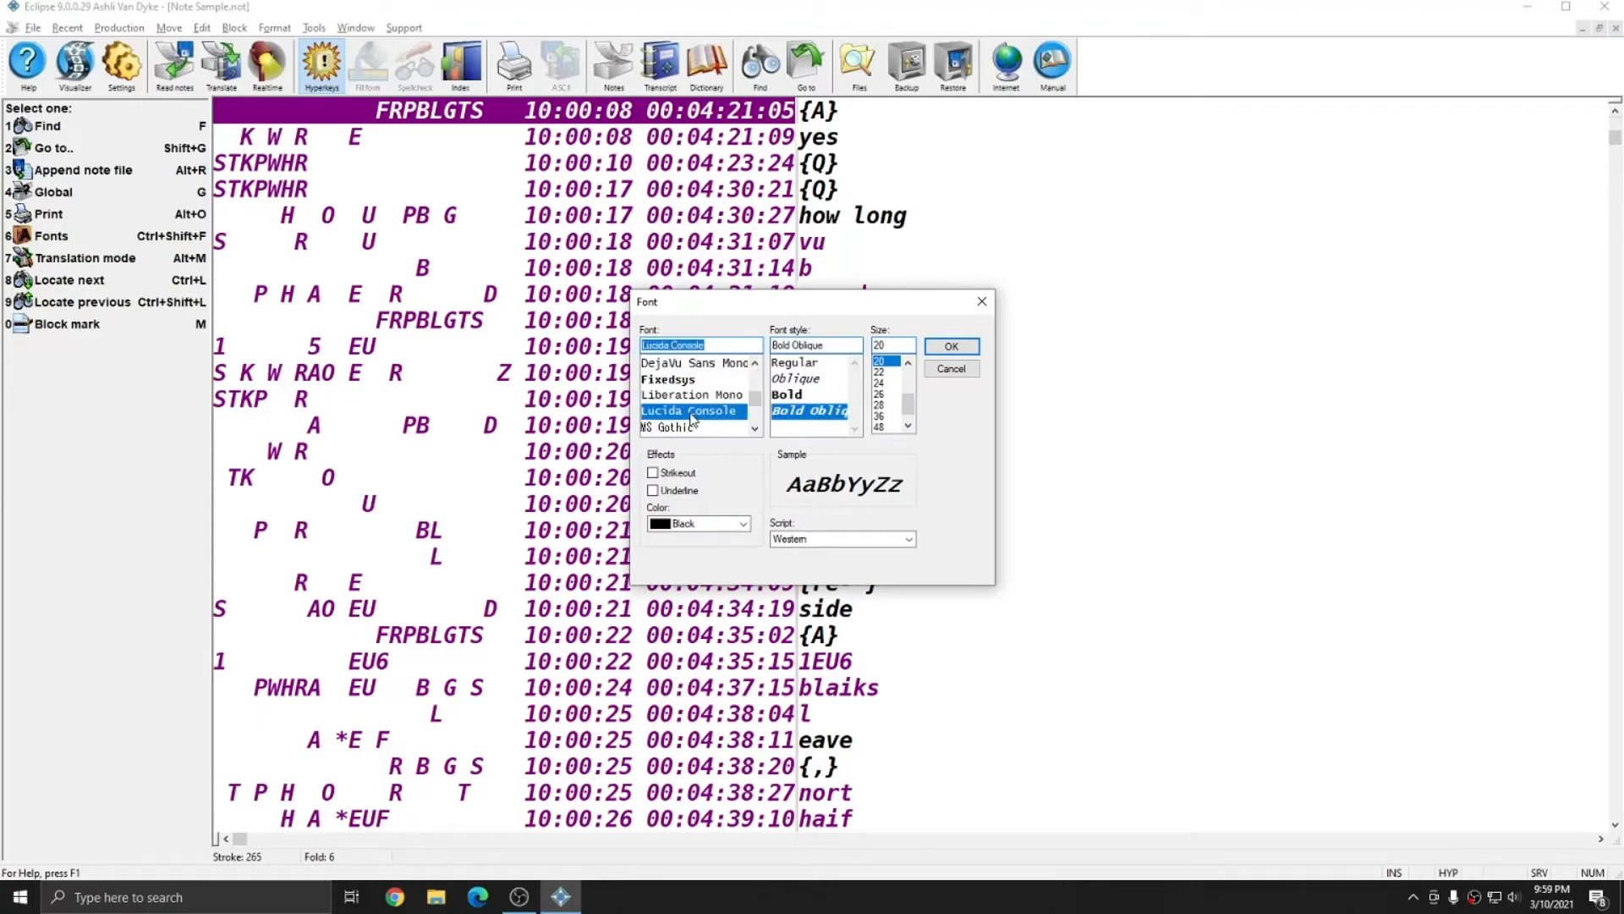
{"action": "scroll", "scroll_direction": "down", "scroll_amount": 3}
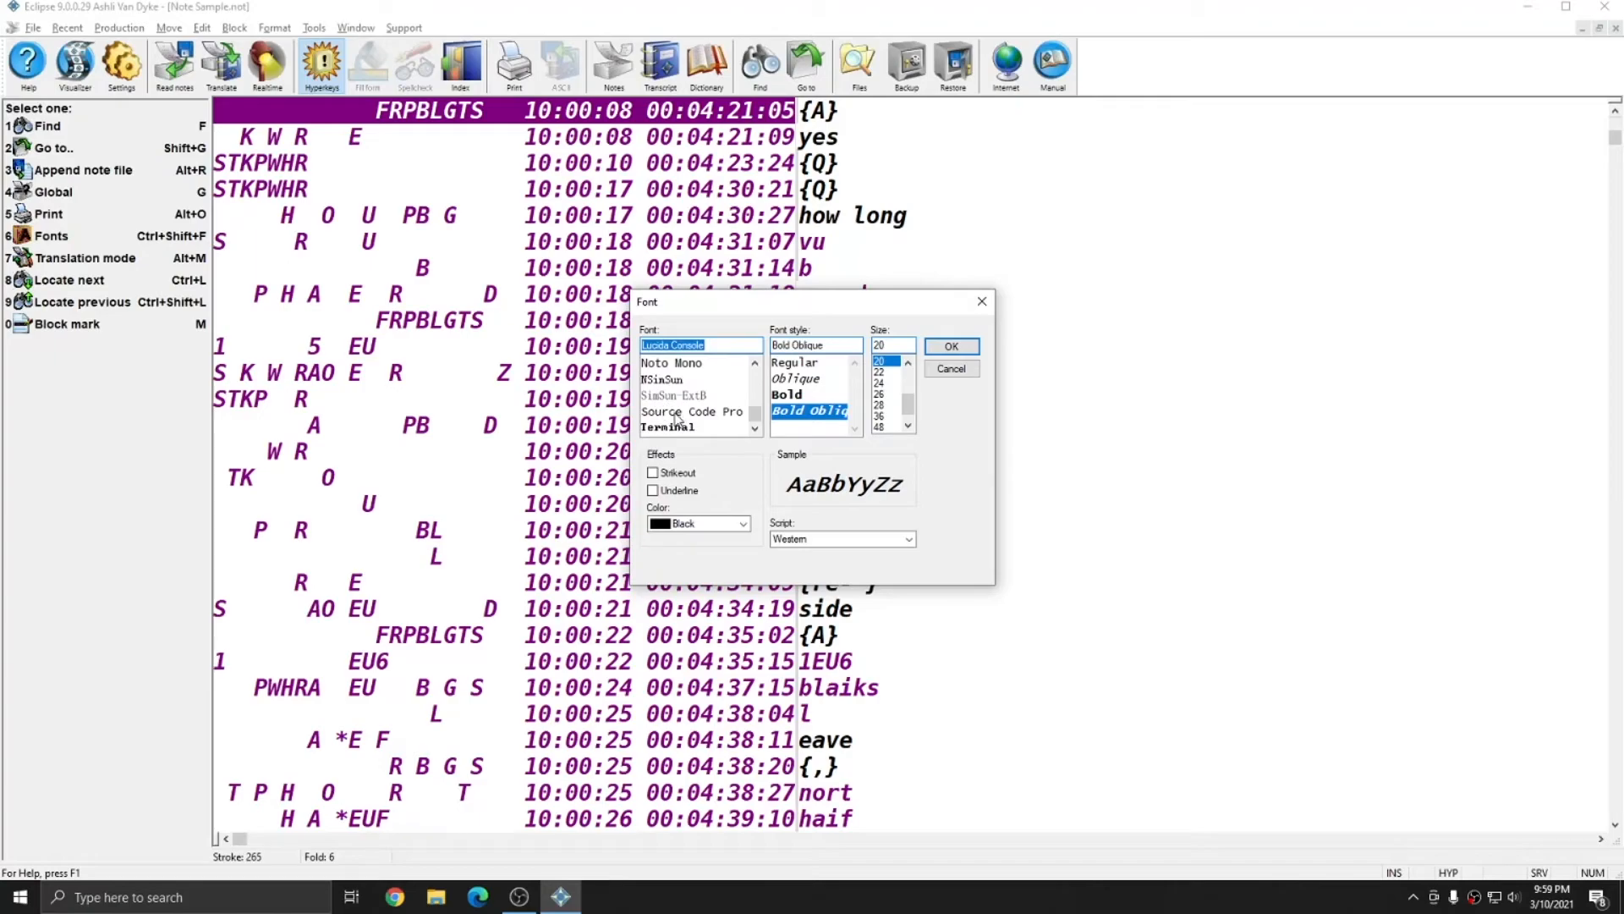
{"action": "left_click", "coordinate": [691, 411]}
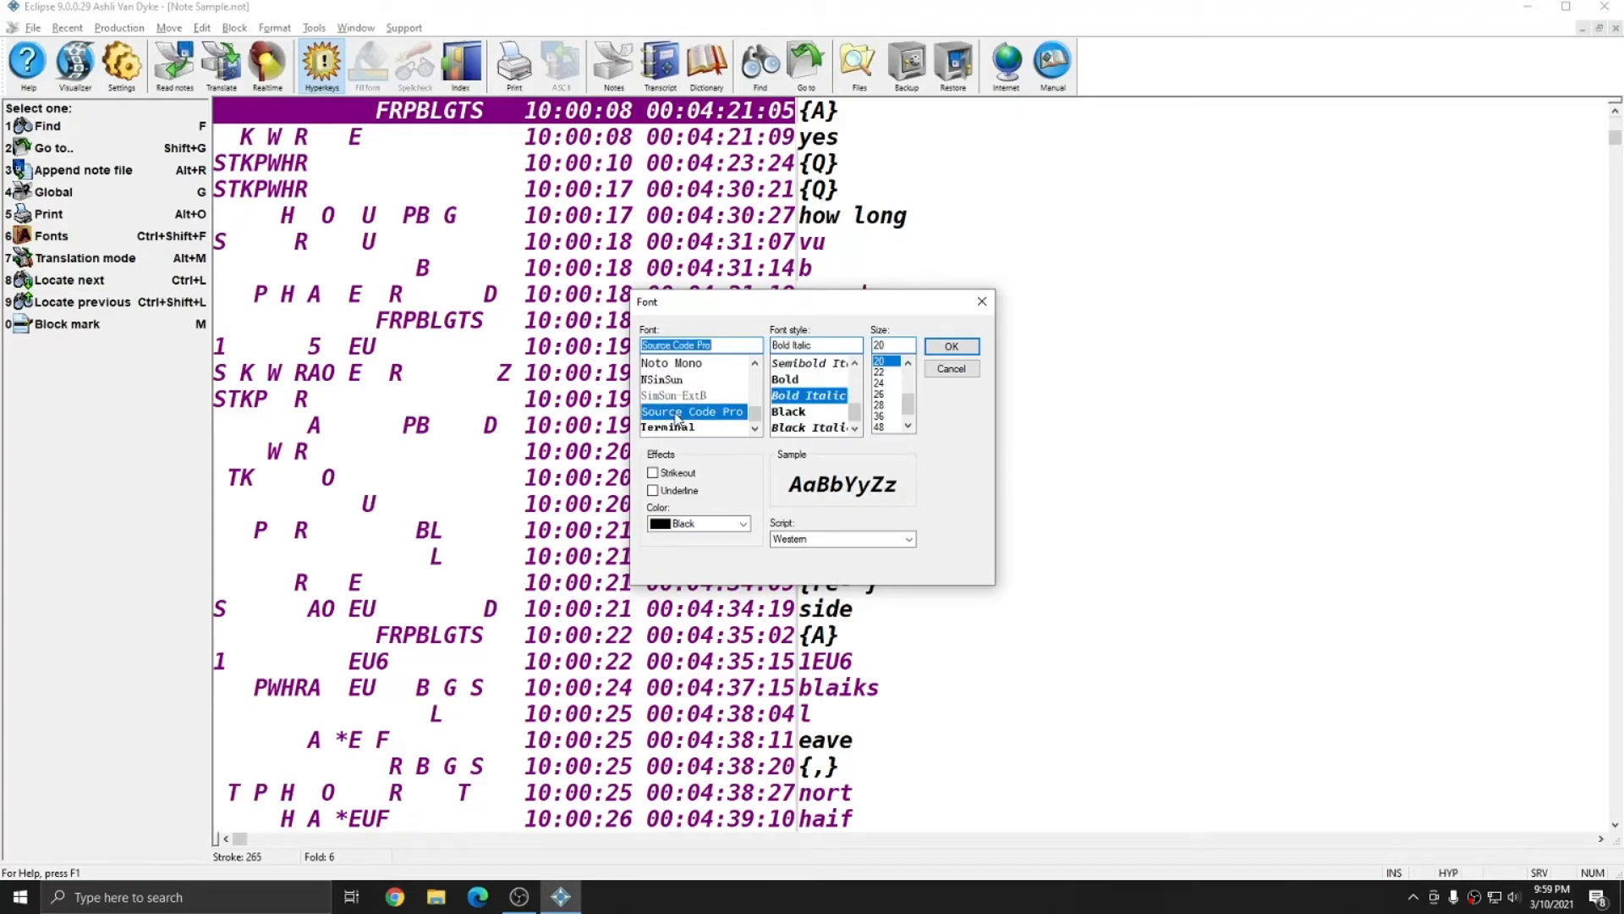
{"action": "mouse_move", "coordinate": [670, 379]}
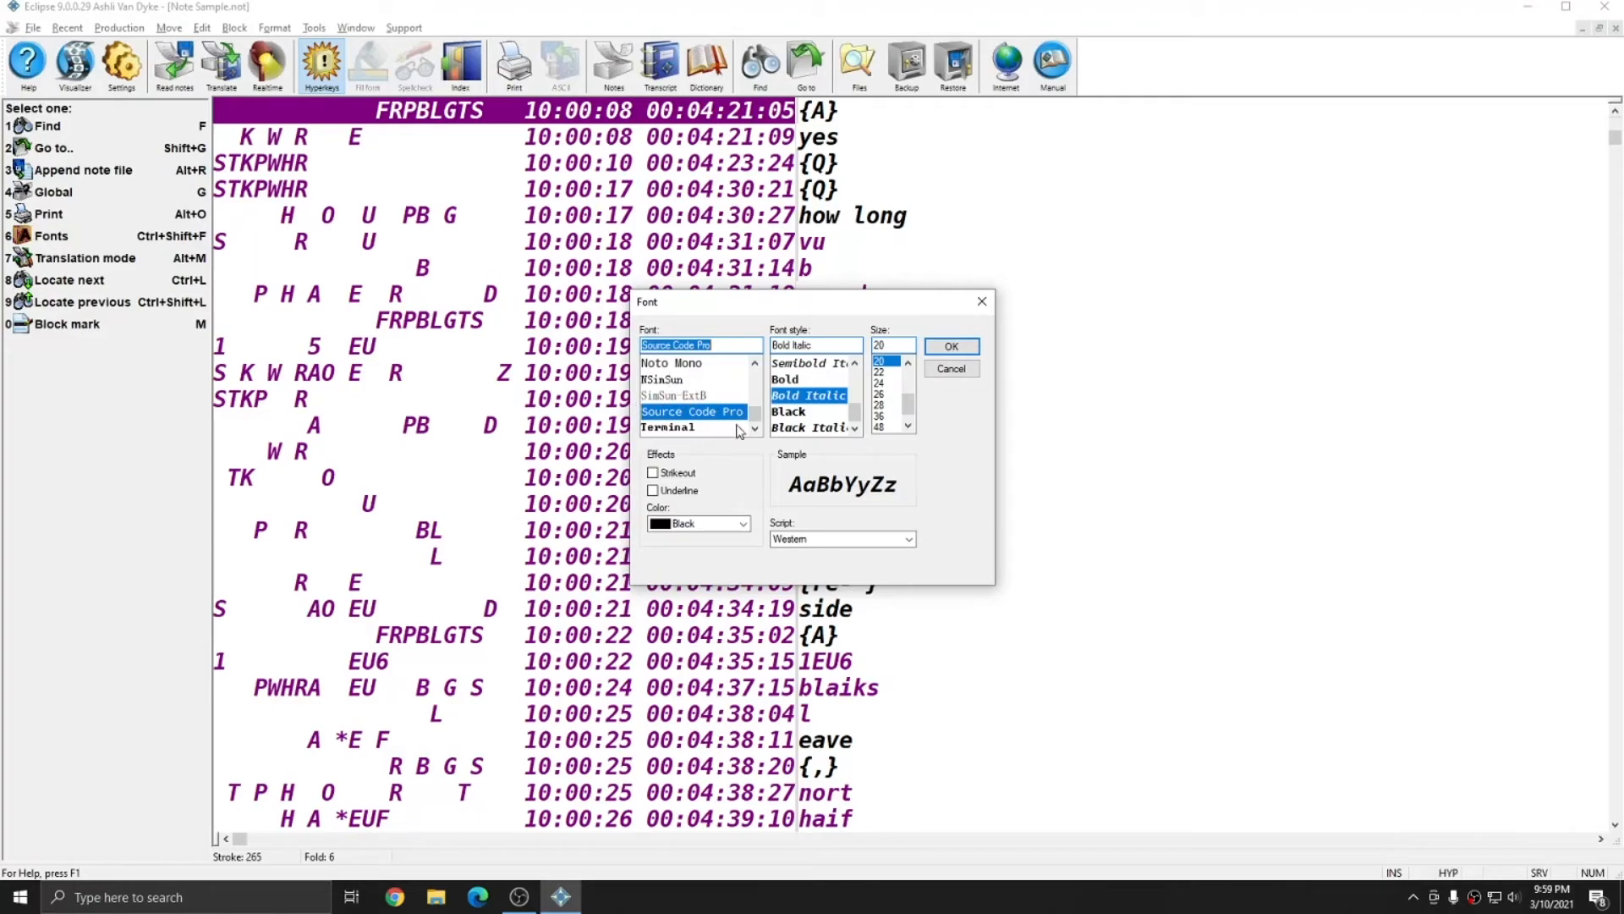
{"action": "mouse_move", "coordinate": [916, 232]}
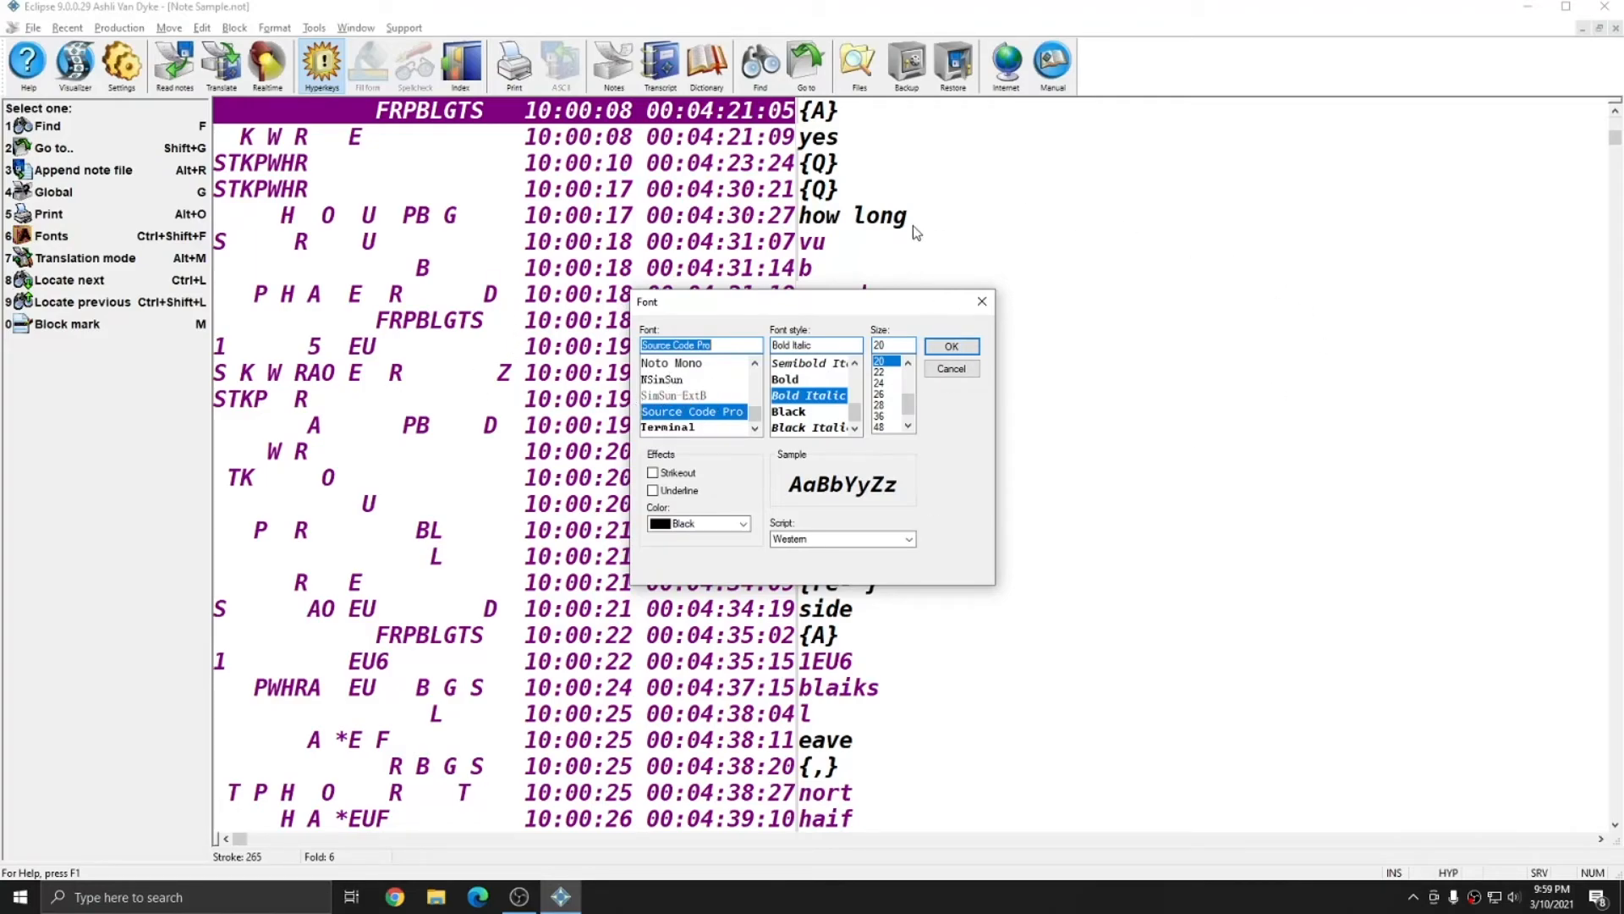
{"action": "left_click", "coordinate": [950, 369]}
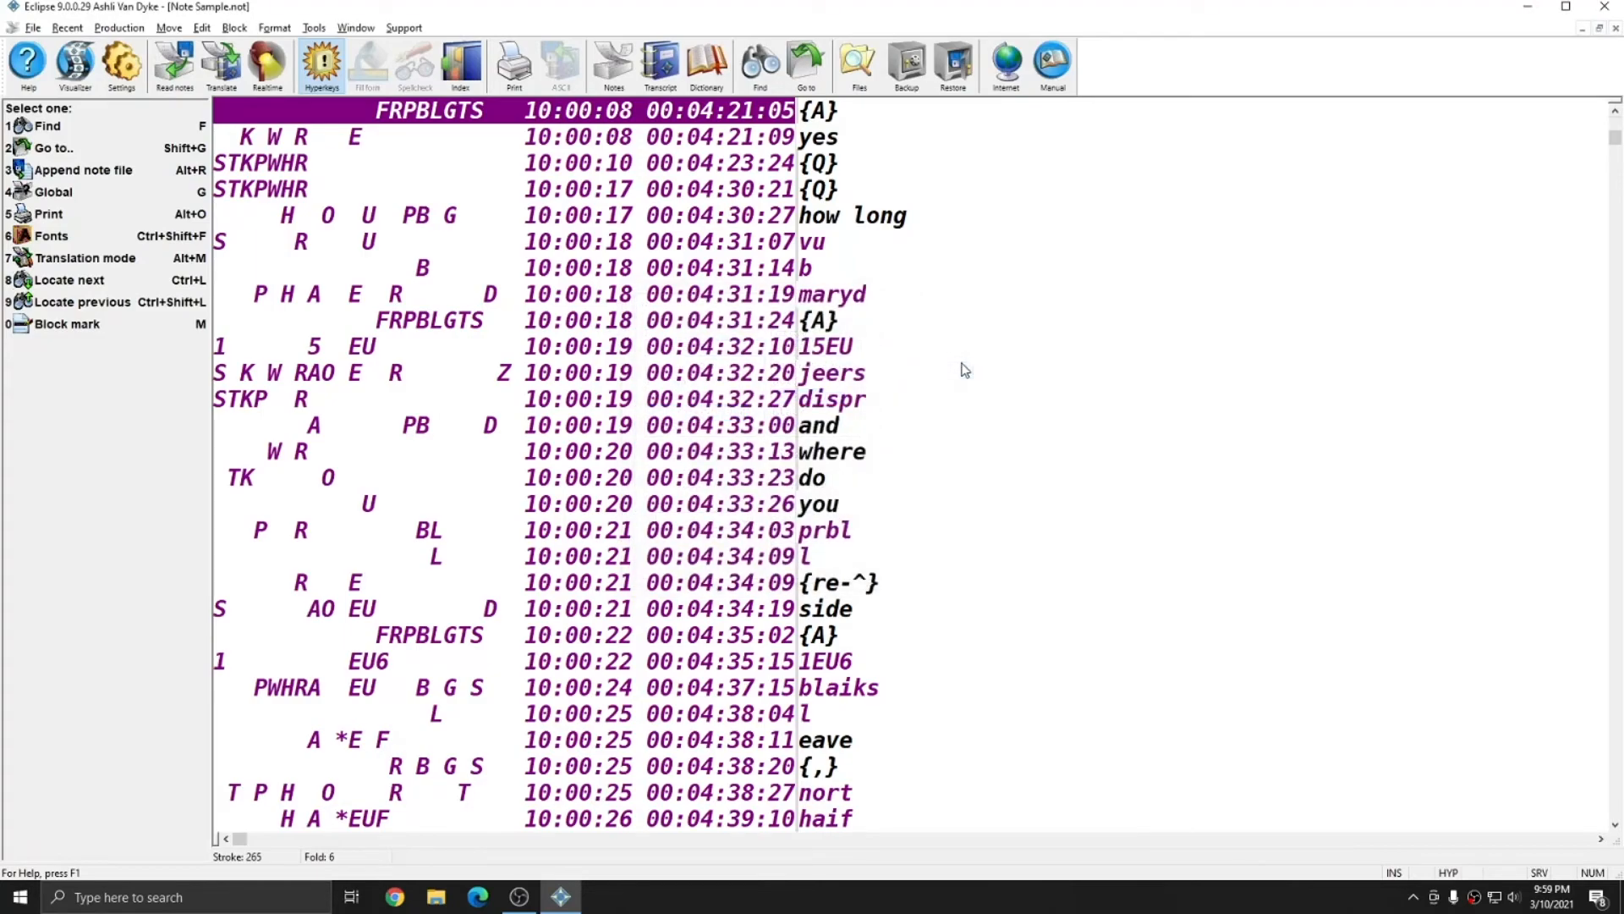
{"action": "mouse_move", "coordinate": [951, 359]}
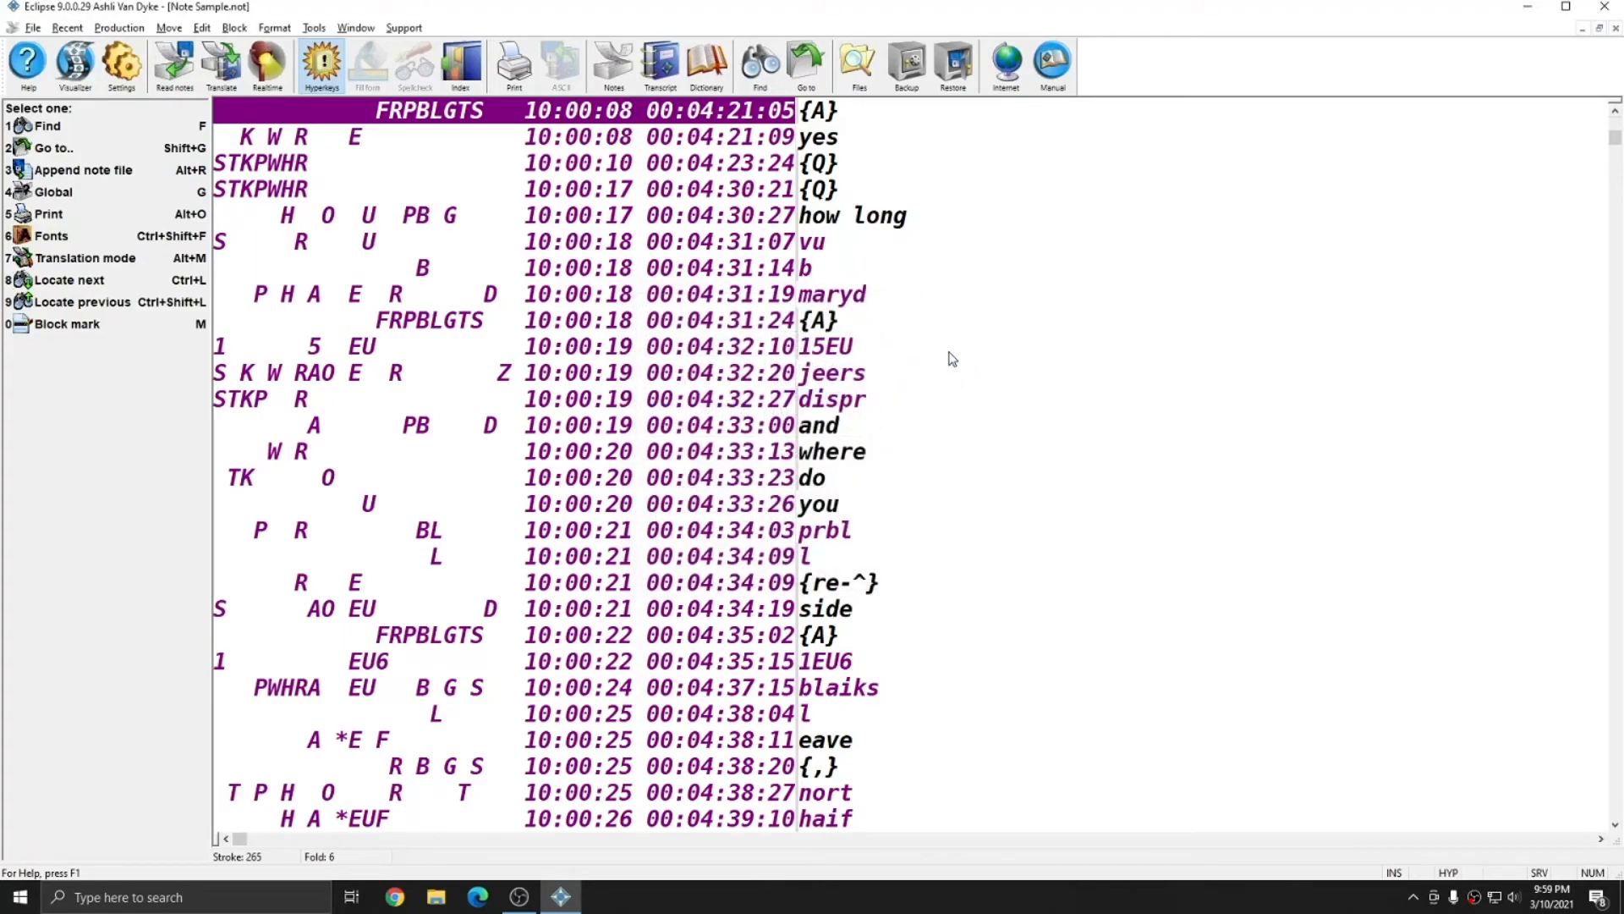